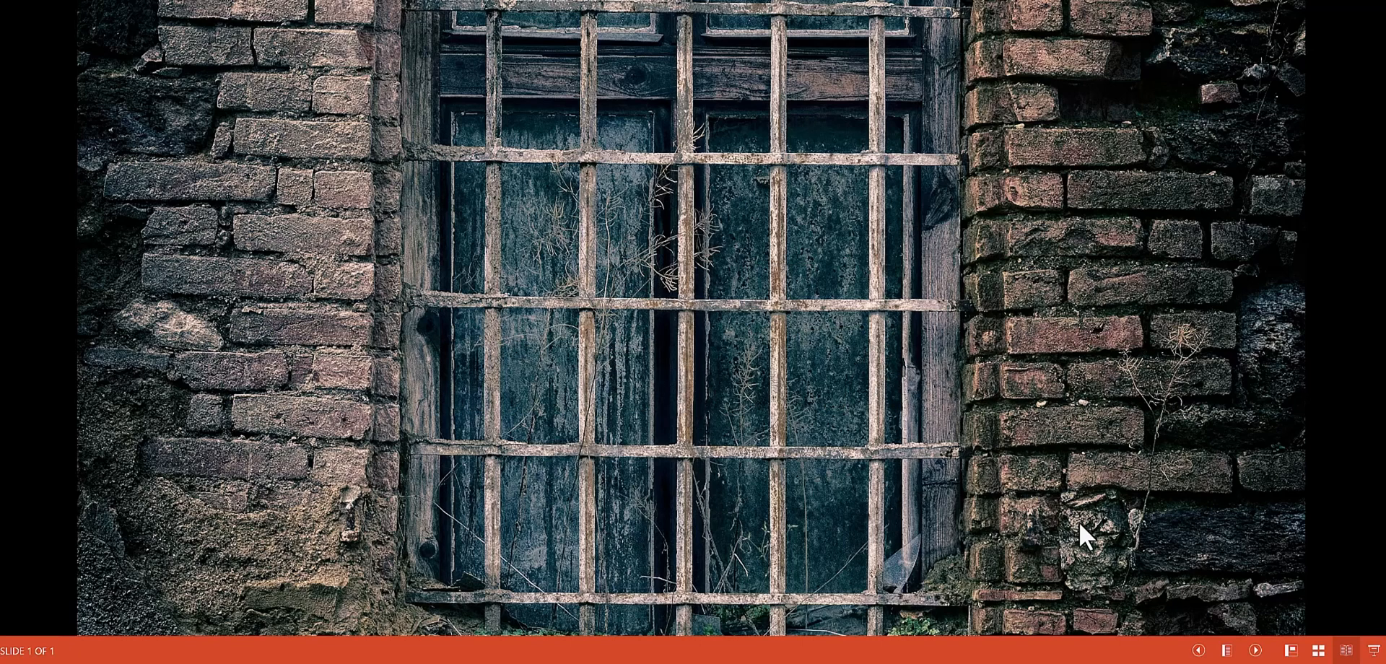
{"action": "mouse_move", "coordinate": [960, 539]}
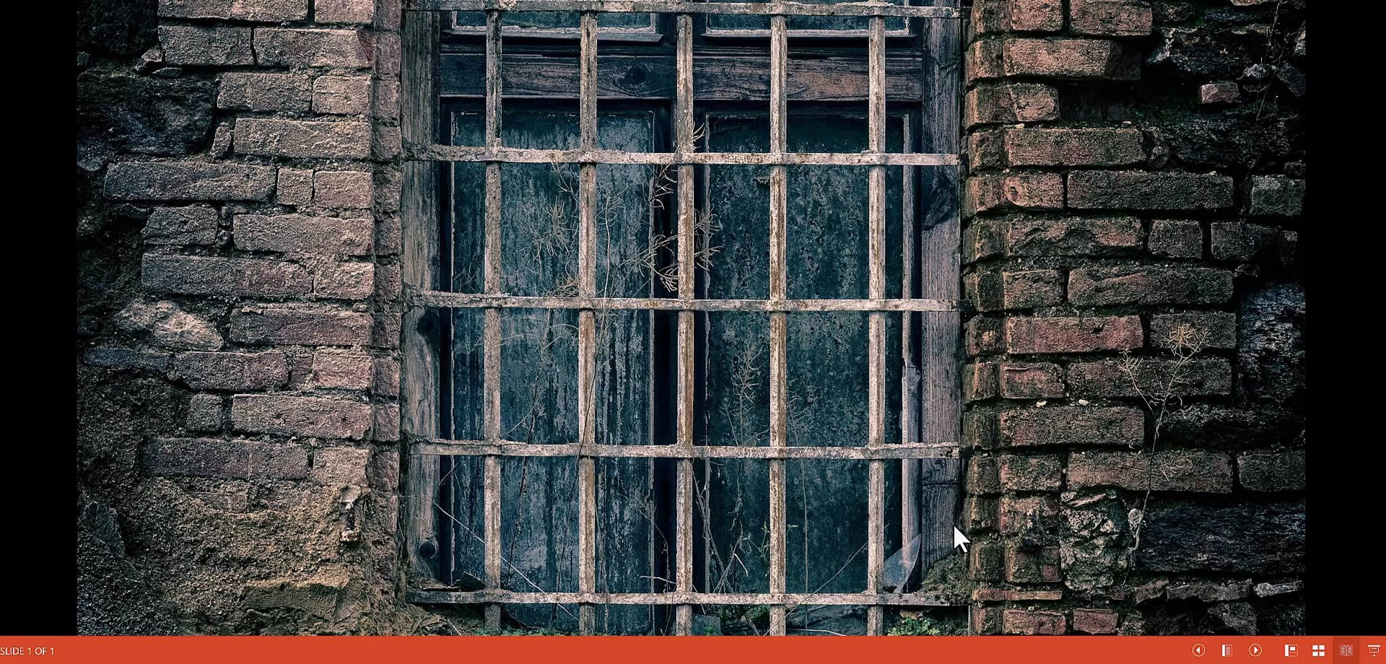
{"action": "mouse_move", "coordinate": [935, 493]}
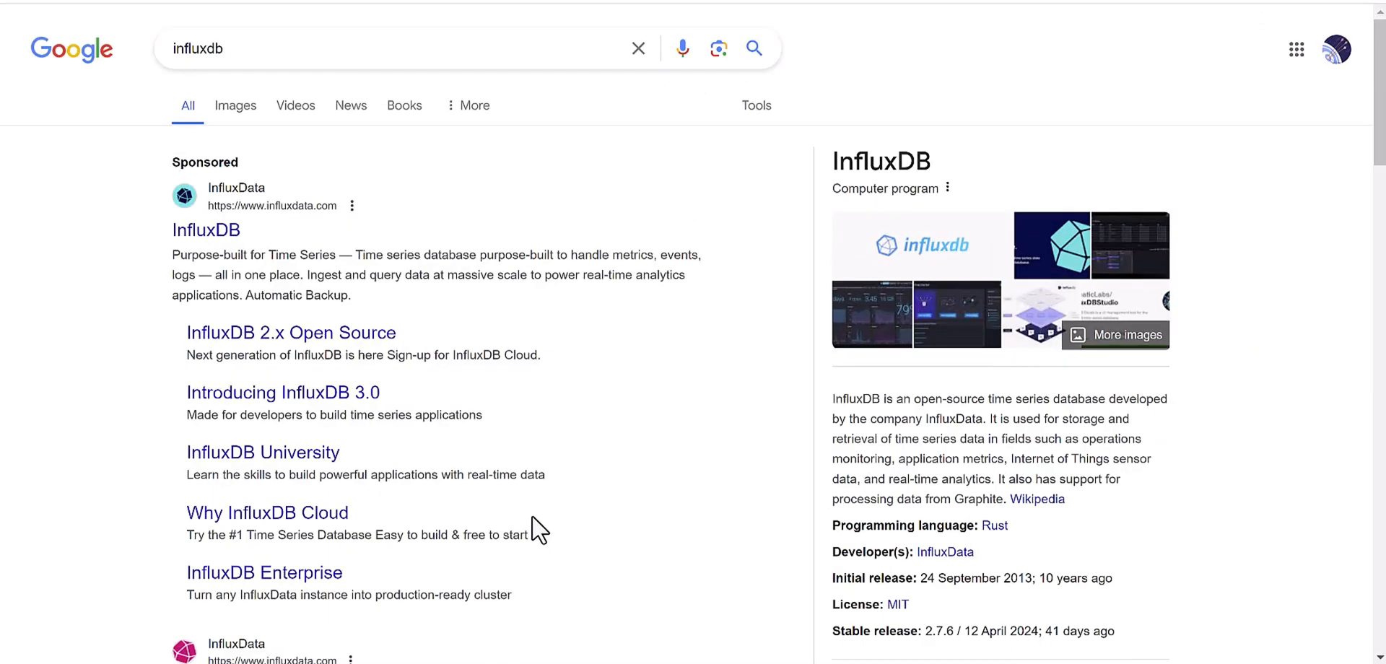
{"action": "mouse_move", "coordinate": [556, 491]}
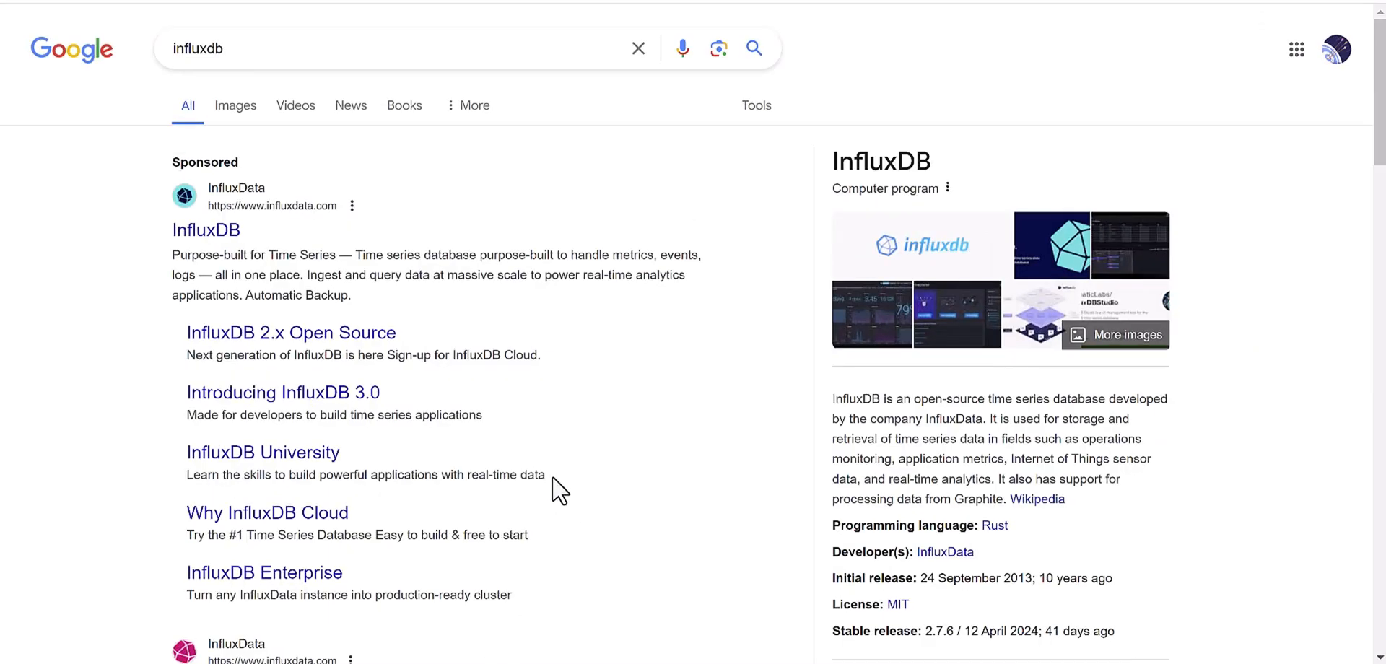
{"action": "mouse_move", "coordinate": [639, 398]}
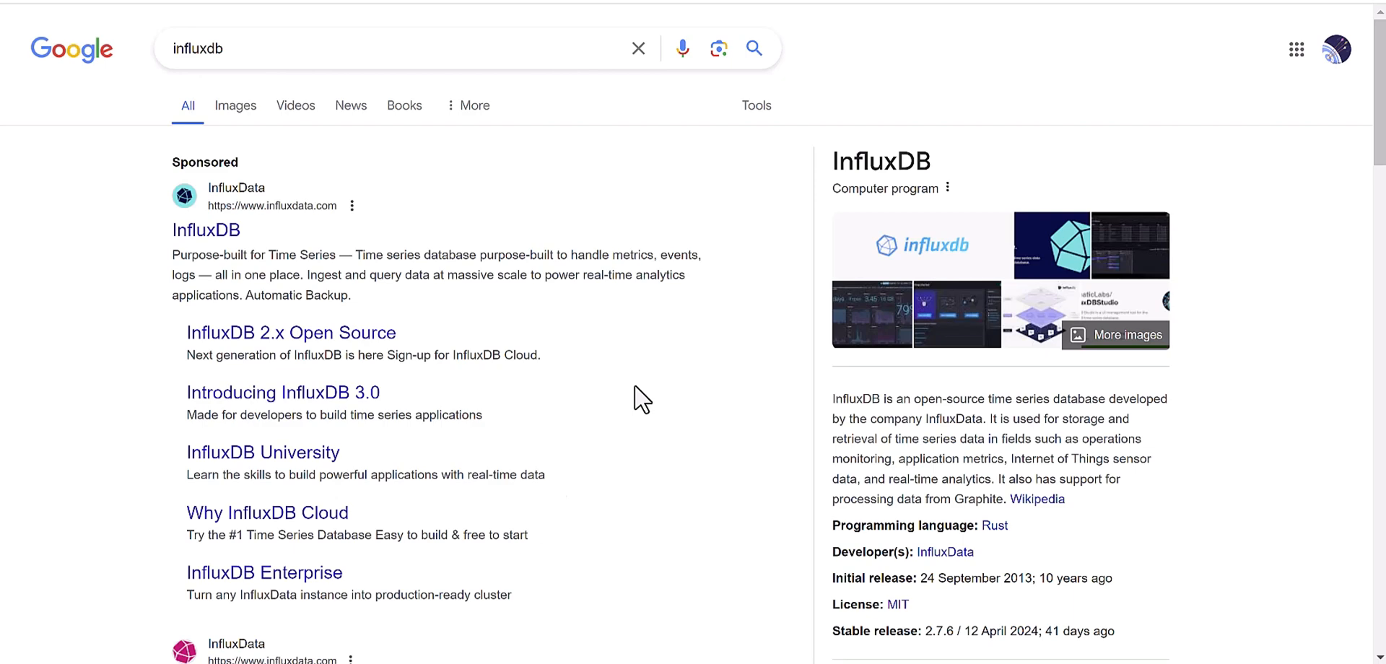
{"action": "mouse_move", "coordinate": [651, 398]}
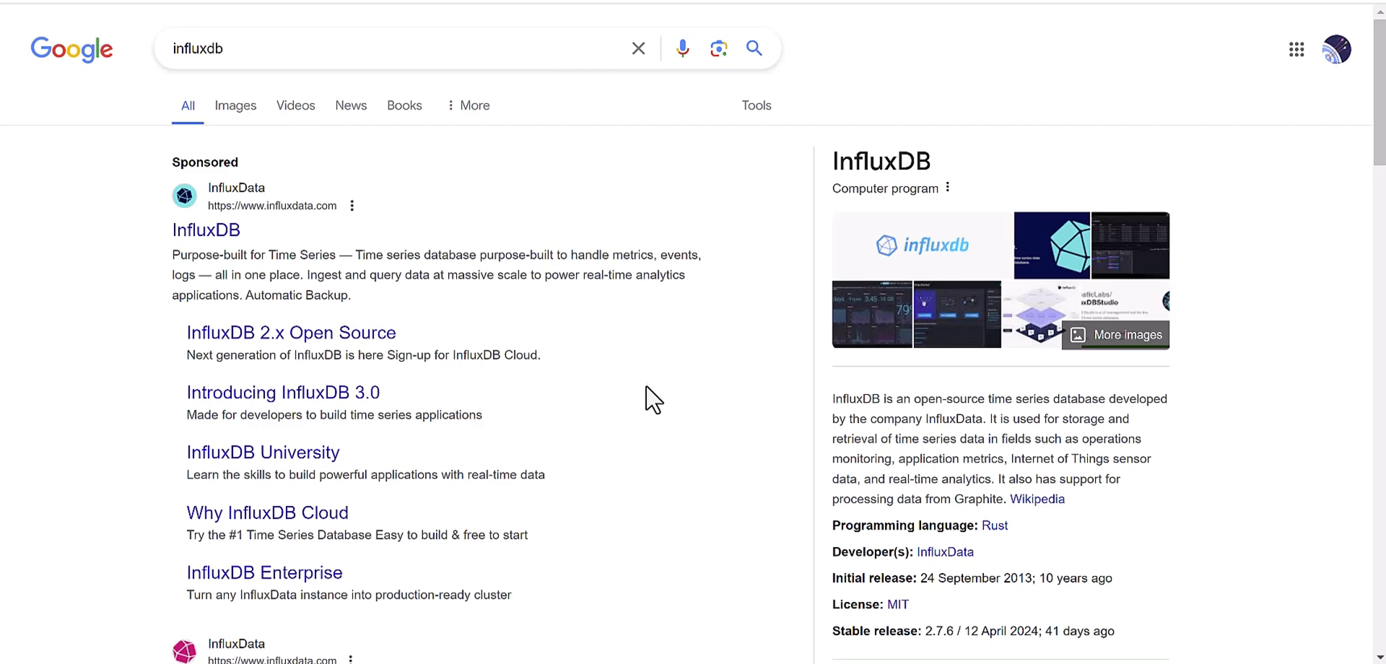
Open the 'Get started with InfluxDB v2' sitelink from the influxdb Google results.
{"action": "scroll", "scroll_direction": "down", "scroll_amount": 3}
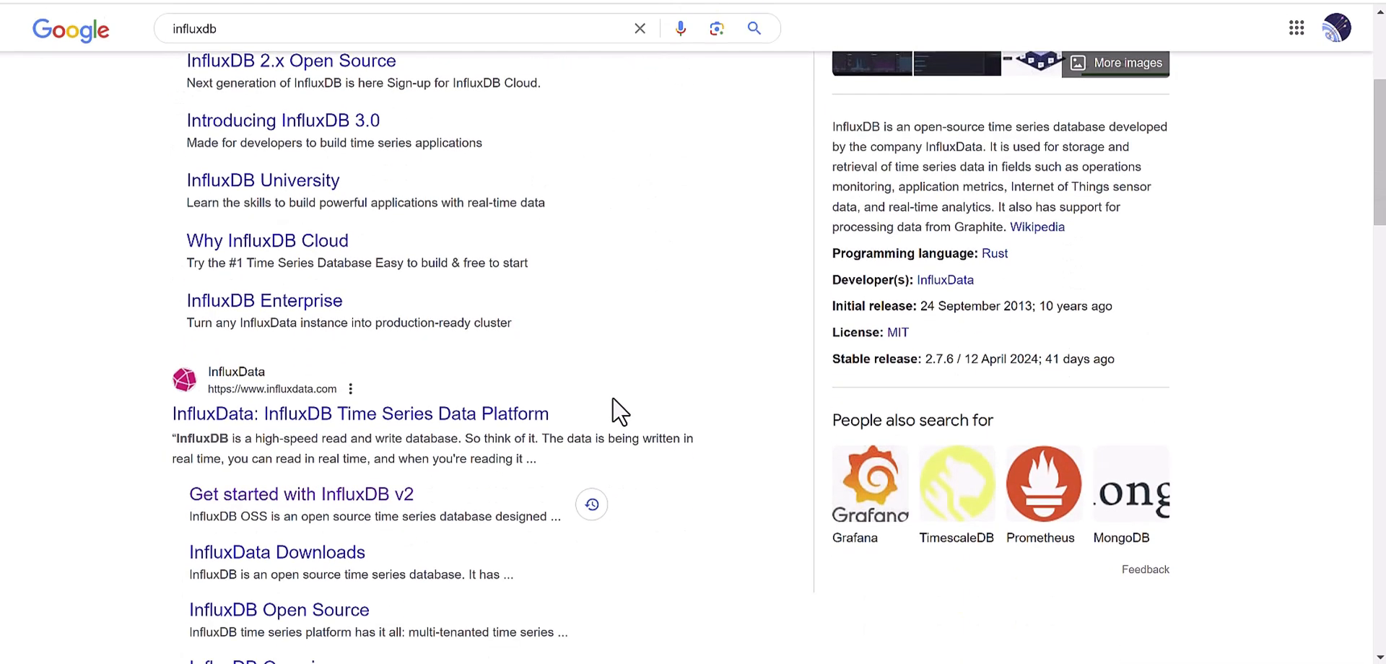
{"action": "scroll", "scroll_direction": "up", "scroll_amount": 3}
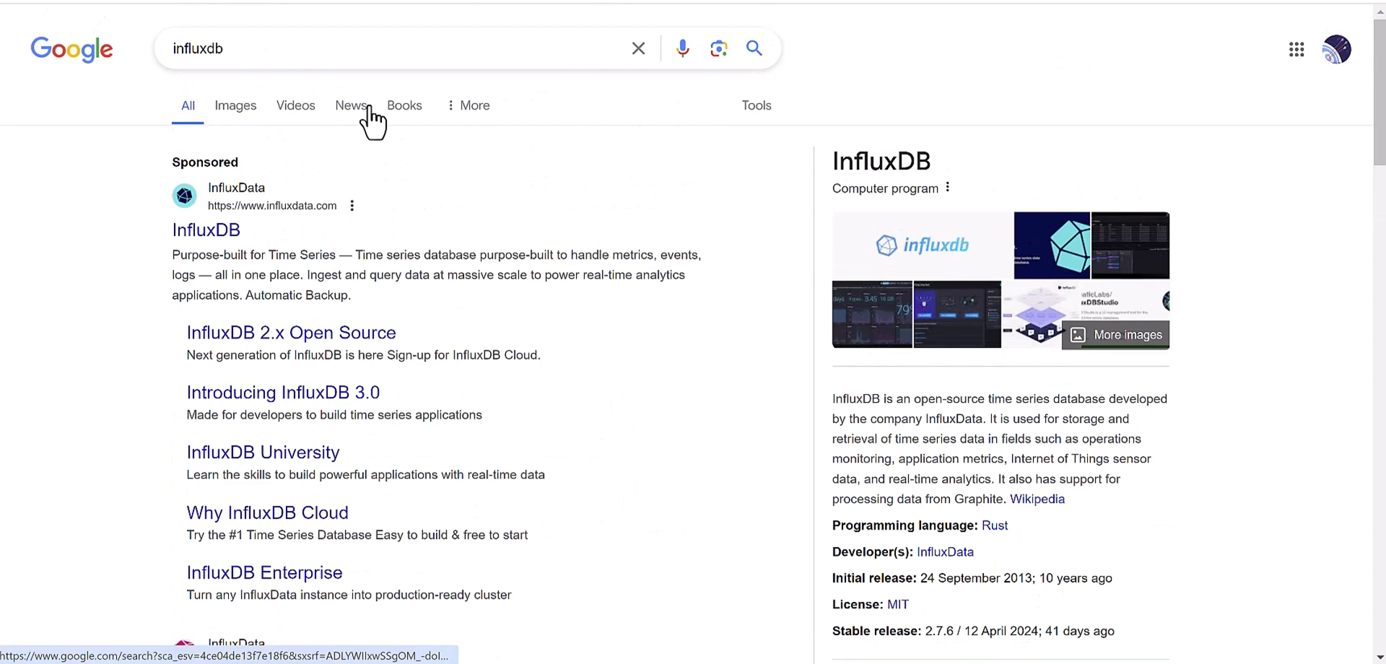
{"action": "scroll", "scroll_direction": "down", "scroll_amount": 3}
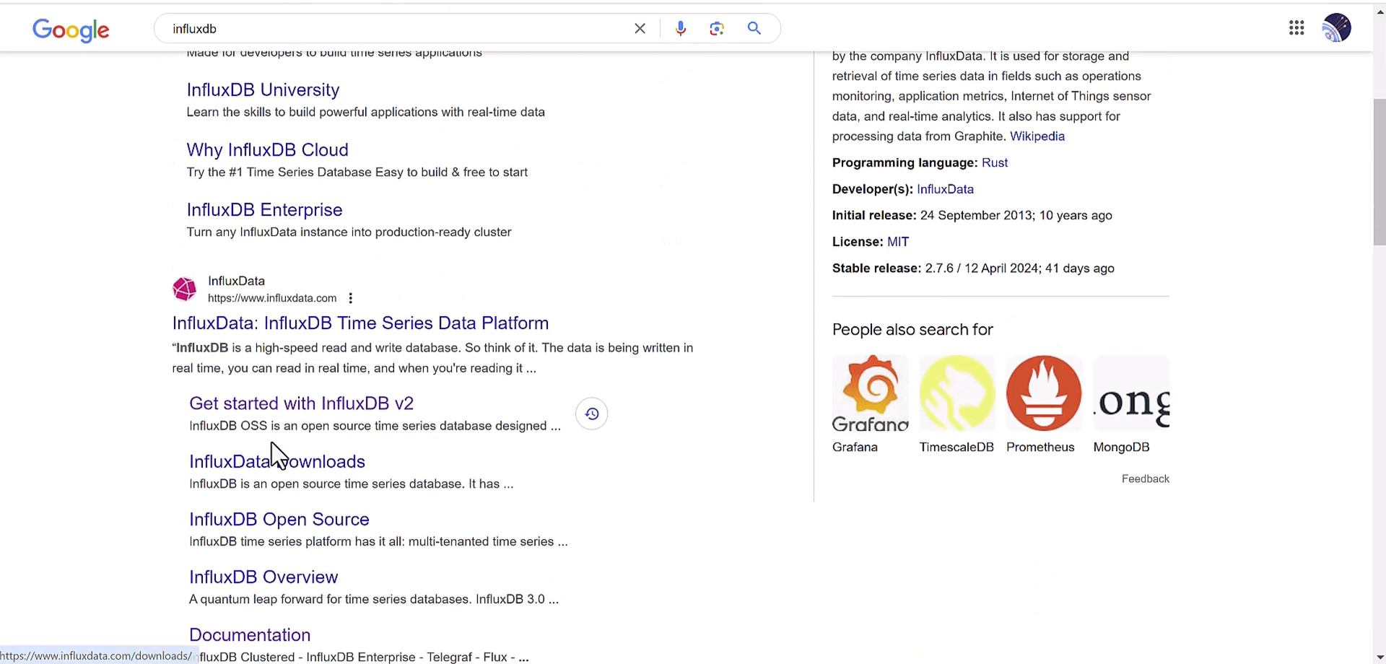
{"action": "mouse_move", "coordinate": [291, 425]}
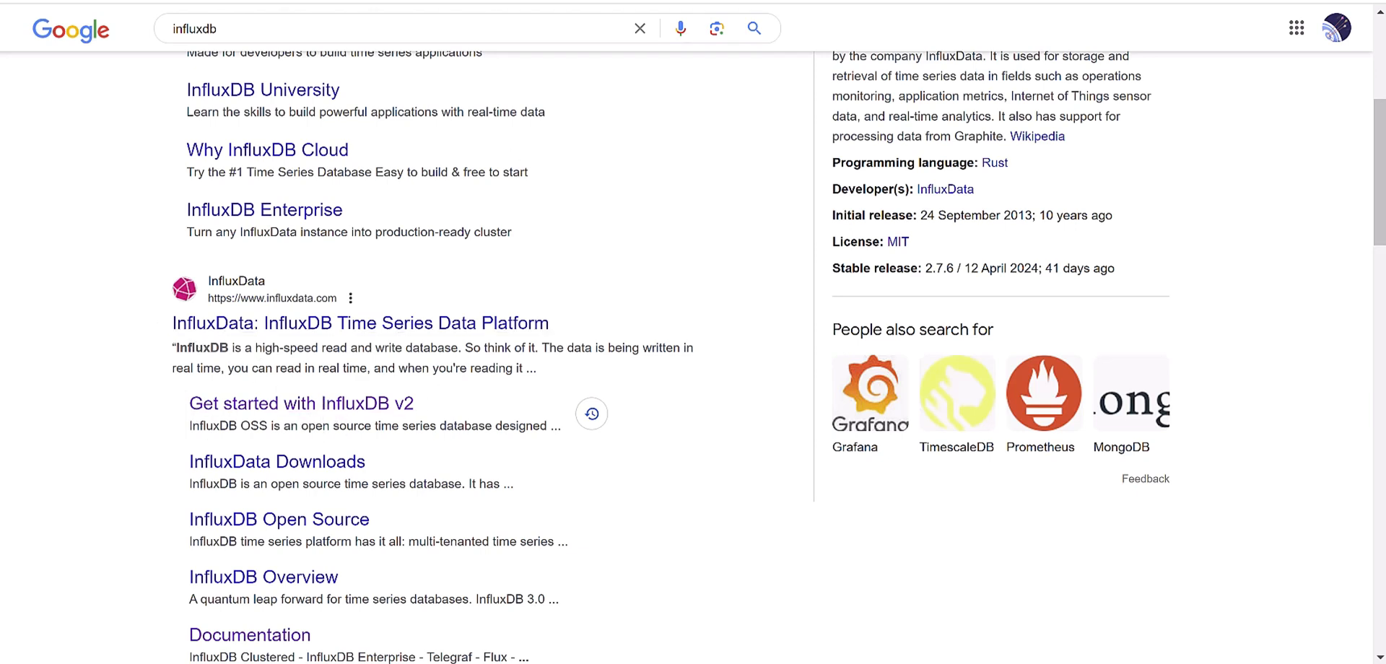
{"action": "mouse_move", "coordinate": [226, 455]}
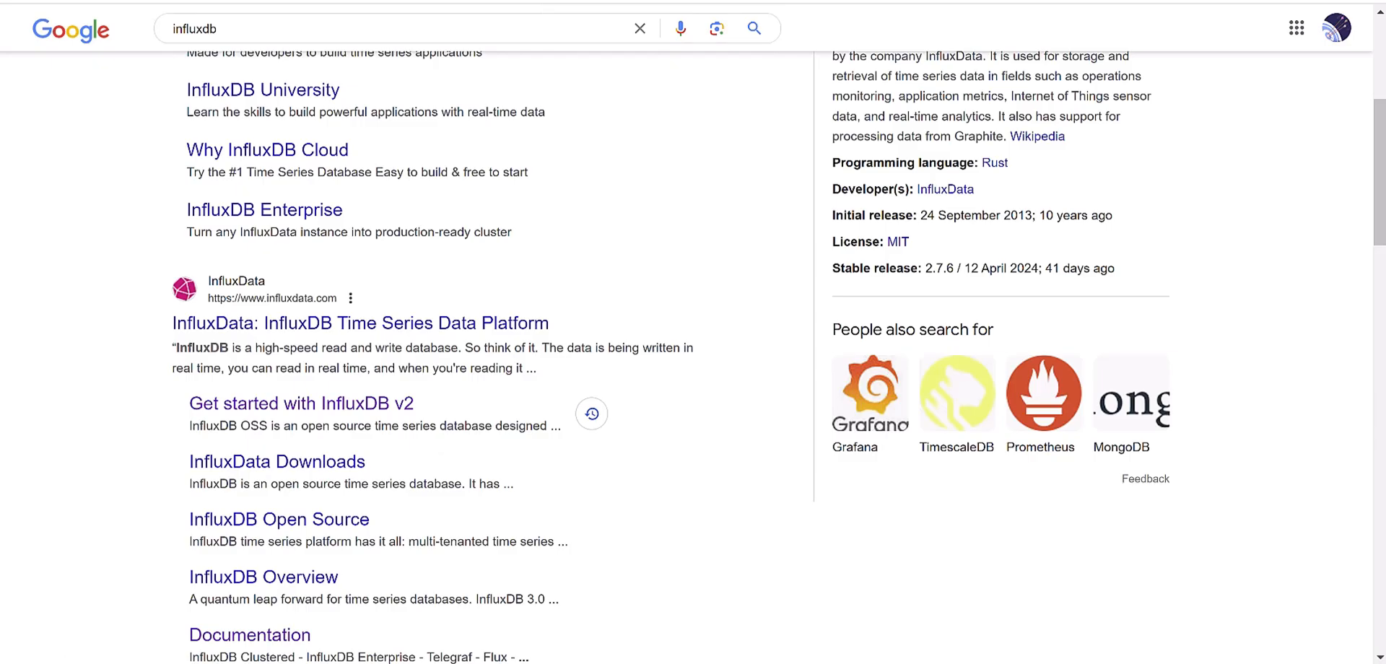
{"action": "left_click", "coordinate": [300, 402]}
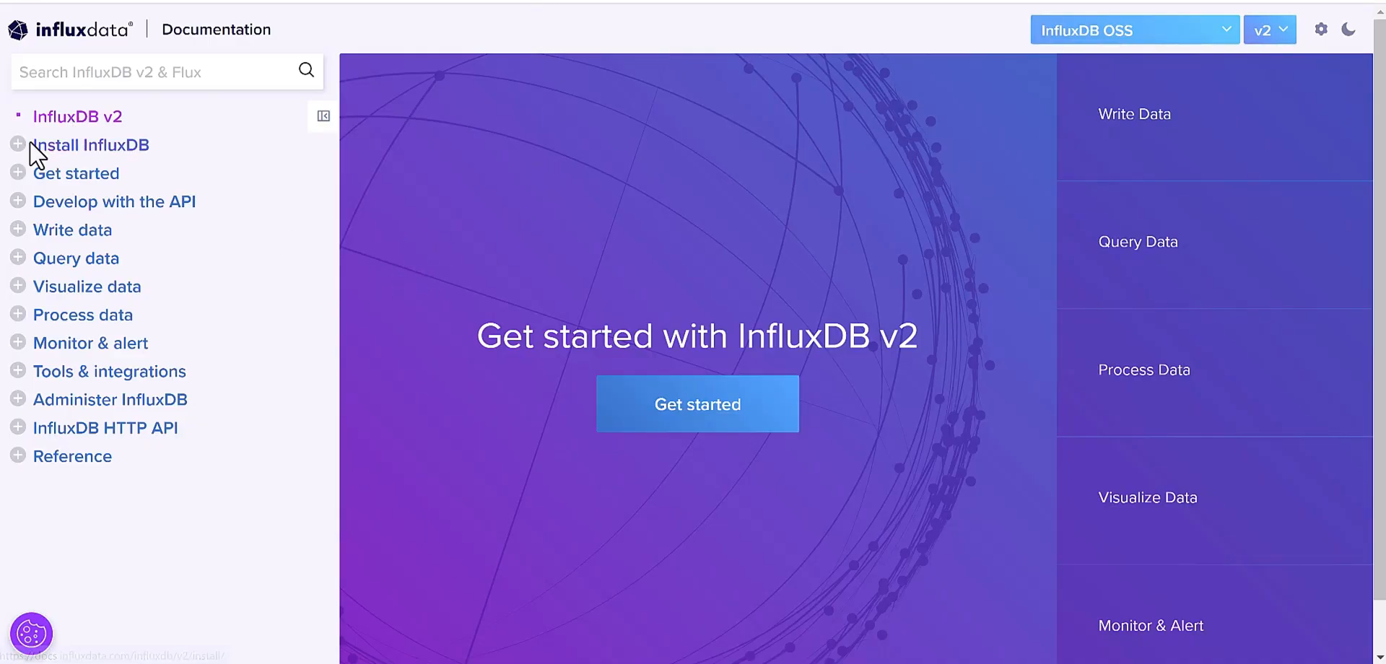
{"action": "mouse_move", "coordinate": [91, 145]}
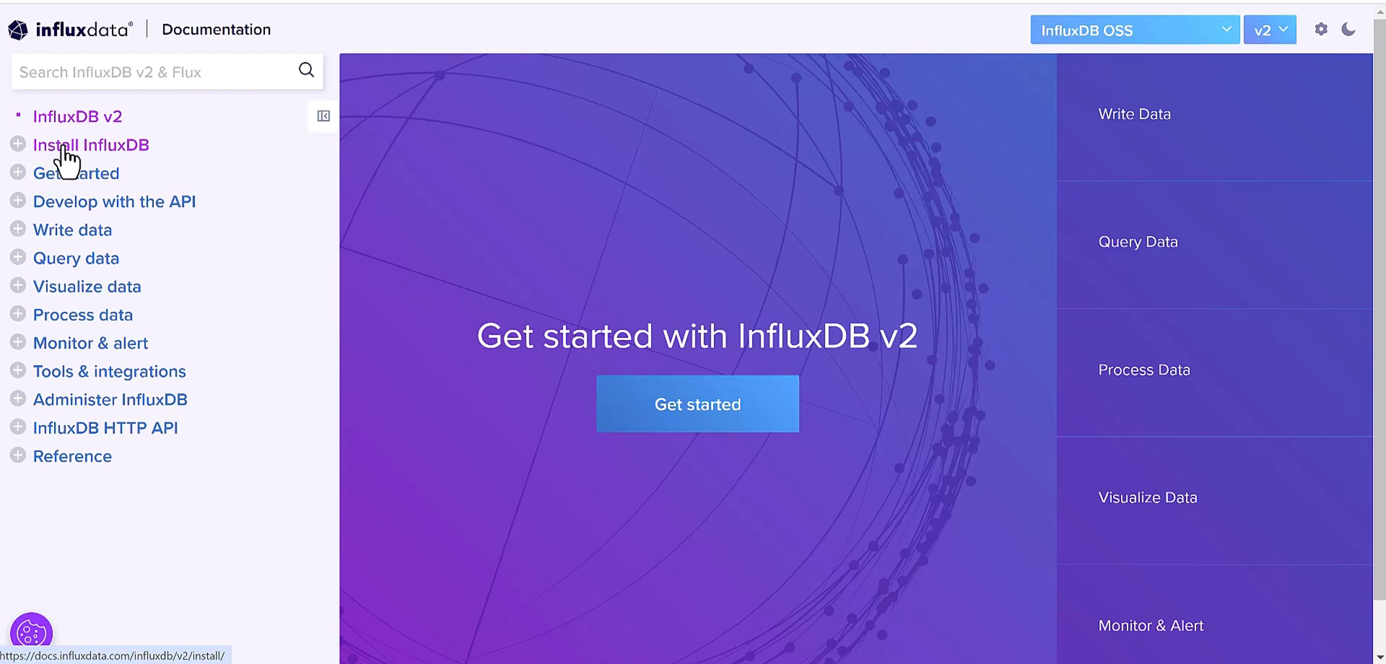
Open the 'InfluxDB 2.x to 2.7' upgrade guide and read its Windows instructions.
{"action": "left_click", "coordinate": [18, 144]}
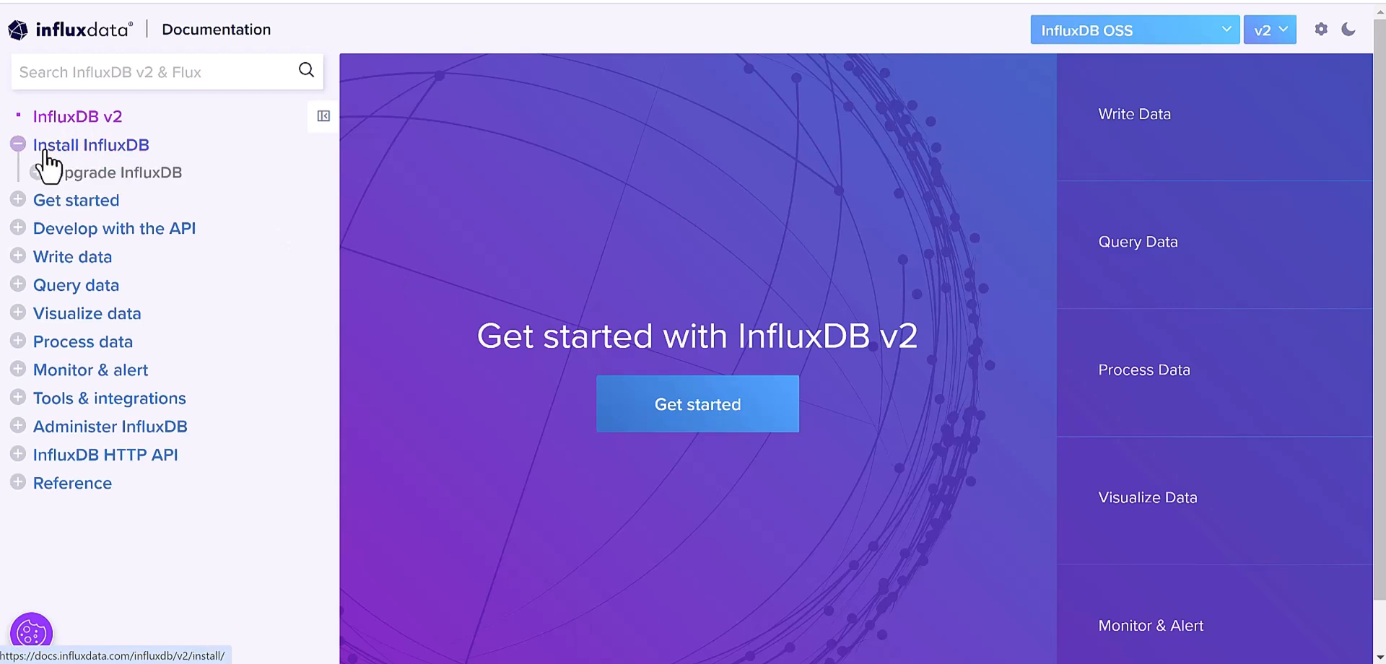
{"action": "mouse_move", "coordinate": [113, 156]}
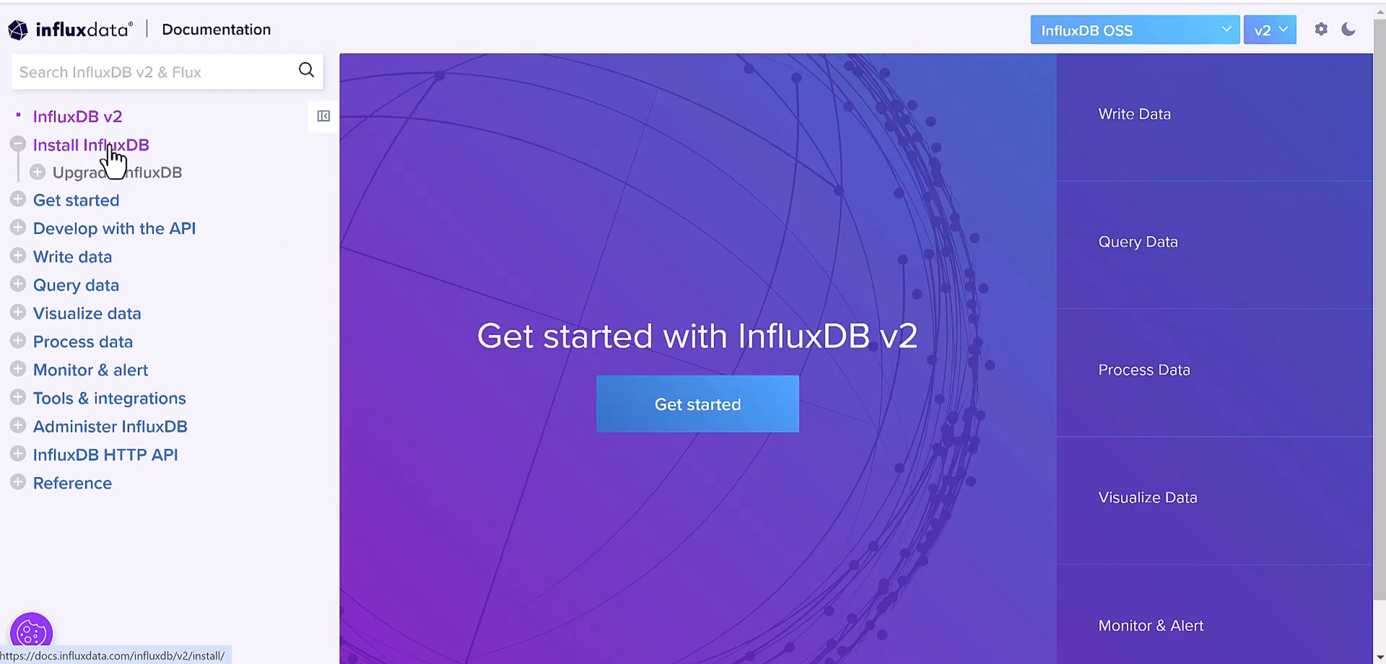
{"action": "mouse_move", "coordinate": [58, 177]}
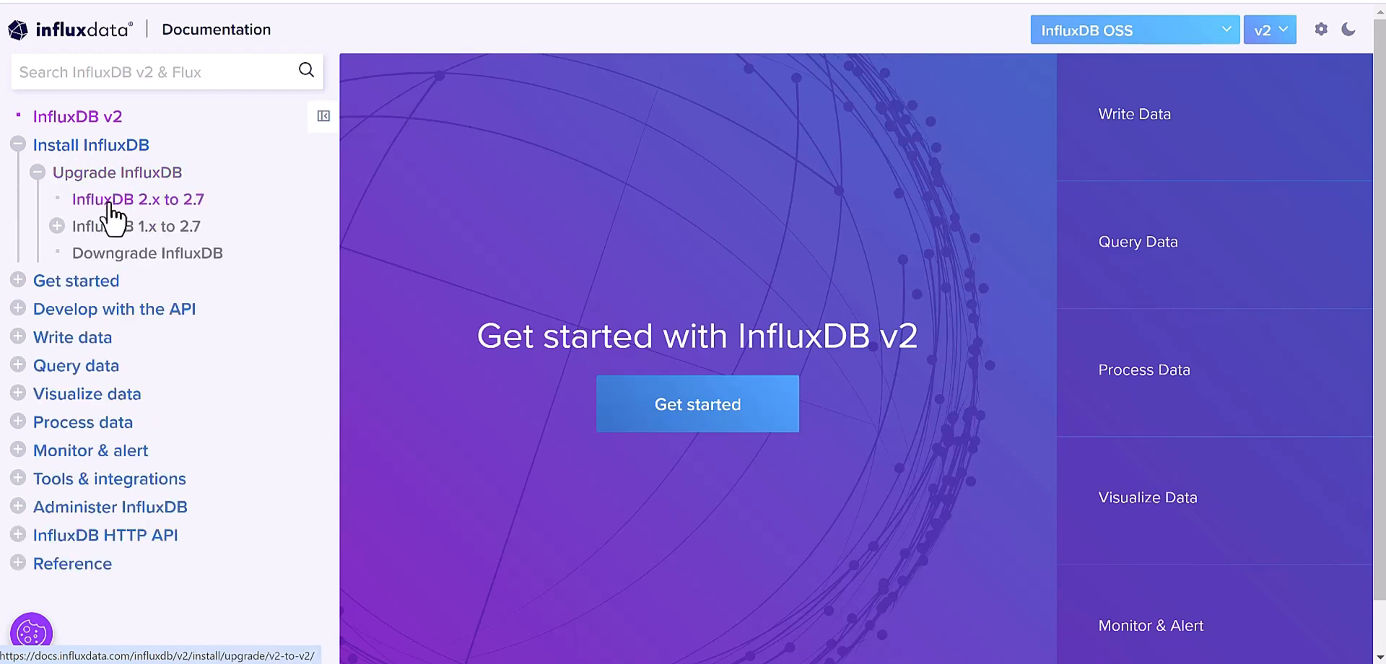
{"action": "mouse_move", "coordinate": [155, 221]}
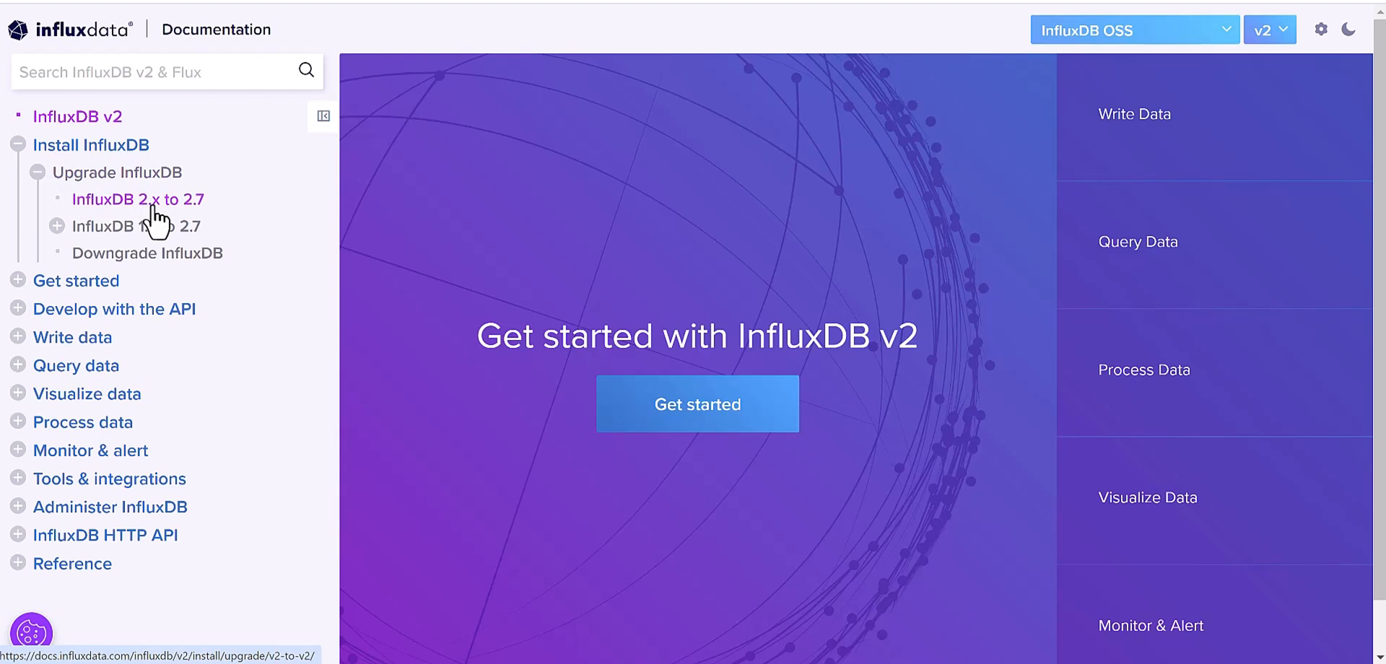
{"action": "left_click", "coordinate": [137, 199]}
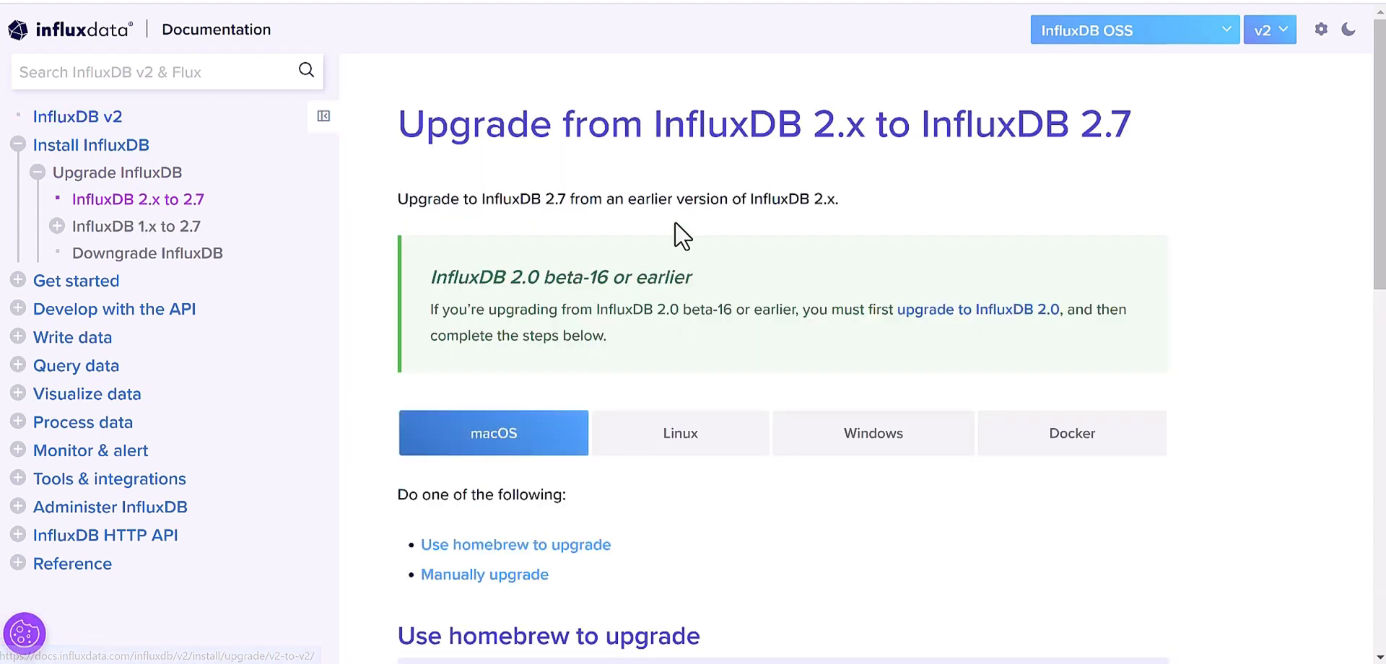
{"action": "mouse_move", "coordinate": [677, 239]}
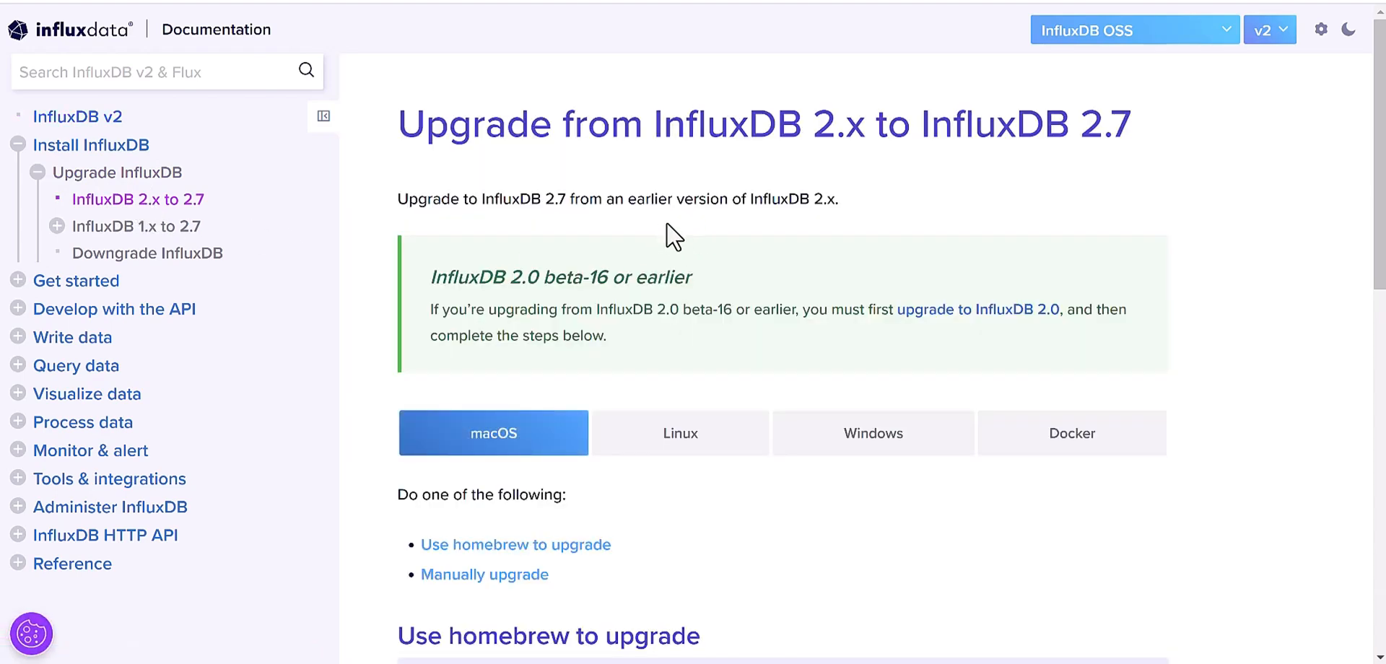
{"action": "scroll", "scroll_direction": "down", "scroll_amount": 3}
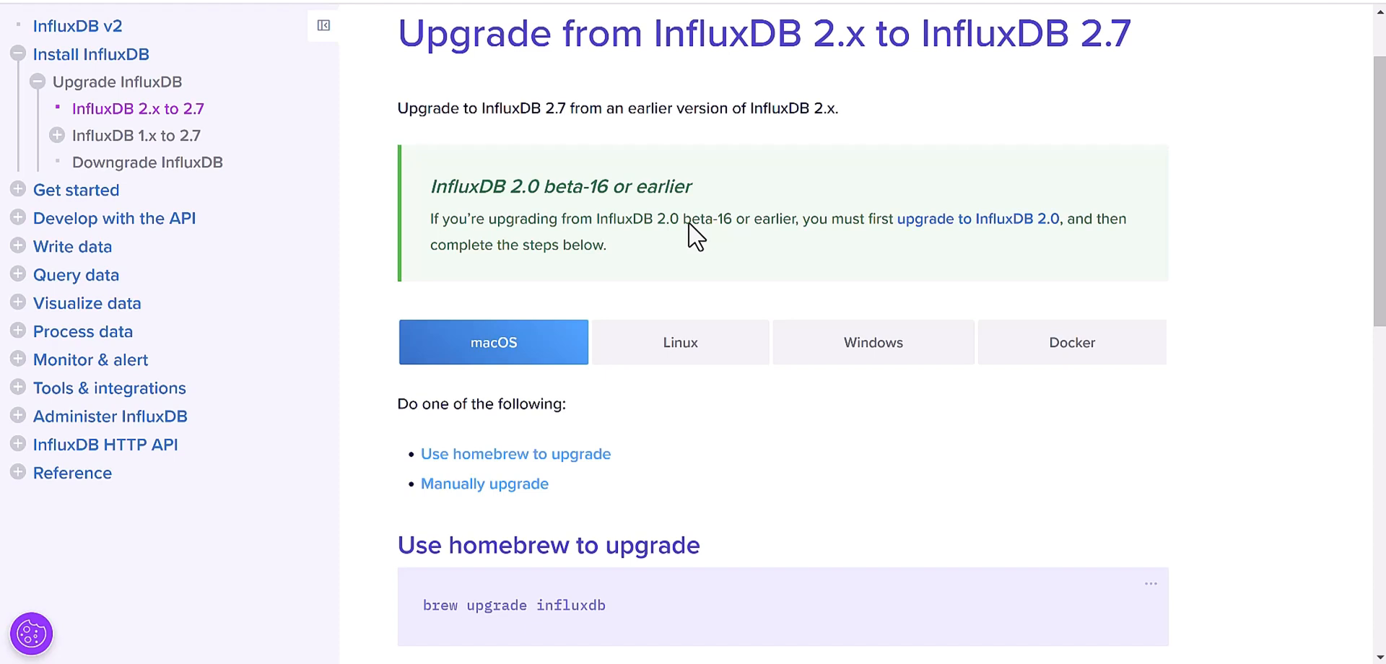
{"action": "mouse_move", "coordinate": [643, 408]}
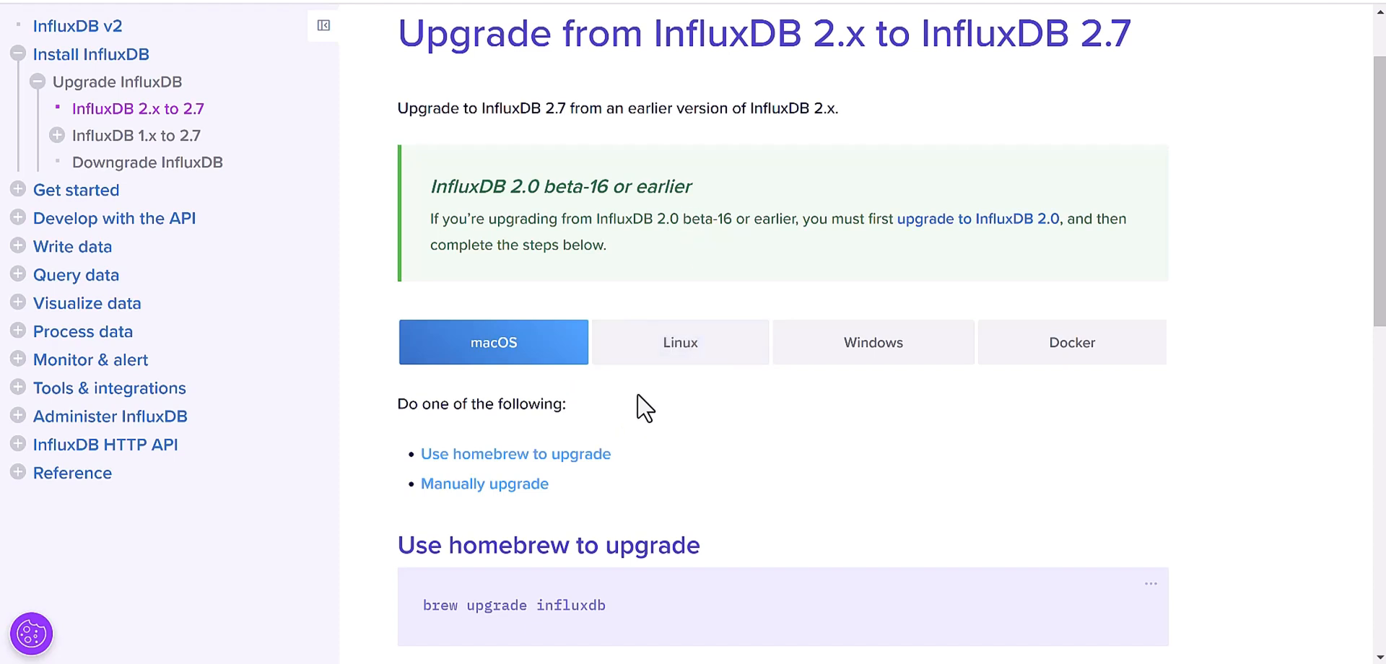
{"action": "mouse_move", "coordinate": [944, 417]}
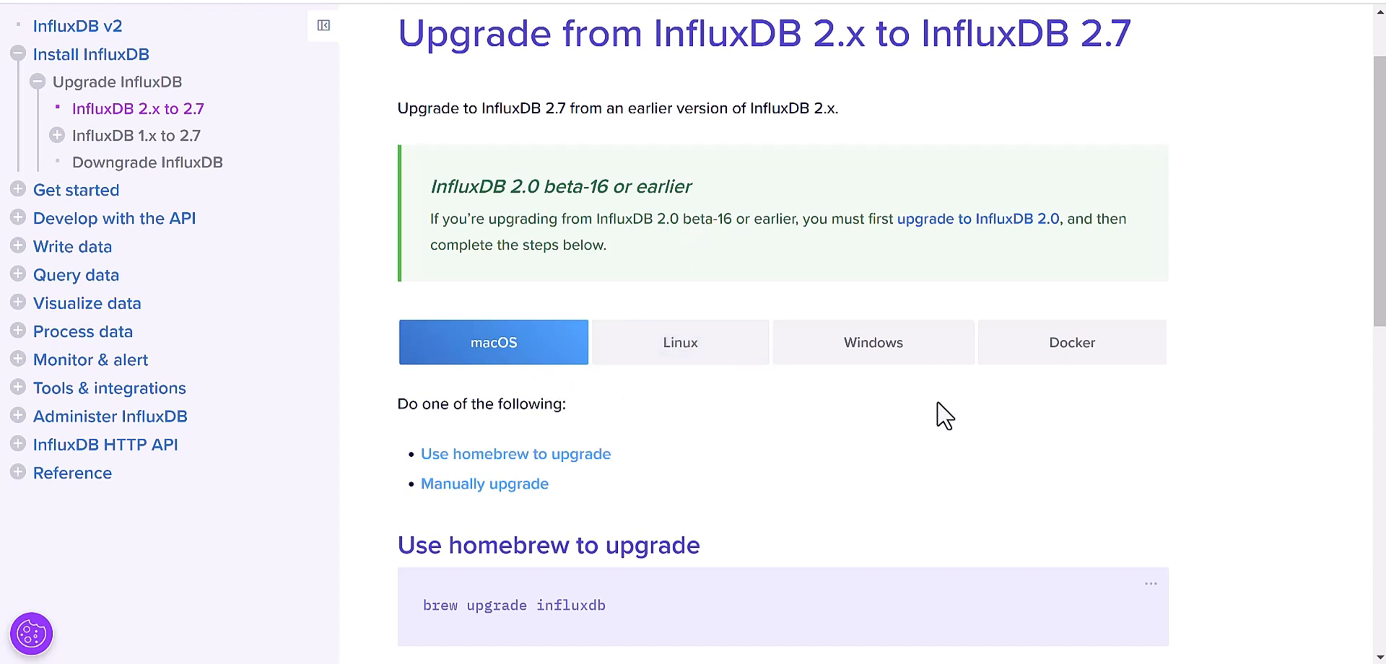
{"action": "mouse_move", "coordinate": [1141, 415]}
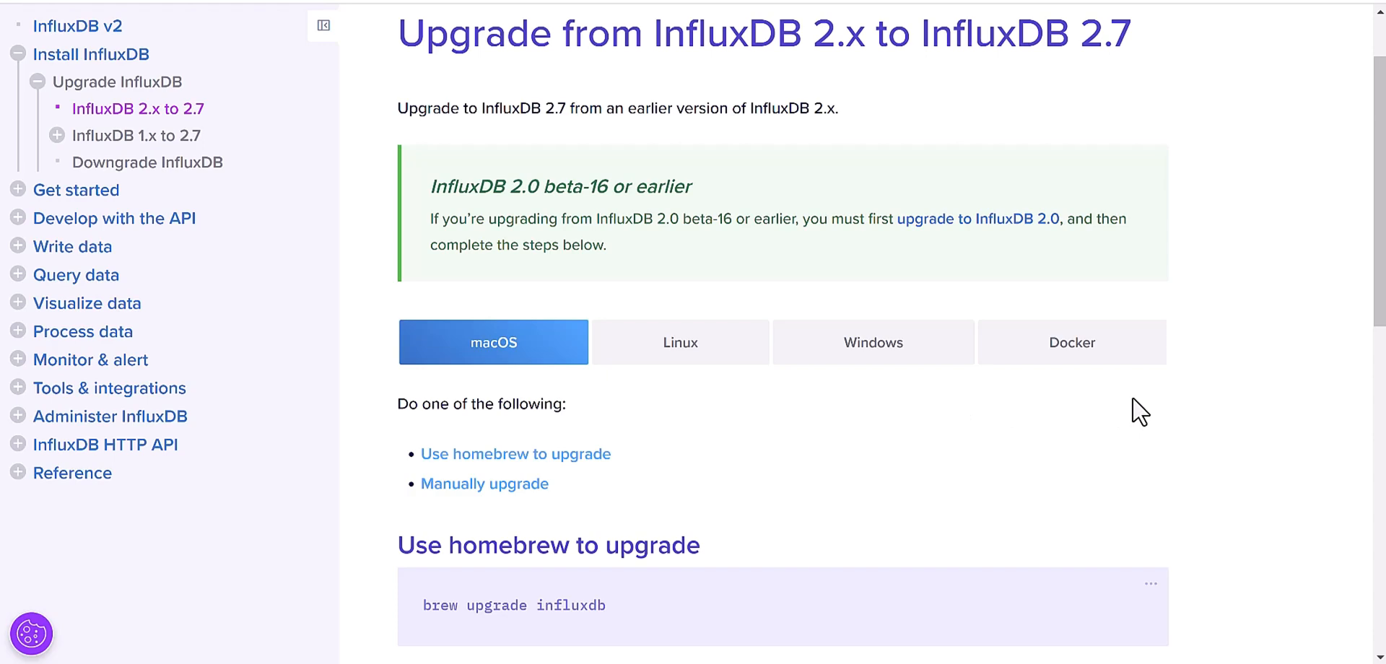
{"action": "left_click", "coordinate": [873, 342]}
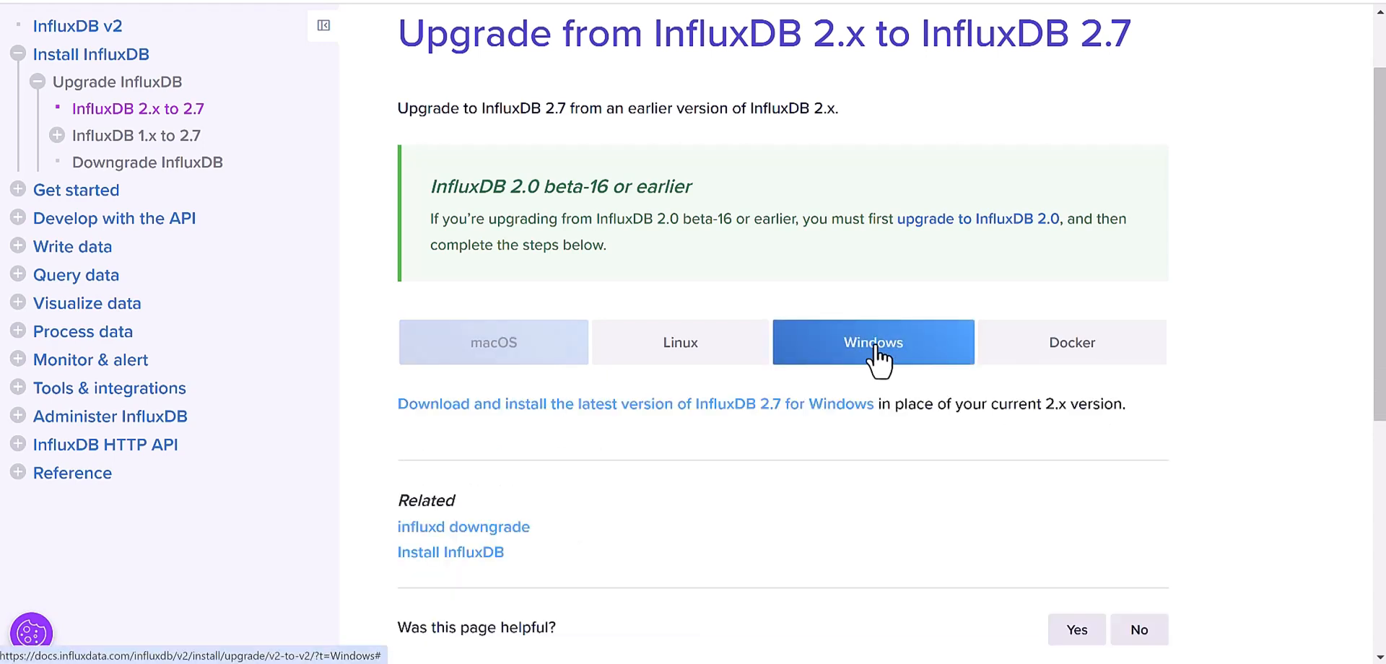
{"action": "scroll", "scroll_direction": "down", "scroll_amount": 3}
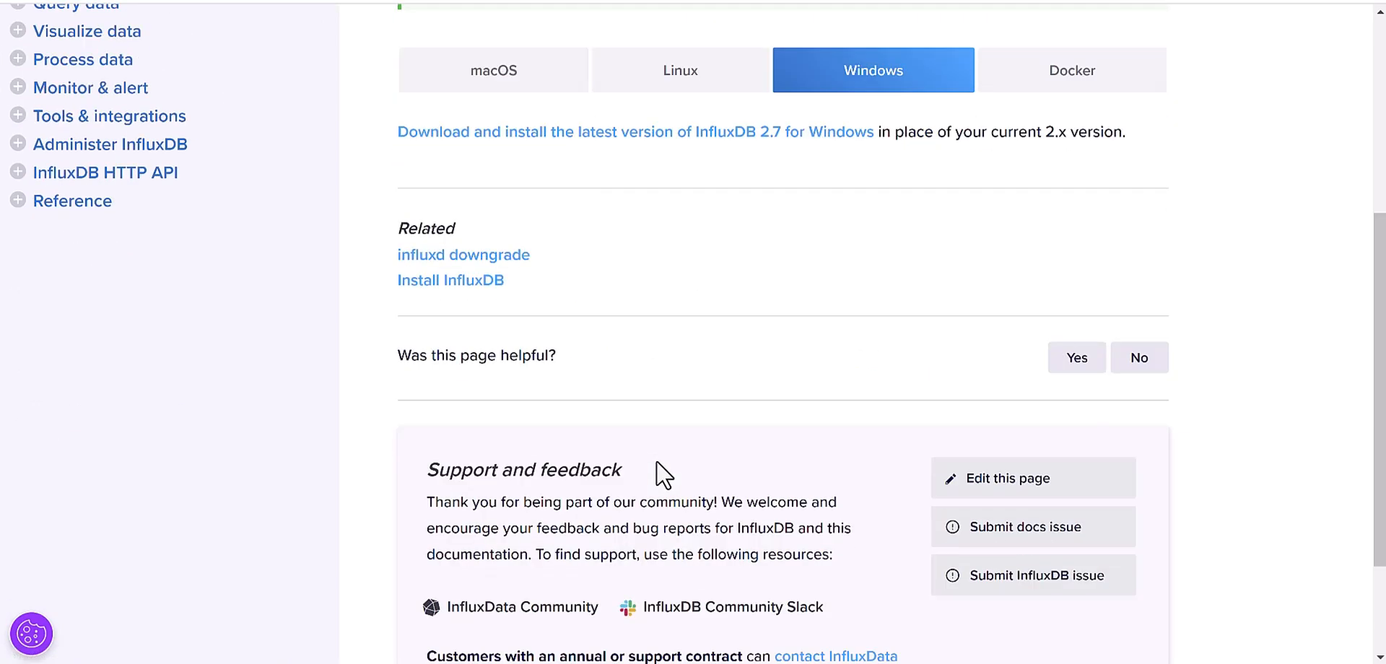
{"action": "scroll", "scroll_direction": "up", "scroll_amount": 3}
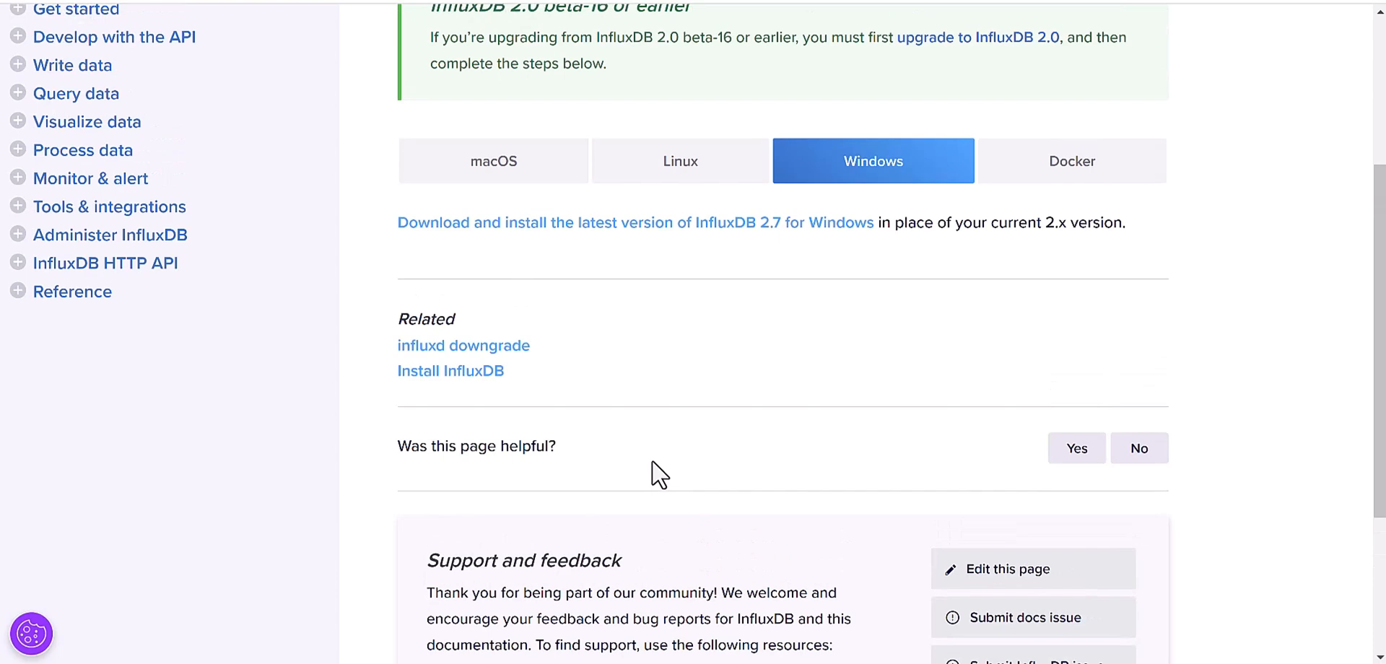
{"action": "scroll", "scroll_direction": "down", "scroll_amount": 3}
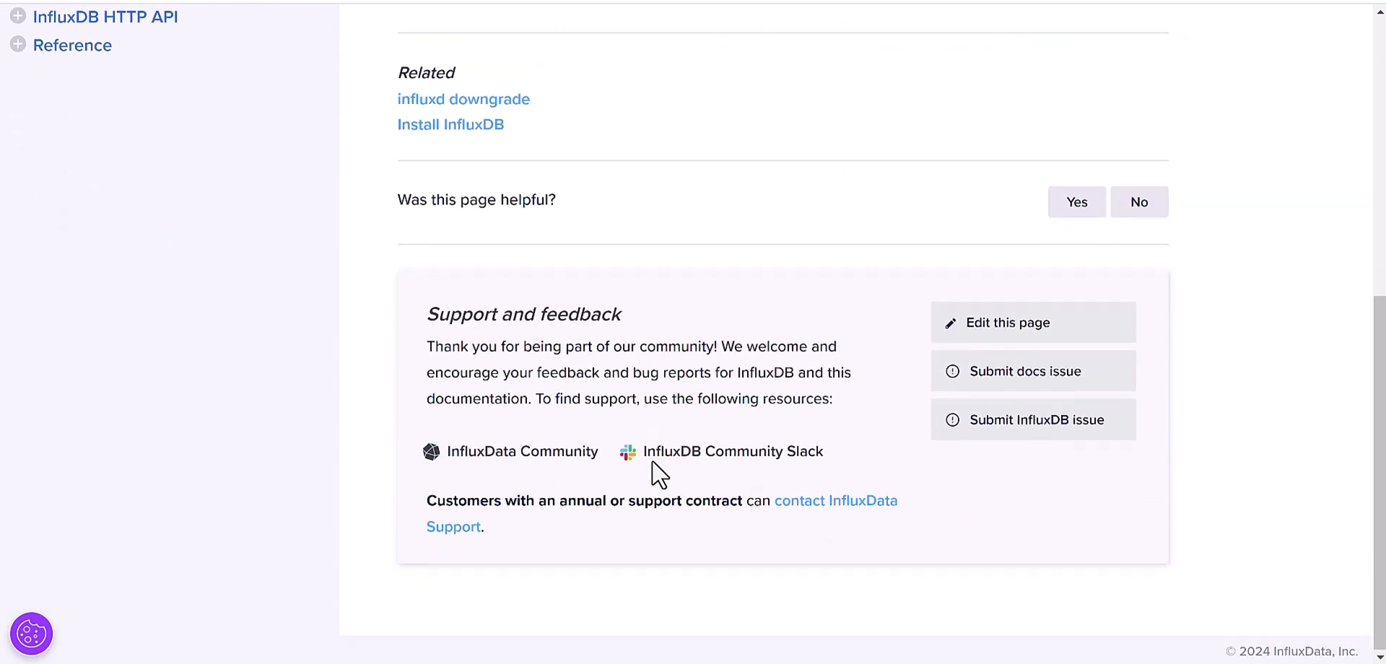
Show Windows instructions on the Install InfluxDB page and download the InfluxDB v2 Windows zip.
{"action": "left_click", "coordinate": [451, 124]}
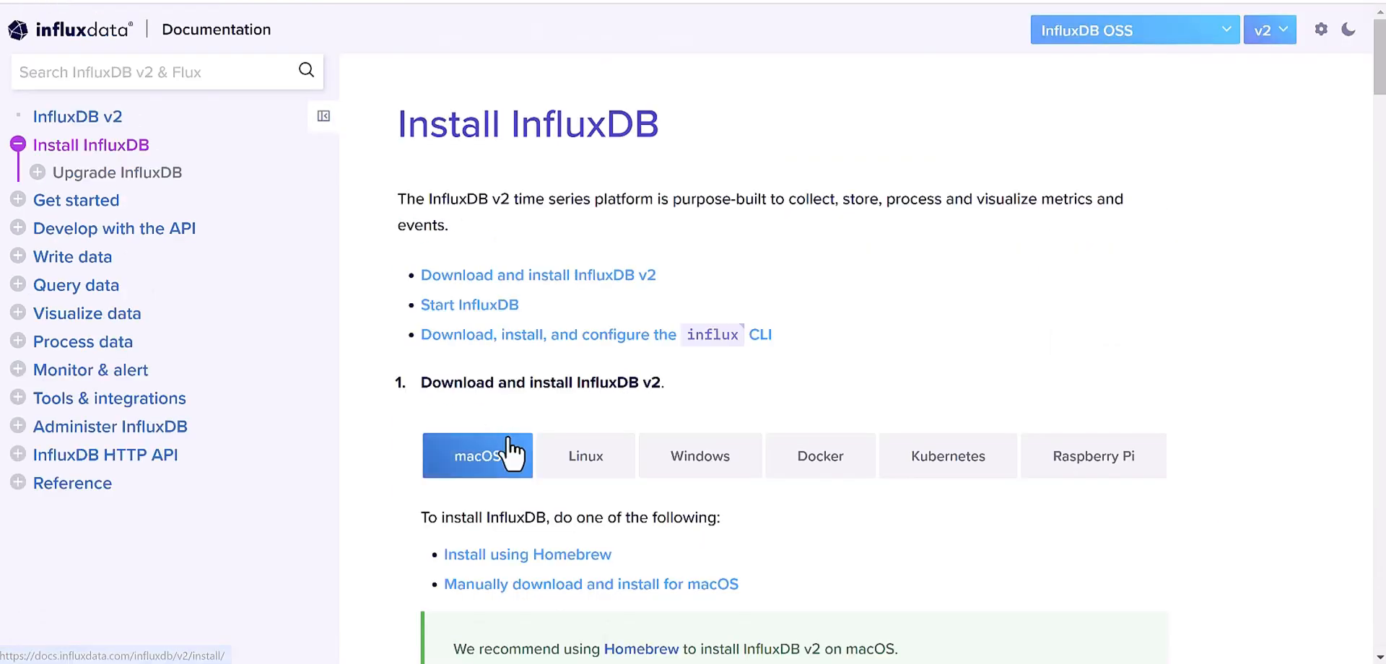
{"action": "mouse_move", "coordinate": [809, 372]}
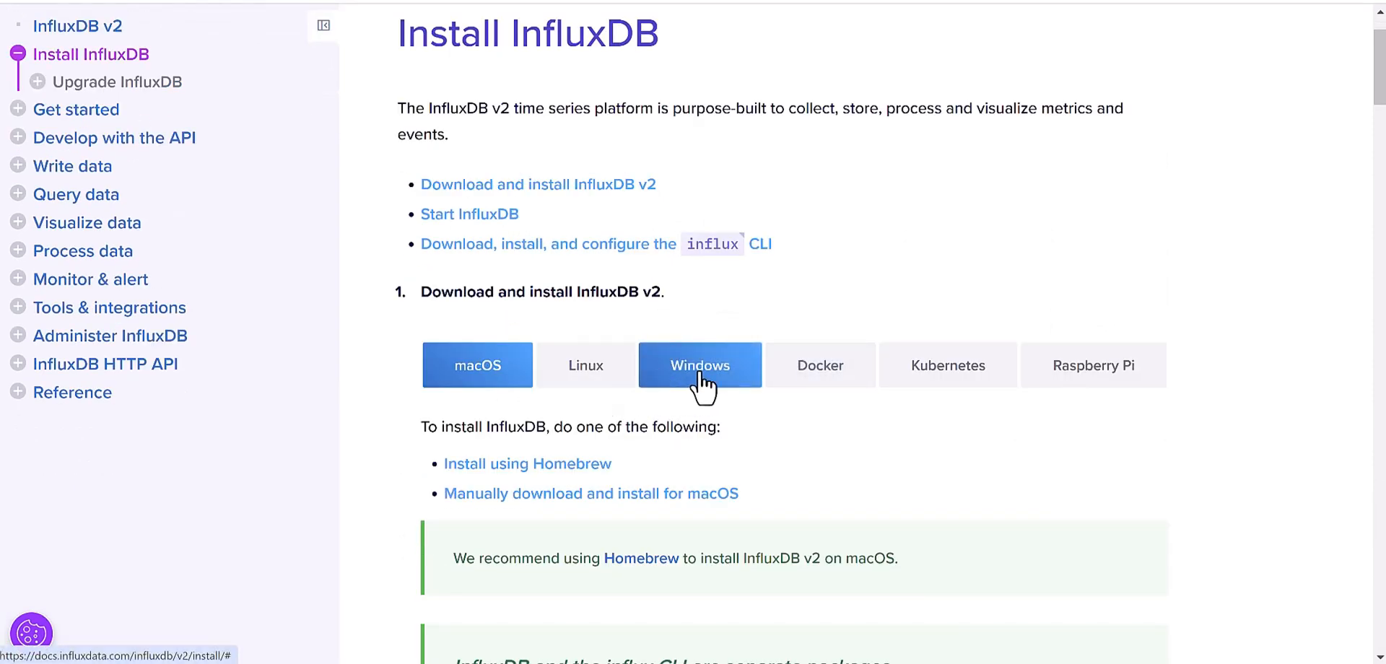
{"action": "left_click", "coordinate": [699, 366]}
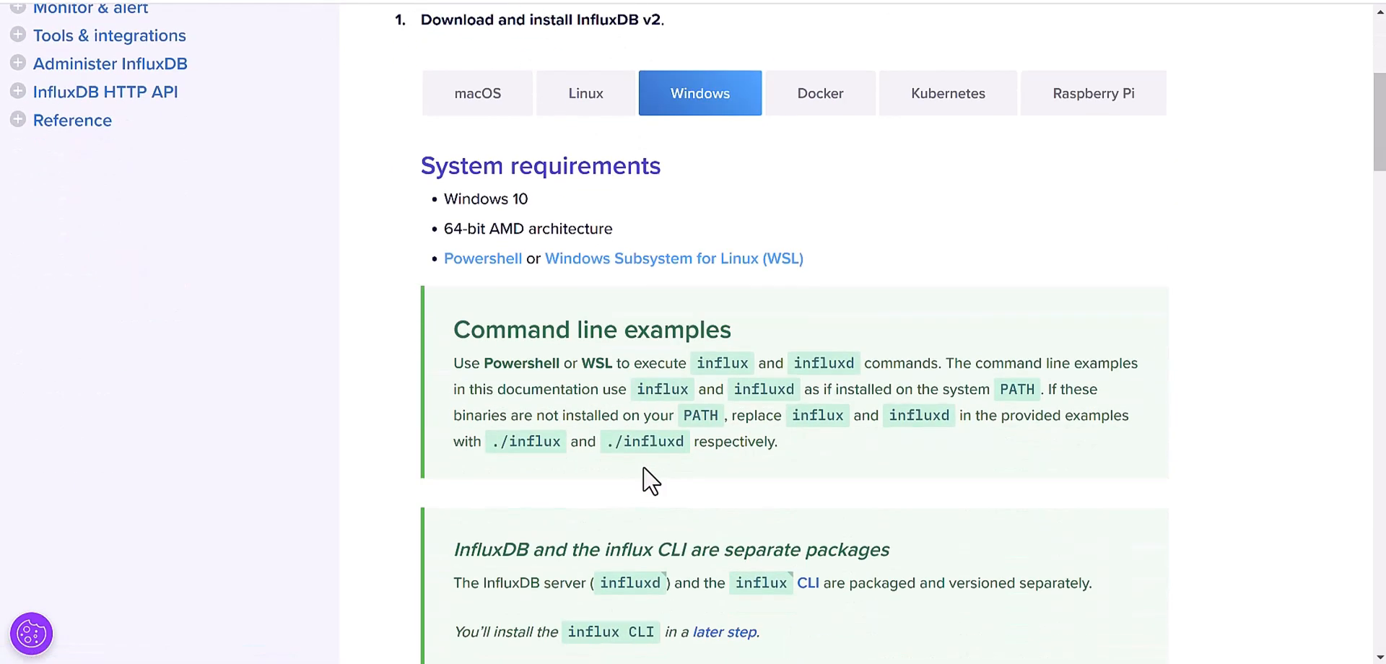
{"action": "scroll", "scroll_direction": "down", "scroll_amount": 3}
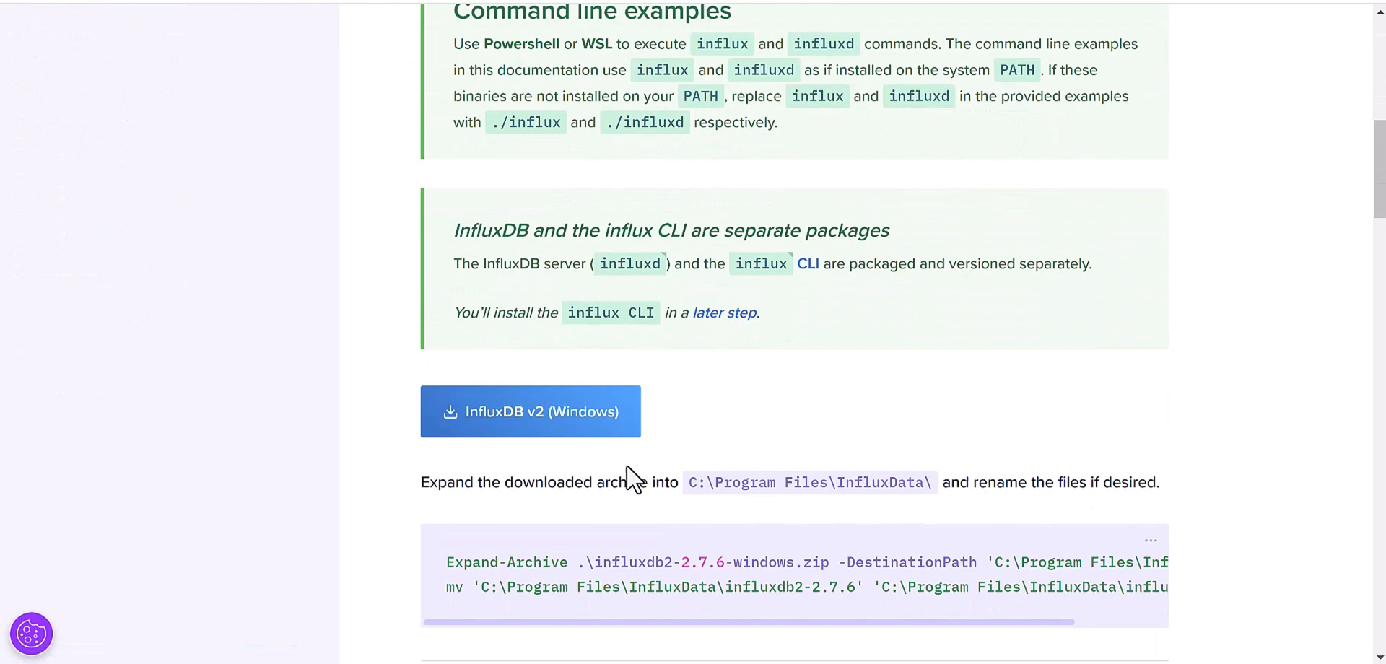
{"action": "scroll", "scroll_direction": "down", "scroll_amount": 3}
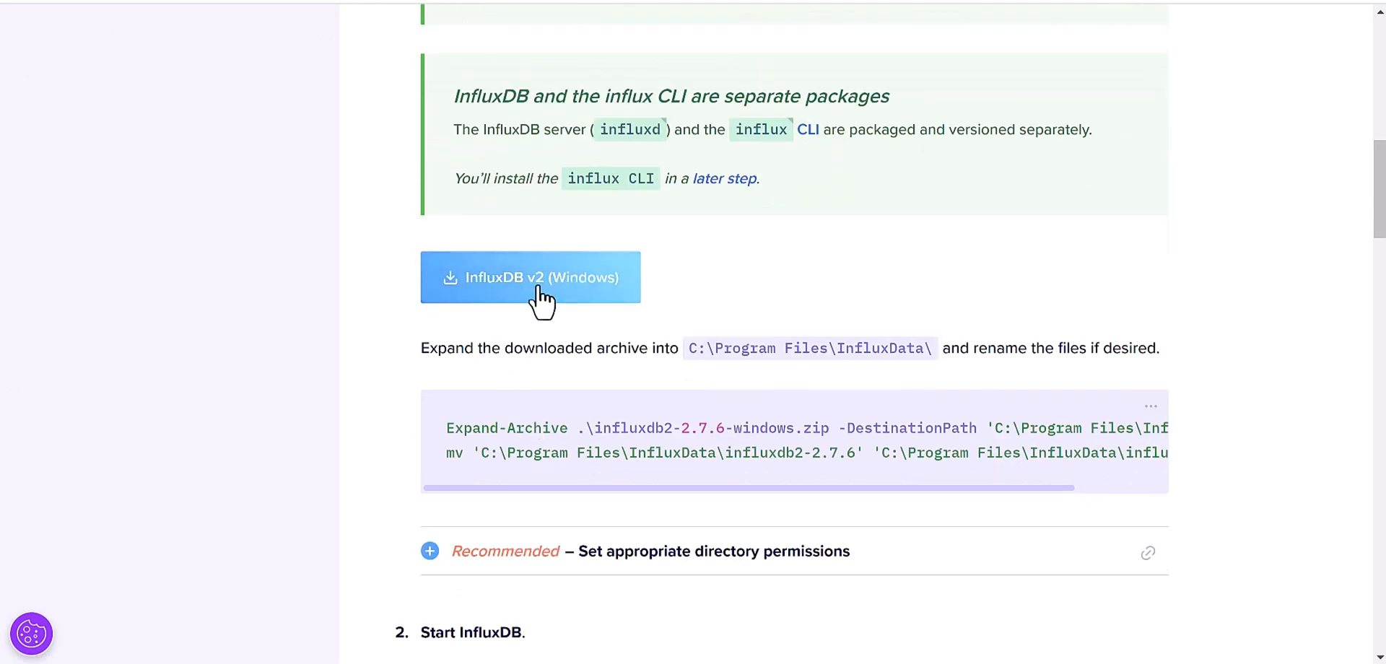
{"action": "mouse_move", "coordinate": [896, 262]}
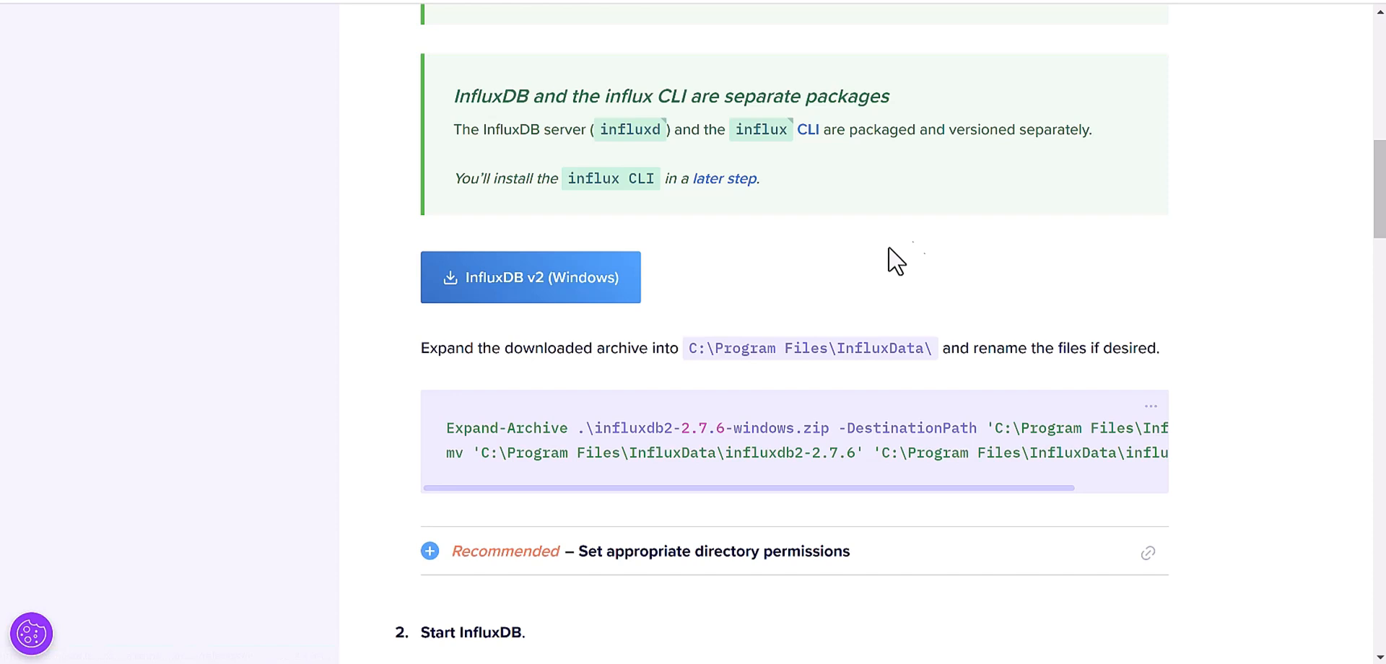
{"action": "mouse_move", "coordinate": [860, 272]}
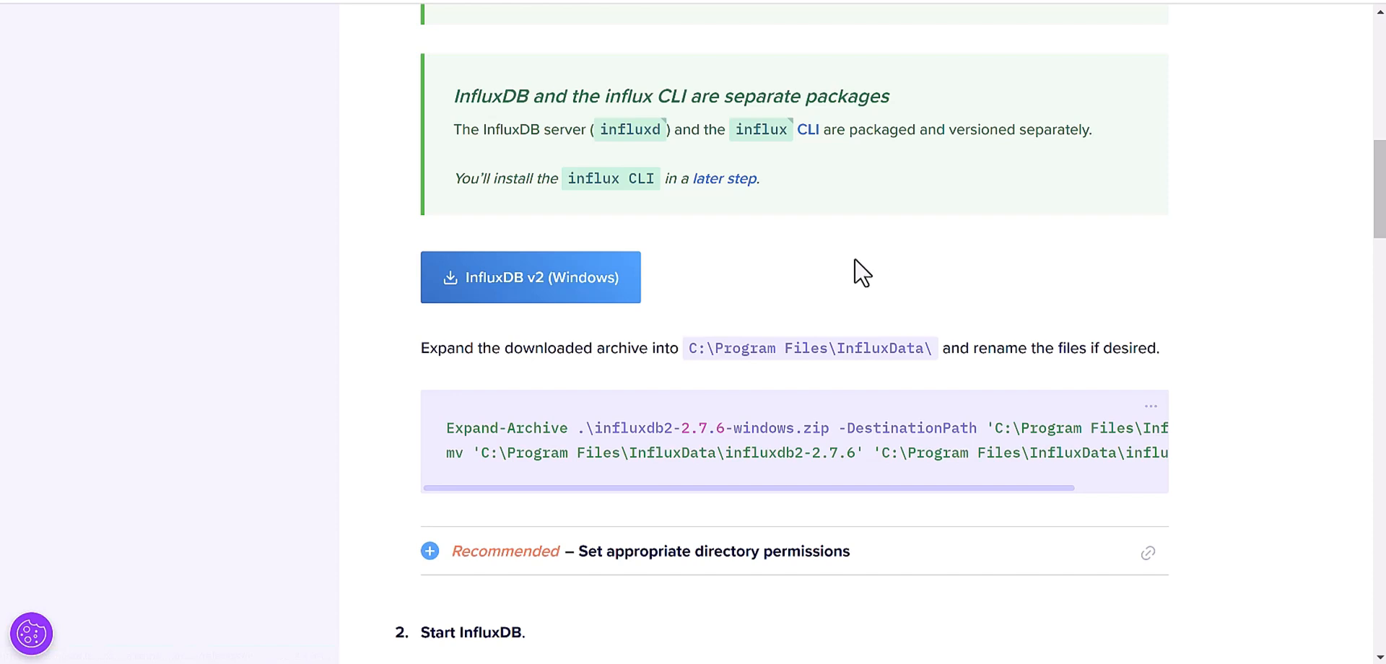
{"action": "left_click", "coordinate": [530, 276]}
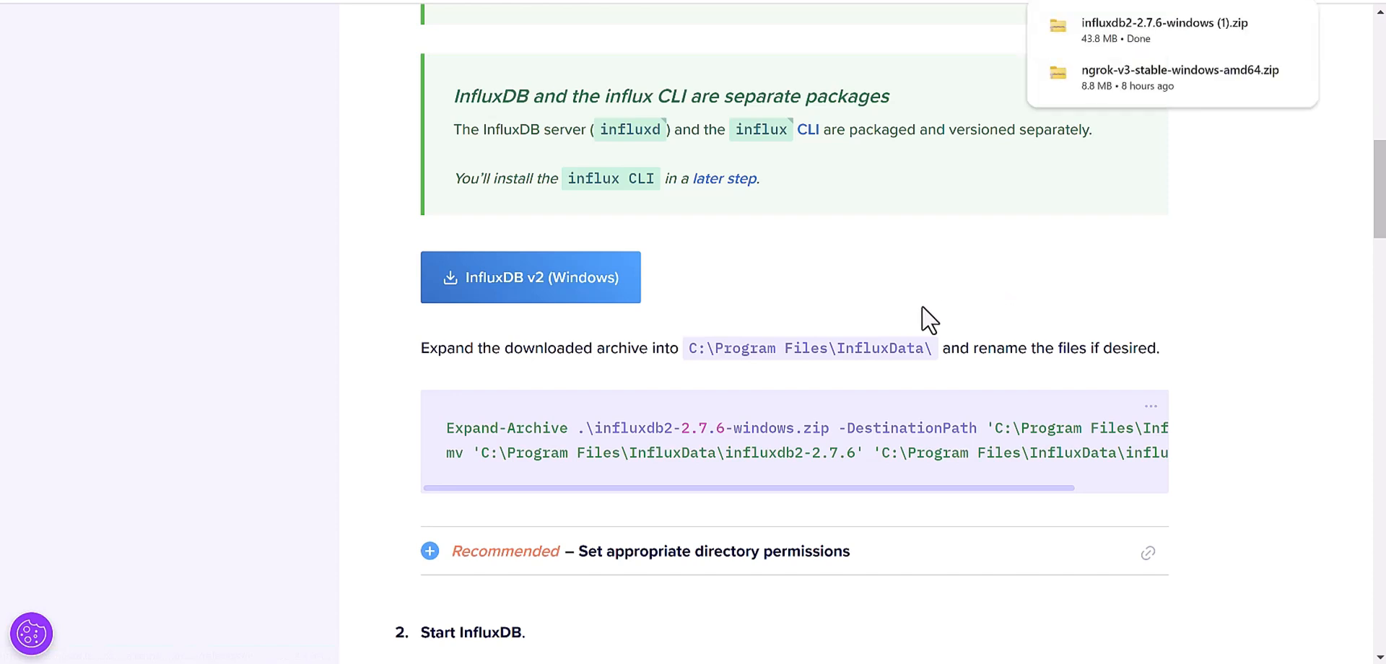
{"action": "mouse_move", "coordinate": [738, 337]}
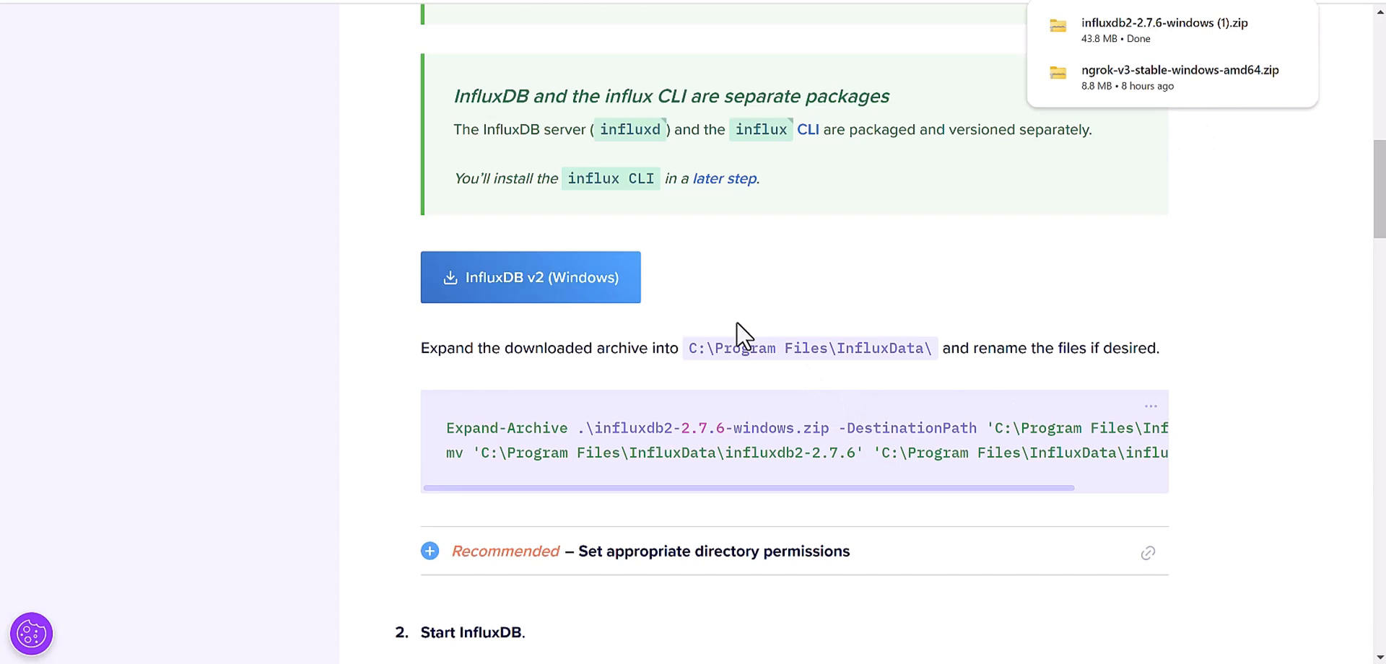
{"action": "mouse_move", "coordinate": [841, 428]}
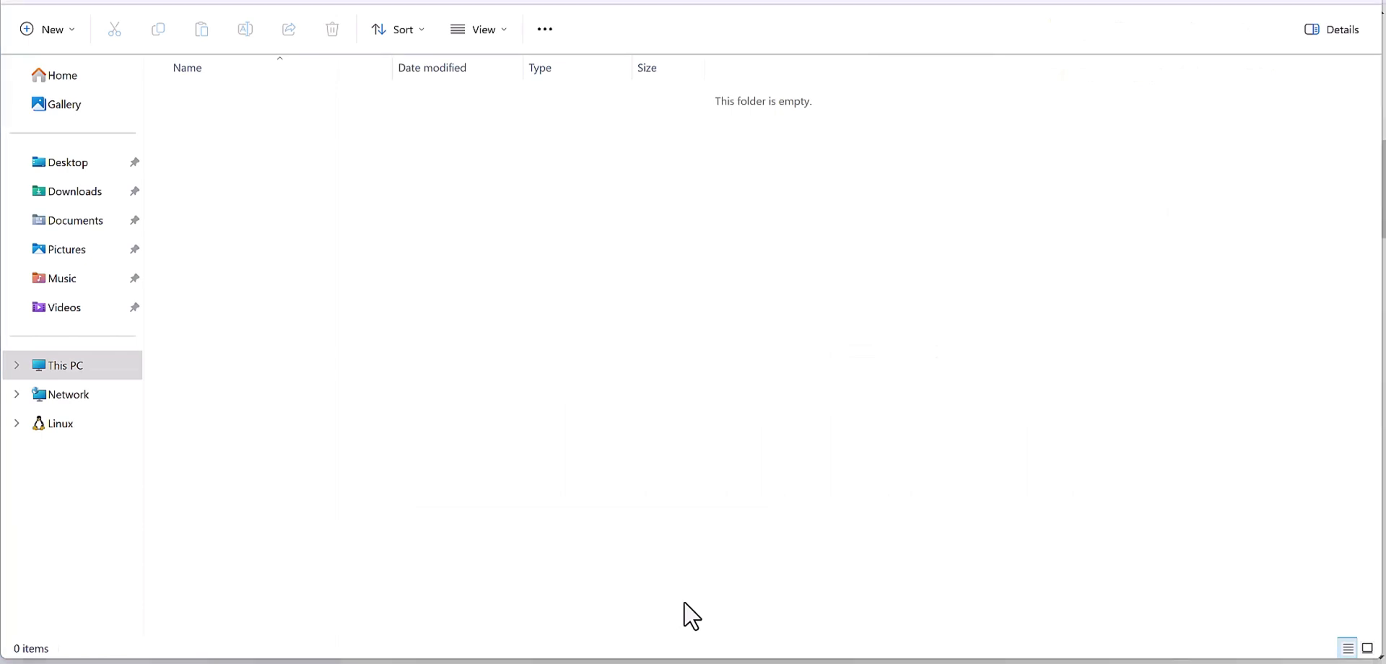
{"action": "mouse_move", "coordinate": [405, 353]}
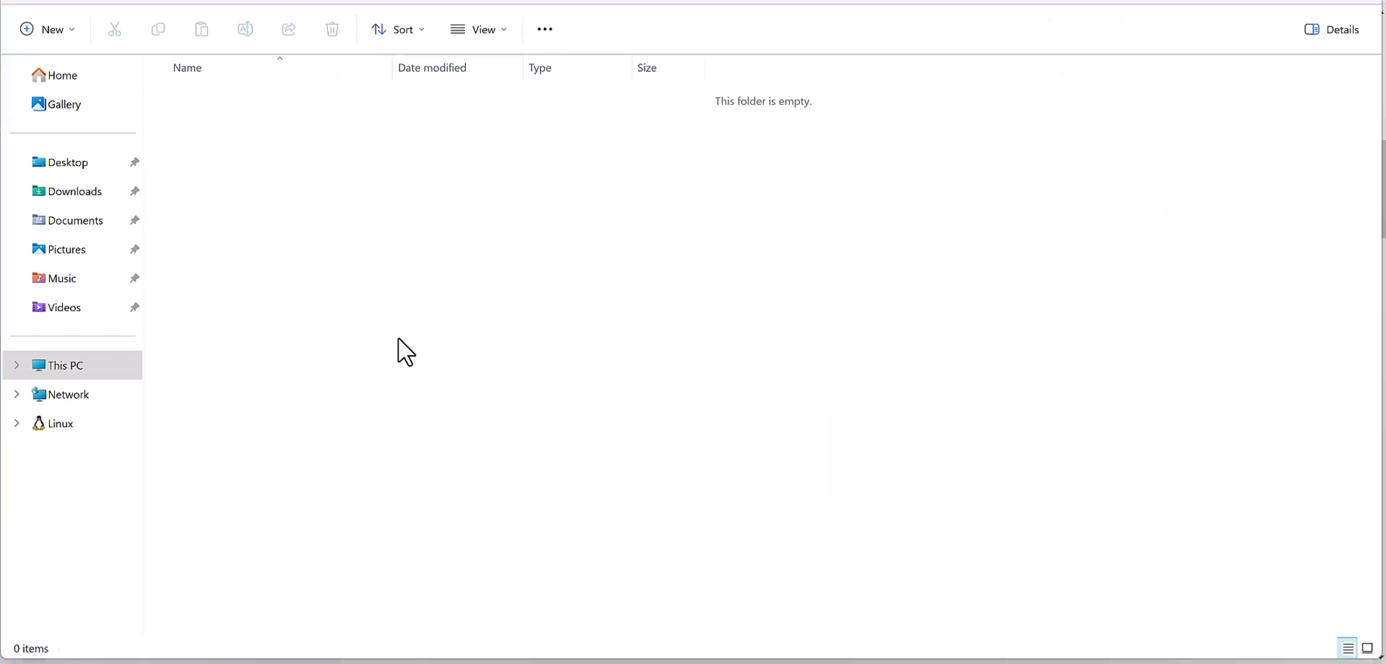
{"action": "mouse_move", "coordinate": [560, 659]}
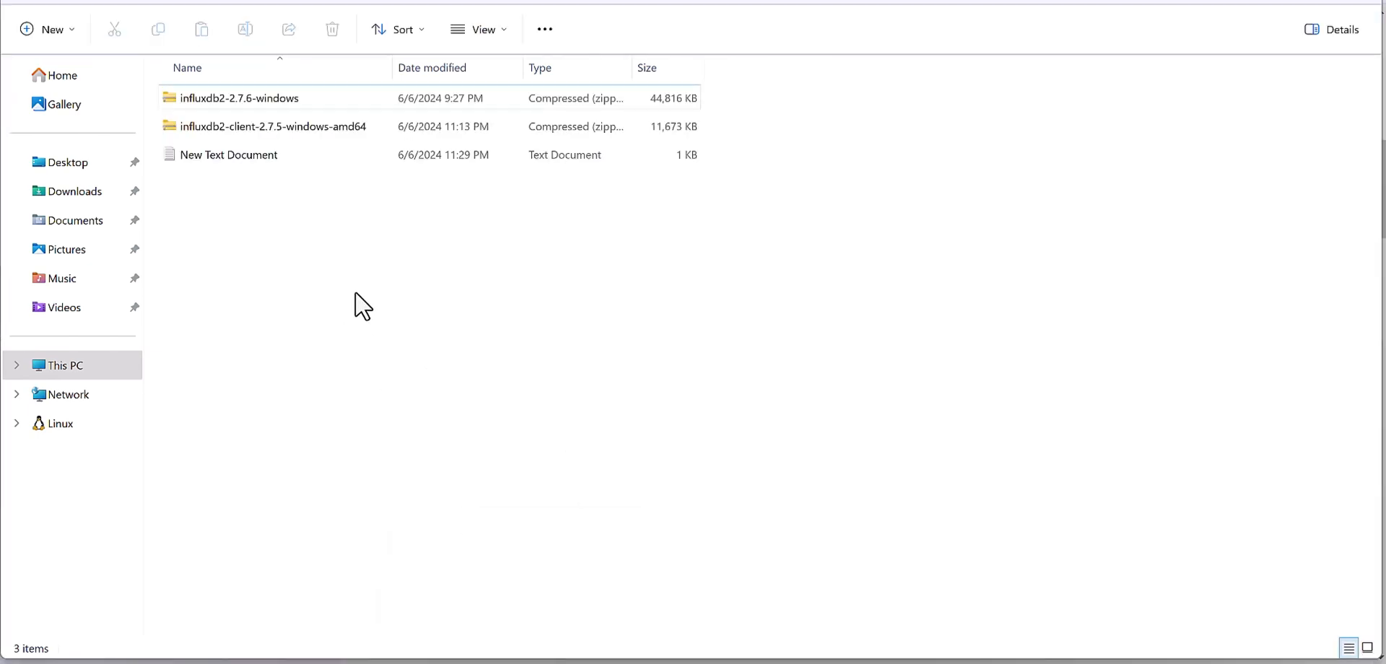
{"action": "mouse_move", "coordinate": [307, 260]}
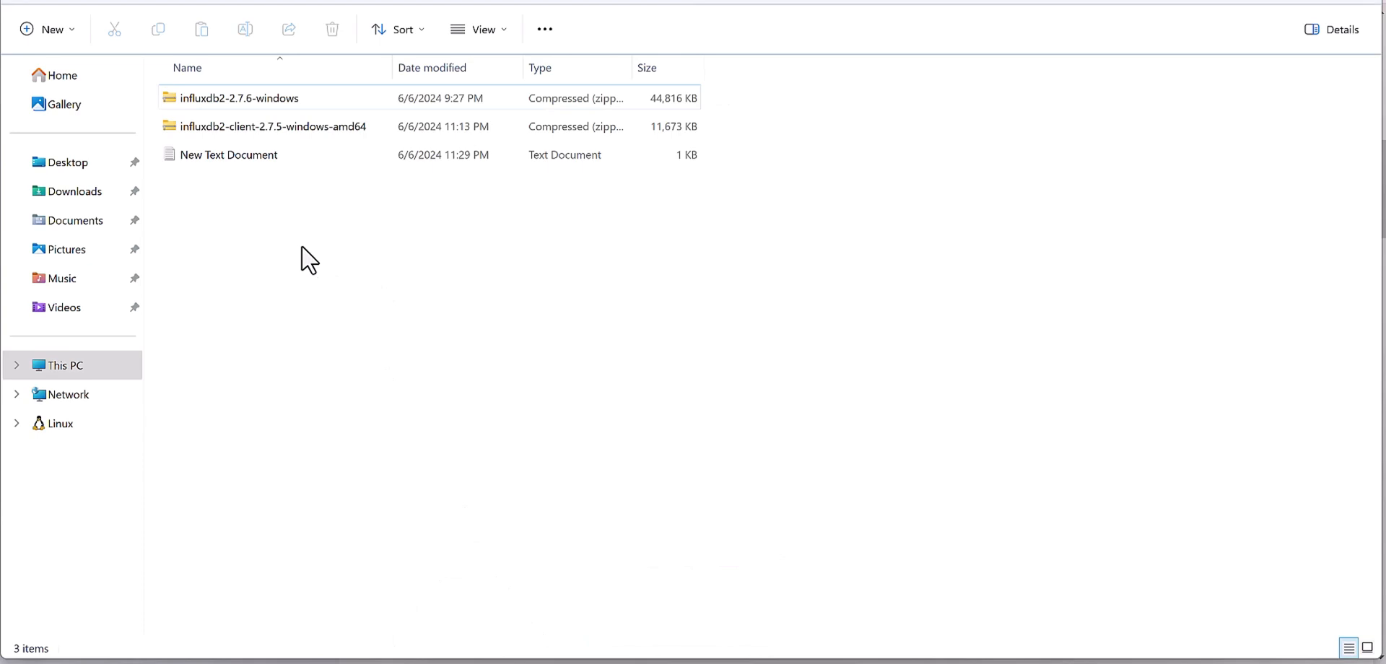
Extract the influxdb2-2.7.6-windows zip with WinRAR into its suggested folder, then select that folder.
{"action": "left_click", "coordinate": [239, 97]}
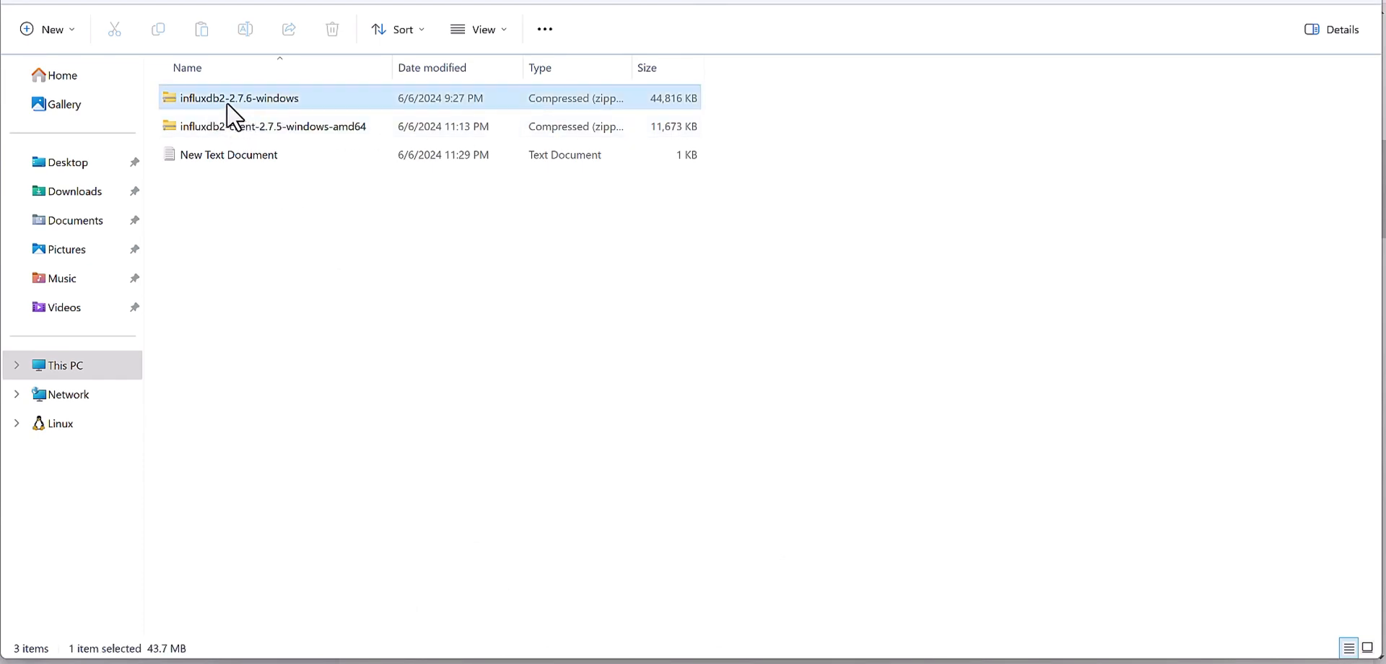
{"action": "right_click", "coordinate": [235, 97]}
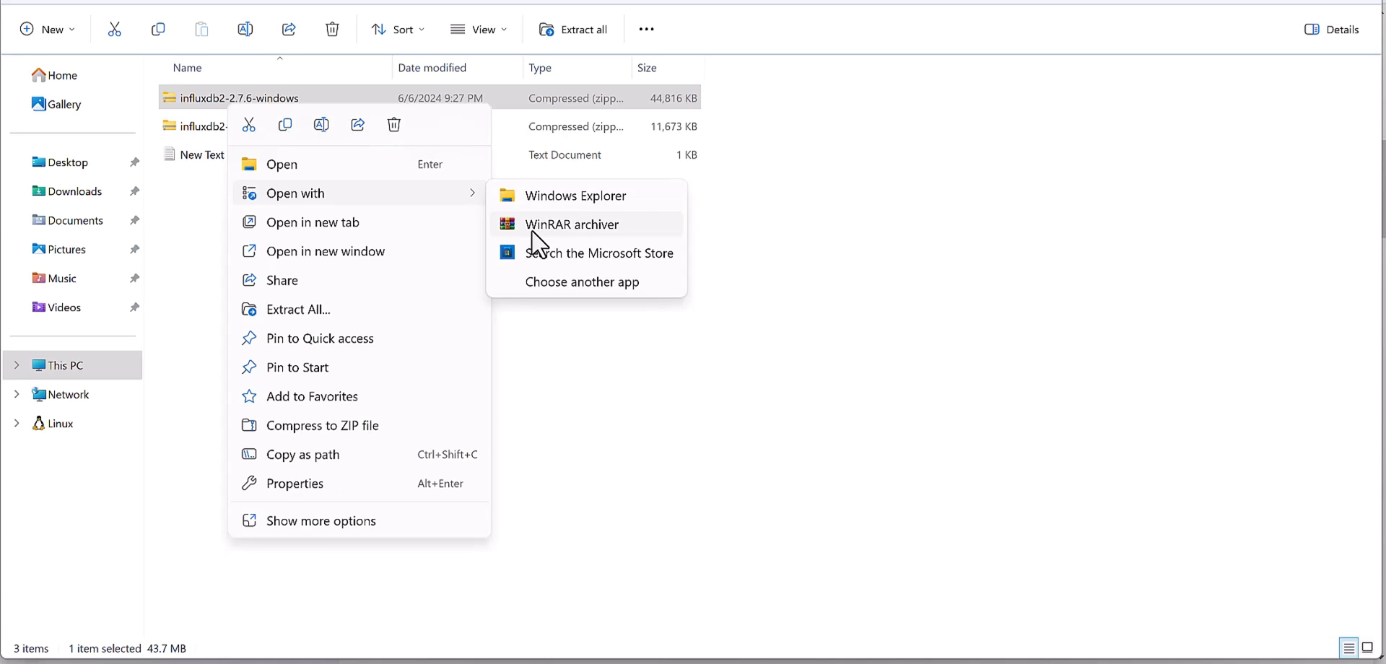
{"action": "left_click", "coordinate": [572, 224]}
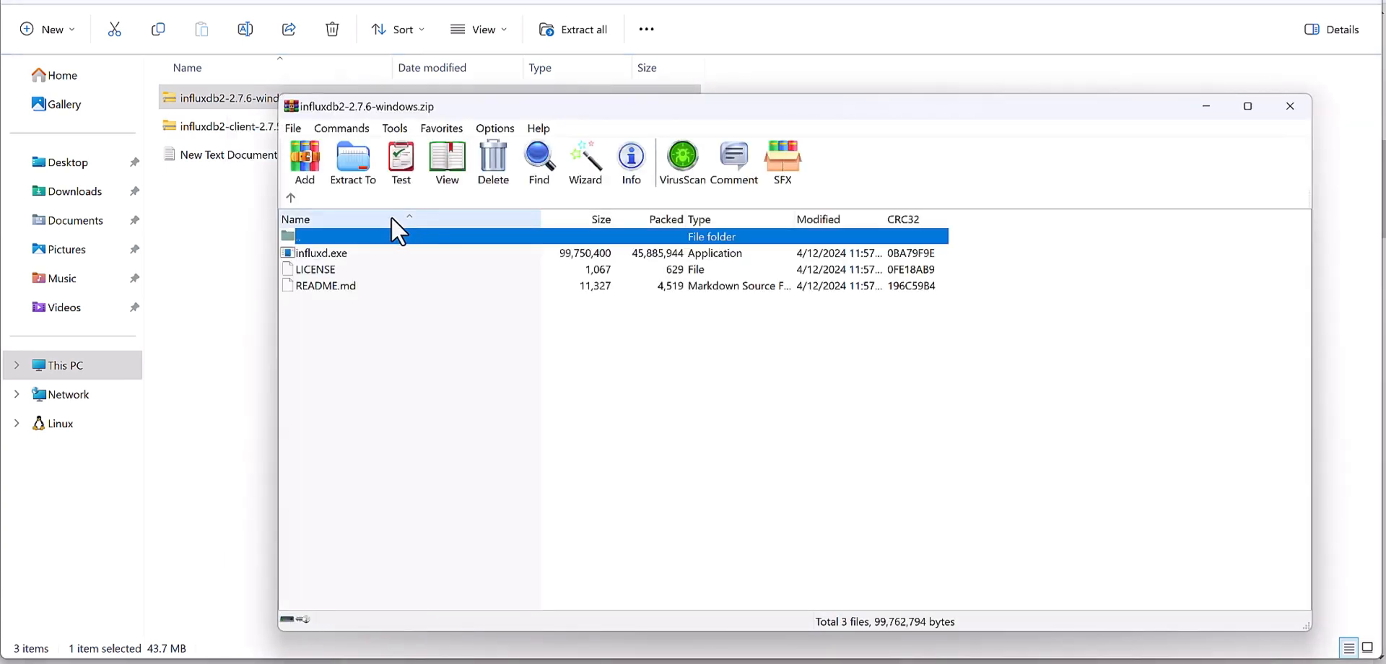
{"action": "left_click", "coordinate": [352, 162]}
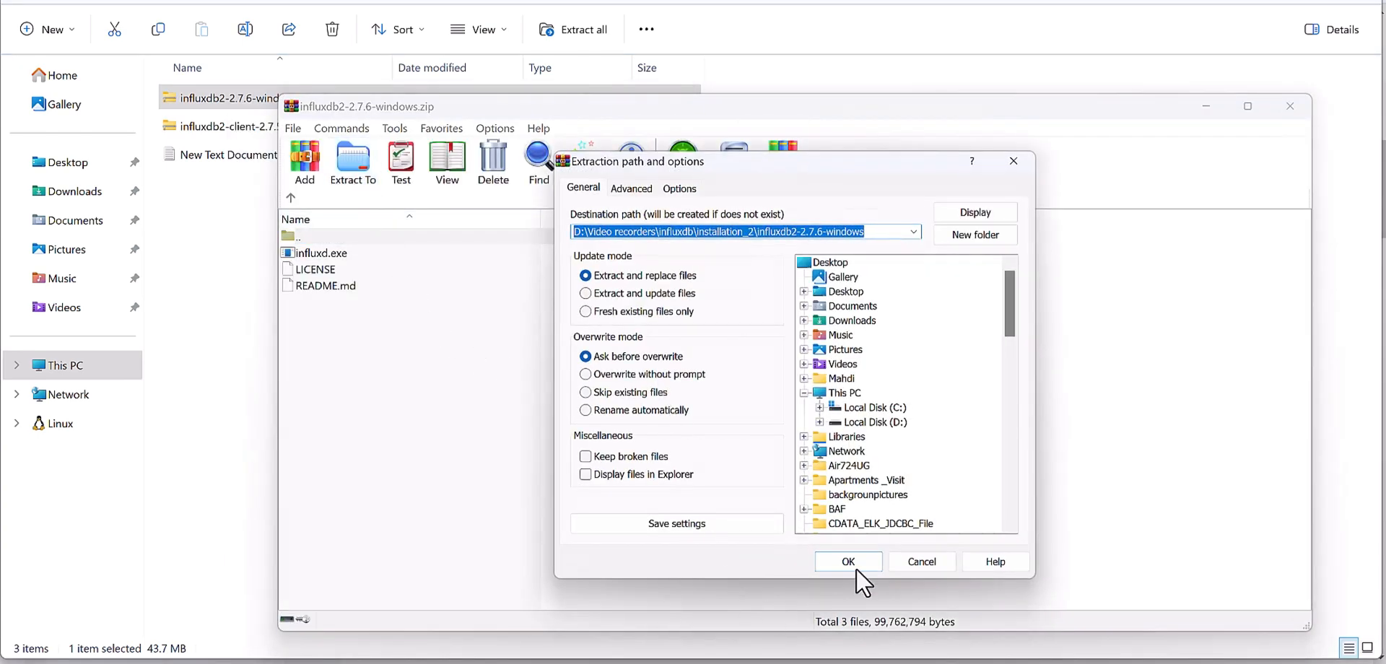
{"action": "left_click", "coordinate": [847, 561]}
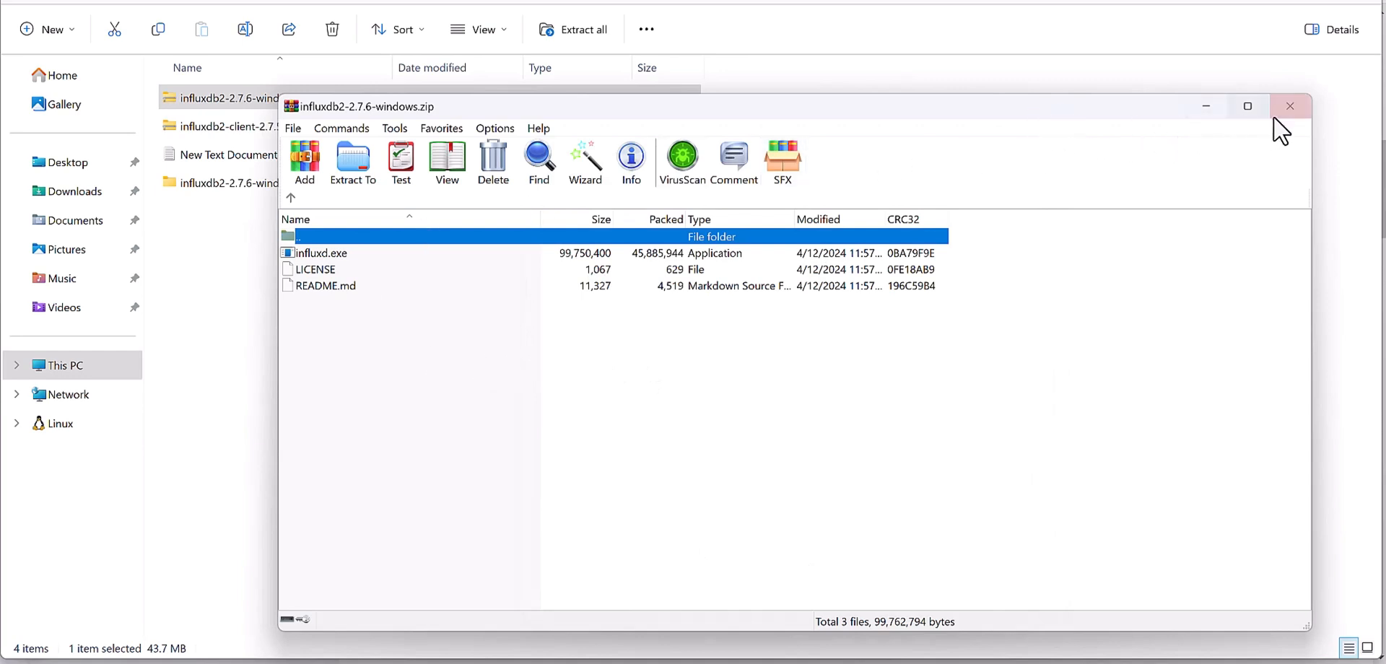
{"action": "left_click", "coordinate": [1289, 106]}
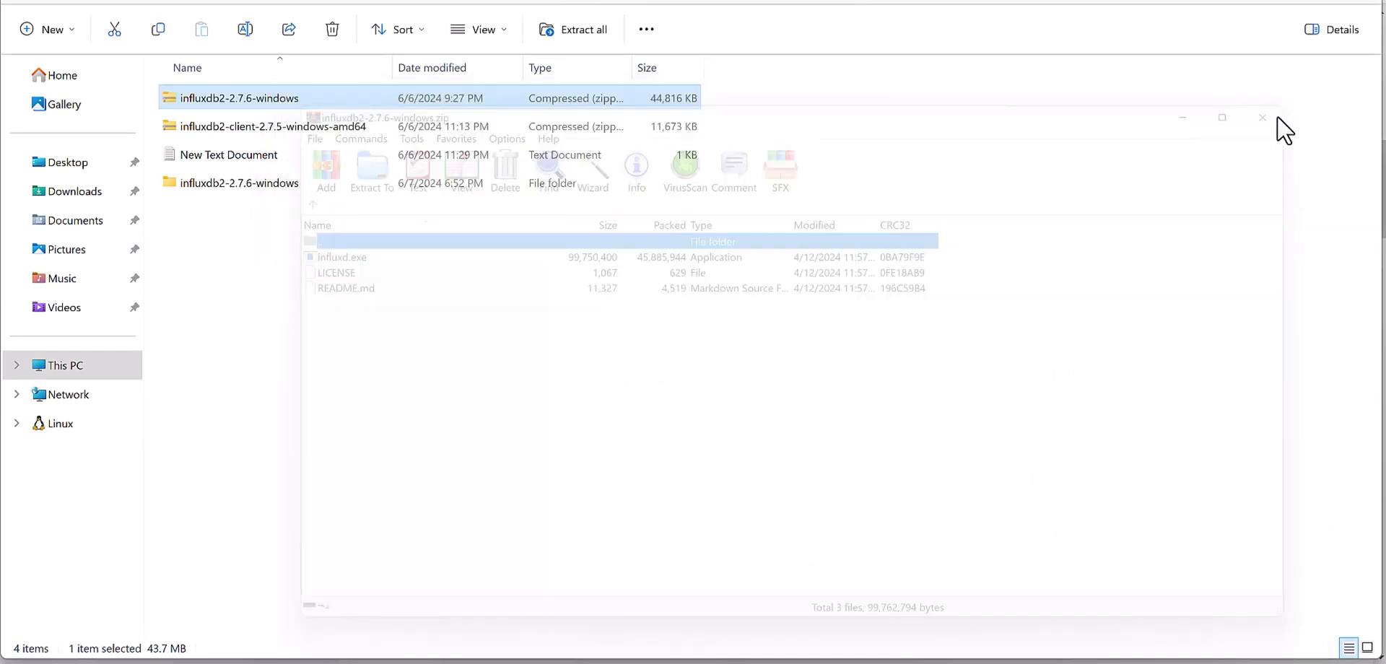
{"action": "left_click", "coordinate": [1263, 117]}
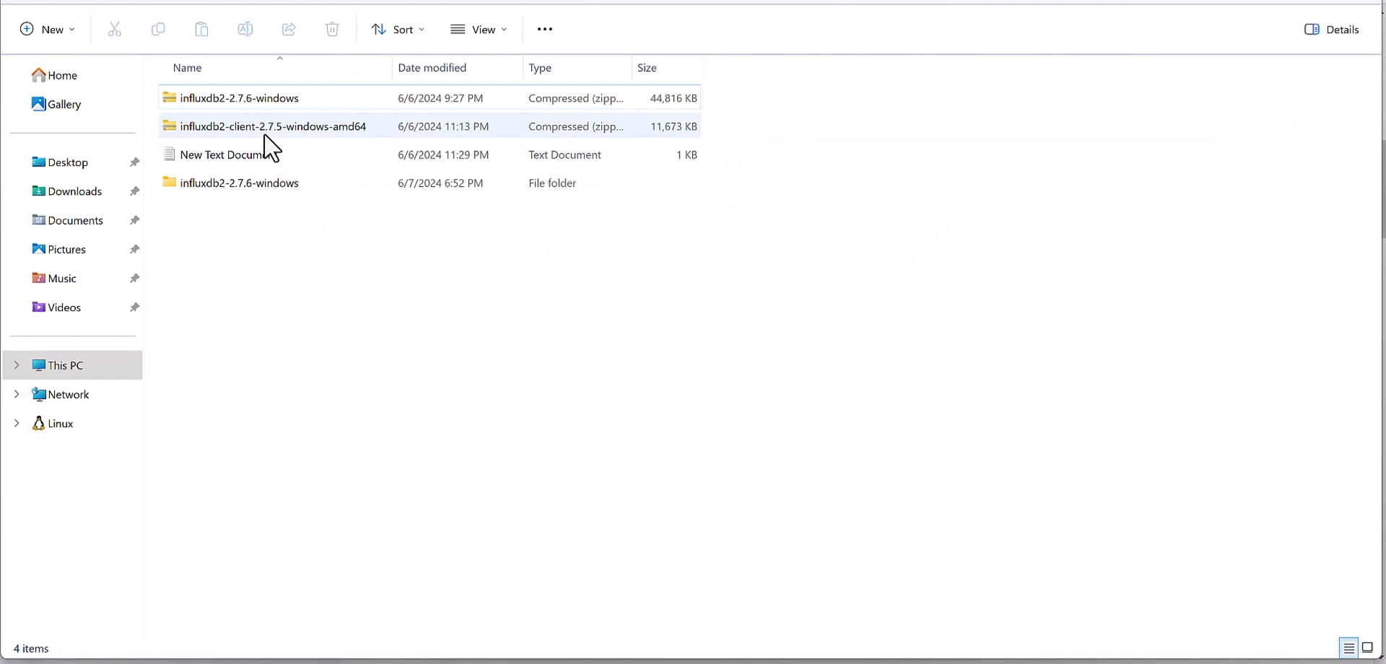
{"action": "left_click", "coordinate": [239, 183]}
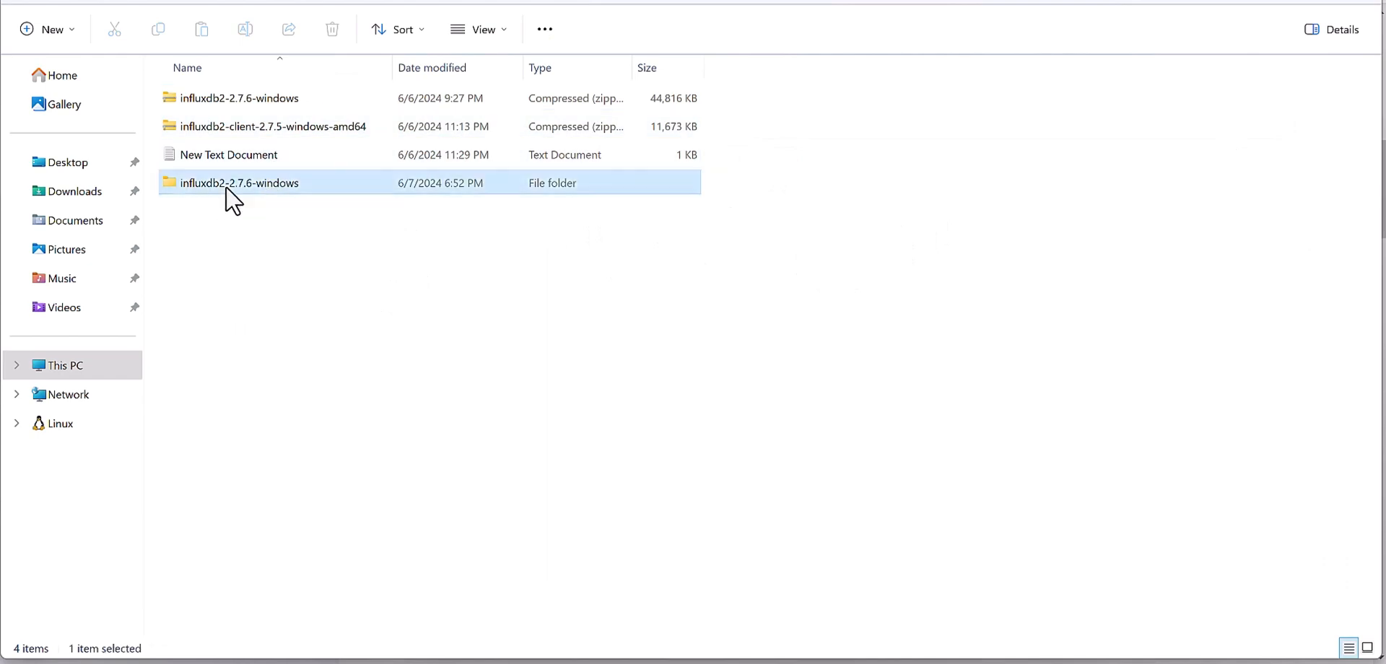
Open the influxdb2-2.7.6-windows folder to show influxd, LICENSE and README.
{"action": "double_click", "coordinate": [240, 183]}
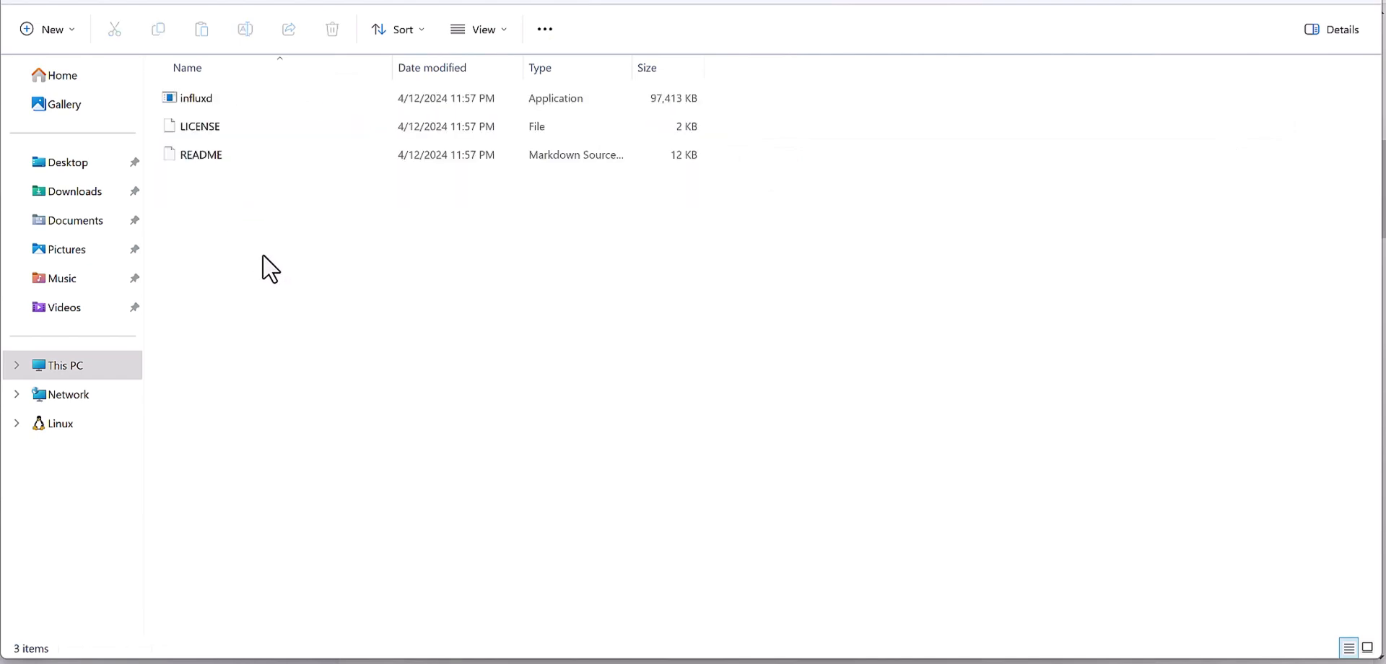
{"action": "mouse_move", "coordinate": [268, 243]}
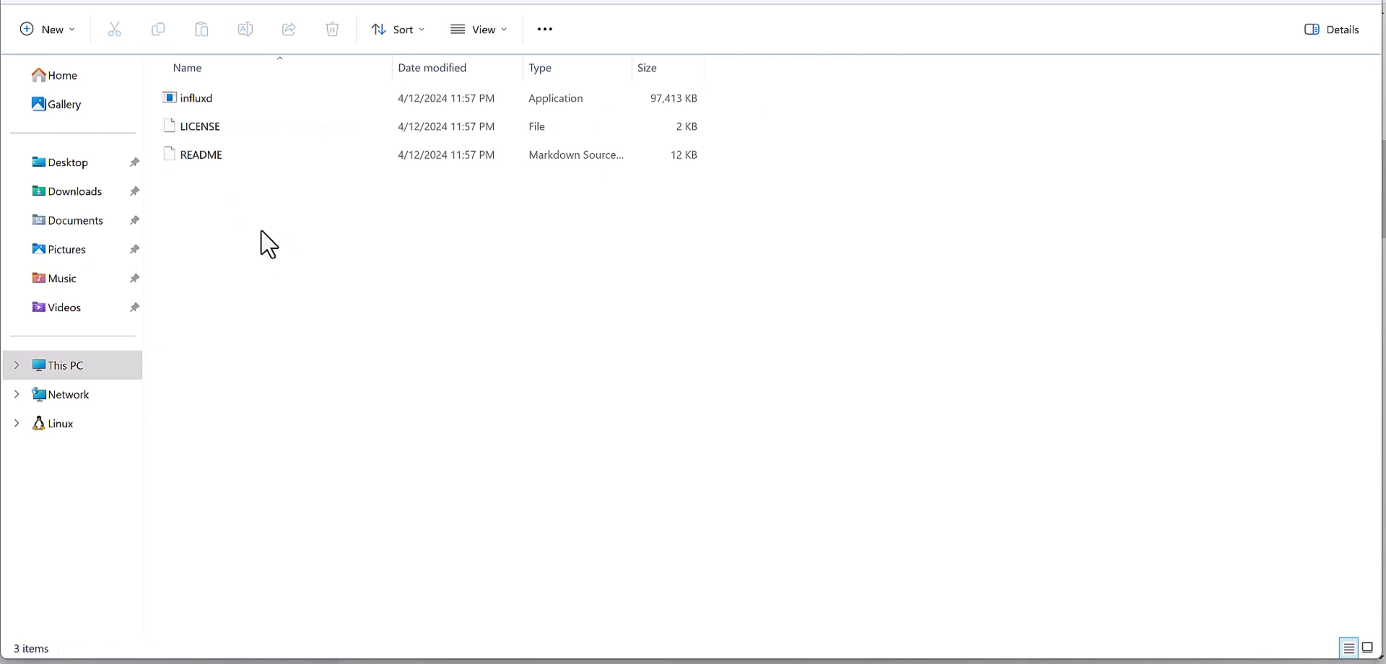
{"action": "mouse_move", "coordinate": [304, 263]}
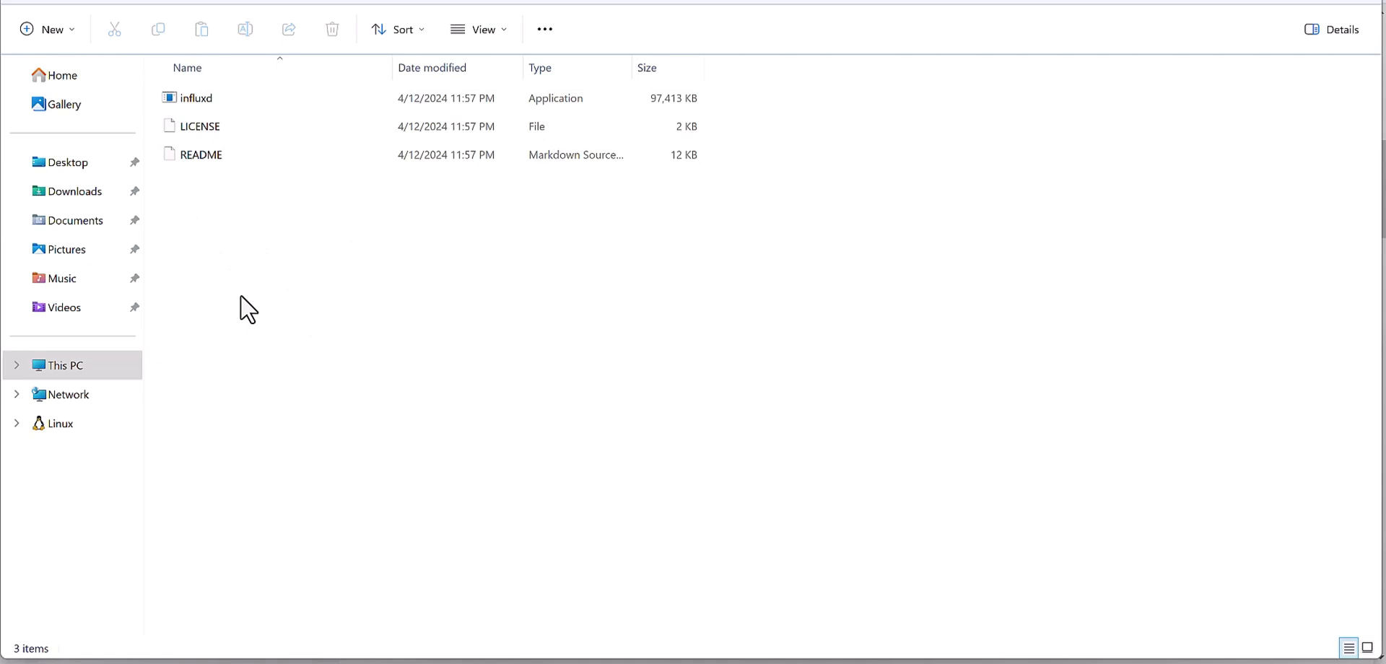
{"action": "mouse_move", "coordinate": [434, 296]}
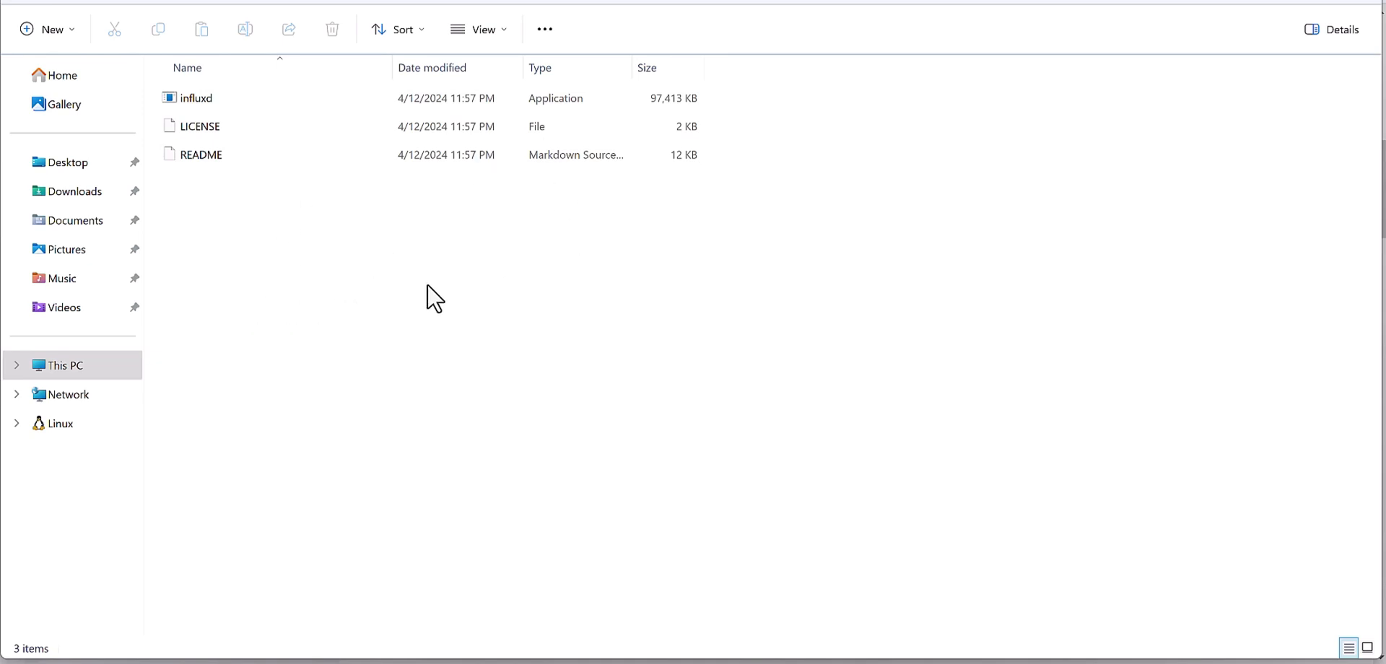
{"action": "mouse_move", "coordinate": [945, 3]}
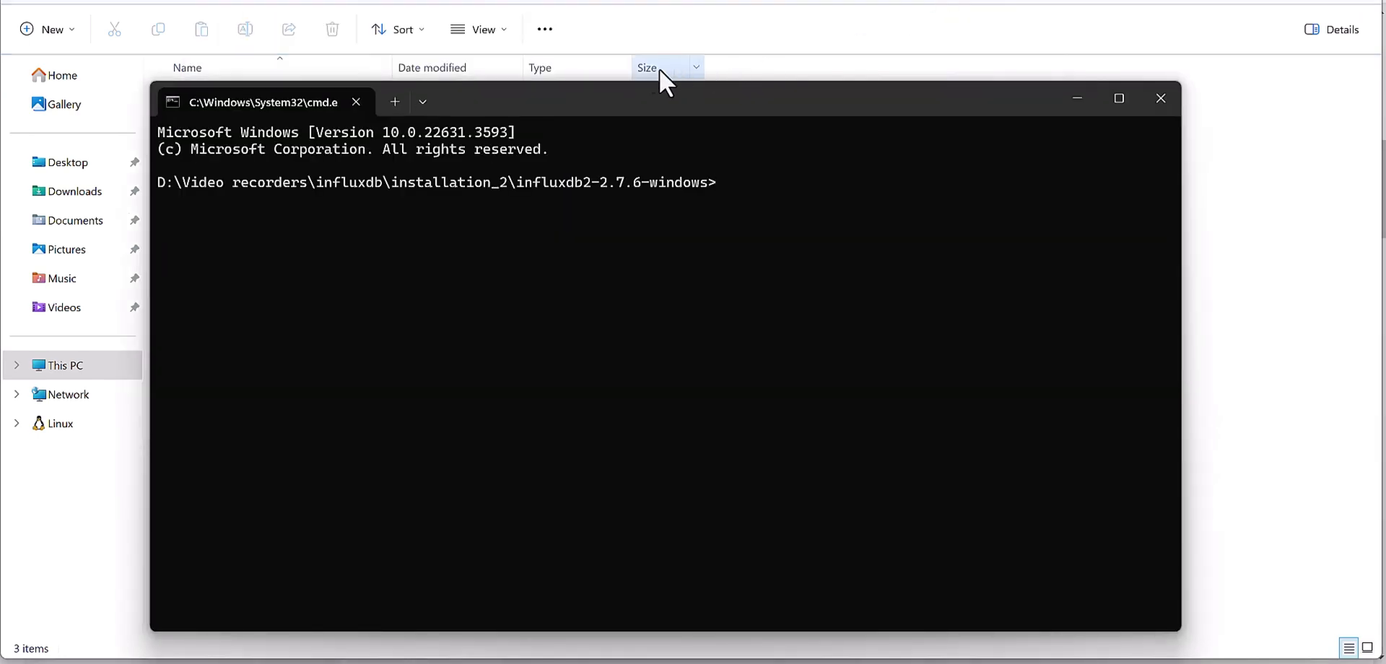
{"action": "mouse_move", "coordinate": [674, 300]}
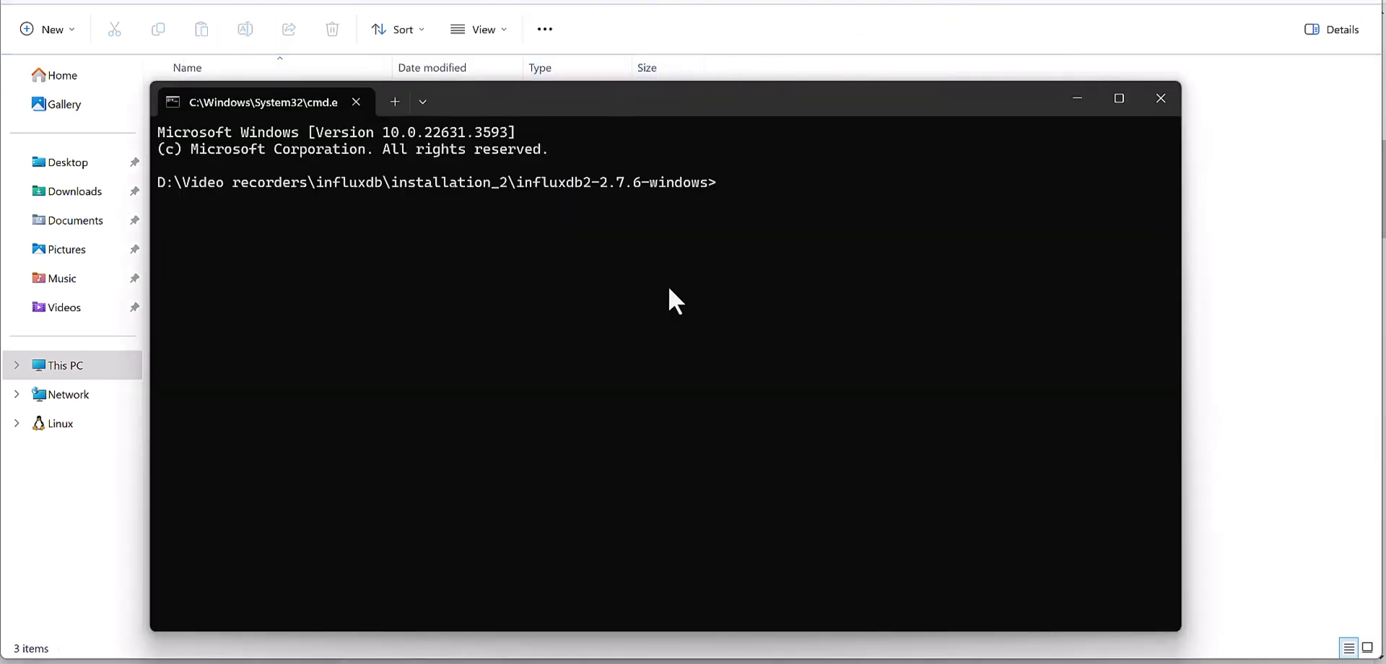
Run influxd.exe in the folder's Command Prompt so the server listens on port 8086.
{"action": "type", "text": "in"}
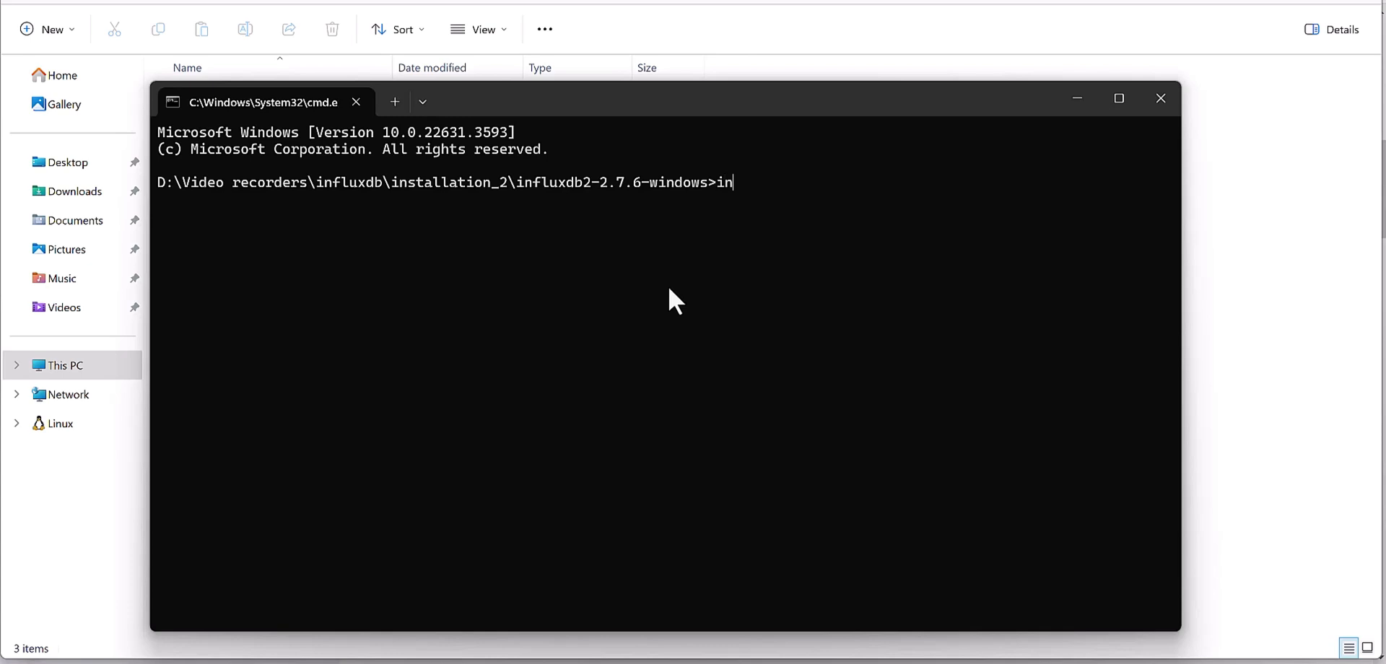
{"action": "type", "text": "flux"}
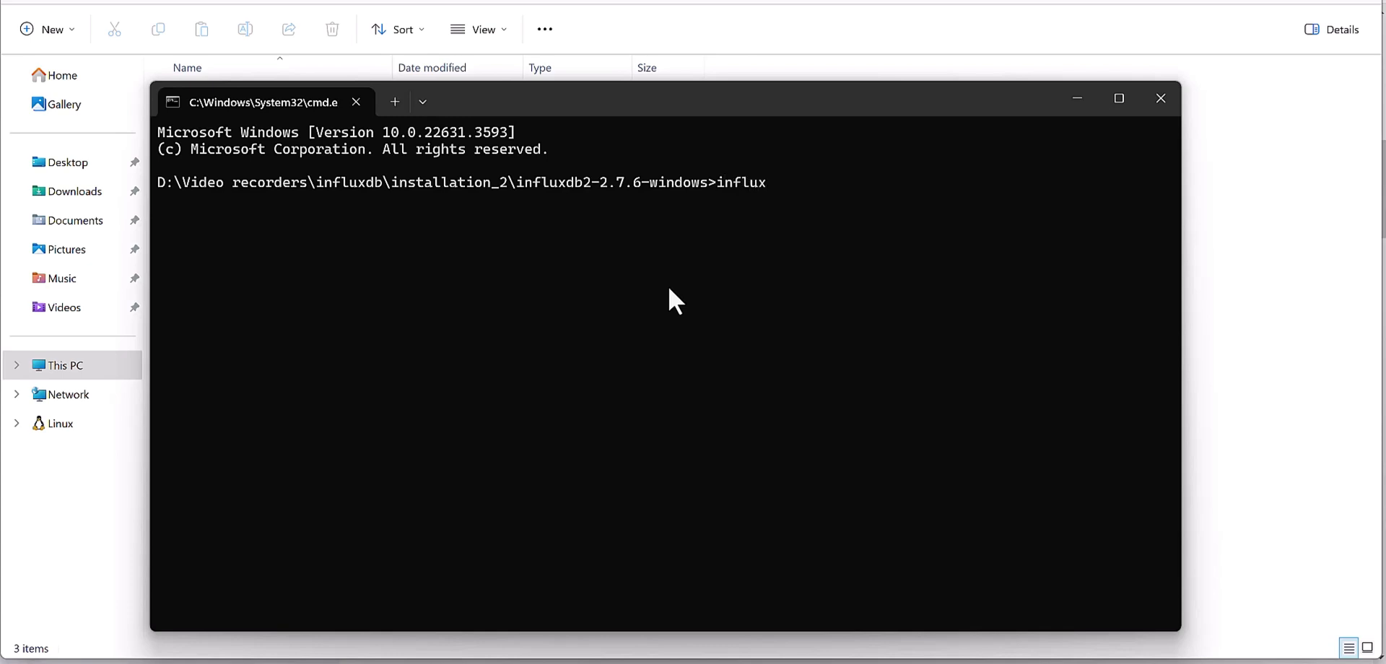
{"action": "type", "text": "d"}
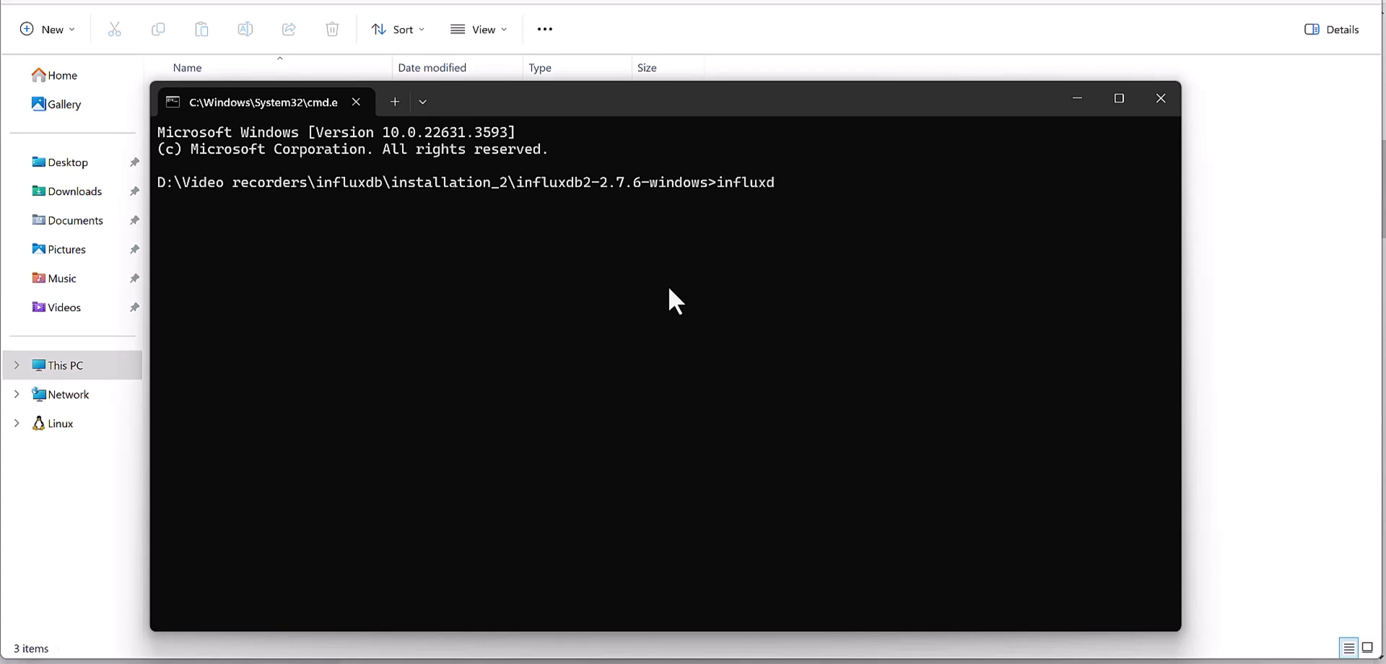
{"action": "type", "text": ".exe"}
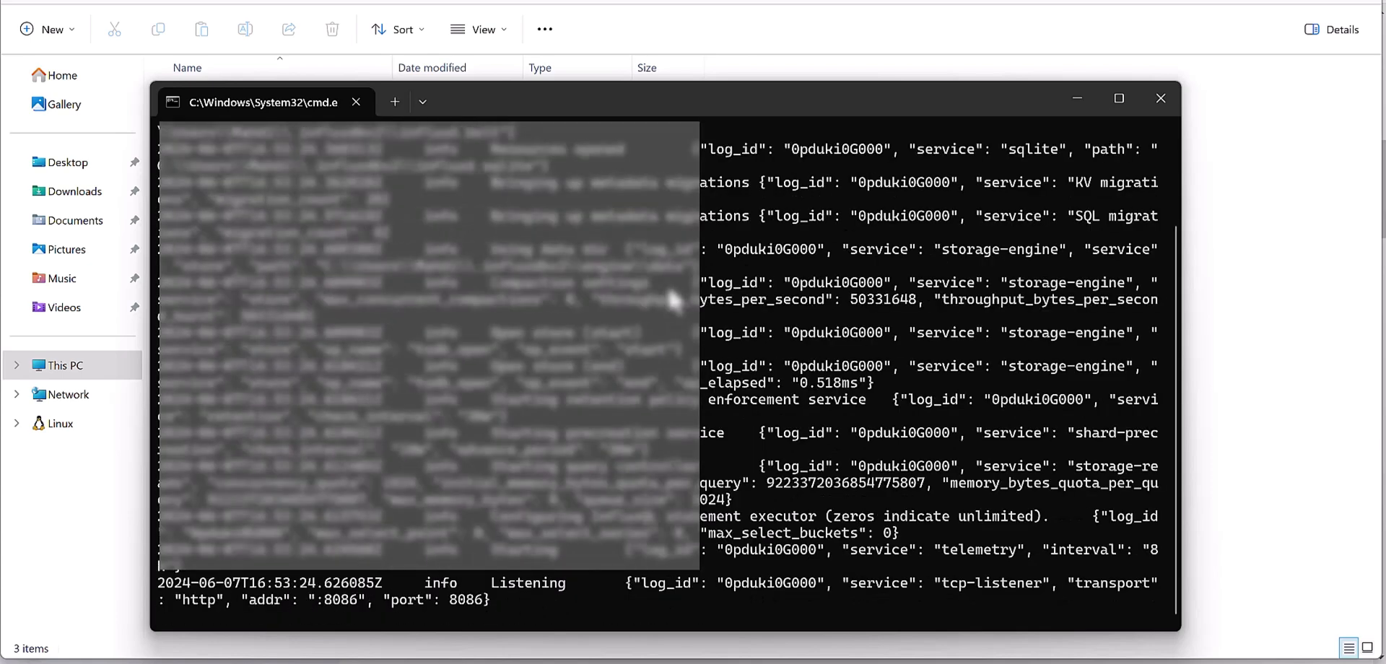
{"action": "mouse_move", "coordinate": [544, 566]}
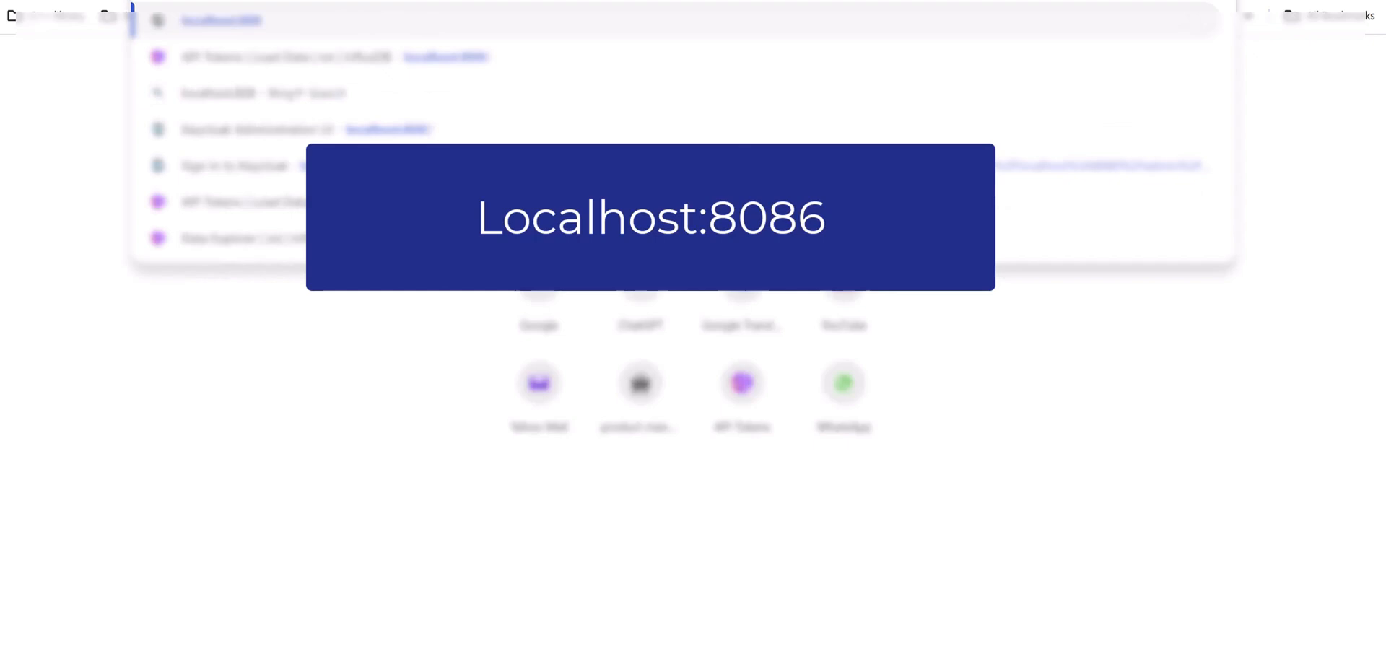
Load localhost:8086 in Chrome to reach the Welcome to InfluxDB page.
{"action": "left_click", "coordinate": [221, 21]}
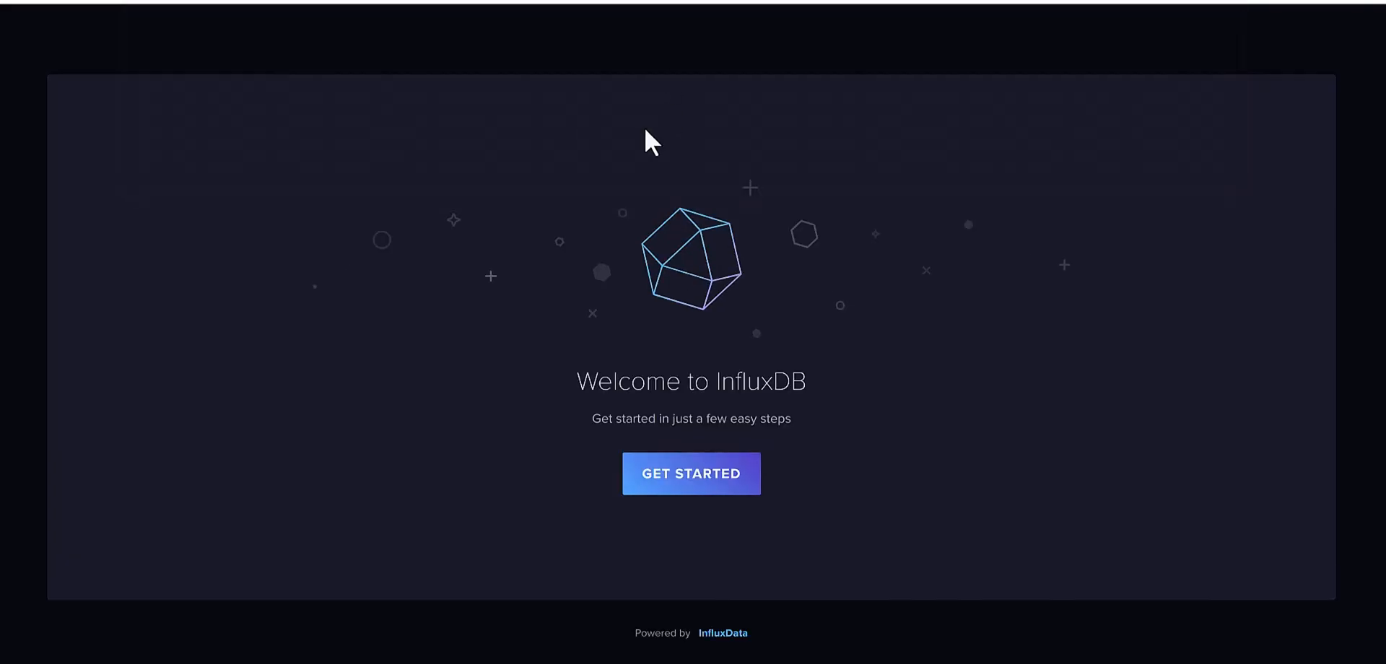
{"action": "mouse_move", "coordinate": [564, 510]}
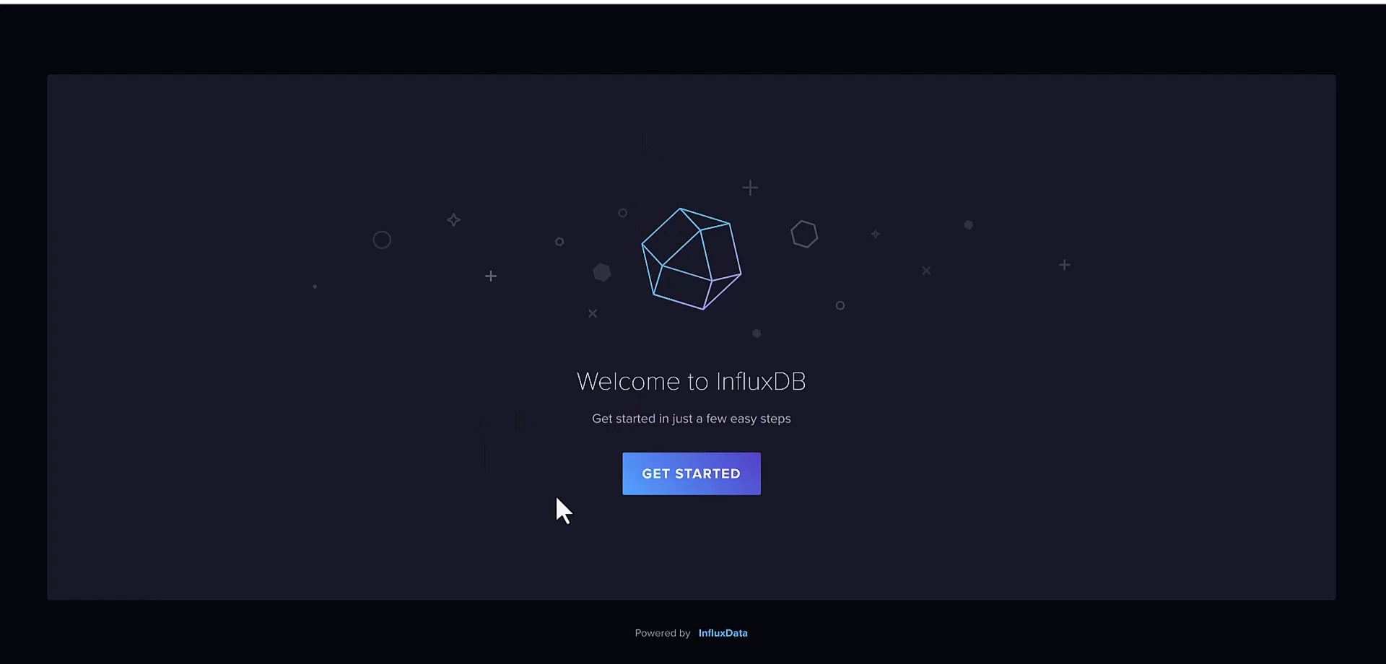
{"action": "mouse_move", "coordinate": [703, 518]}
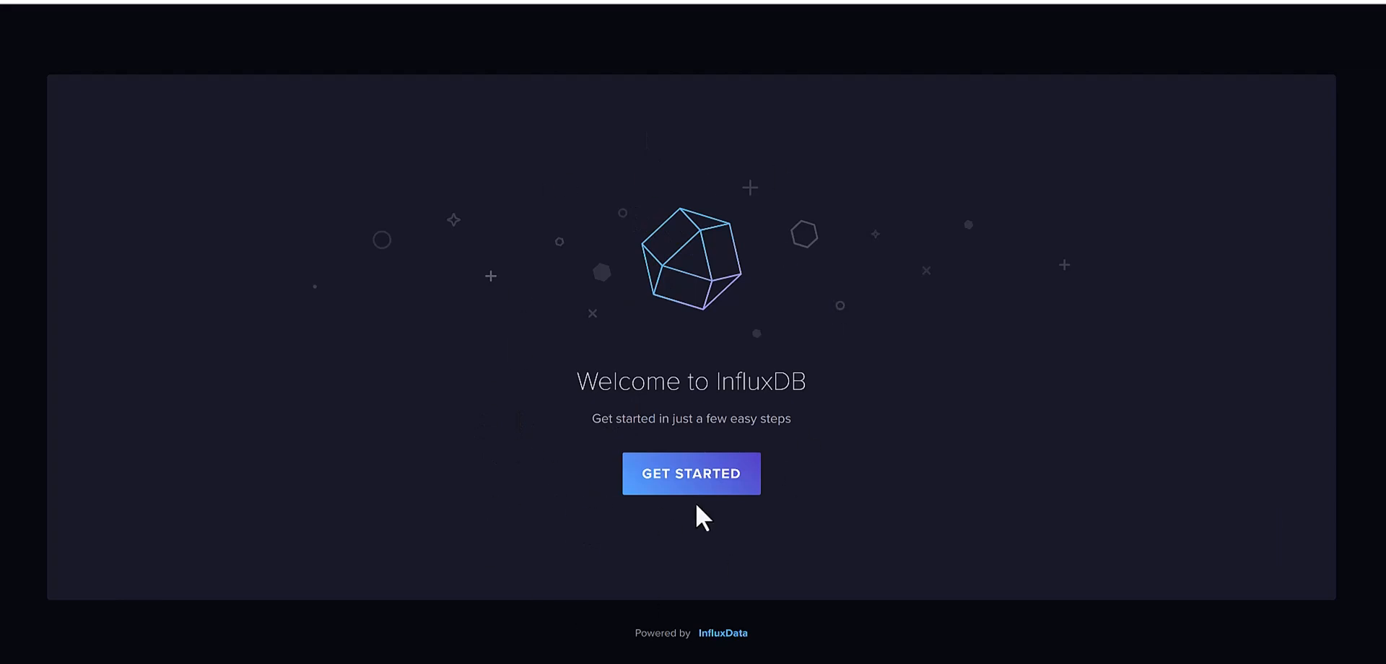
{"action": "mouse_move", "coordinate": [692, 496]}
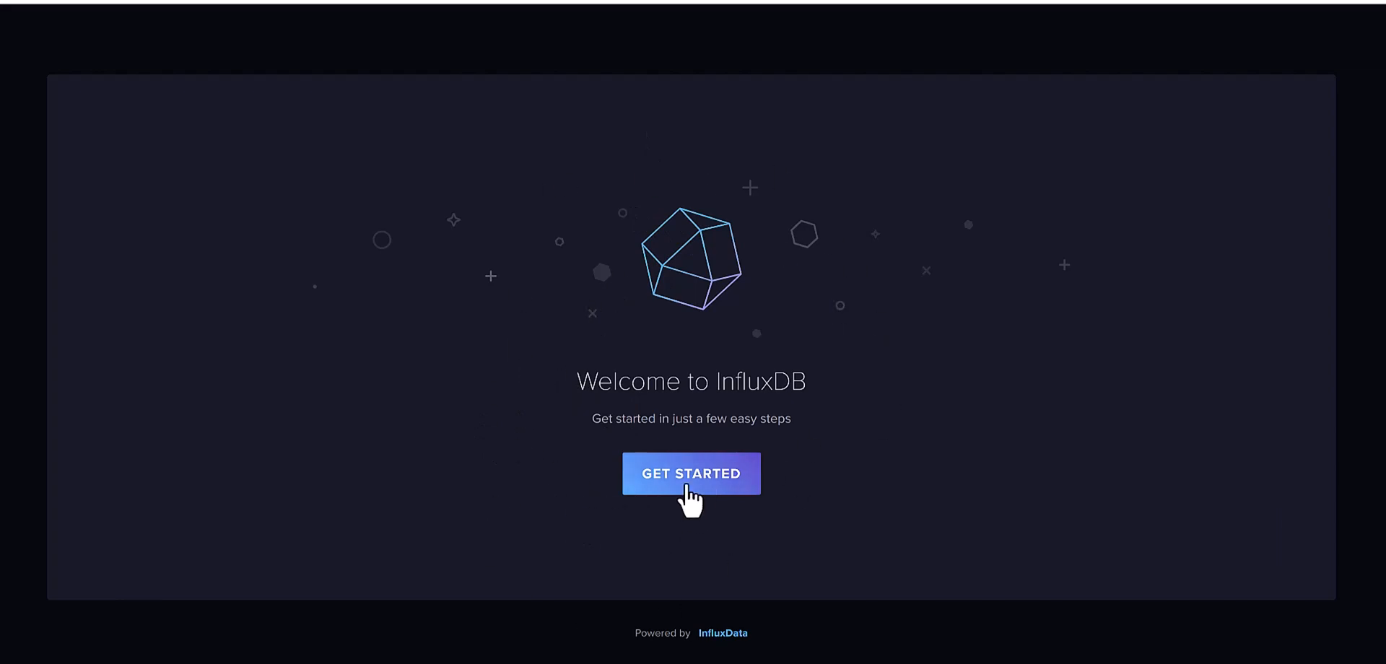
Complete initial setup with username admin, a password, organization iot and bucket iot.
{"action": "left_click", "coordinate": [692, 473]}
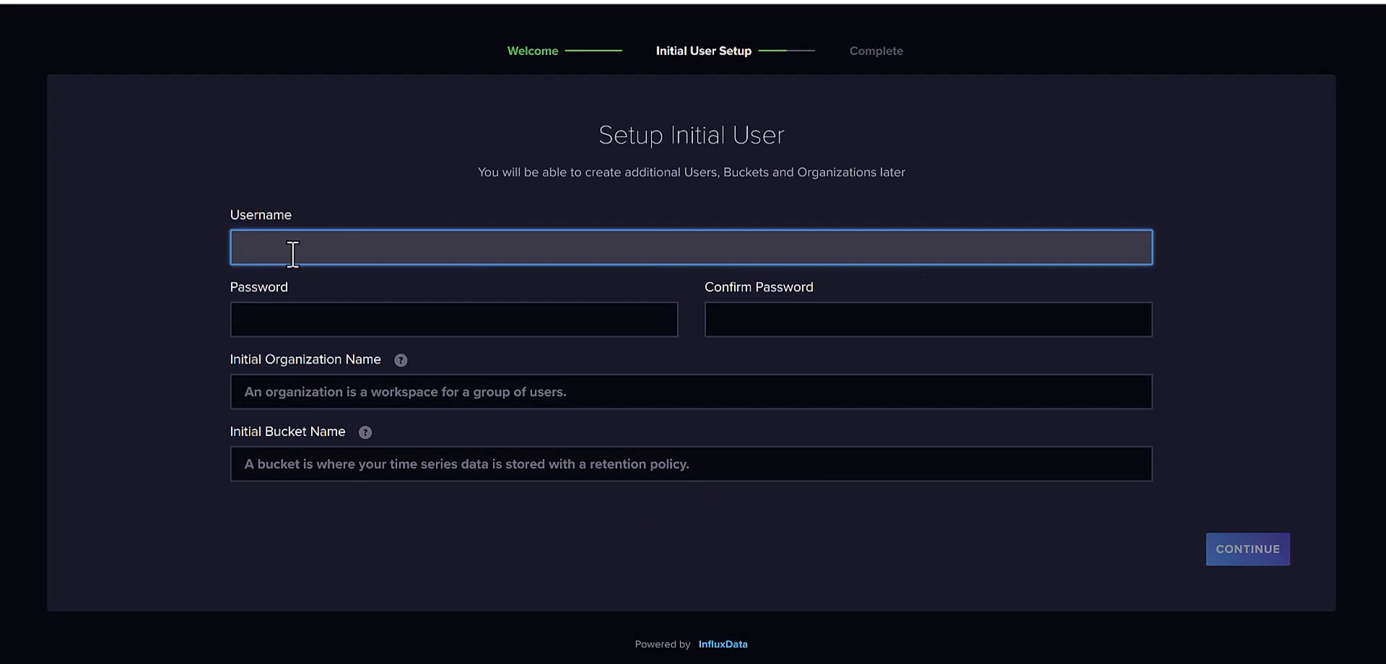
{"action": "type", "text": "admin"}
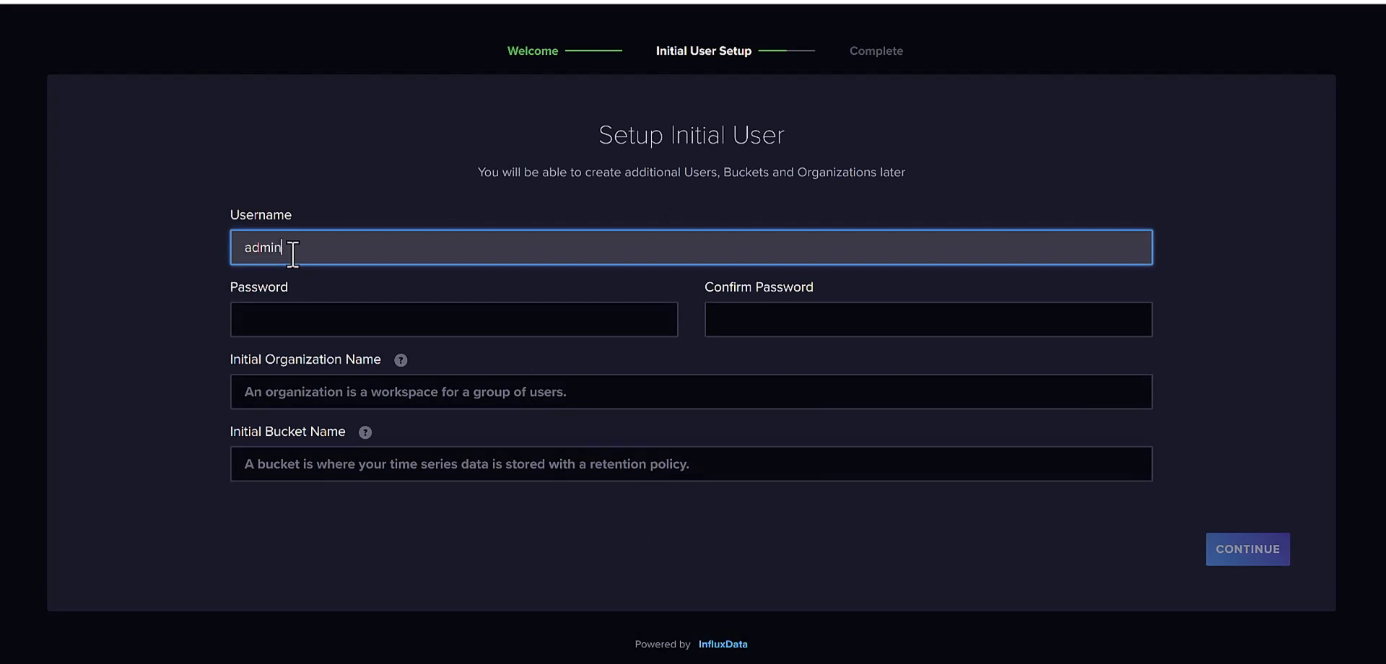
{"action": "left_click", "coordinate": [453, 319]}
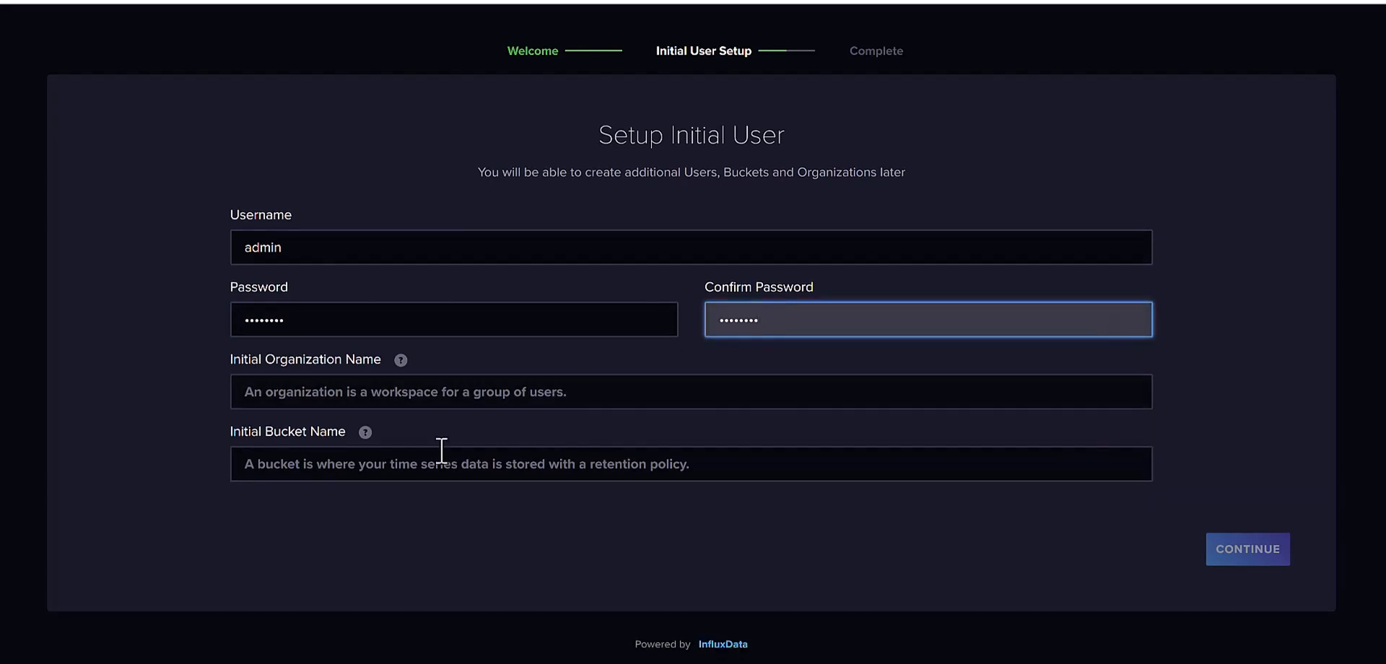
{"action": "type", "text": "iot"}
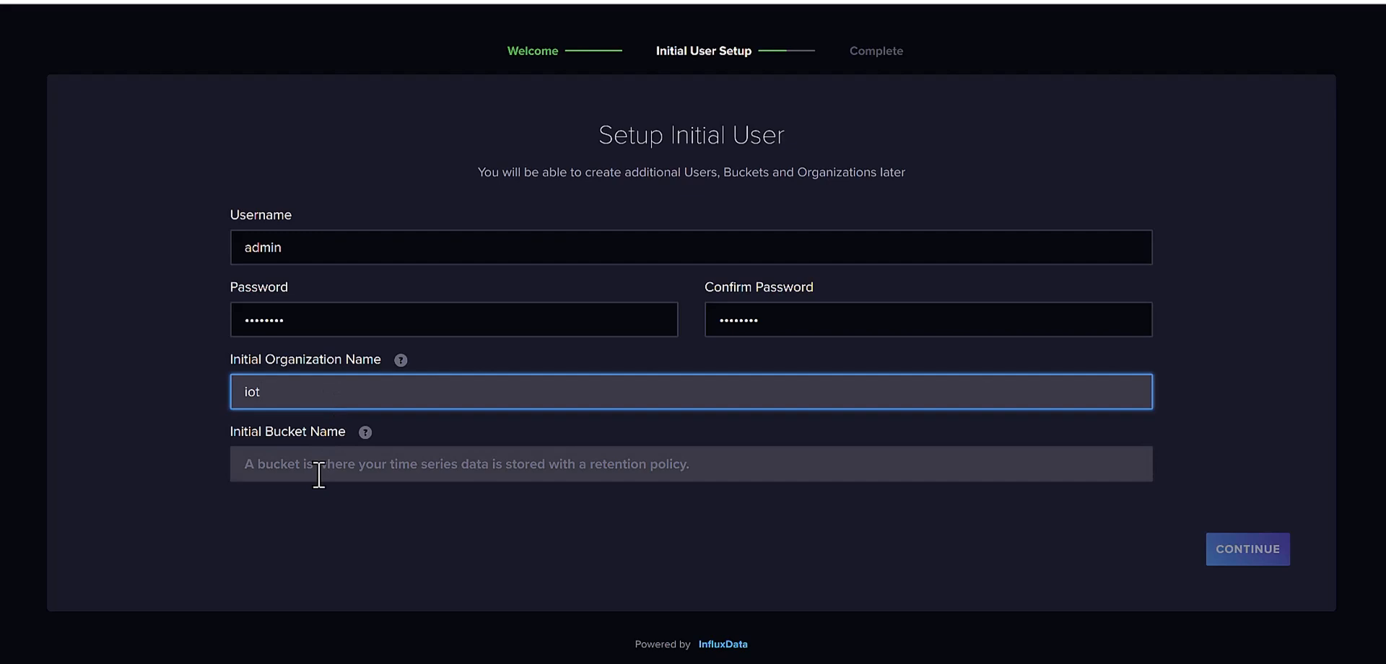
{"action": "left_click", "coordinate": [692, 464]}
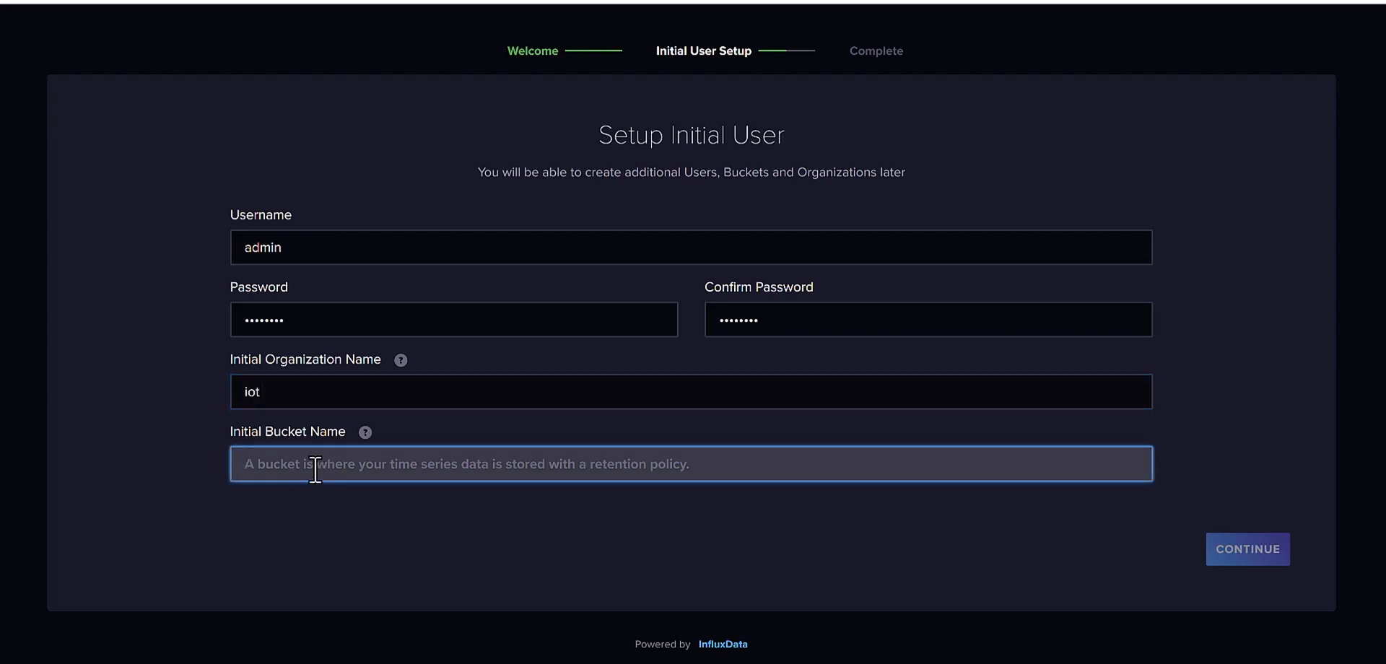
{"action": "type", "text": "iot"}
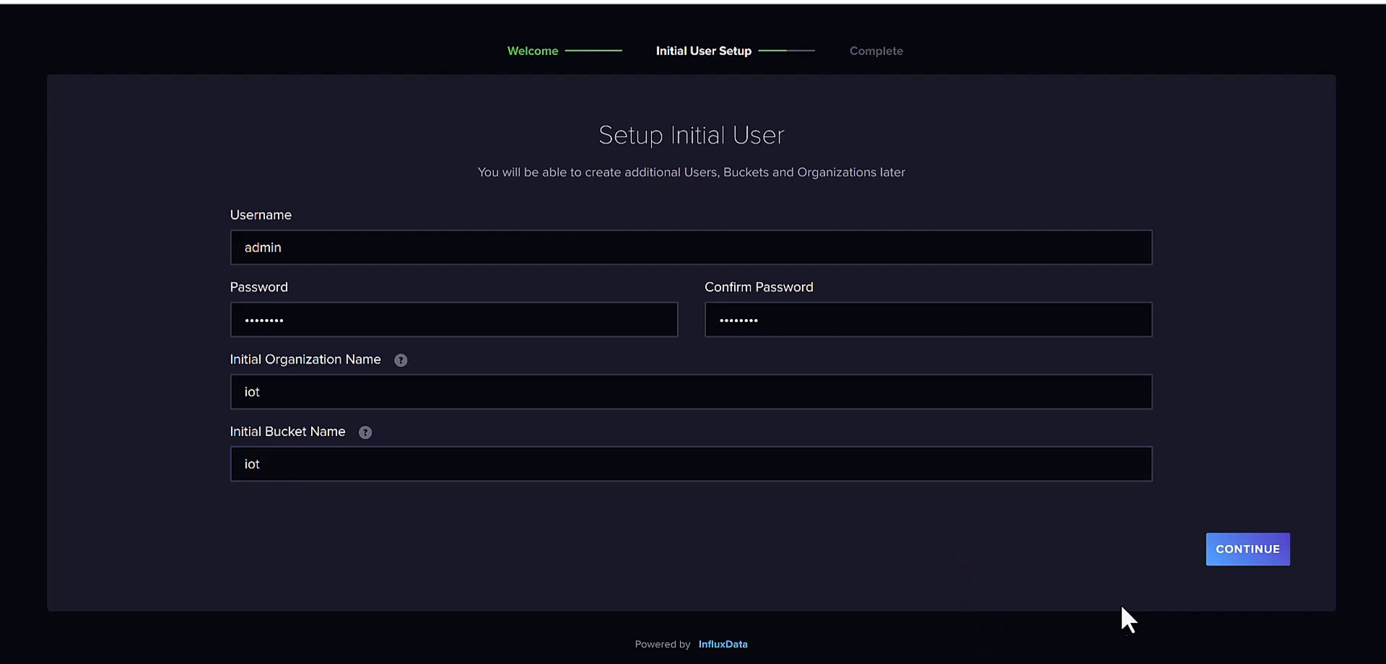
{"action": "left_click", "coordinate": [1247, 549]}
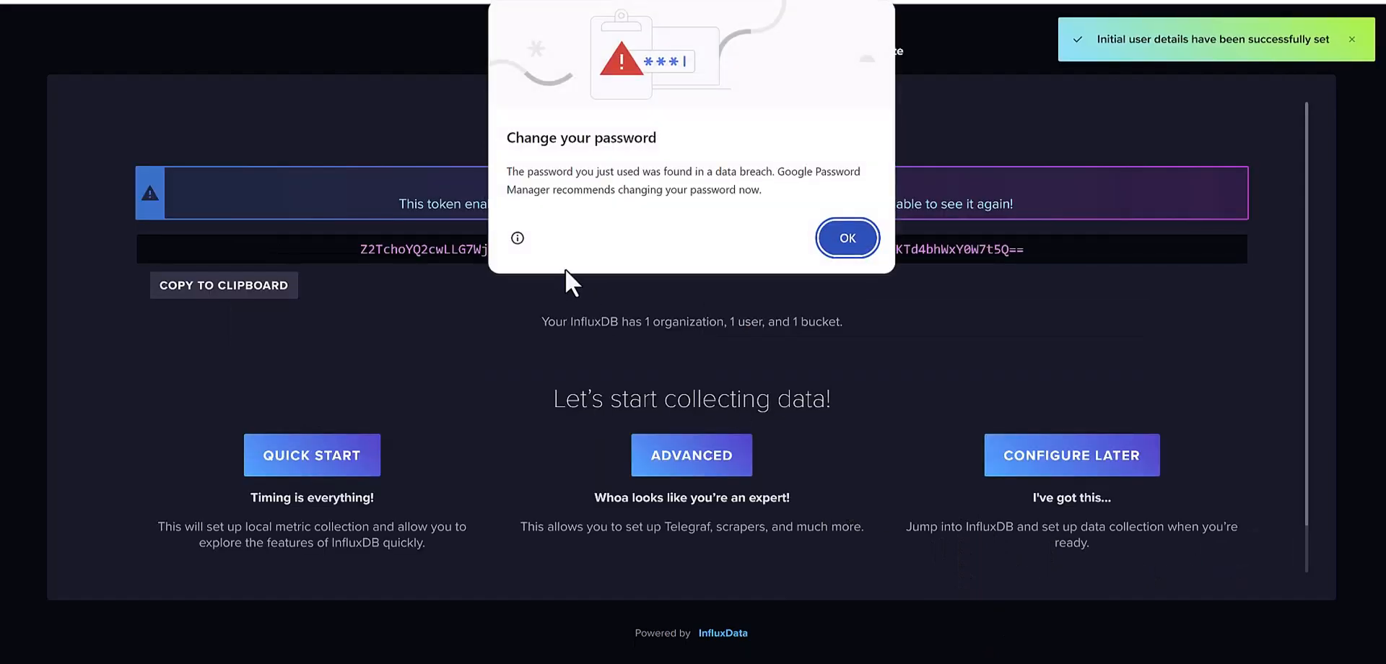
Dismiss Chrome's 'Change your password' breach popup with OK.
{"action": "left_click", "coordinate": [846, 238]}
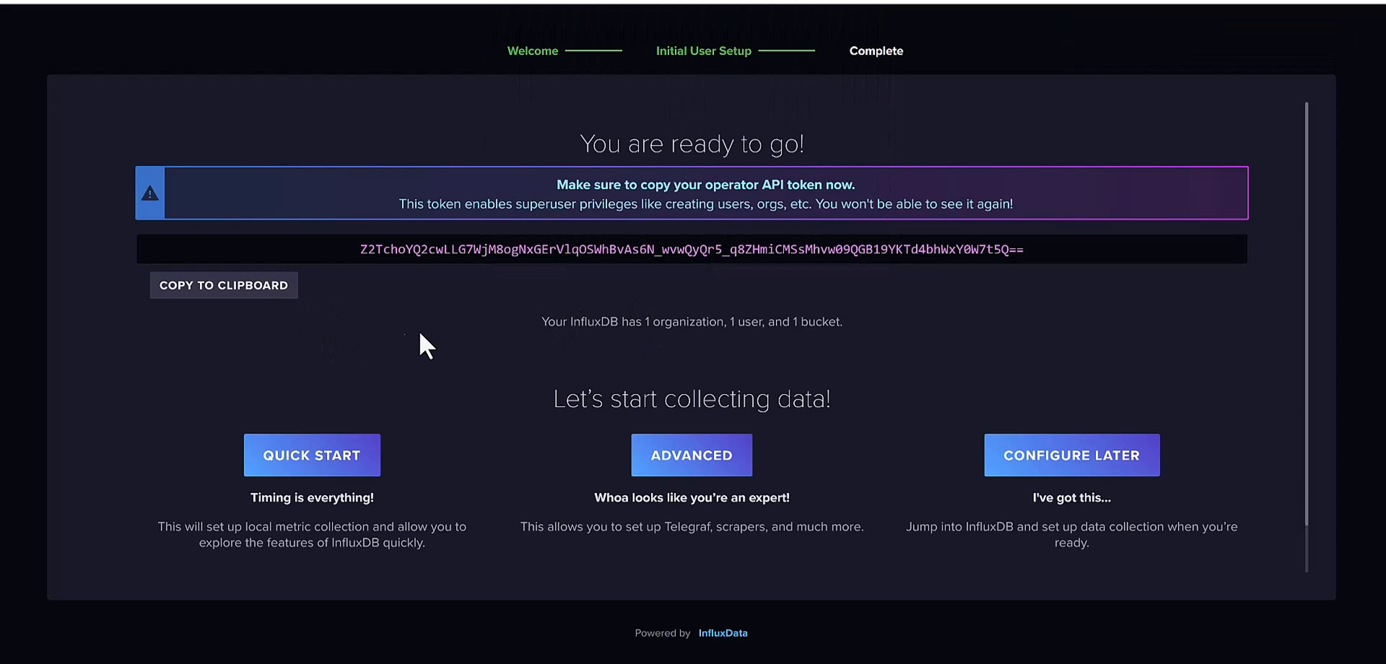
{"action": "mouse_move", "coordinate": [212, 296]}
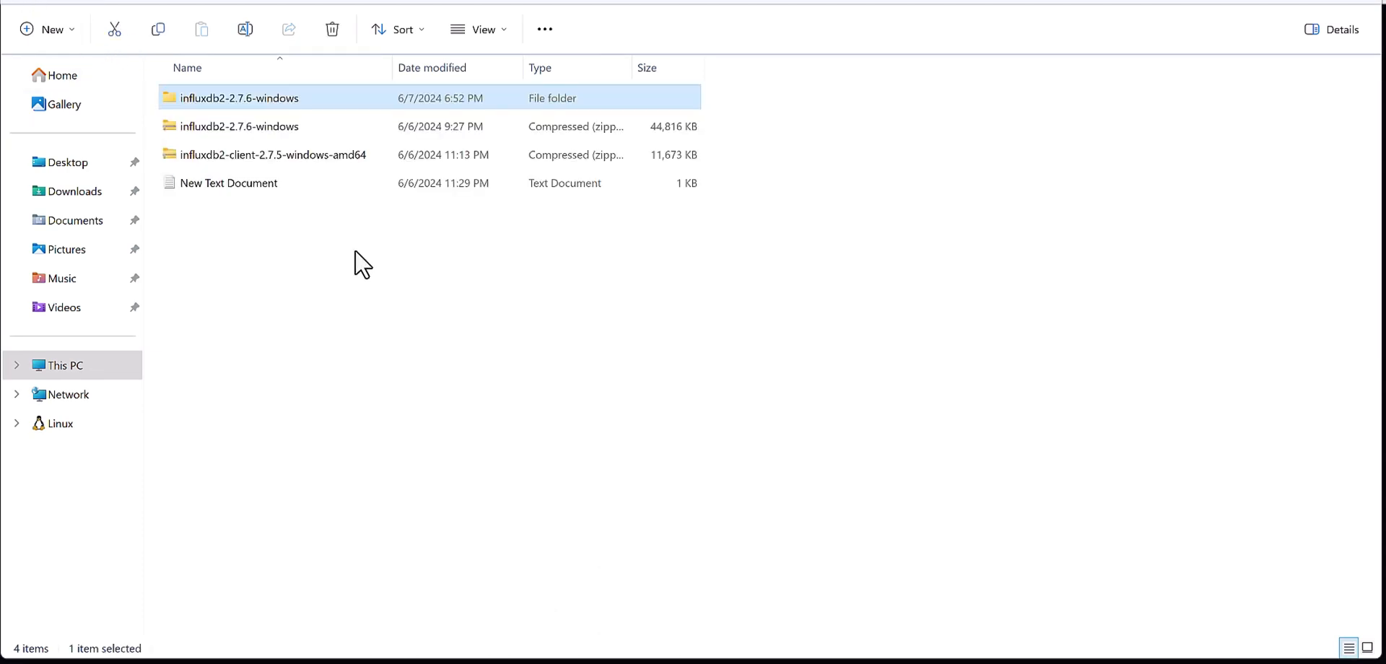
Create New Text Document (2) and paste the operator API token into it.
{"action": "right_click", "coordinate": [394, 256]}
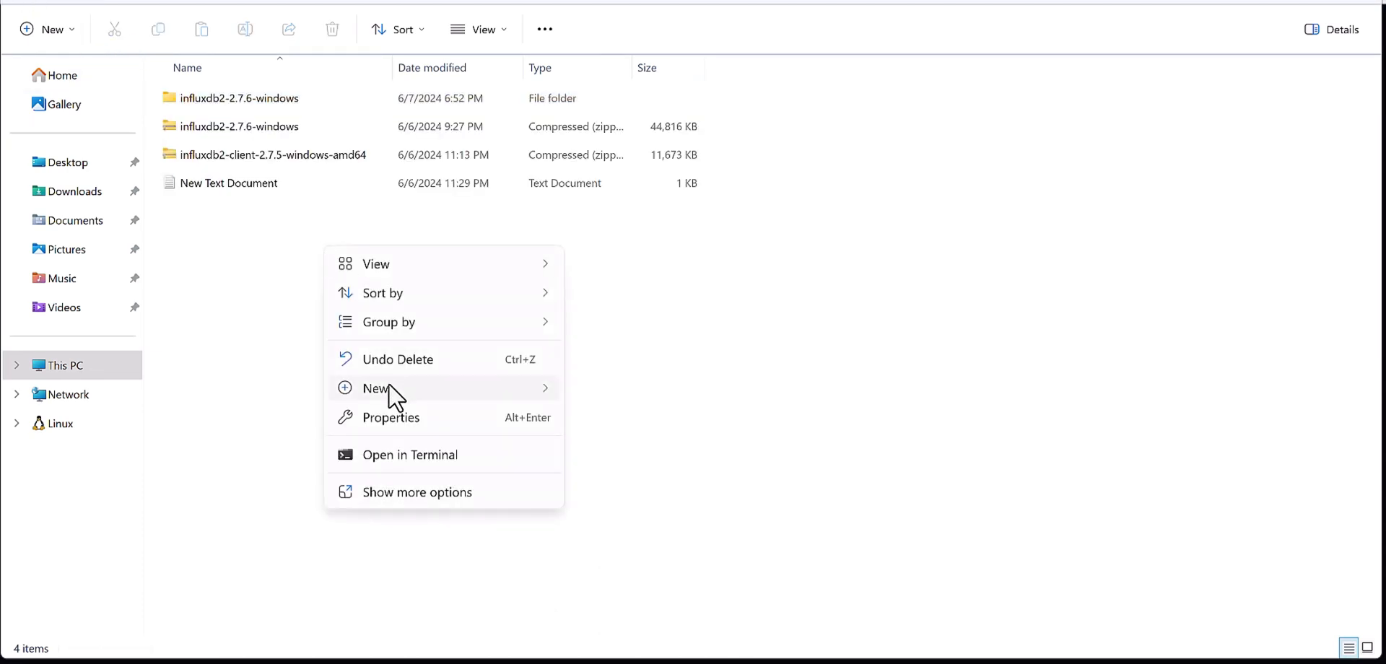
{"action": "left_click", "coordinate": [375, 387]}
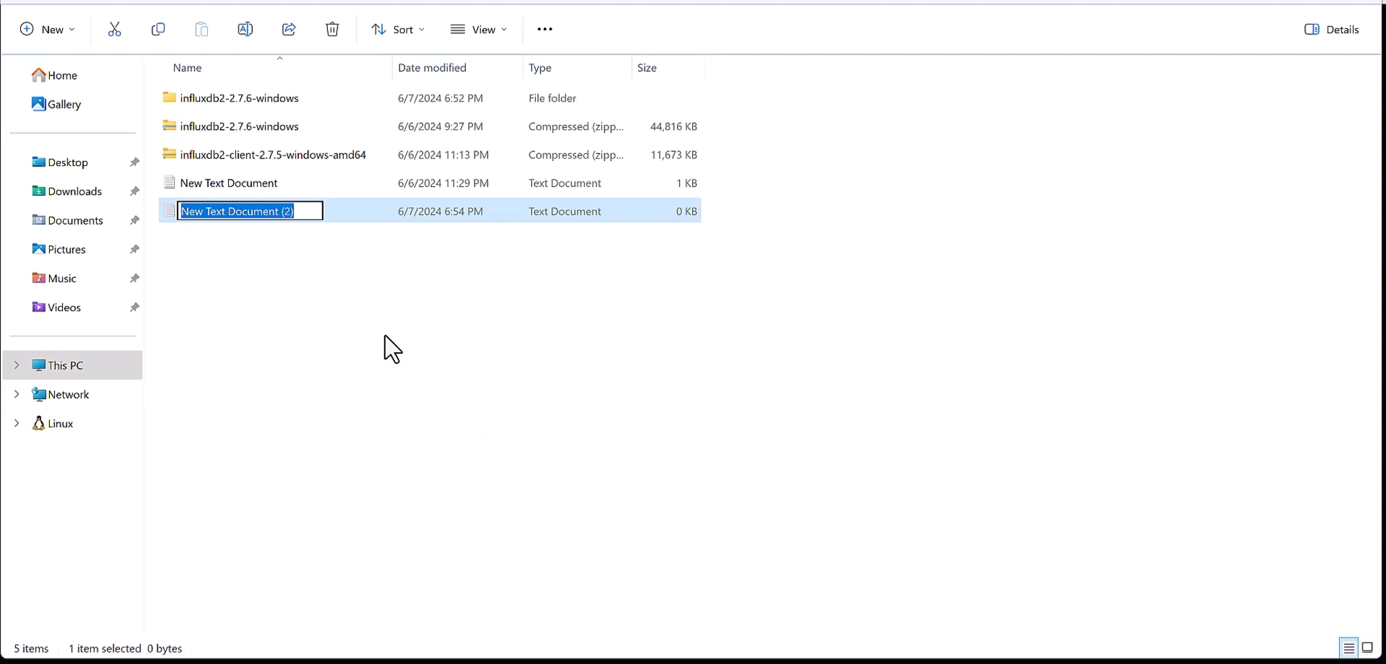
{"action": "double_click", "coordinate": [236, 211]}
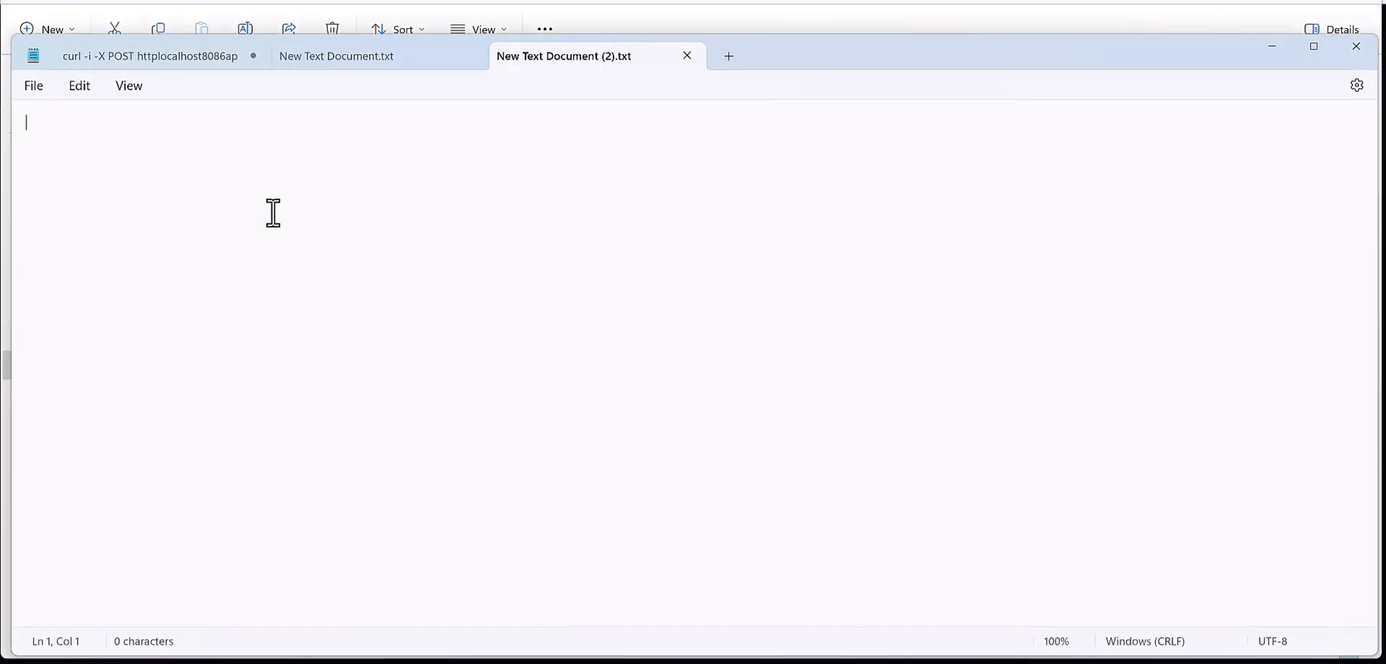
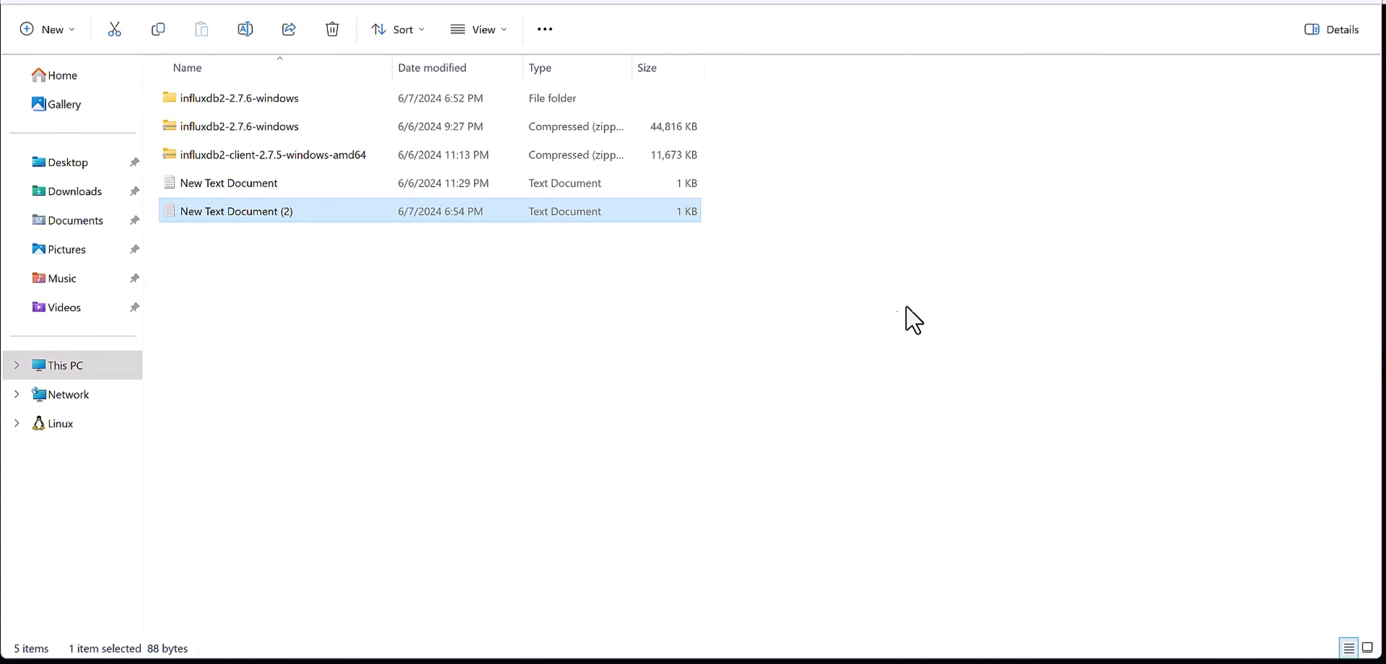
{"action": "left_click", "coordinate": [502, 425]}
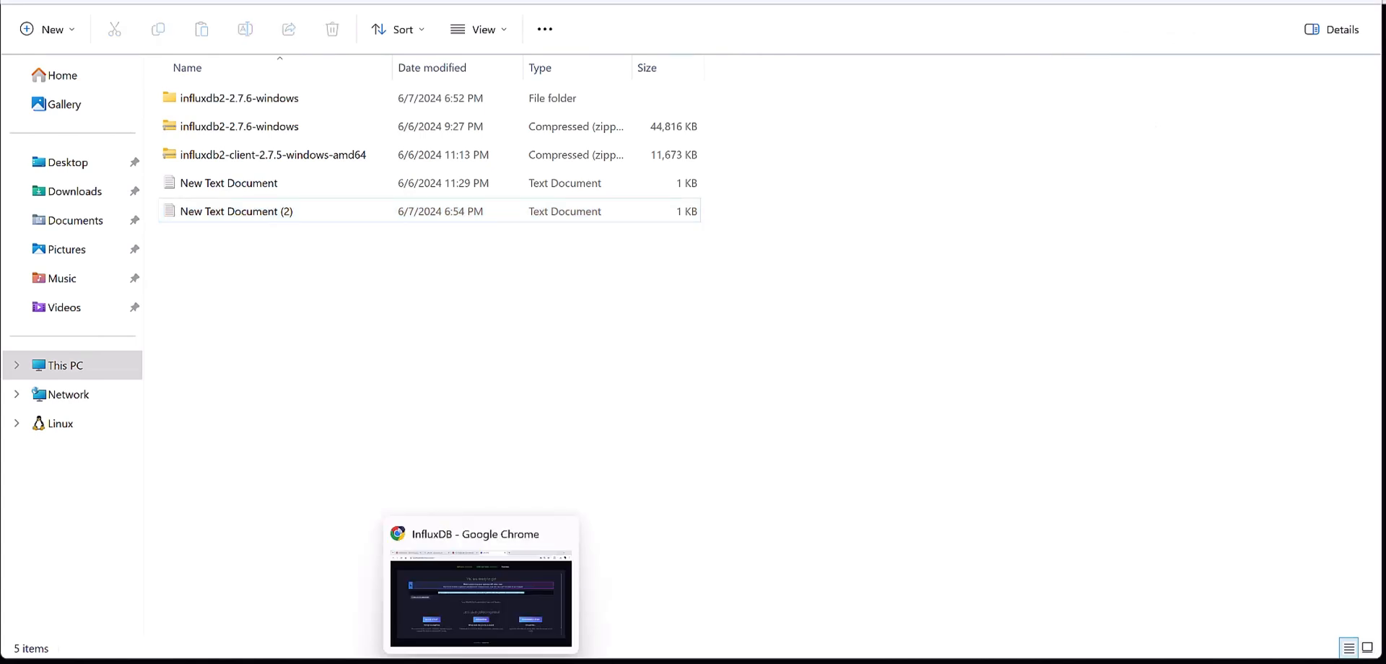
Return to the InfluxDB setup in Chrome and choose the Quick Start option.
{"action": "left_click", "coordinate": [480, 603]}
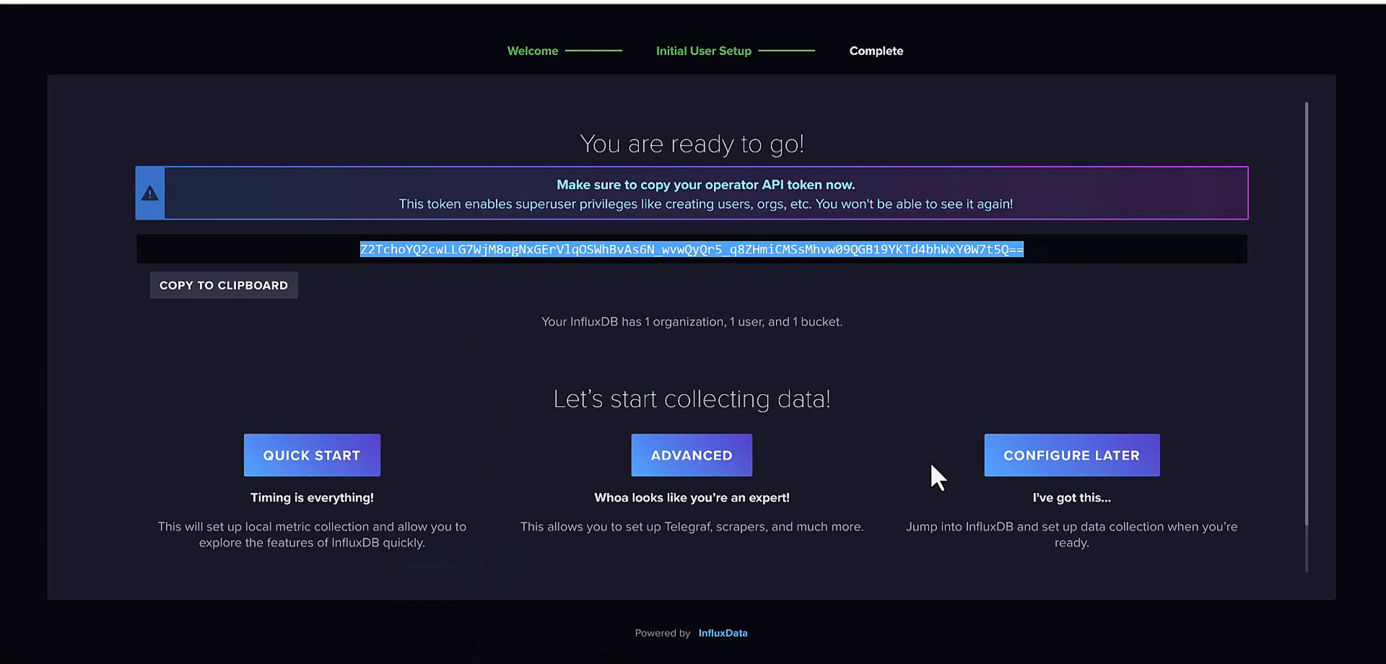
{"action": "scroll", "scroll_direction": "down", "scroll_amount": 3}
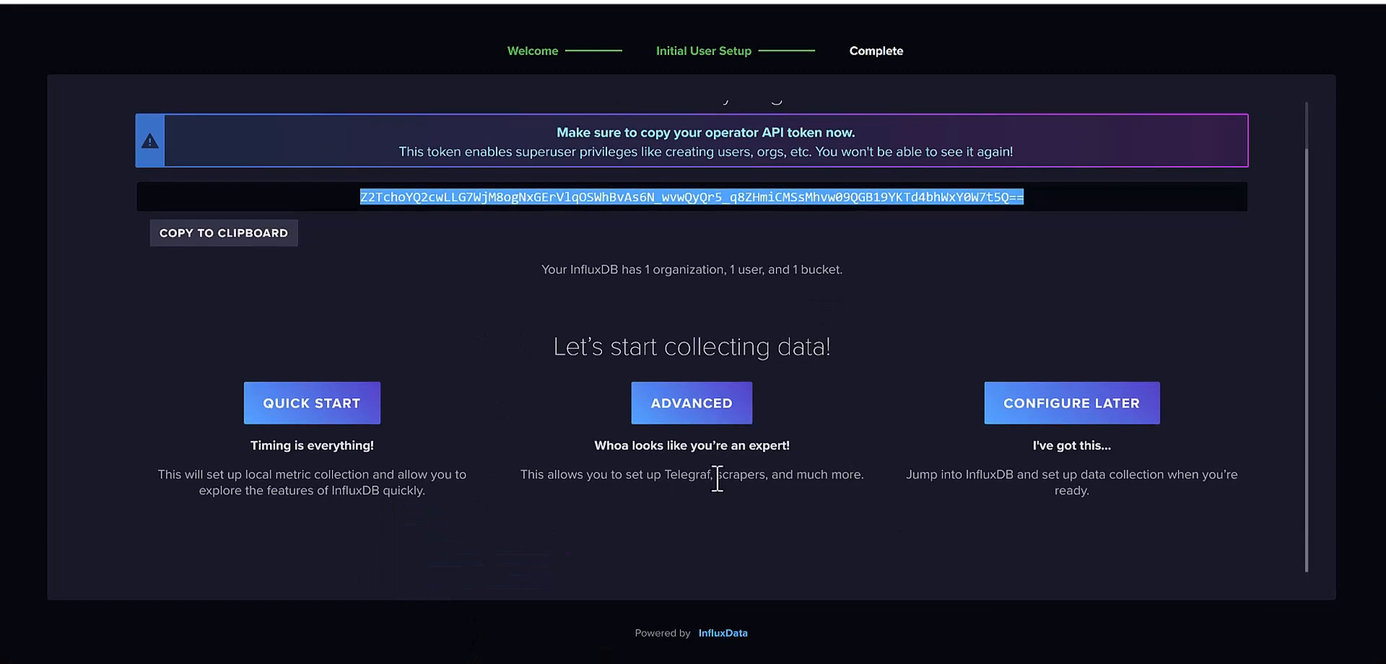
{"action": "mouse_move", "coordinate": [314, 402]}
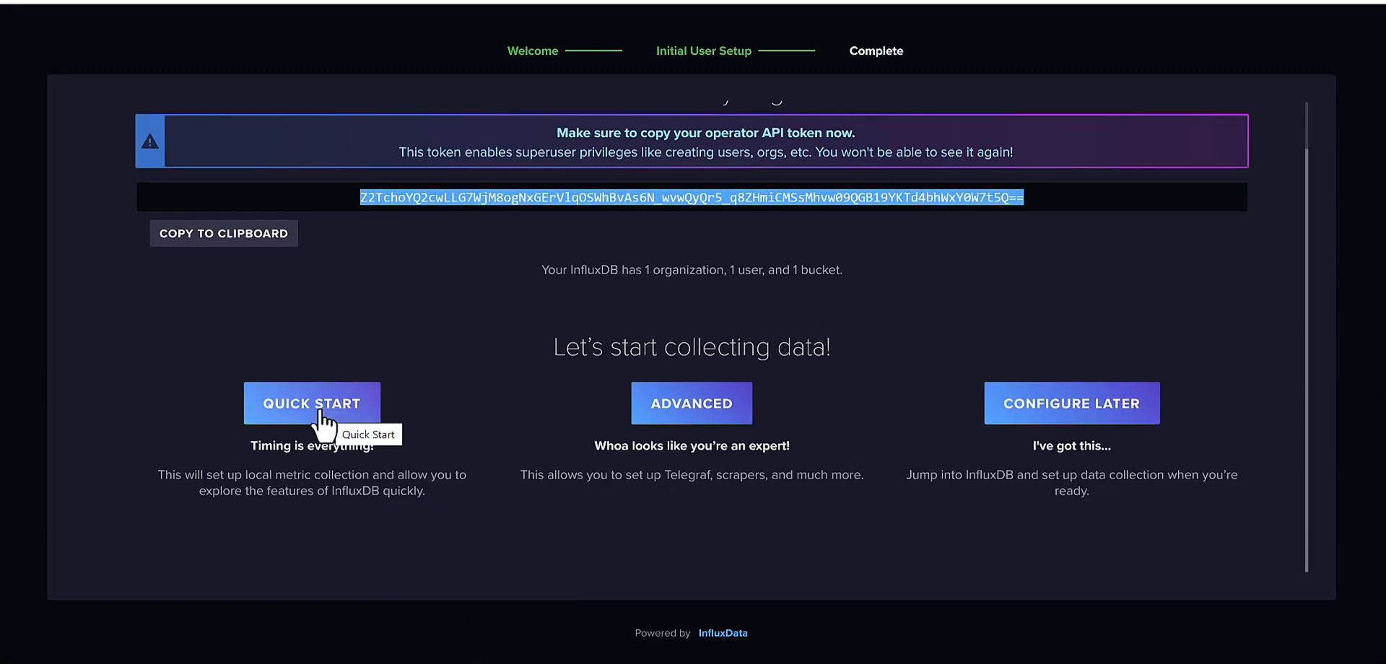
{"action": "left_click", "coordinate": [311, 404]}
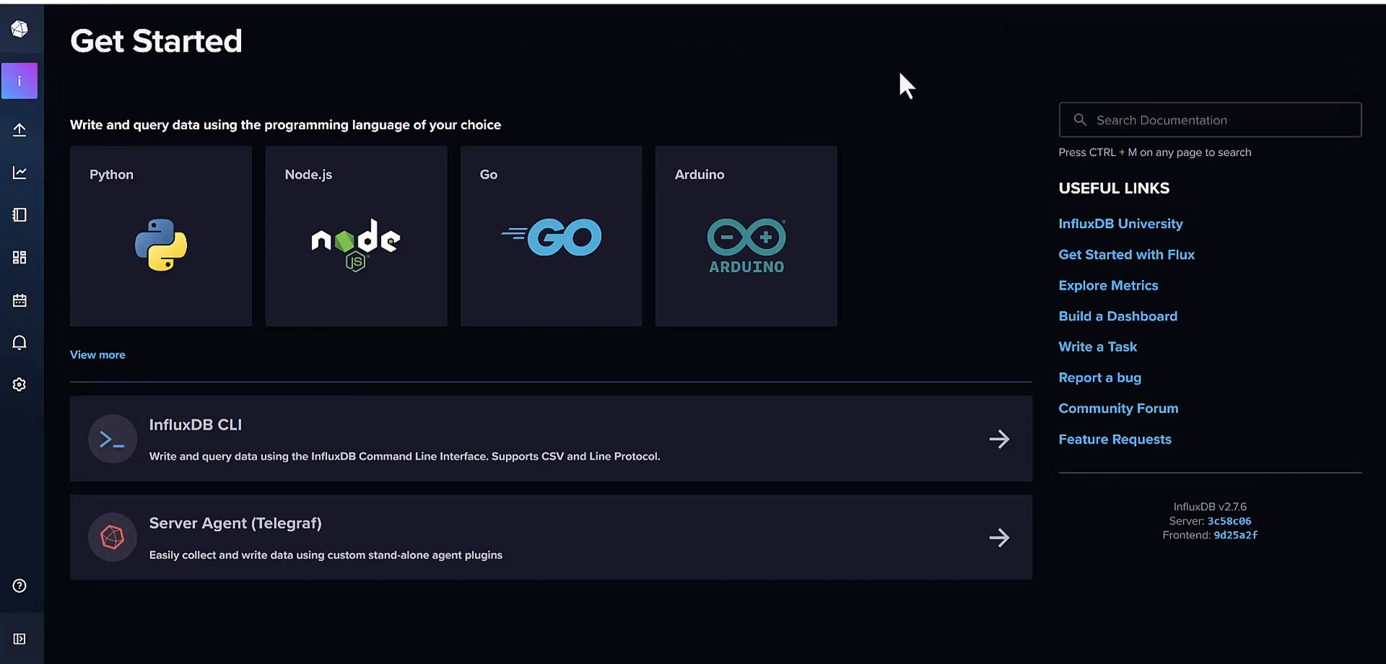
{"action": "mouse_move", "coordinate": [829, 86]}
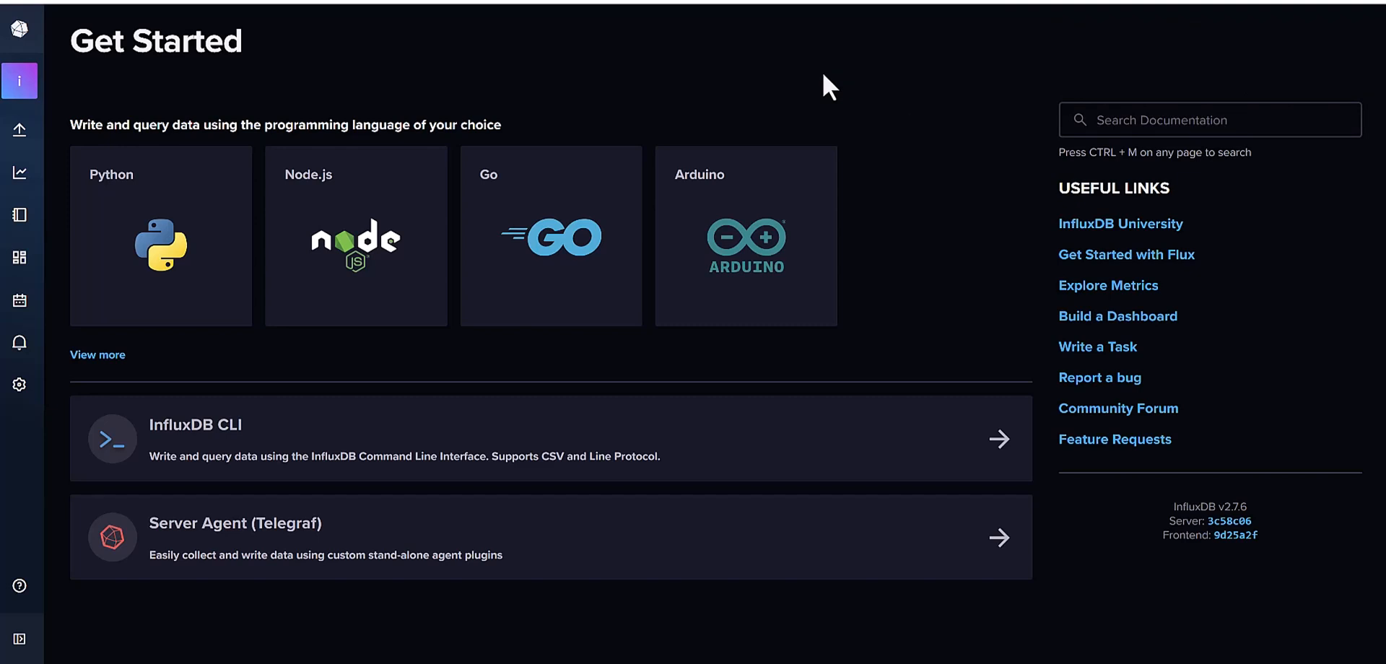
{"action": "mouse_move", "coordinate": [512, 118]}
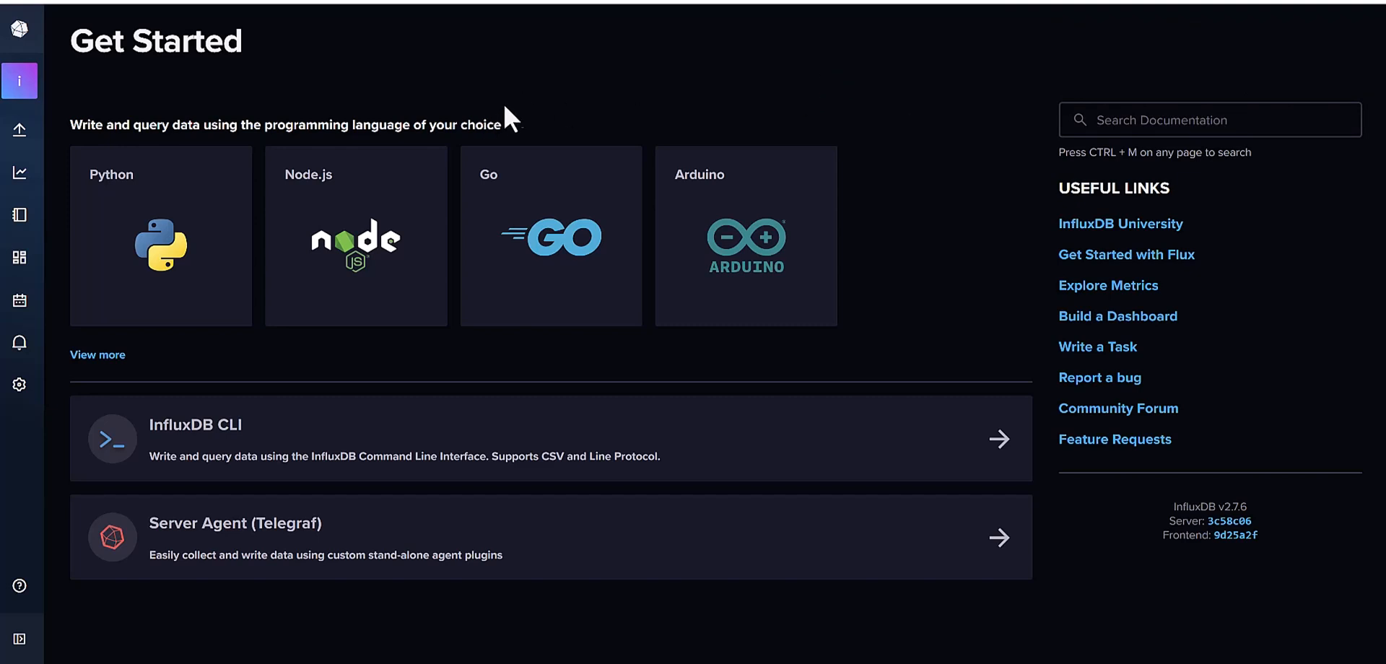
{"action": "mouse_move", "coordinate": [123, 119]}
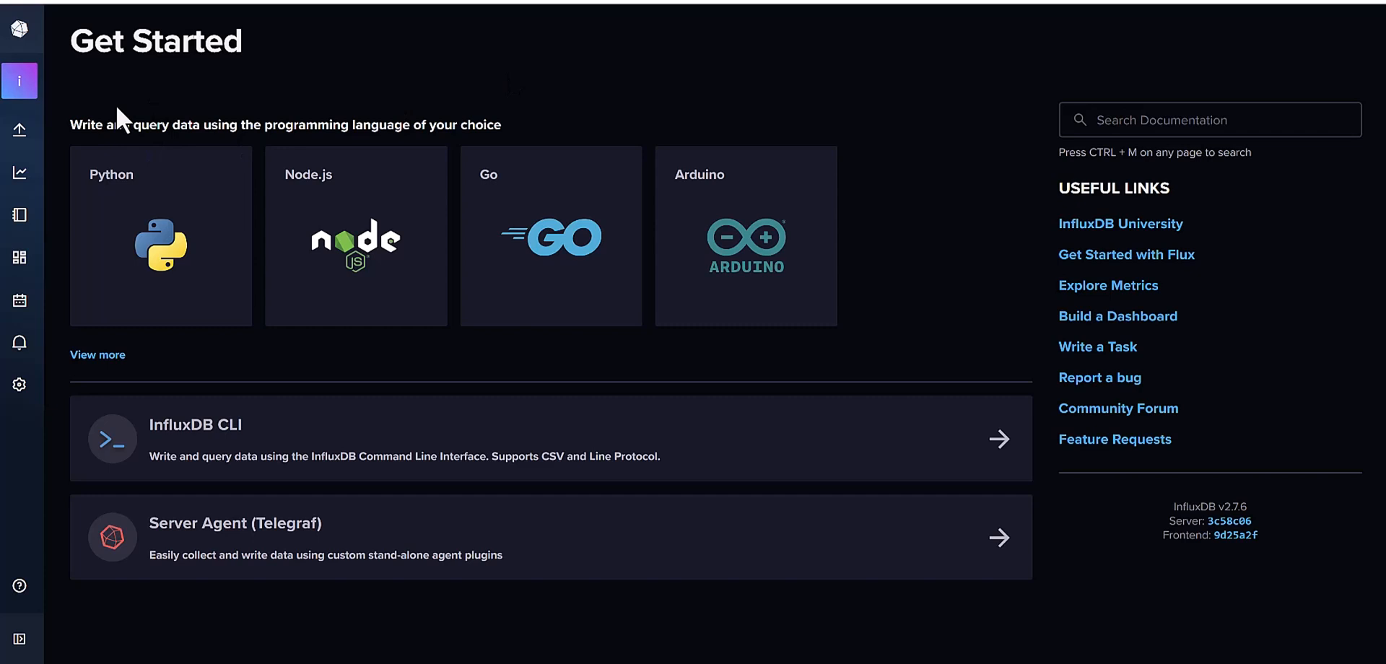
{"action": "mouse_move", "coordinate": [109, 114]}
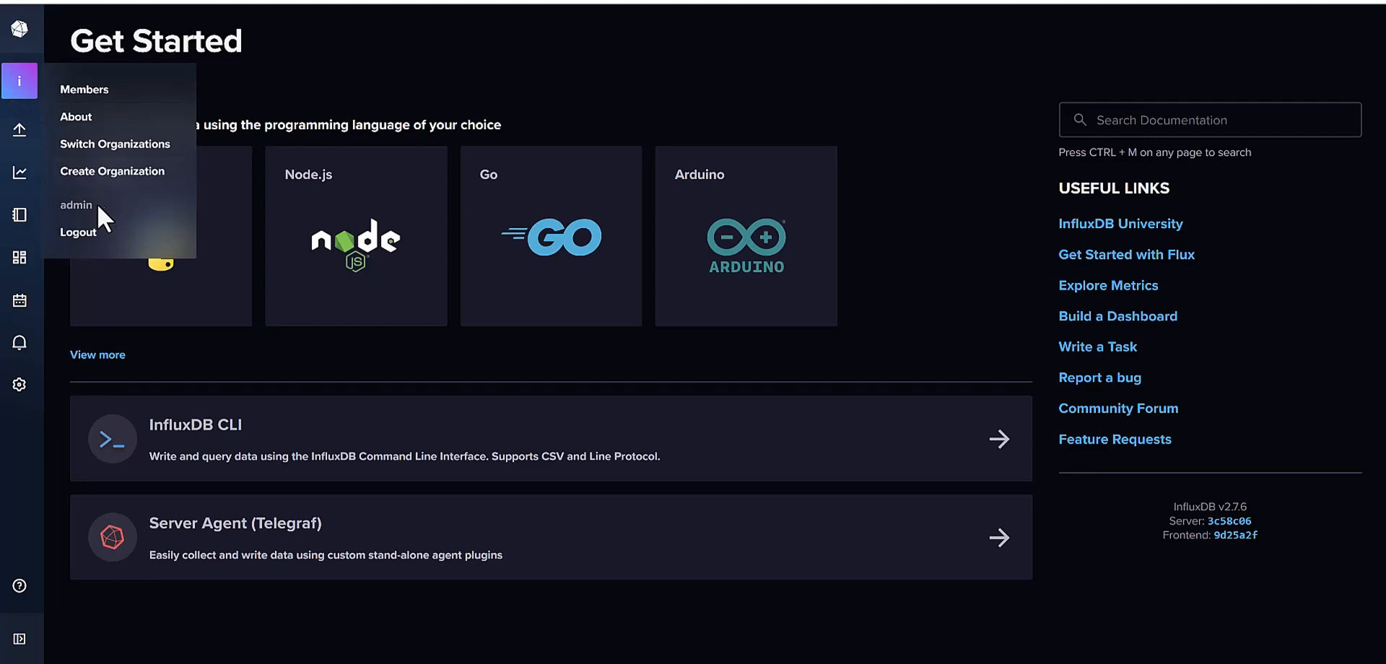
Log out of the admin account from the sidebar user menu.
{"action": "left_click", "coordinate": [79, 232]}
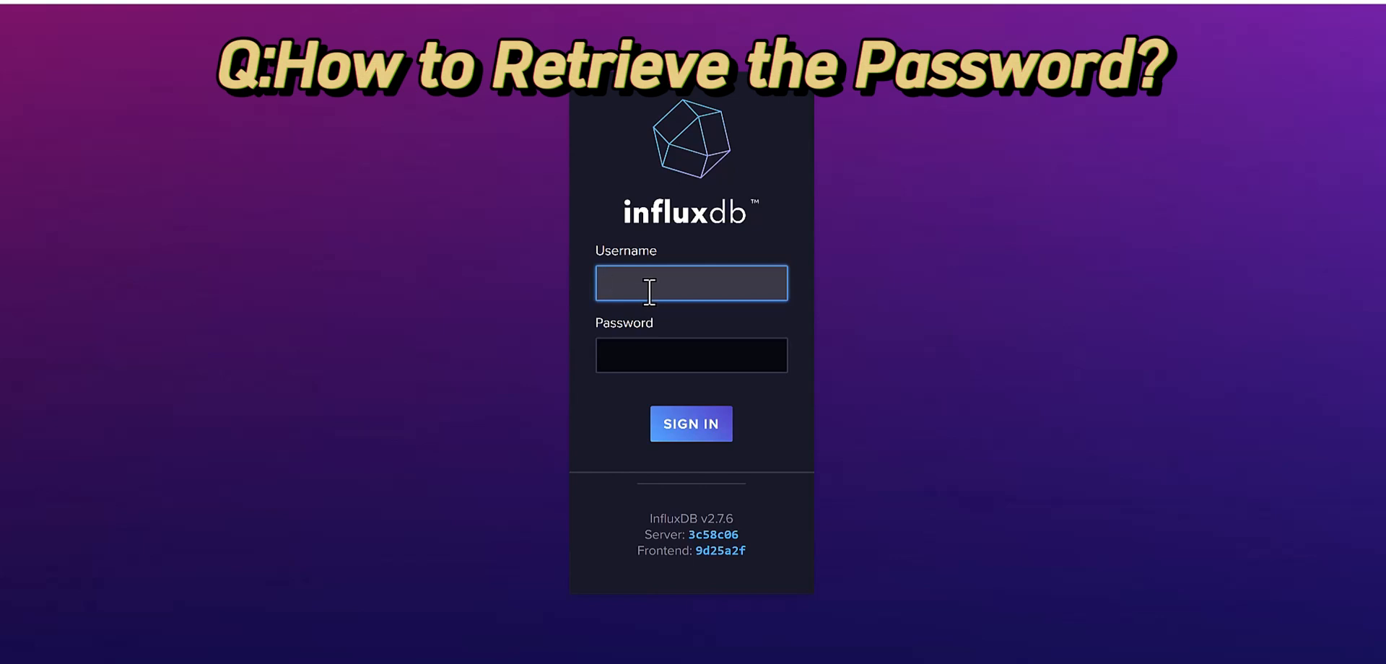
{"action": "left_click", "coordinate": [692, 283]}
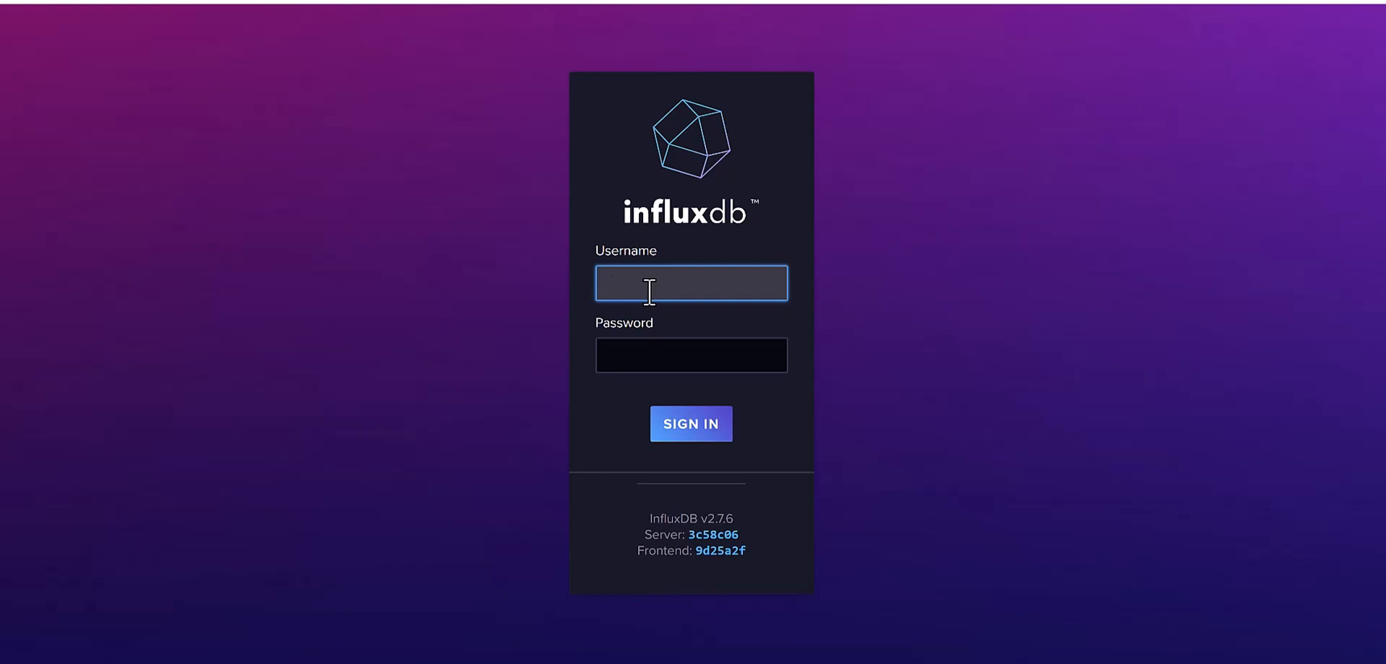
{"action": "left_click", "coordinate": [692, 283]}
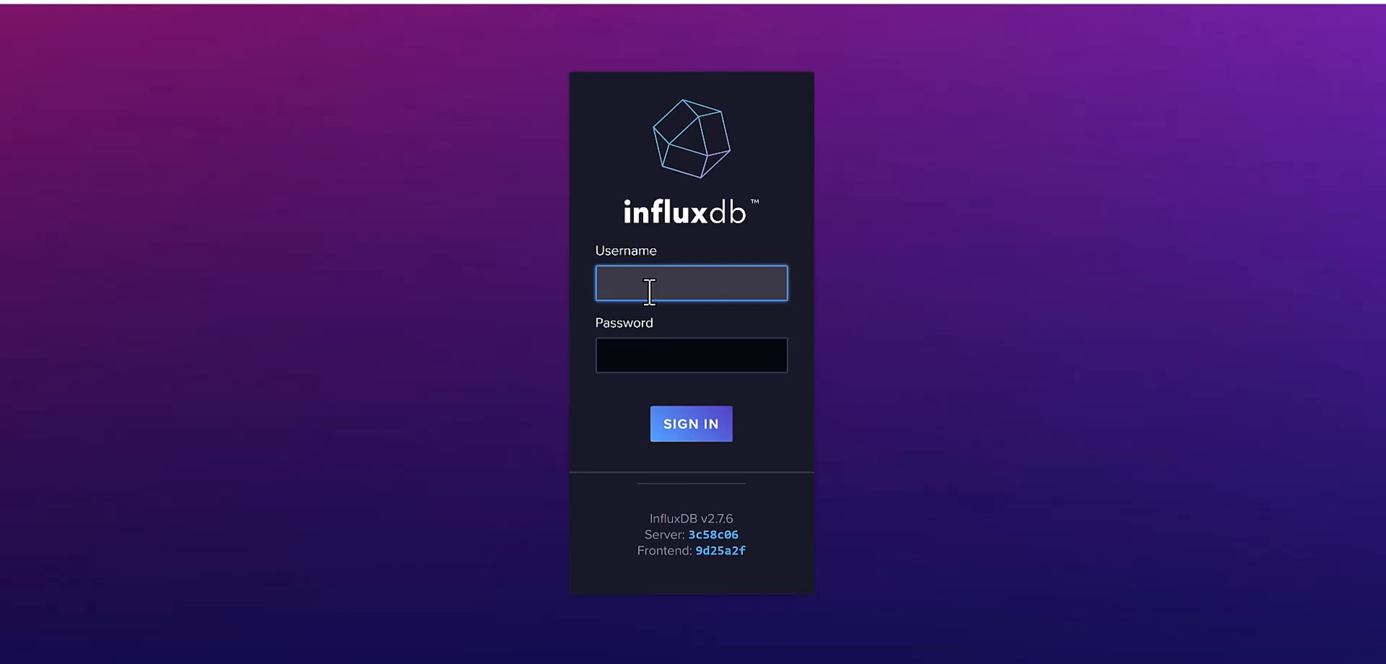
{"action": "left_click", "coordinate": [692, 283]}
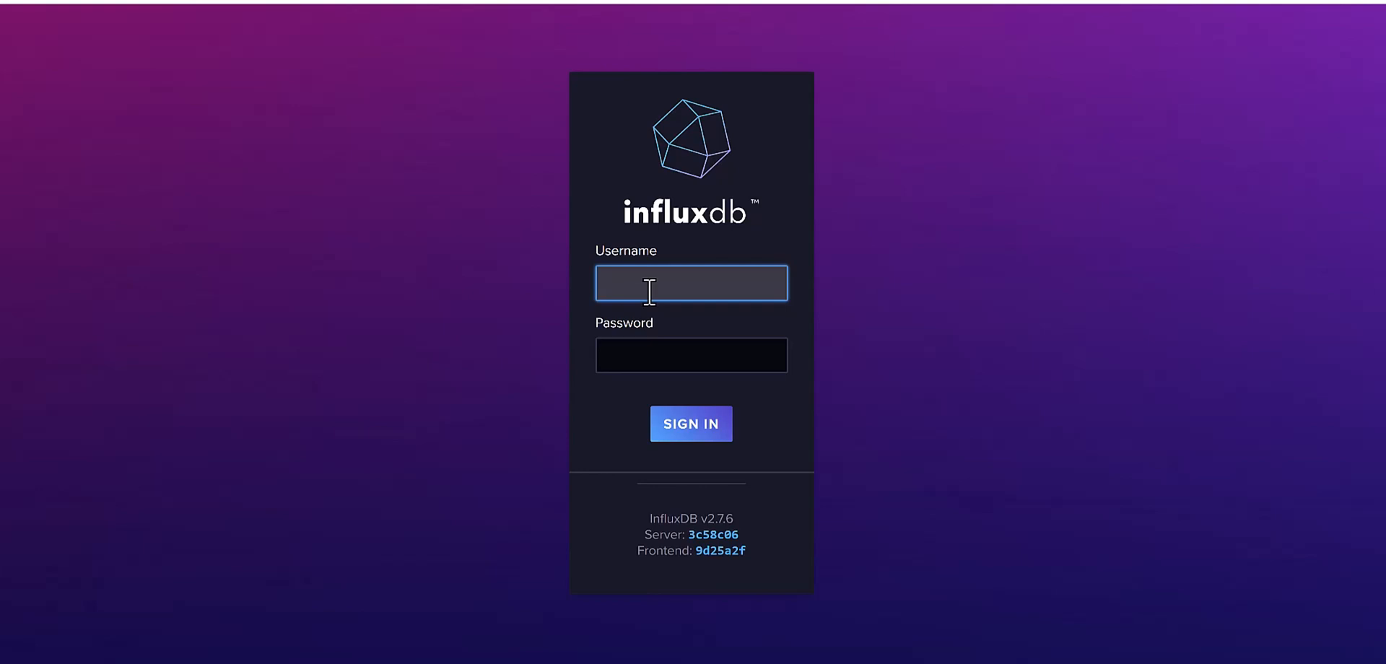
{"action": "left_click", "coordinate": [692, 283]}
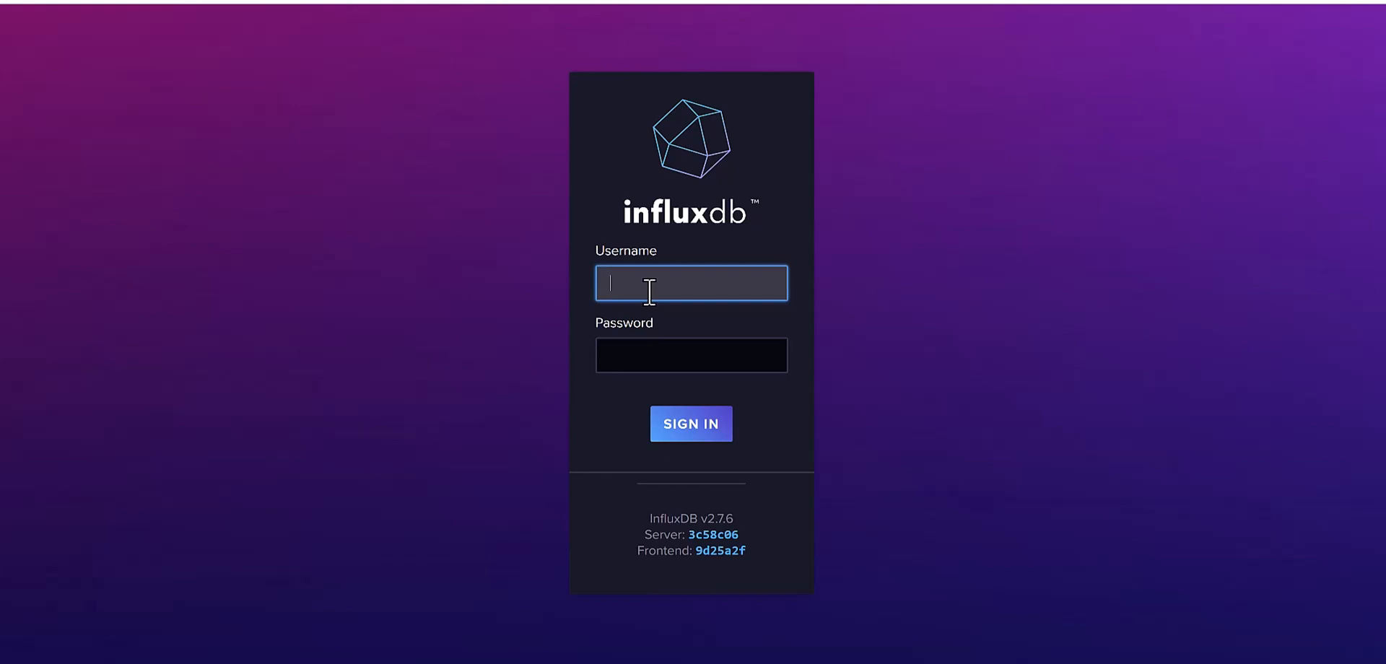
{"action": "mouse_move", "coordinate": [428, 417]}
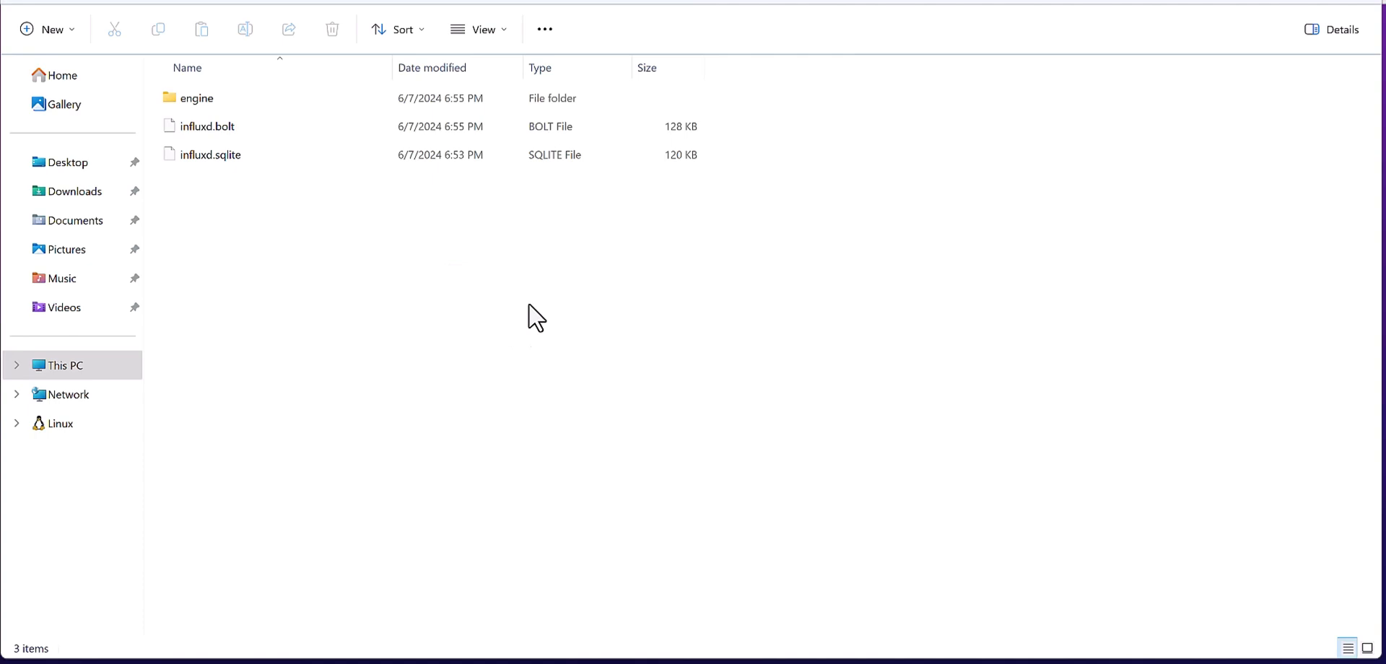
{"action": "mouse_move", "coordinate": [557, 246]}
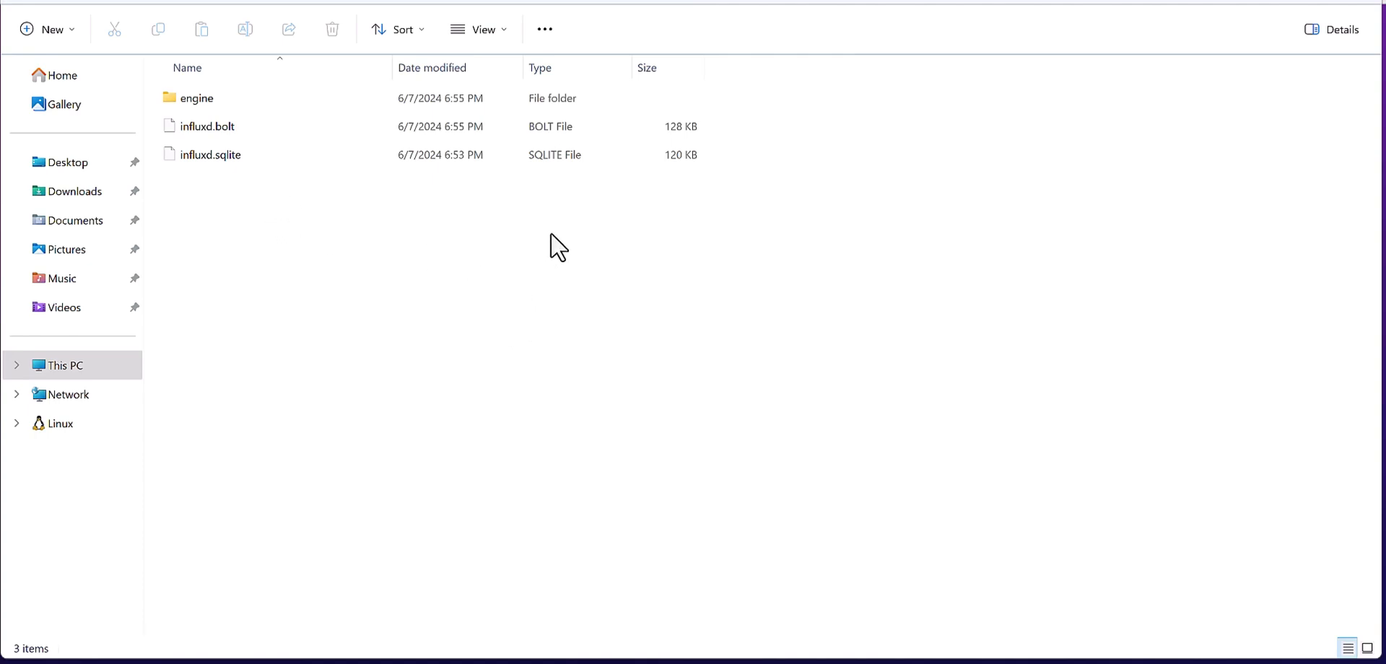
{"action": "mouse_move", "coordinate": [296, 184]}
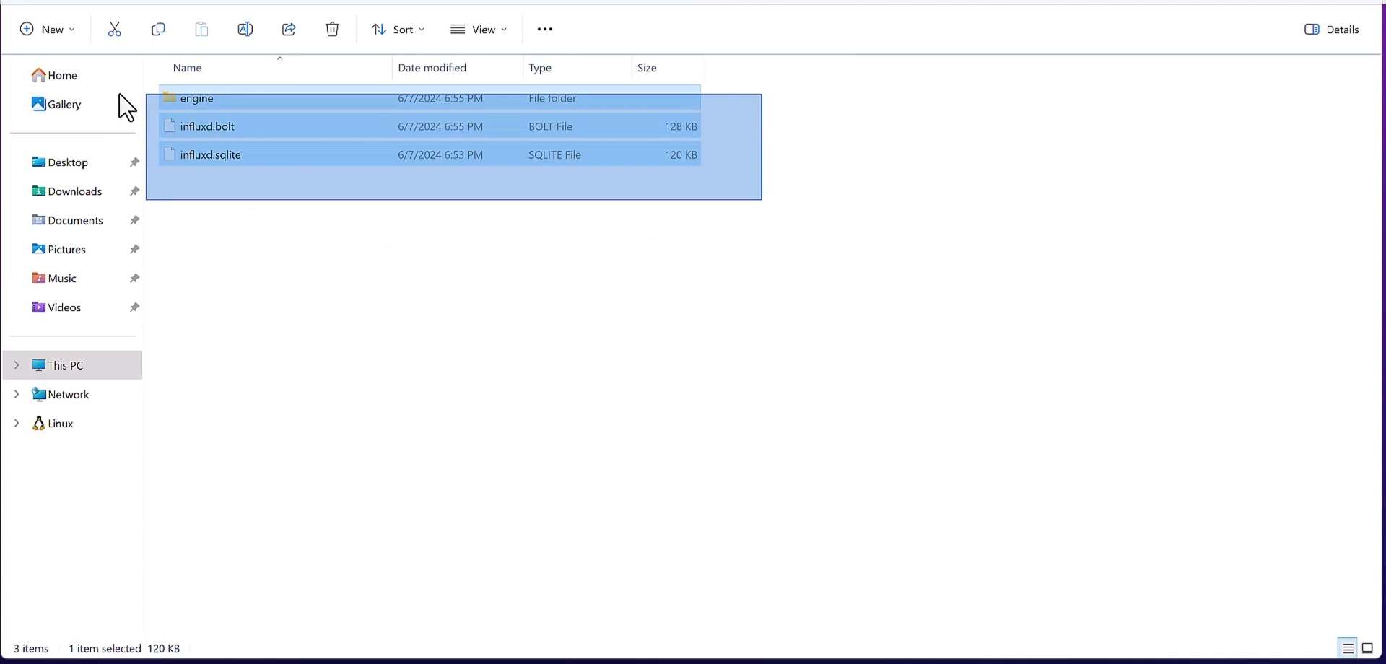
Select engine, influxd.bolt and influxd.sqlite in the InfluxDB data folder.
{"action": "key", "text": "ctrl+a"}
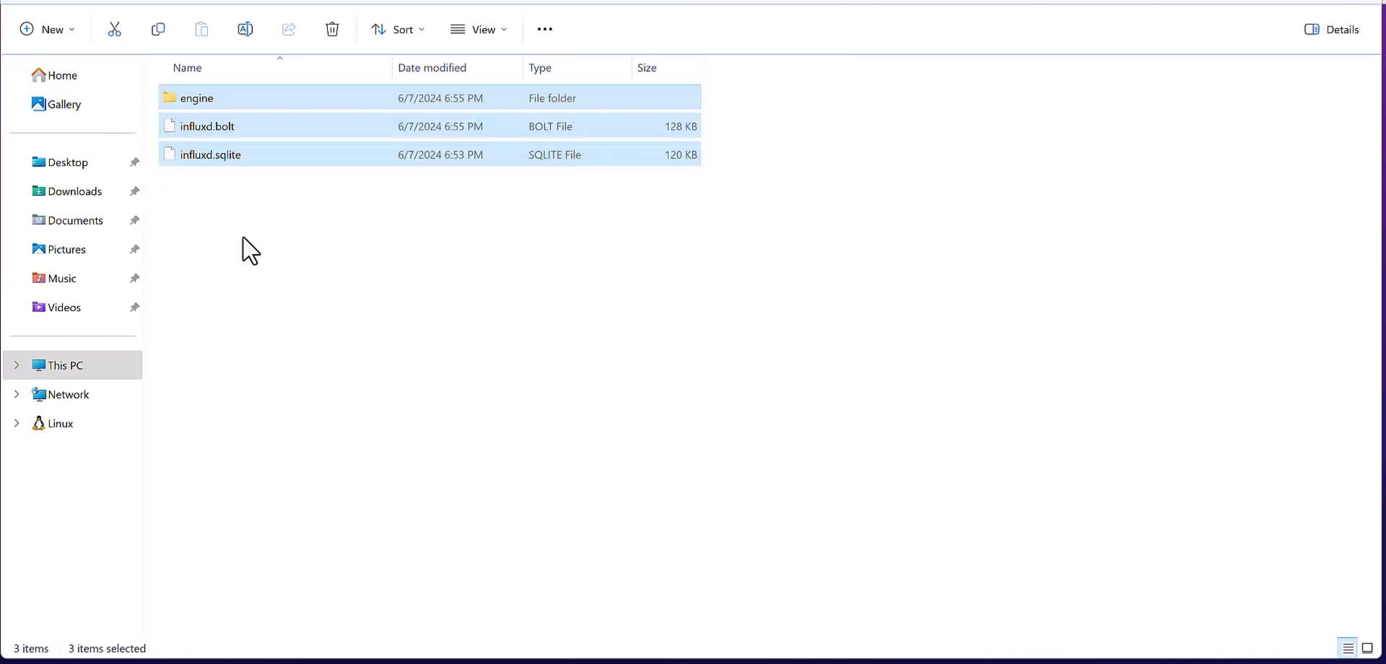
{"action": "mouse_move", "coordinate": [382, 483]}
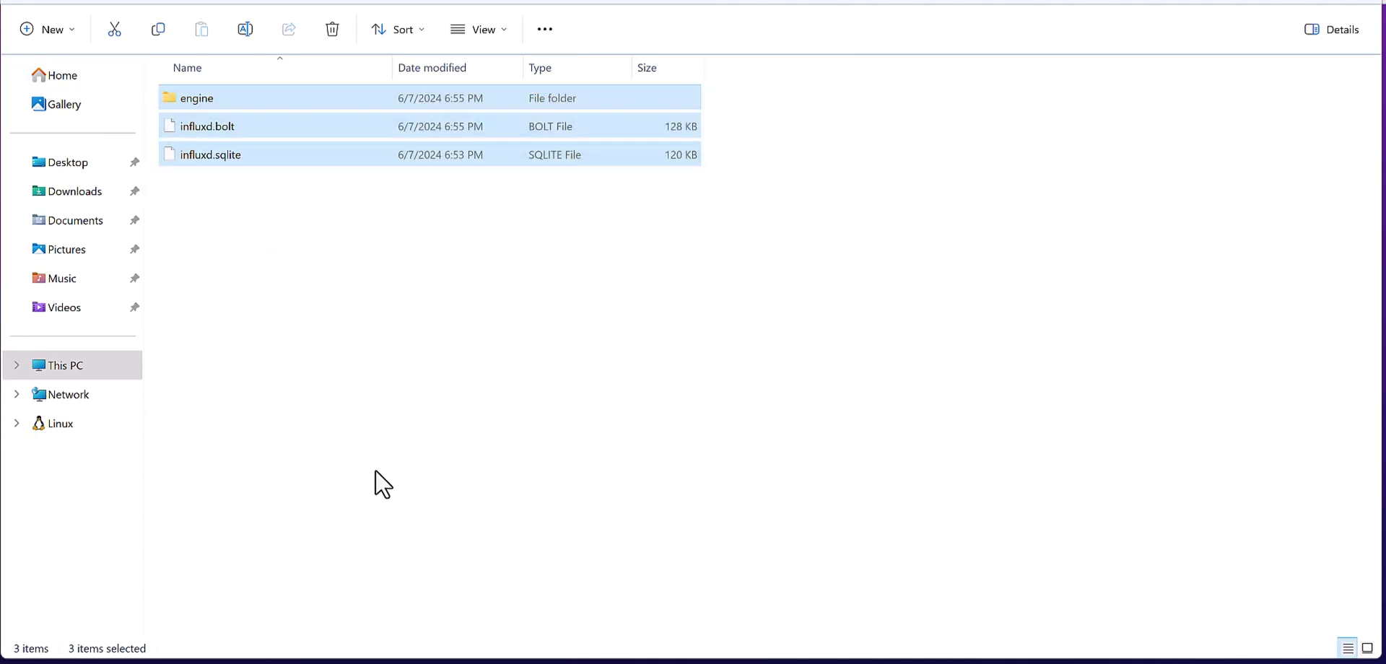
{"action": "left_click", "coordinate": [332, 29]}
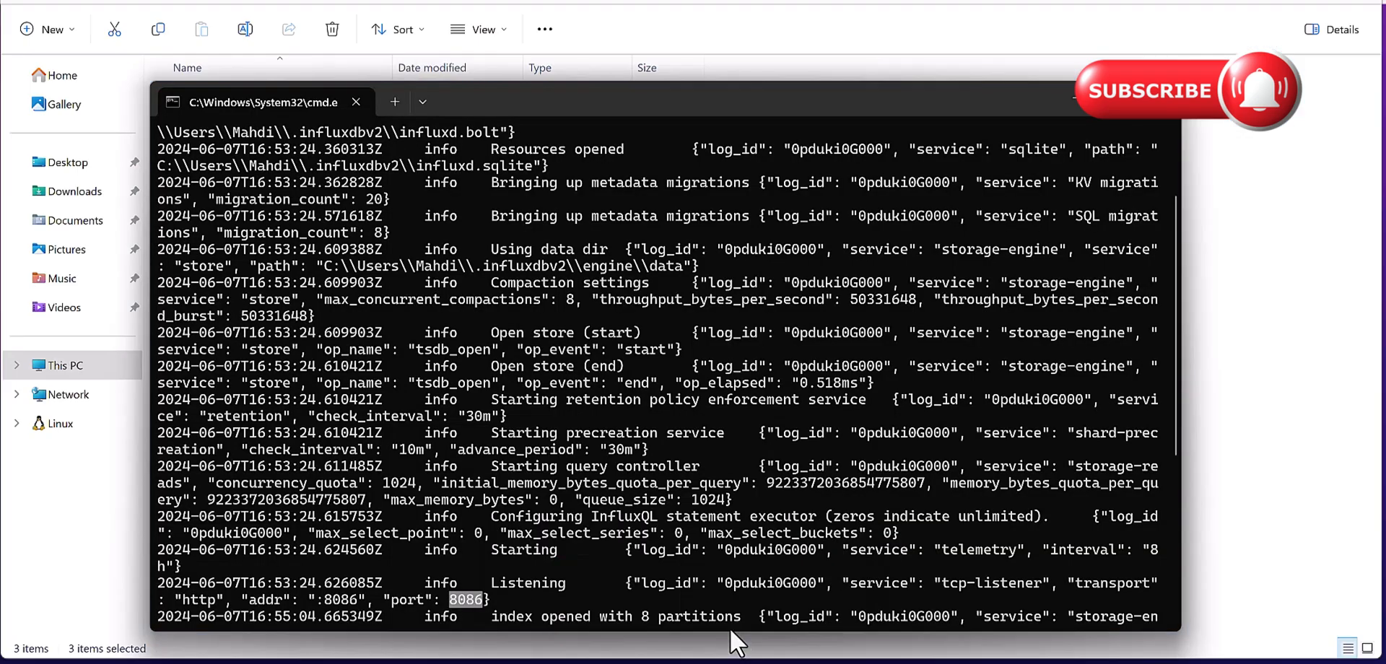
Scroll the influxd server log down to the latest TSM and WAL reindexing entries.
{"action": "scroll", "scroll_direction": "down", "scroll_amount": 3}
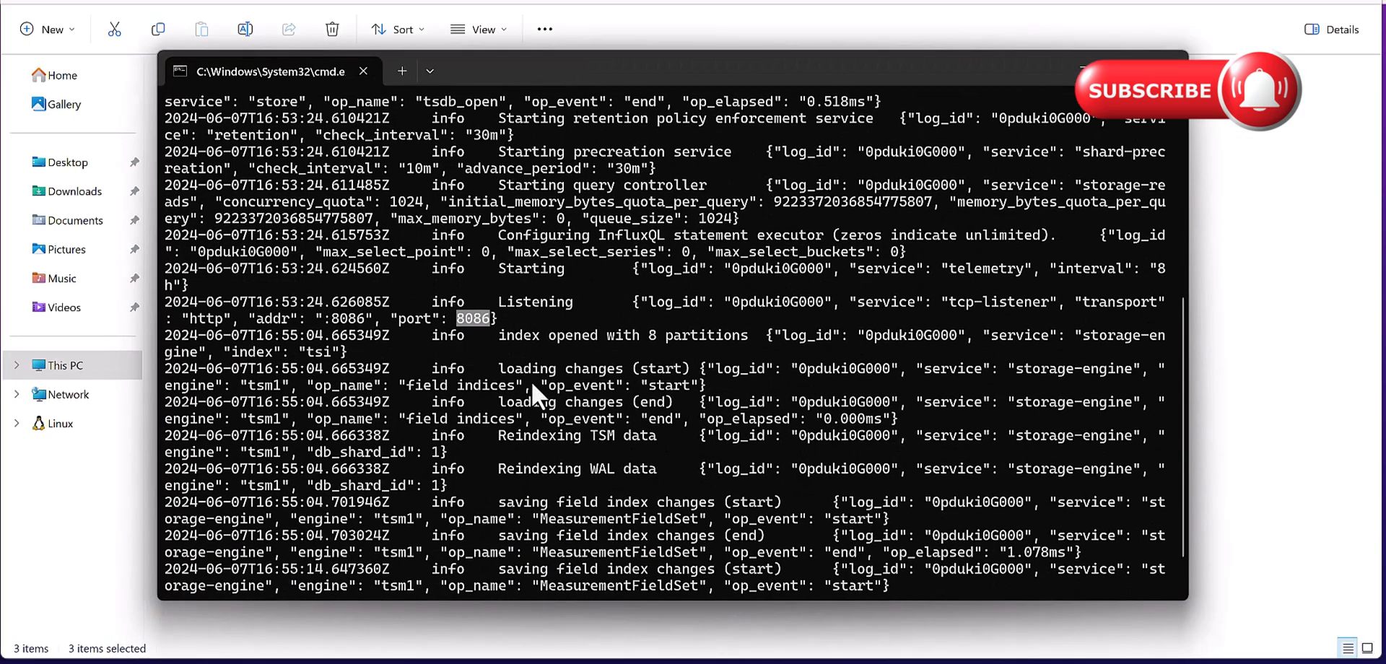
{"action": "scroll", "scroll_direction": "down", "scroll_amount": 3}
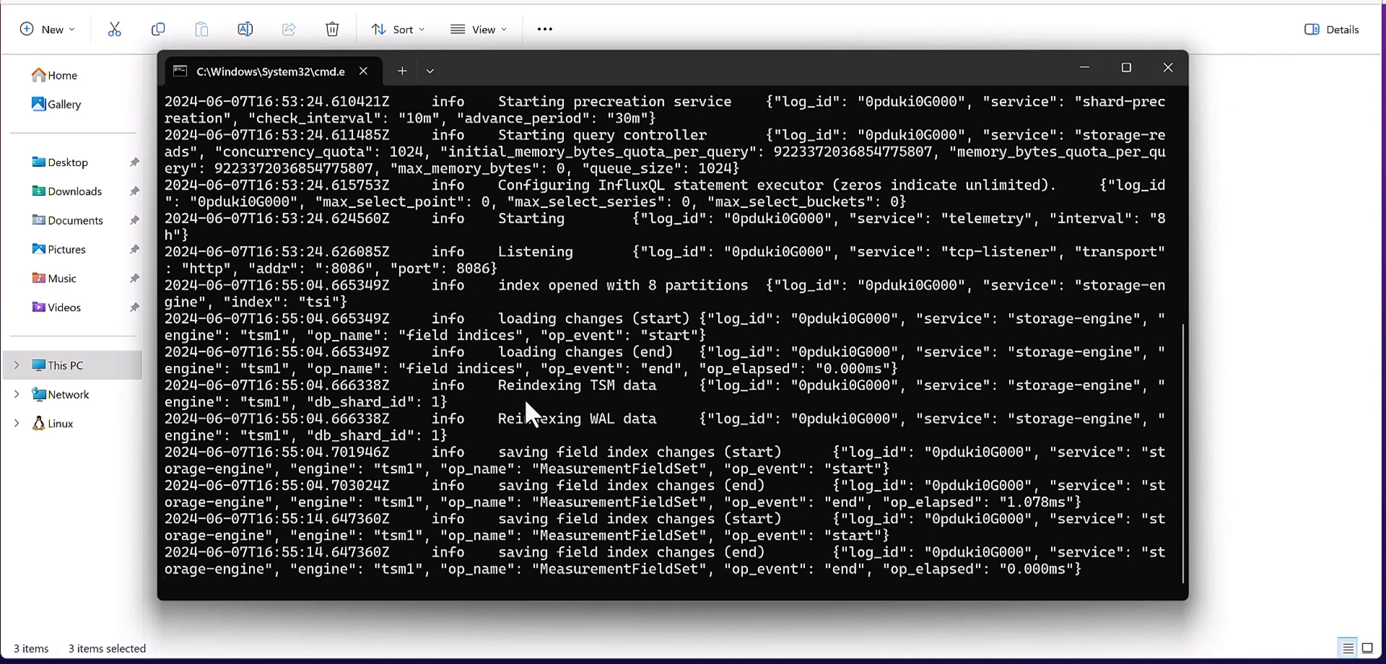
{"action": "mouse_move", "coordinate": [440, 455]}
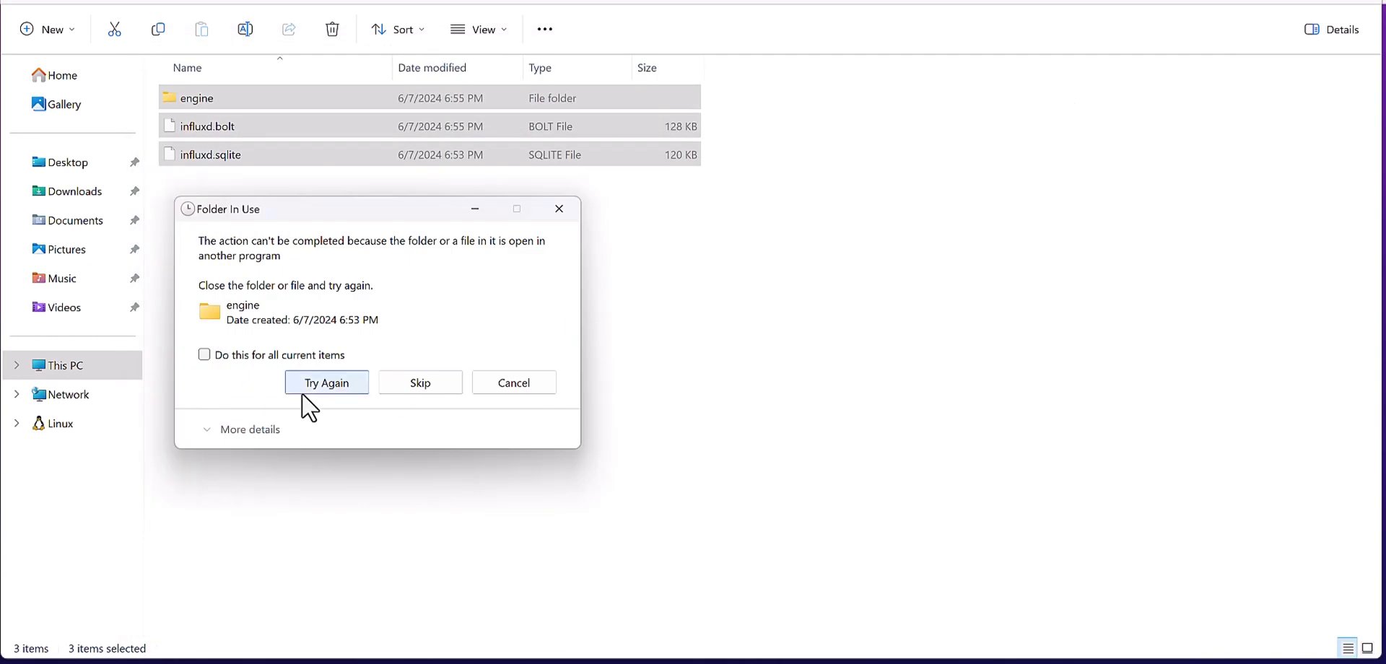
Retry deleting the in-use data folder, then return to the InfluxDB page in Chrome.
{"action": "left_click", "coordinate": [327, 382]}
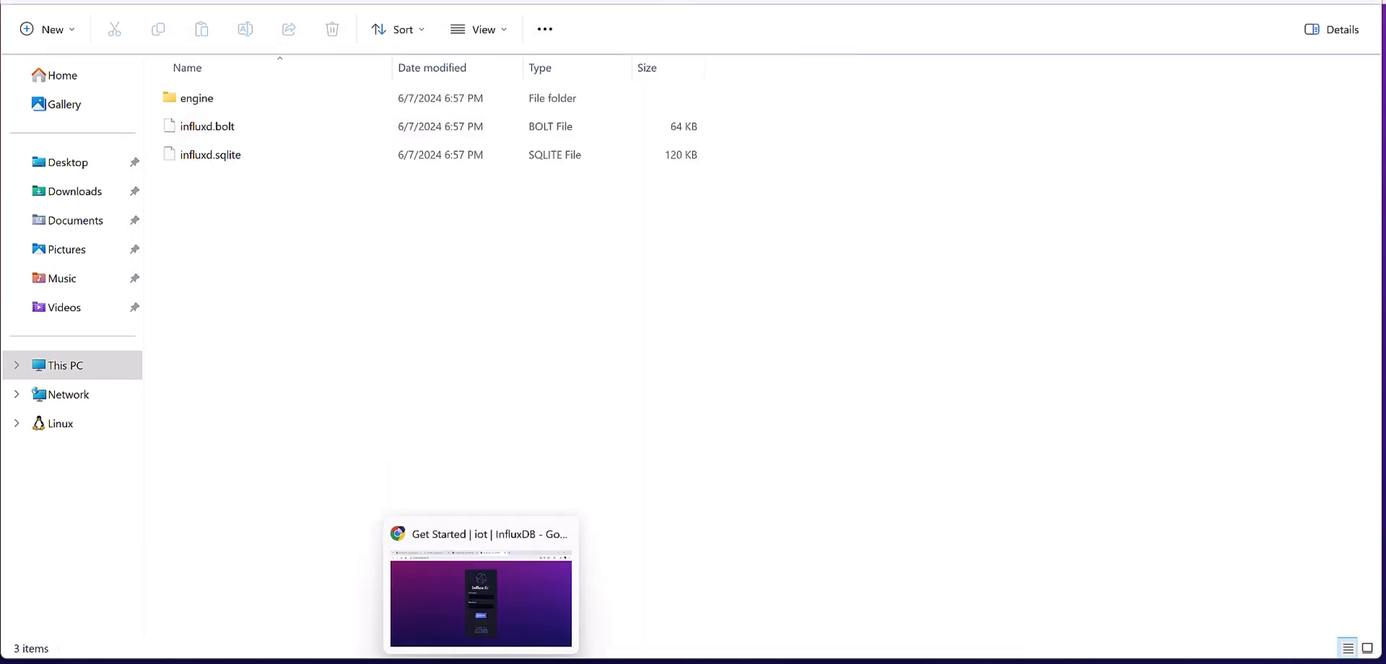
{"action": "left_click", "coordinate": [481, 602]}
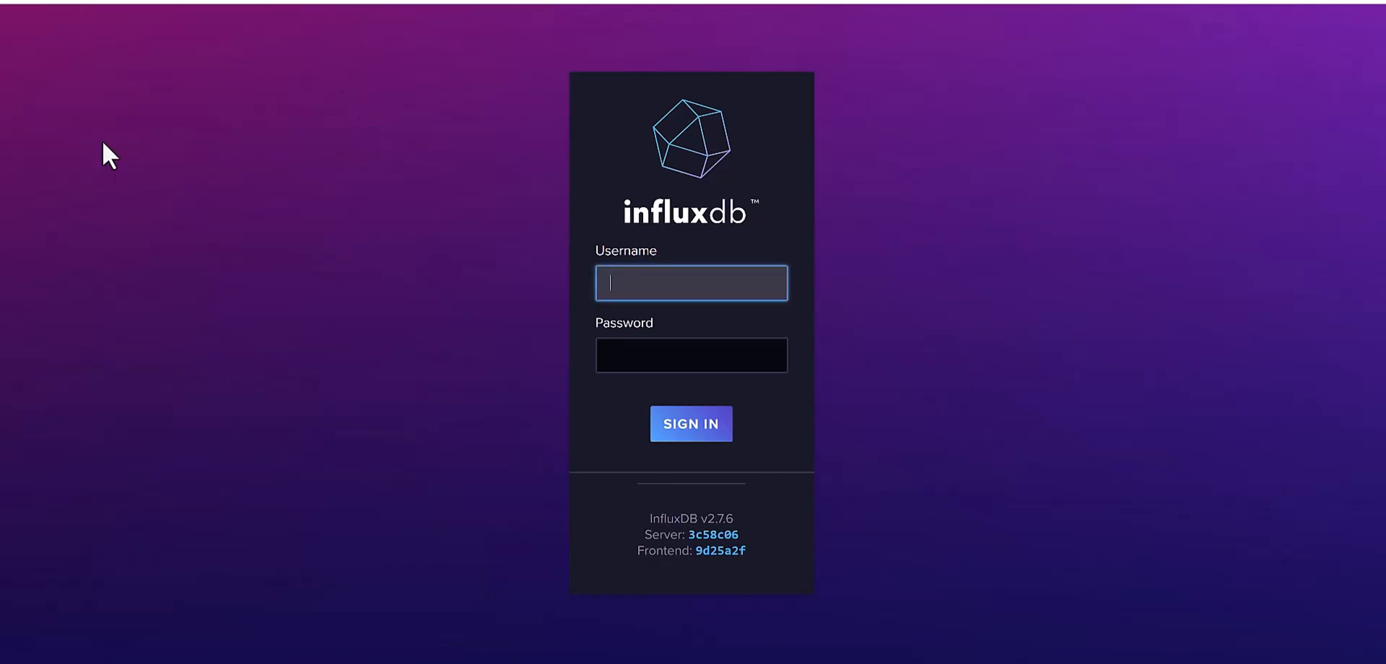
Onboard user 'iot' with a password, organization 'iot' and bucket 'iot', and continue.
{"action": "left_click", "coordinate": [691, 424]}
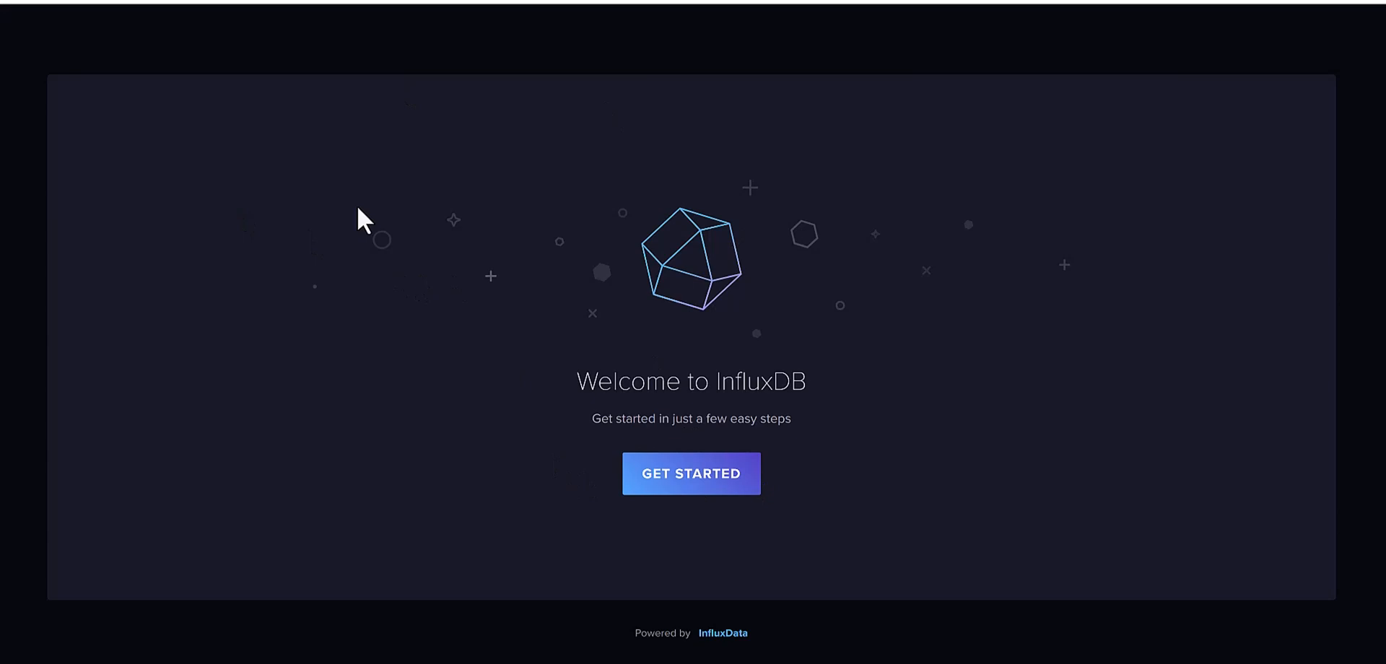
{"action": "mouse_move", "coordinate": [698, 402]}
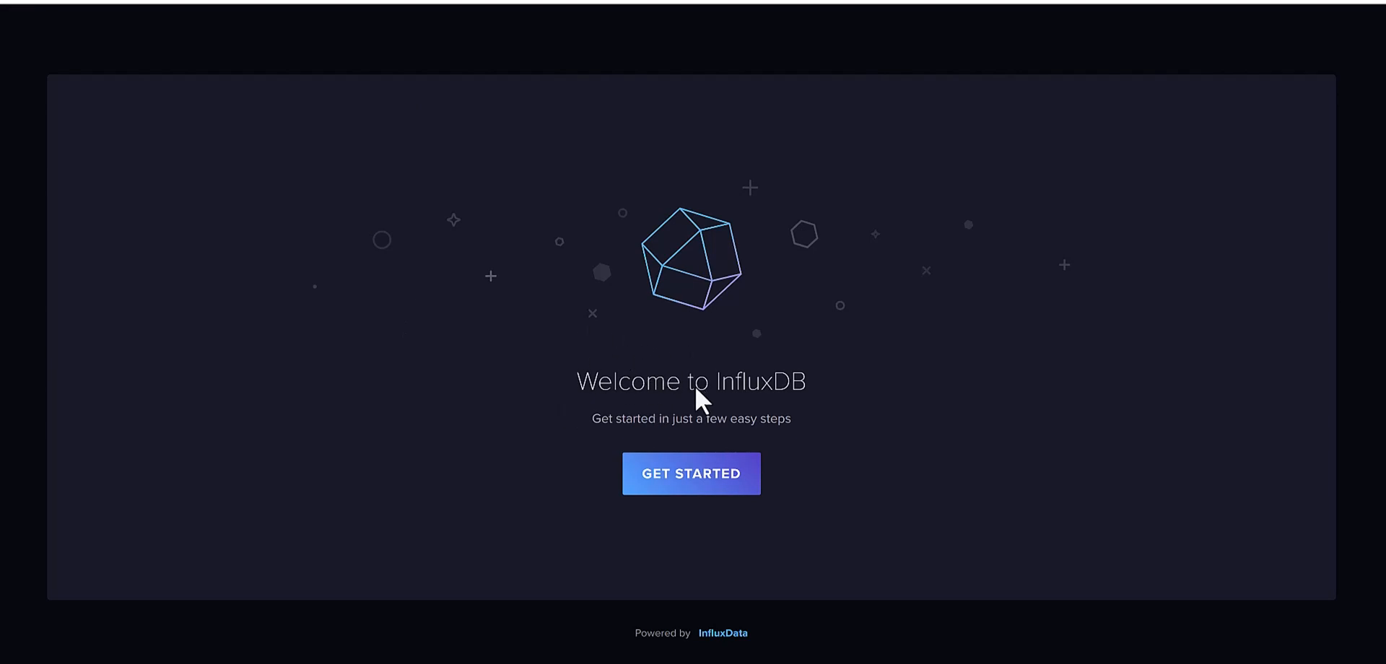
{"action": "left_click", "coordinate": [692, 473]}
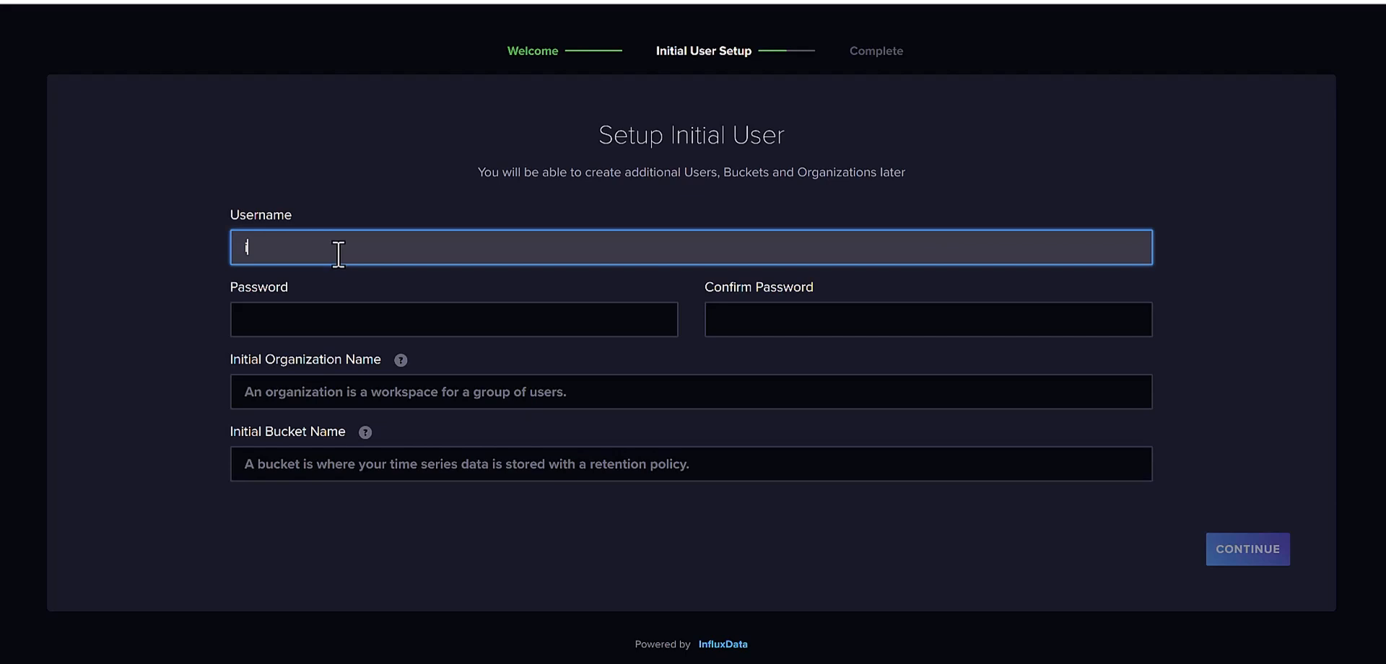
{"action": "type", "text": "ot"}
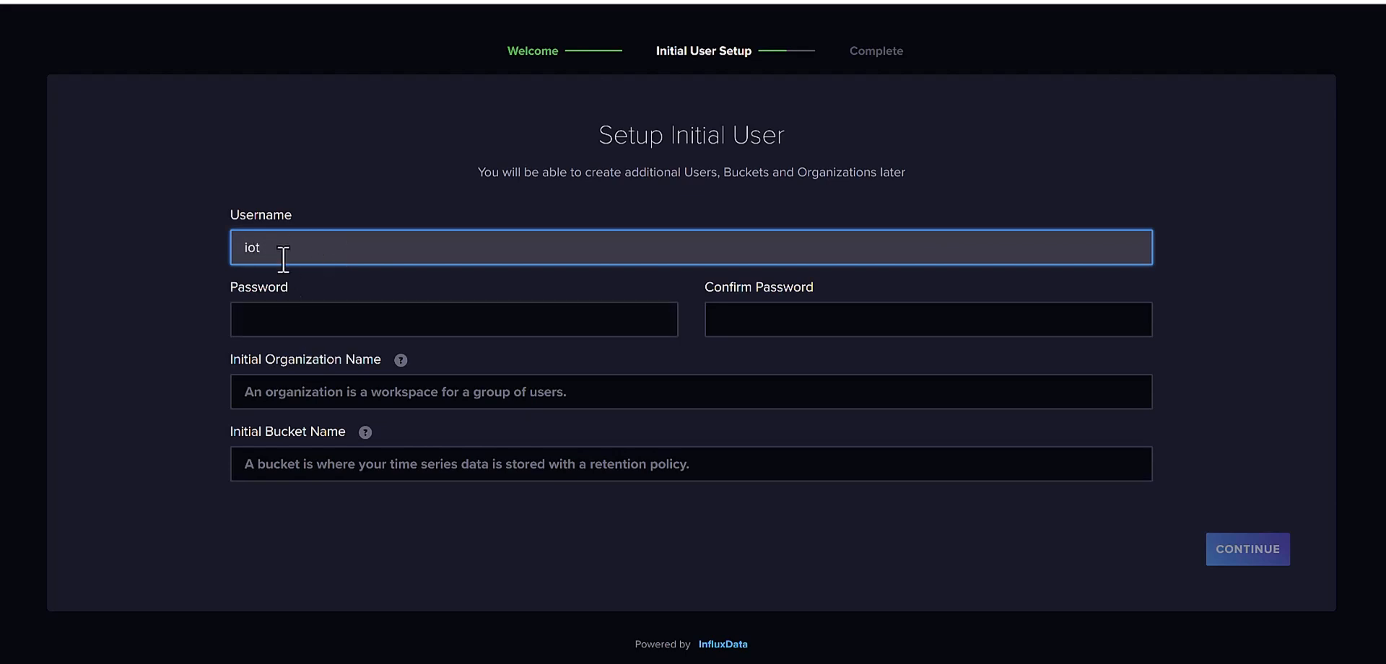
{"action": "type", "text": "••"}
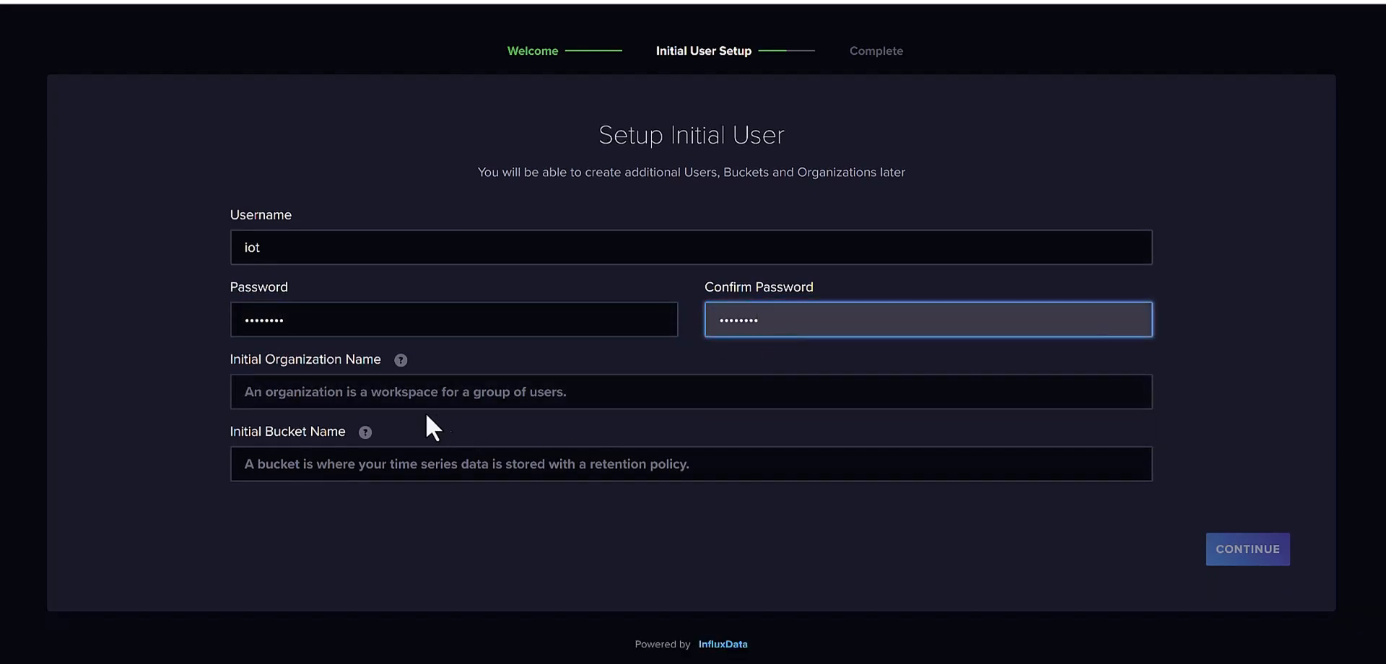
{"action": "type", "text": "iot"}
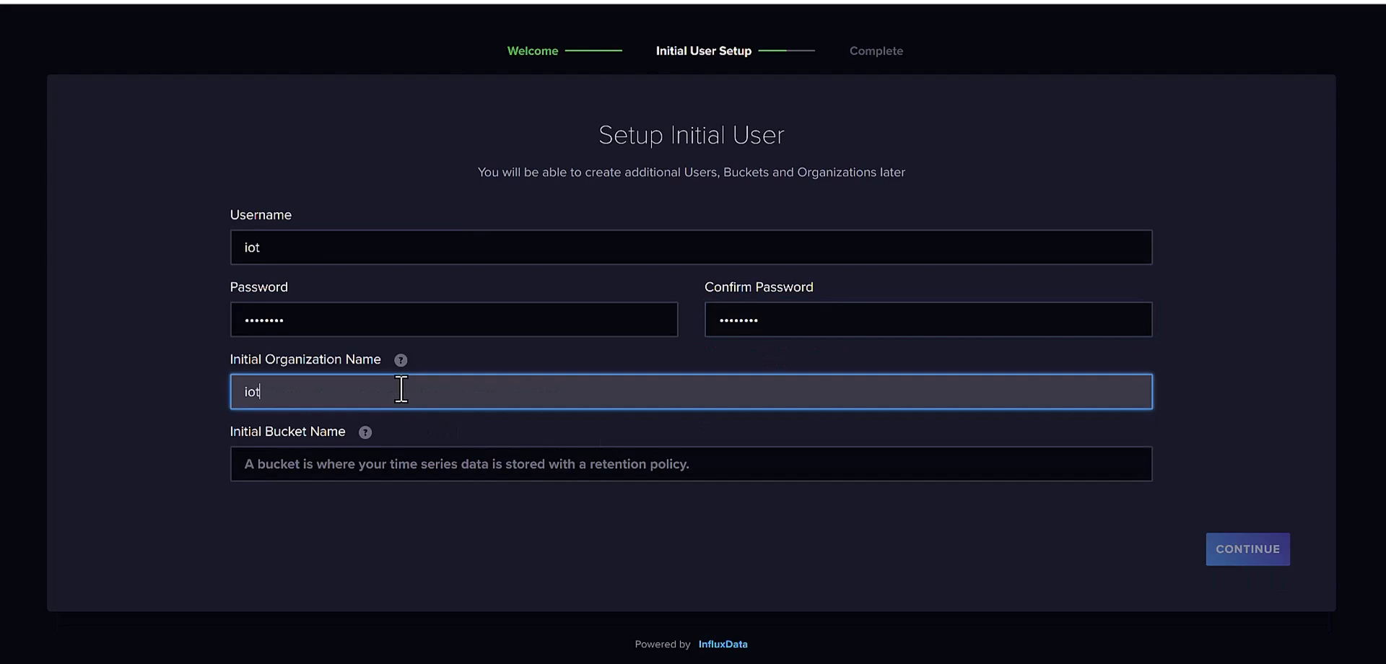
{"action": "type", "text": "iot"}
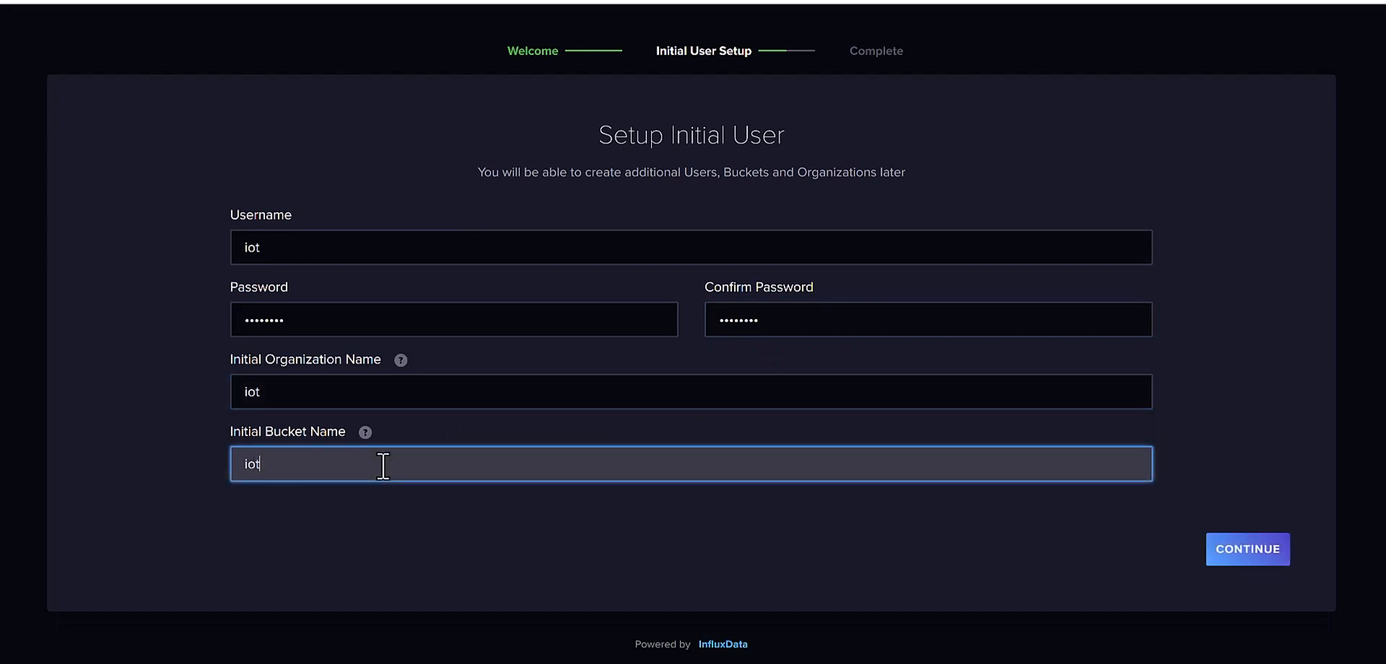
{"action": "mouse_move", "coordinate": [469, 586]}
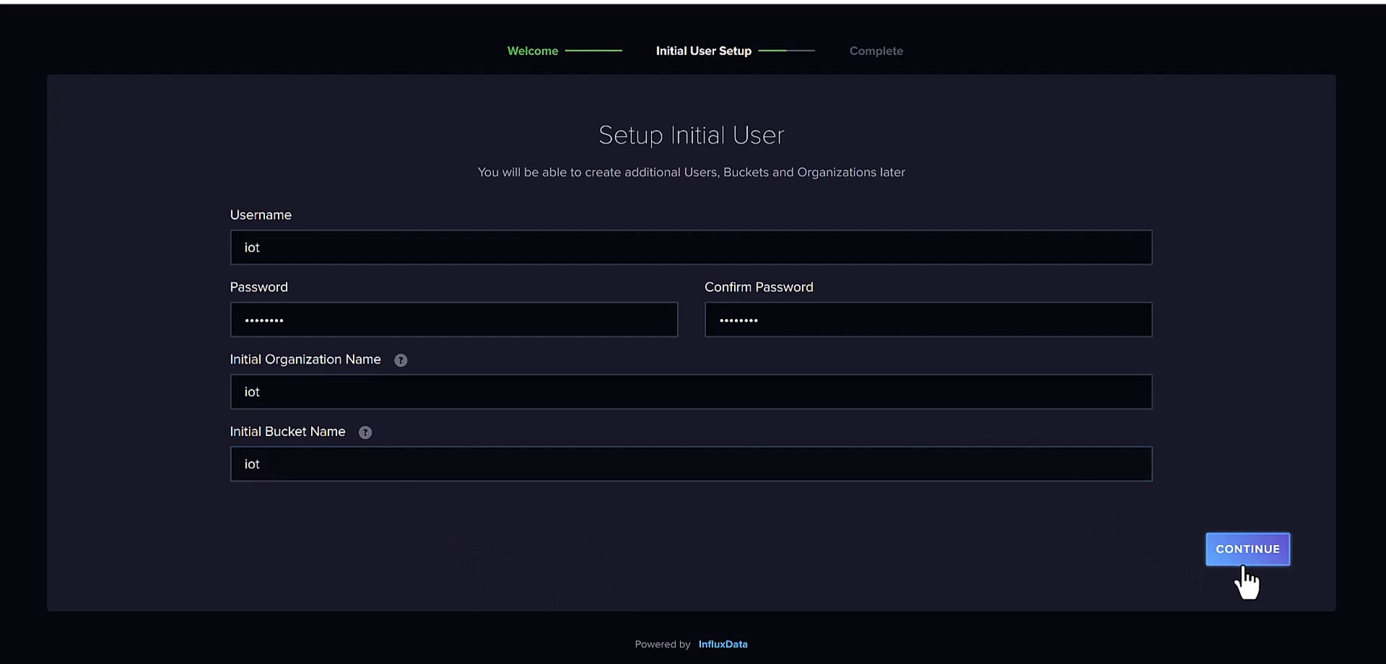
{"action": "left_click", "coordinate": [1248, 549]}
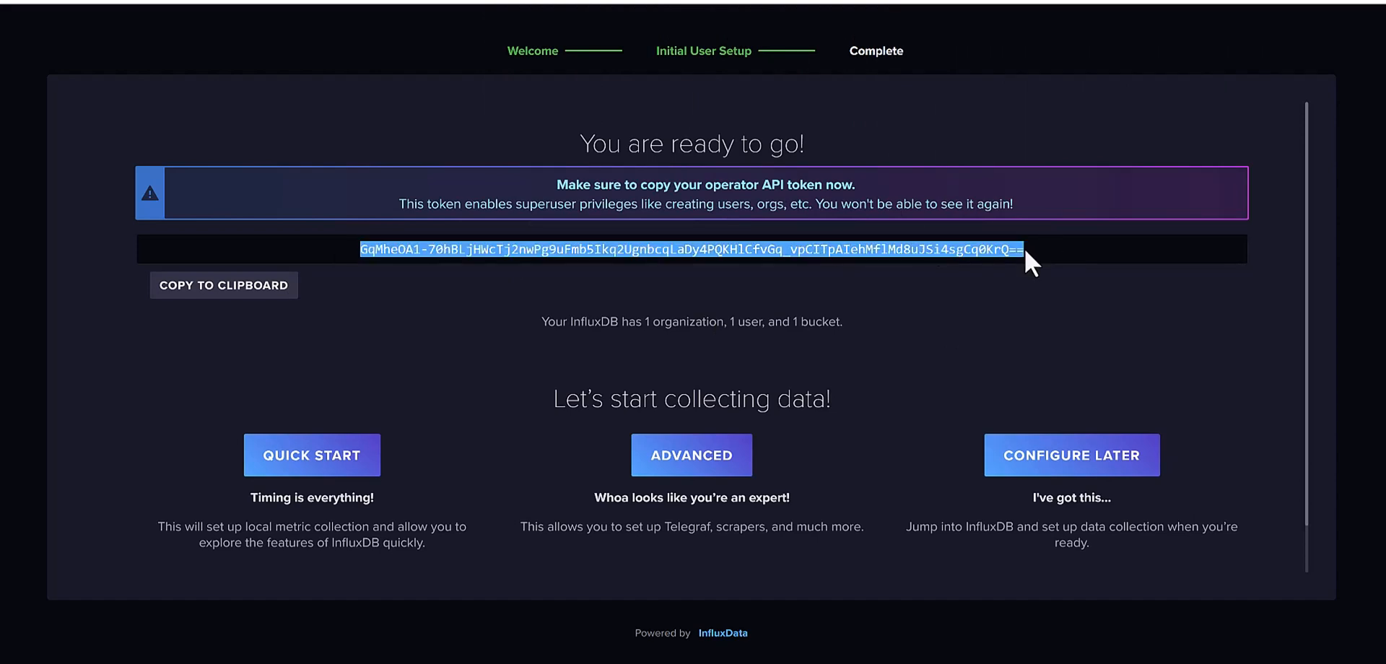
{"action": "mouse_move", "coordinate": [753, 618]}
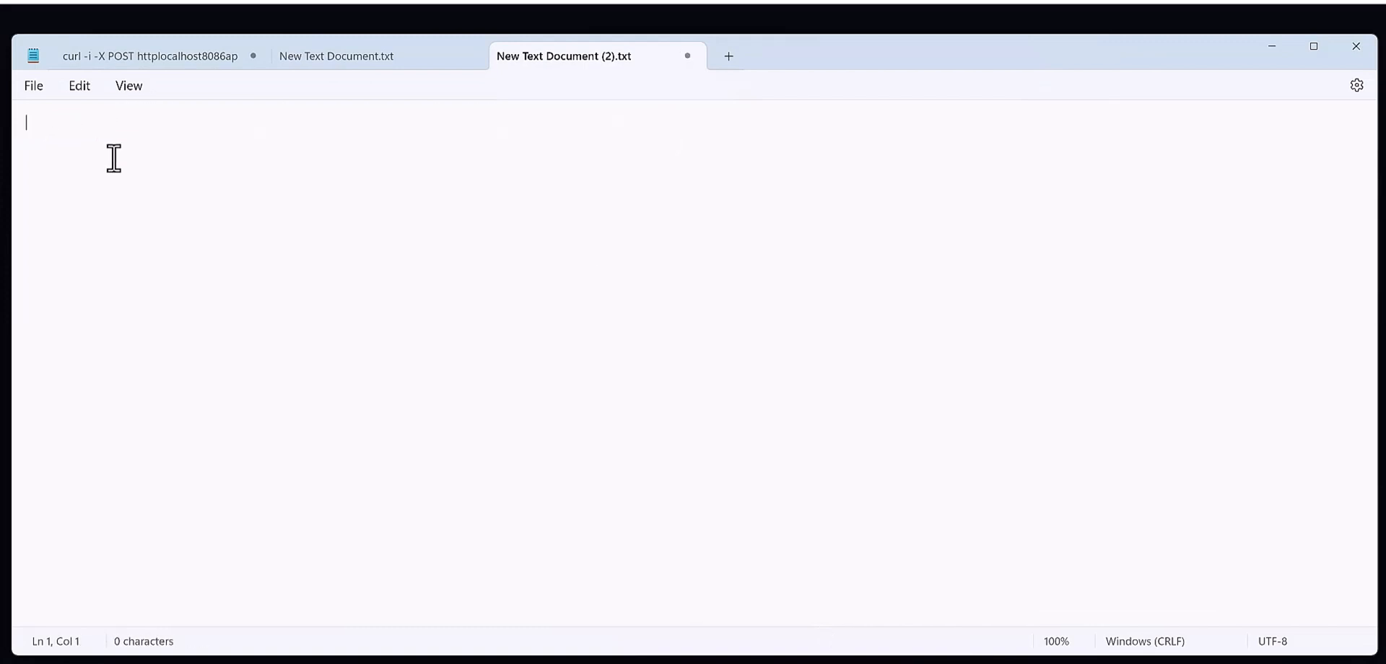
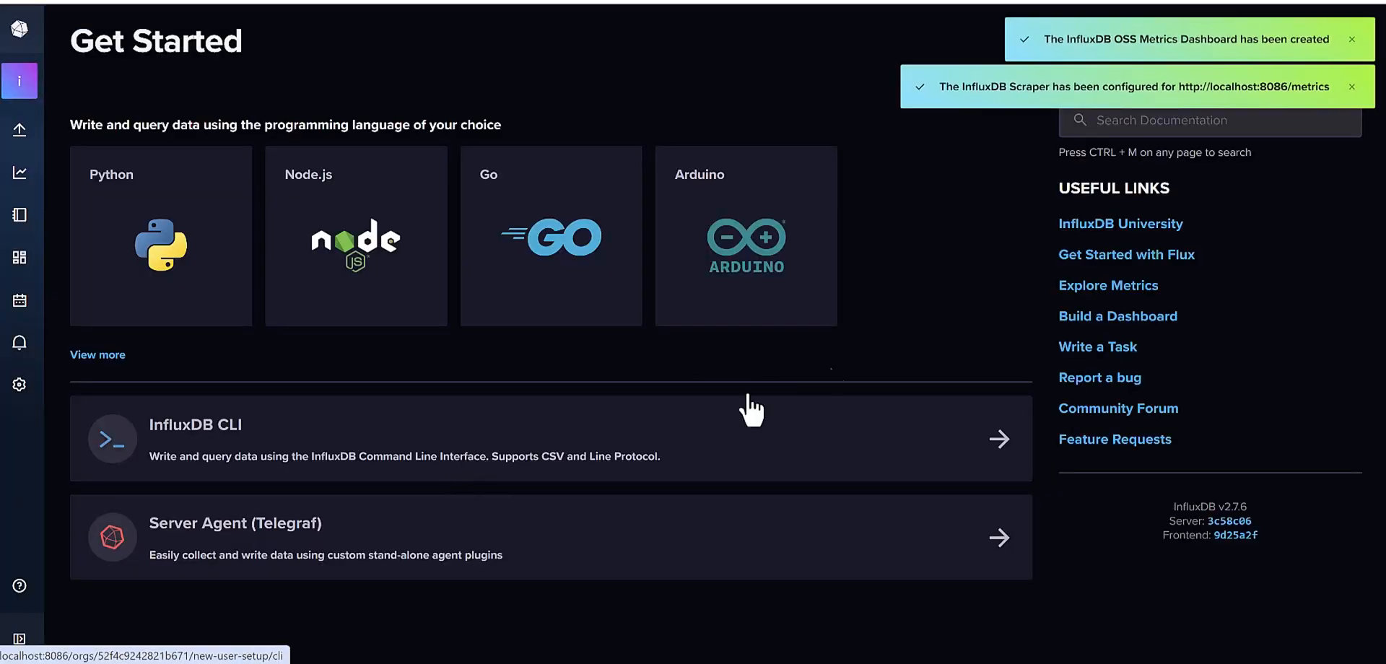
Sign out of the iot account through the sidebar user menu's Logout.
{"action": "left_click", "coordinate": [1375, 39]}
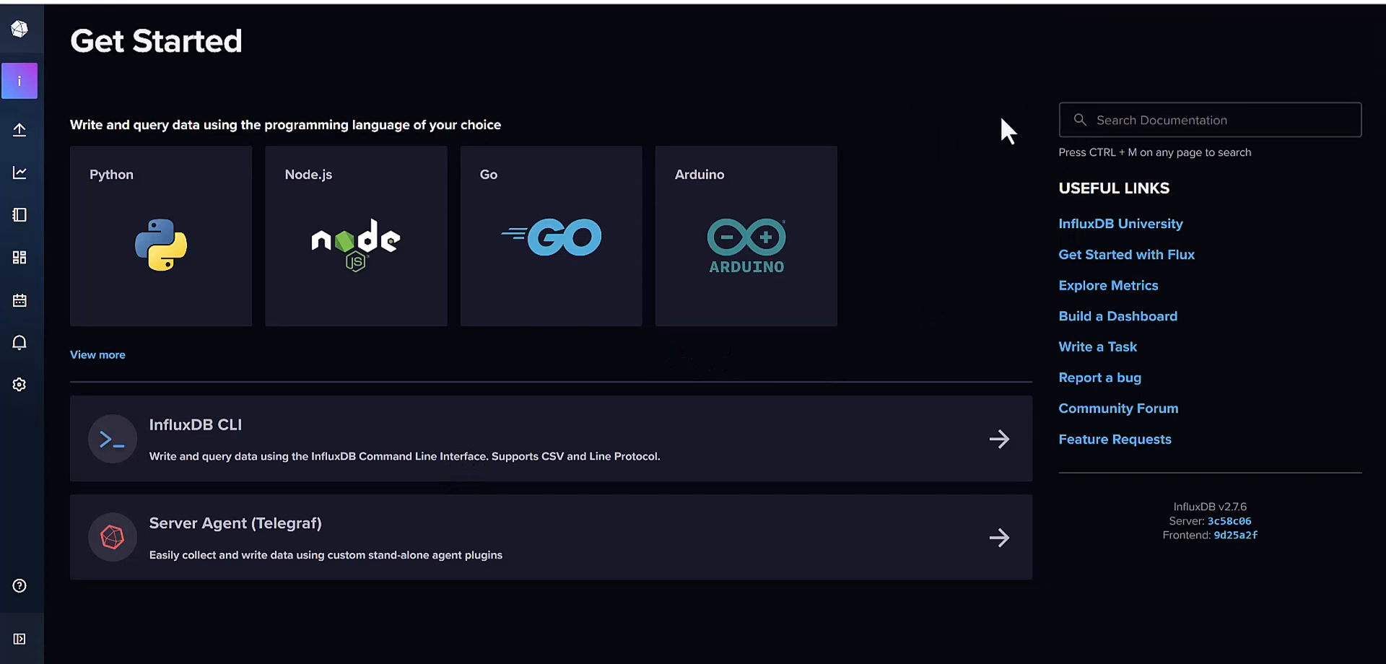
{"action": "mouse_move", "coordinate": [934, 115]}
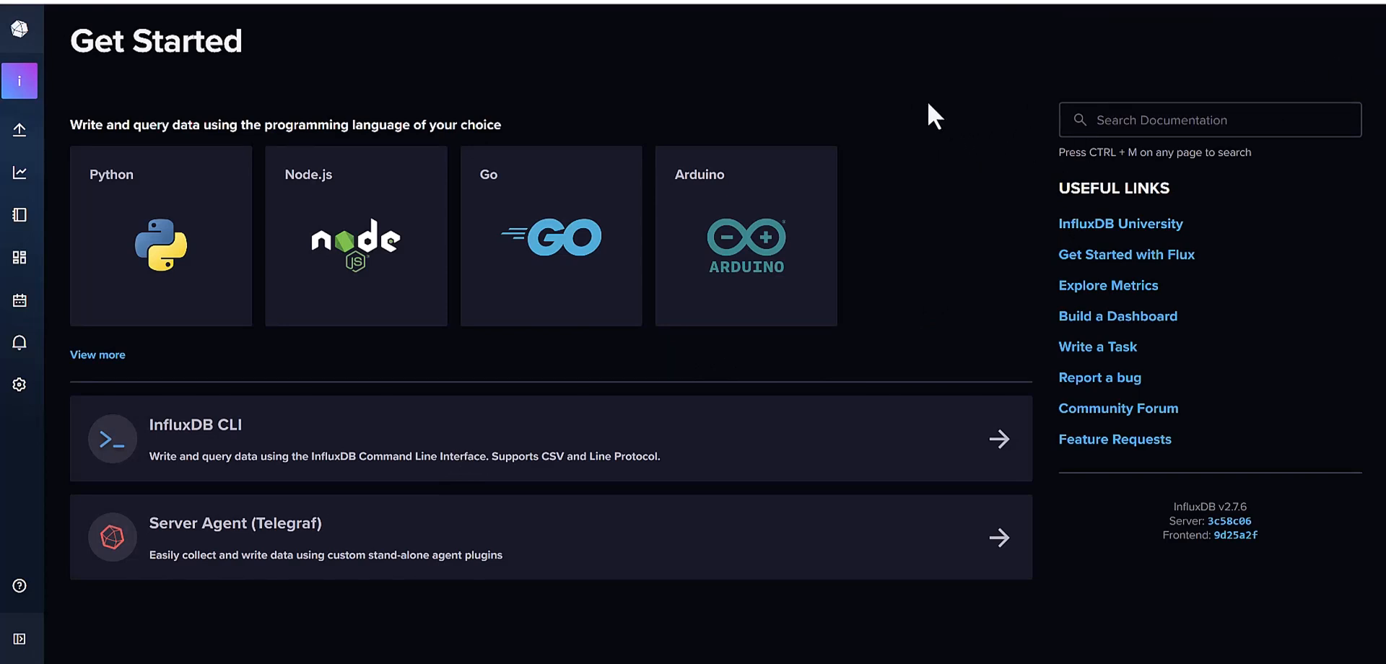
{"action": "mouse_move", "coordinate": [858, 86]}
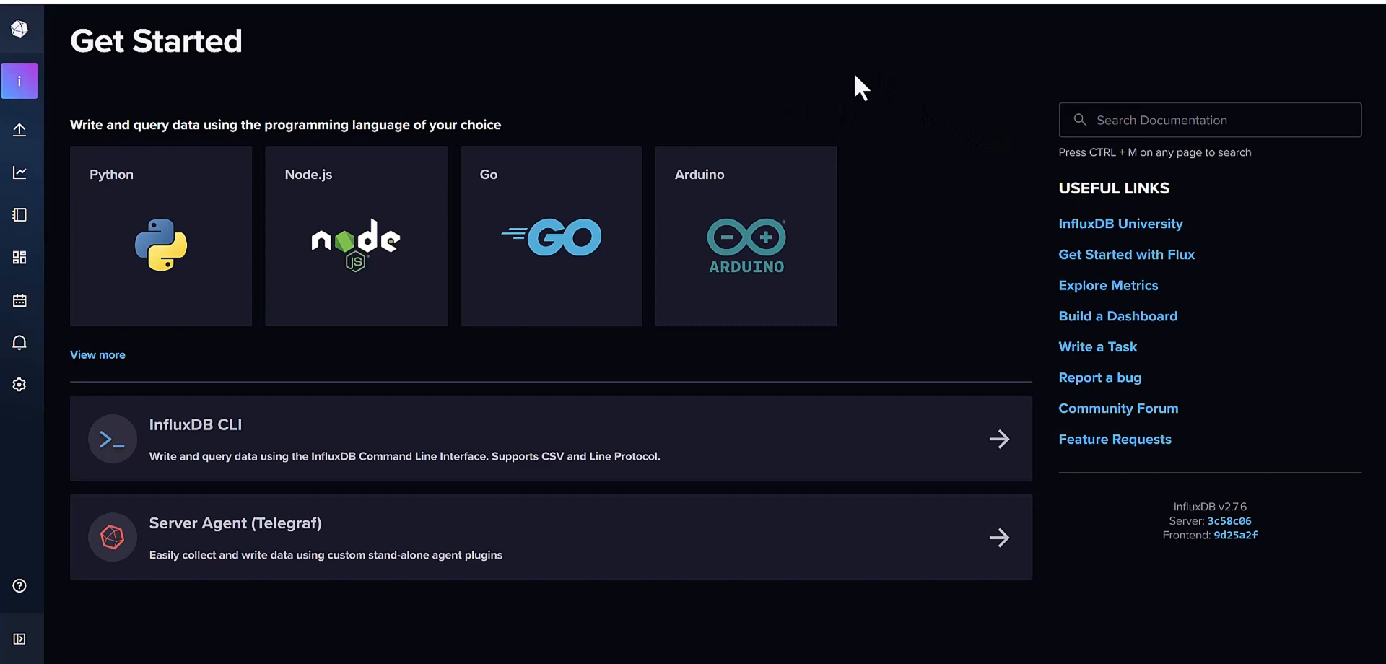
{"action": "mouse_move", "coordinate": [340, 80]}
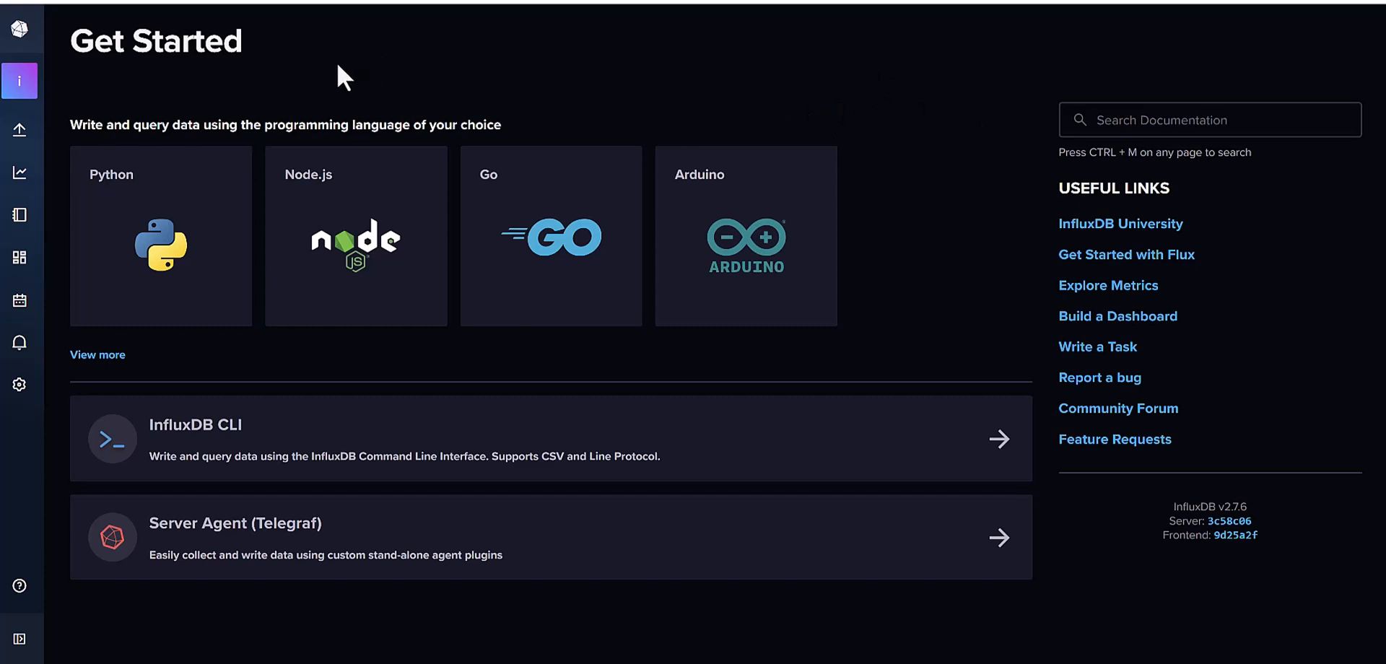
{"action": "mouse_move", "coordinate": [20, 119]}
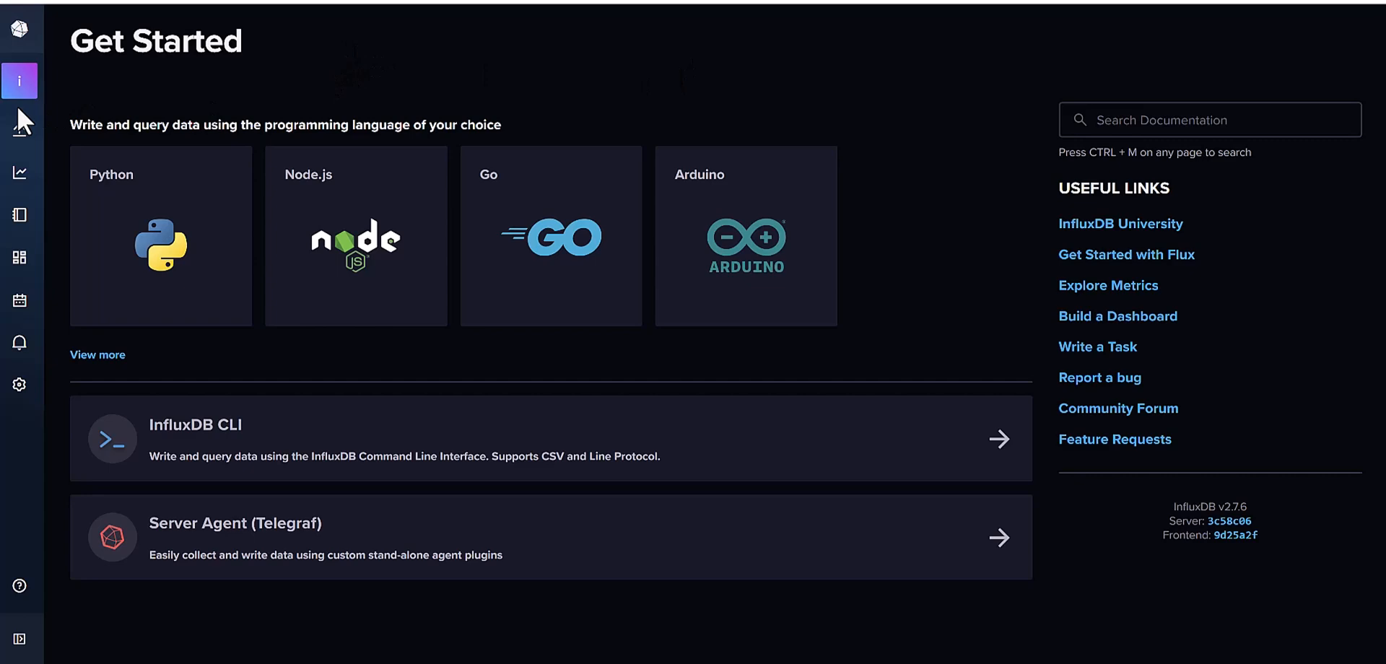
{"action": "left_click", "coordinate": [19, 80]}
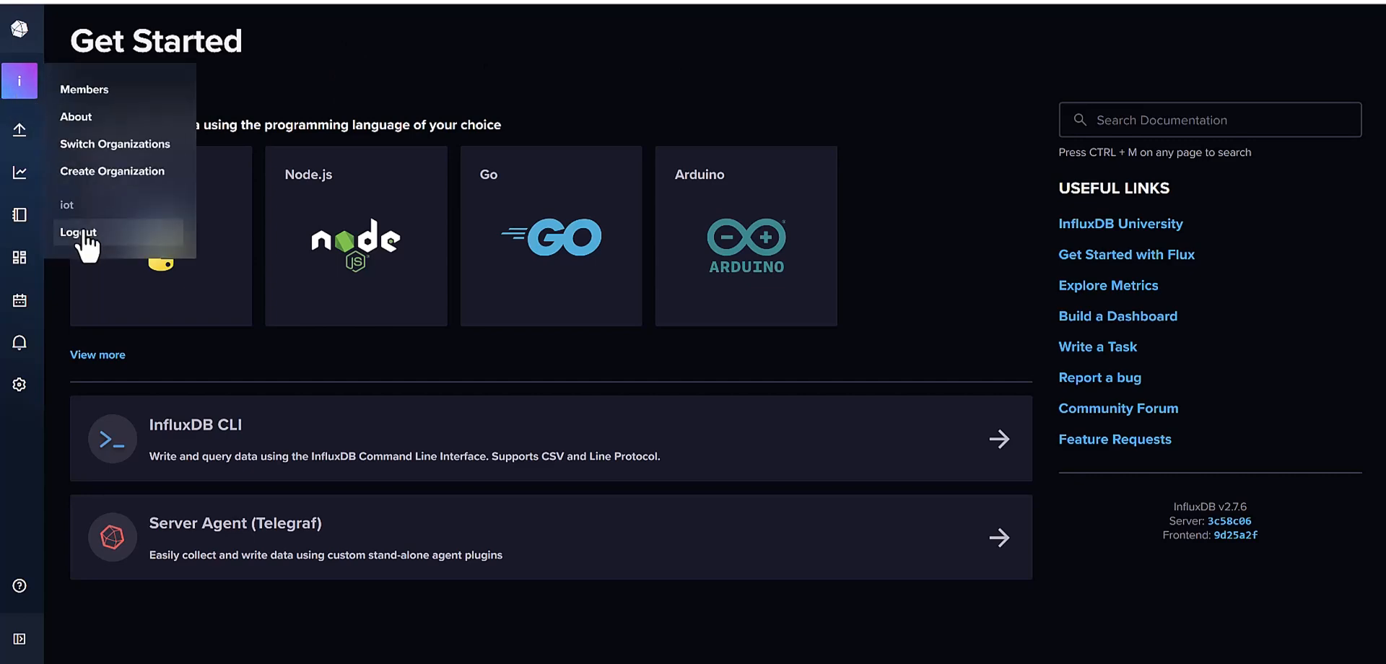
{"action": "left_click", "coordinate": [78, 232]}
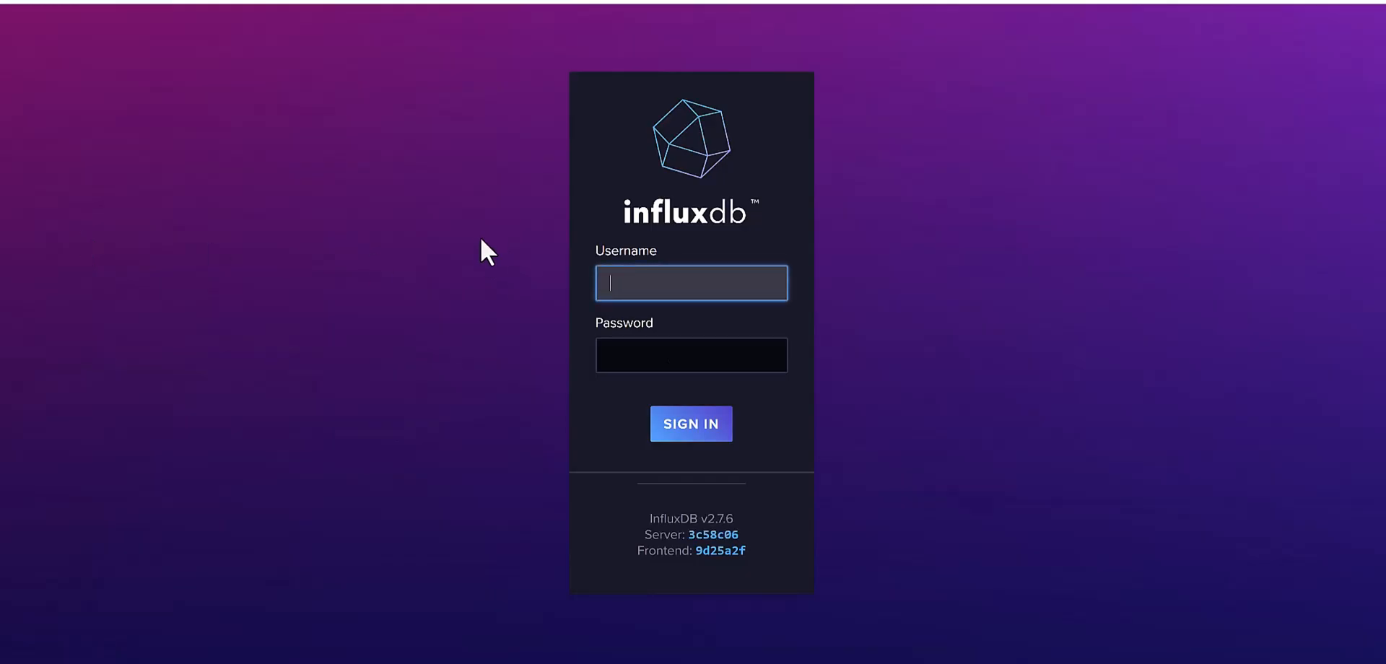
{"action": "mouse_move", "coordinate": [503, 237]}
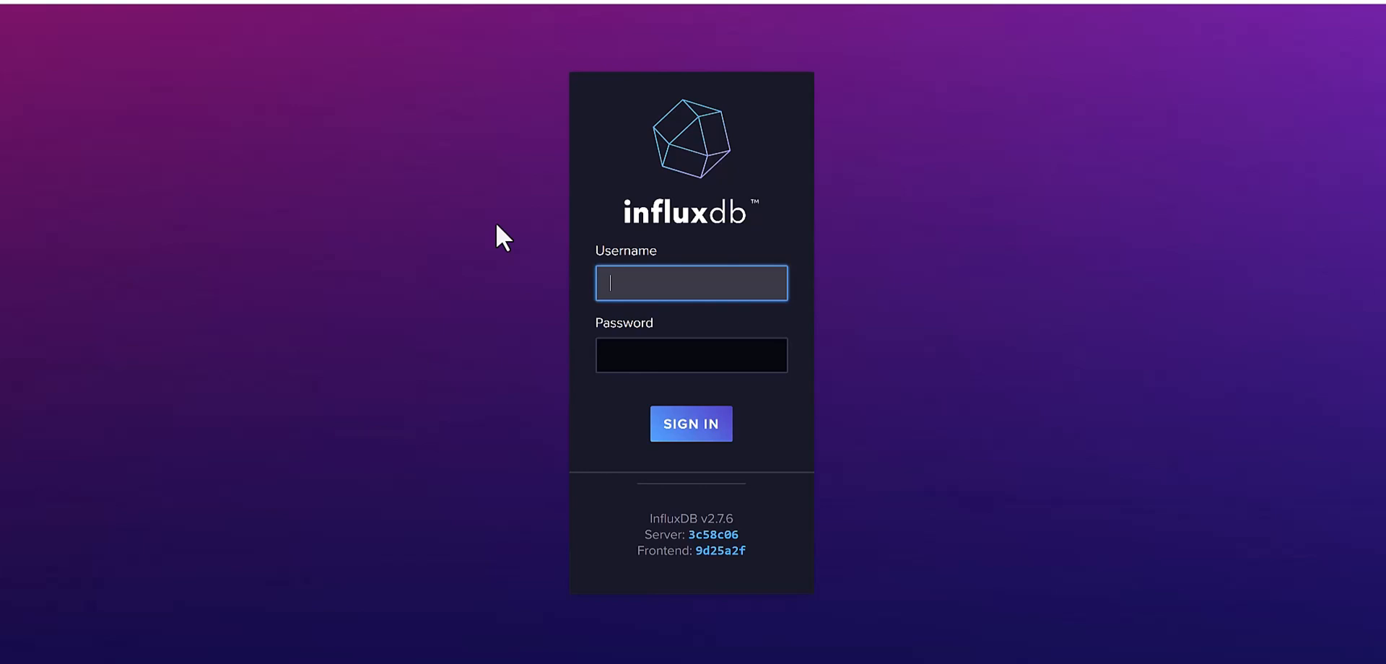
{"action": "mouse_move", "coordinate": [529, 160]}
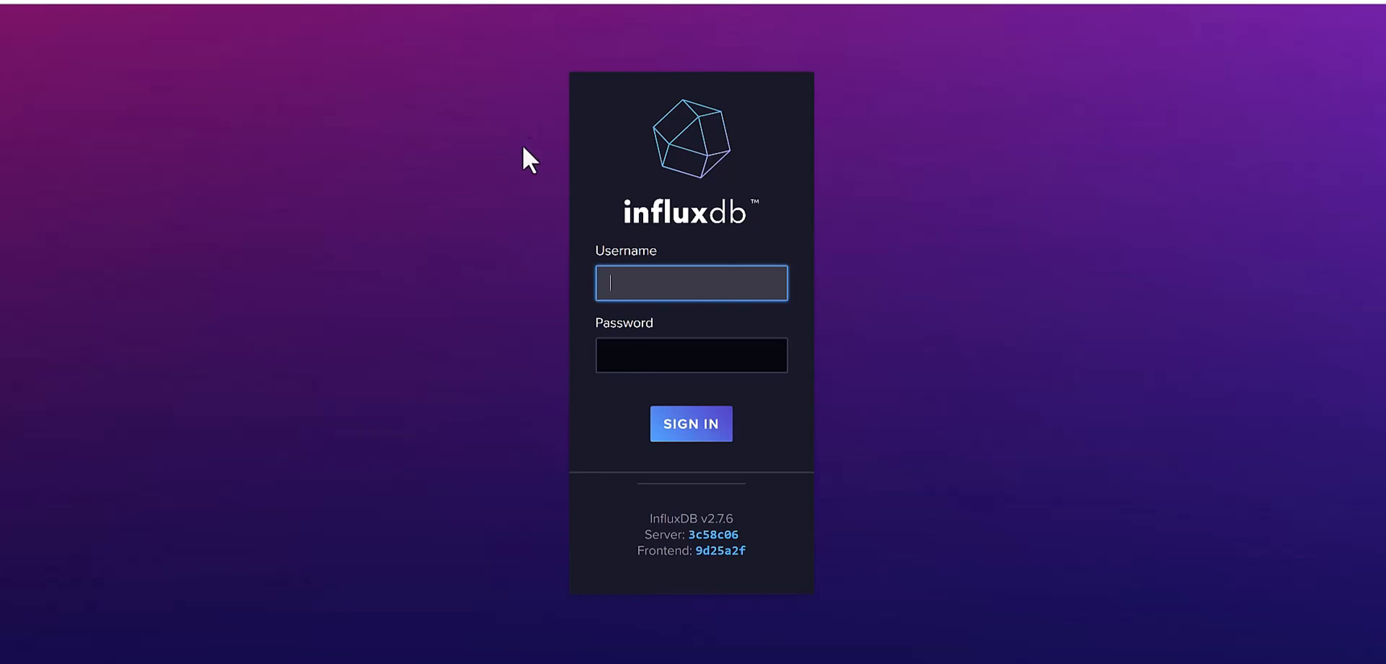
{"action": "mouse_move", "coordinate": [541, 219]}
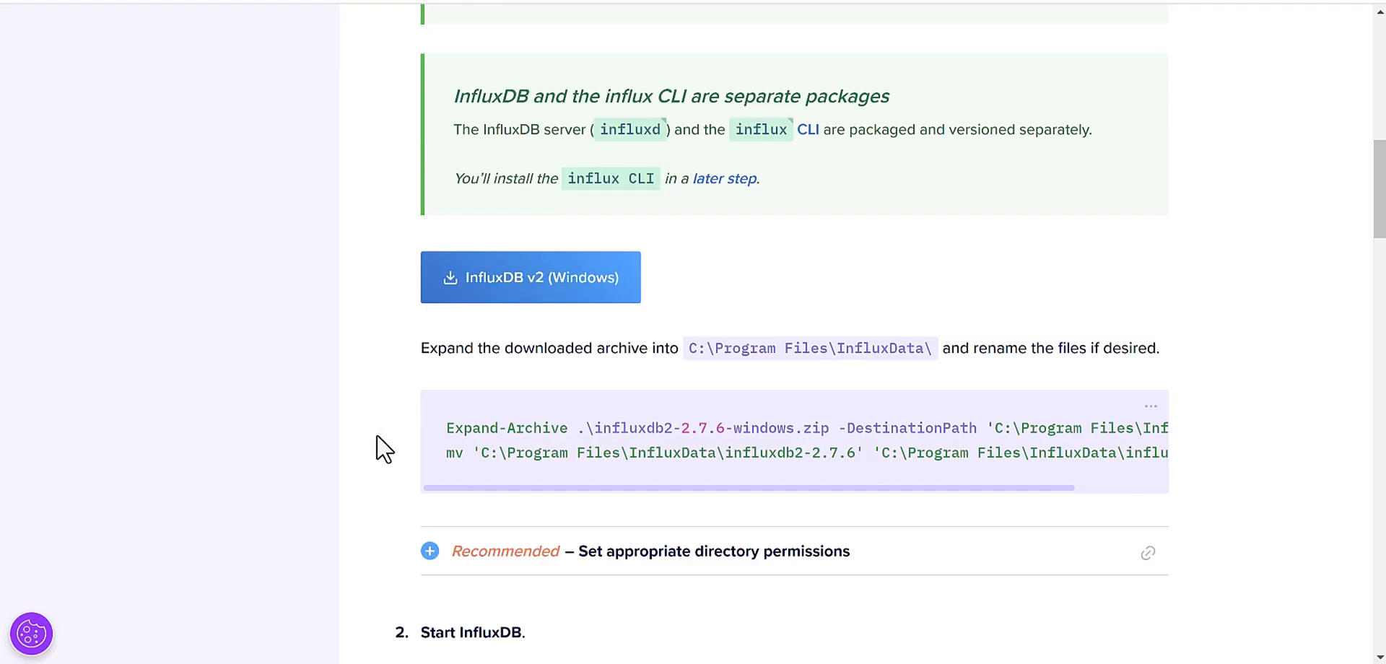
Follow the install page's related link to 'influx - InfluxDB command line interface'.
{"action": "scroll", "scroll_direction": "up", "scroll_amount": 3}
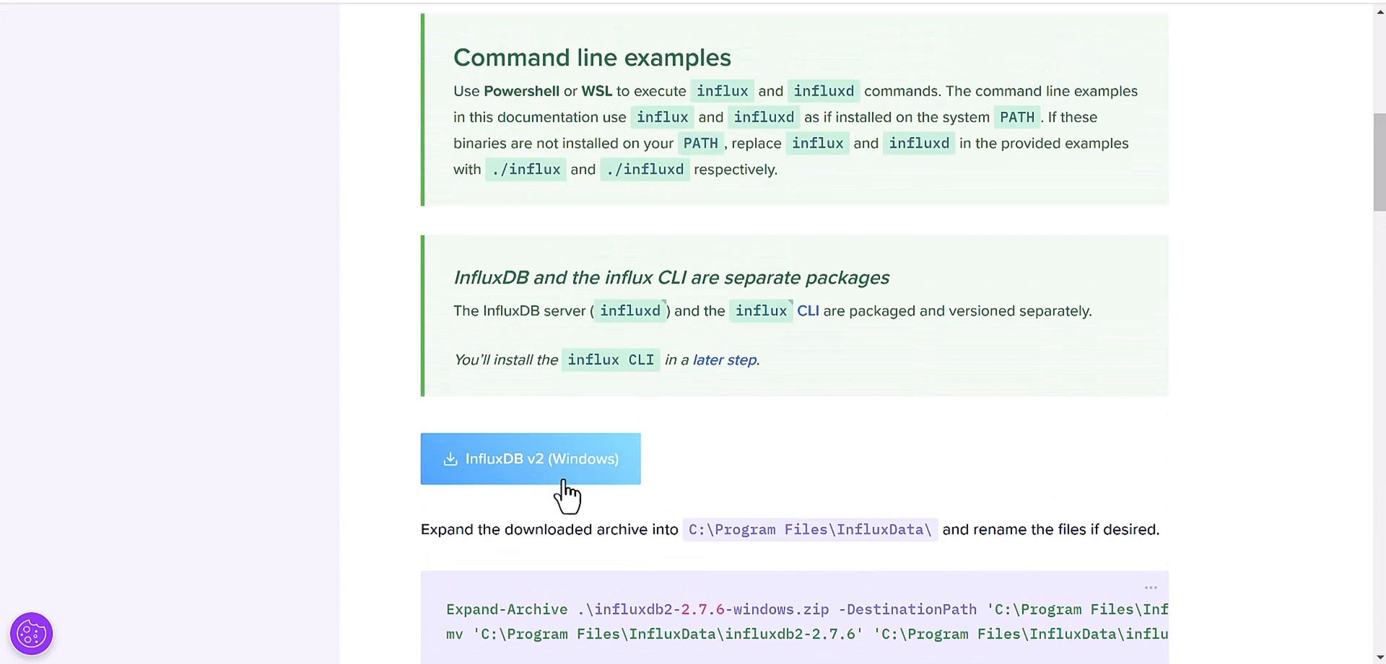
{"action": "mouse_move", "coordinate": [555, 500]}
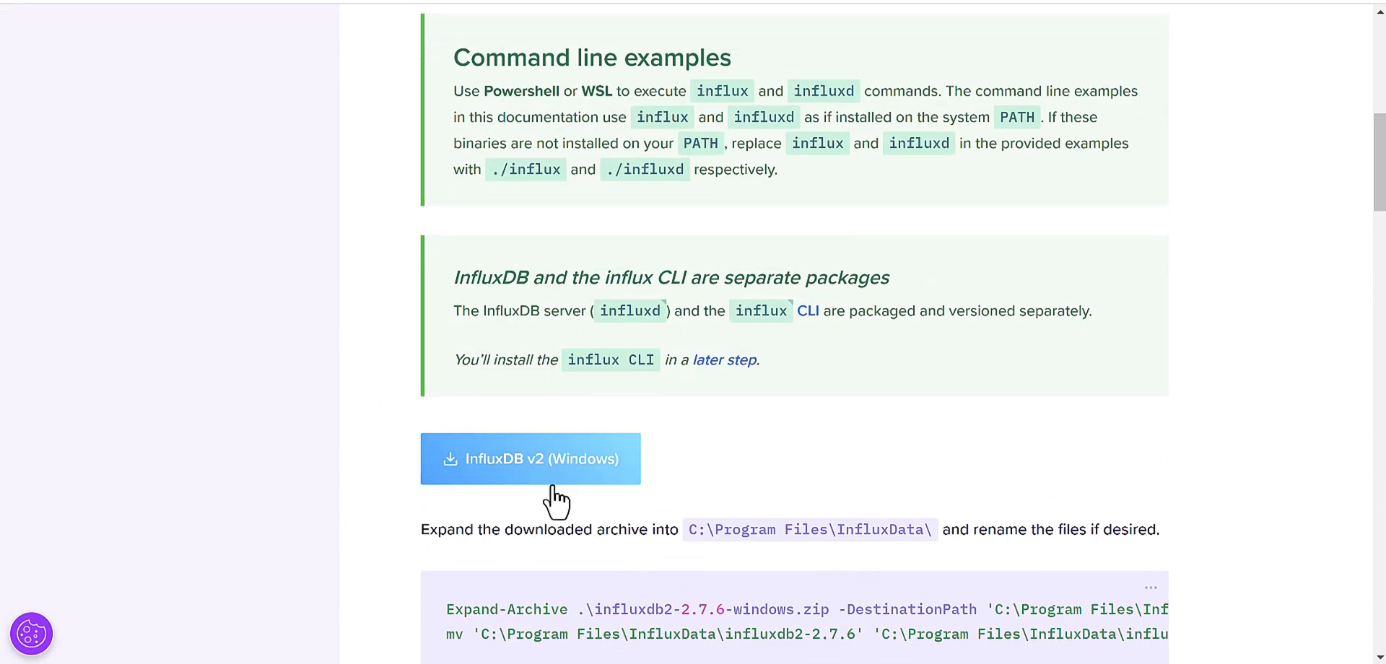
{"action": "mouse_move", "coordinate": [530, 507]}
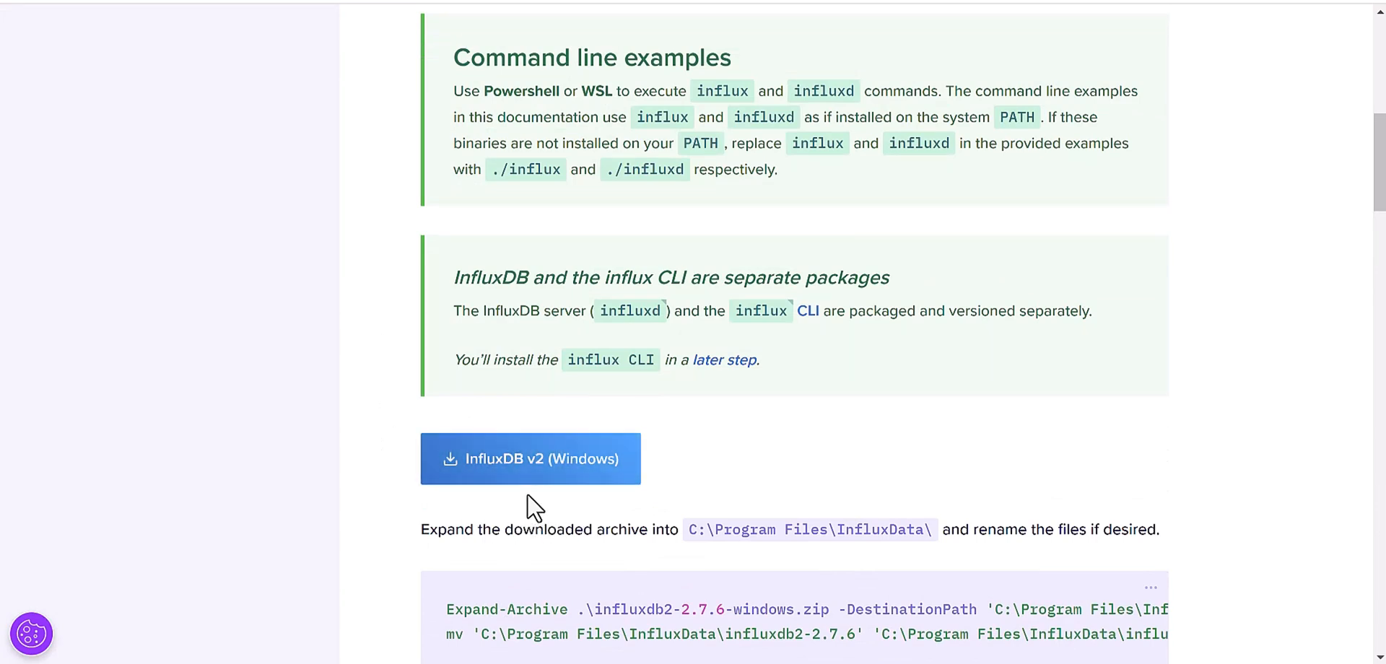
{"action": "mouse_move", "coordinate": [542, 503]}
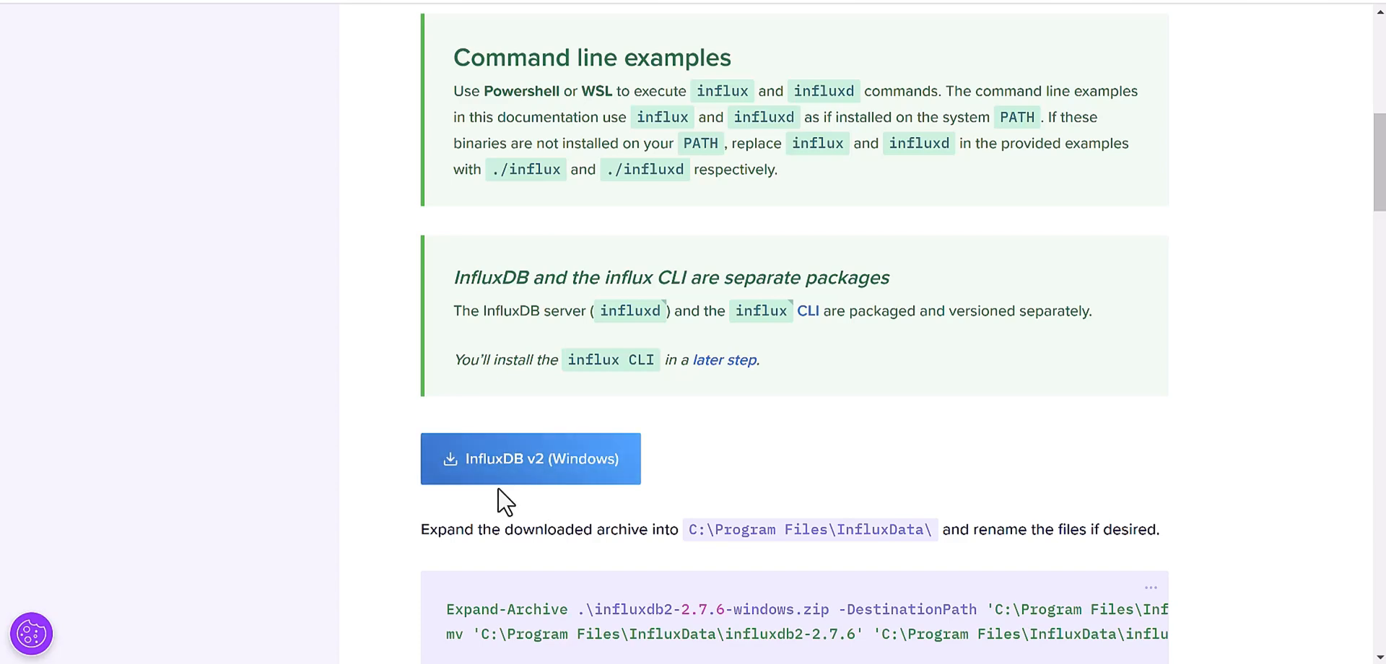
{"action": "scroll", "scroll_direction": "down", "scroll_amount": 3}
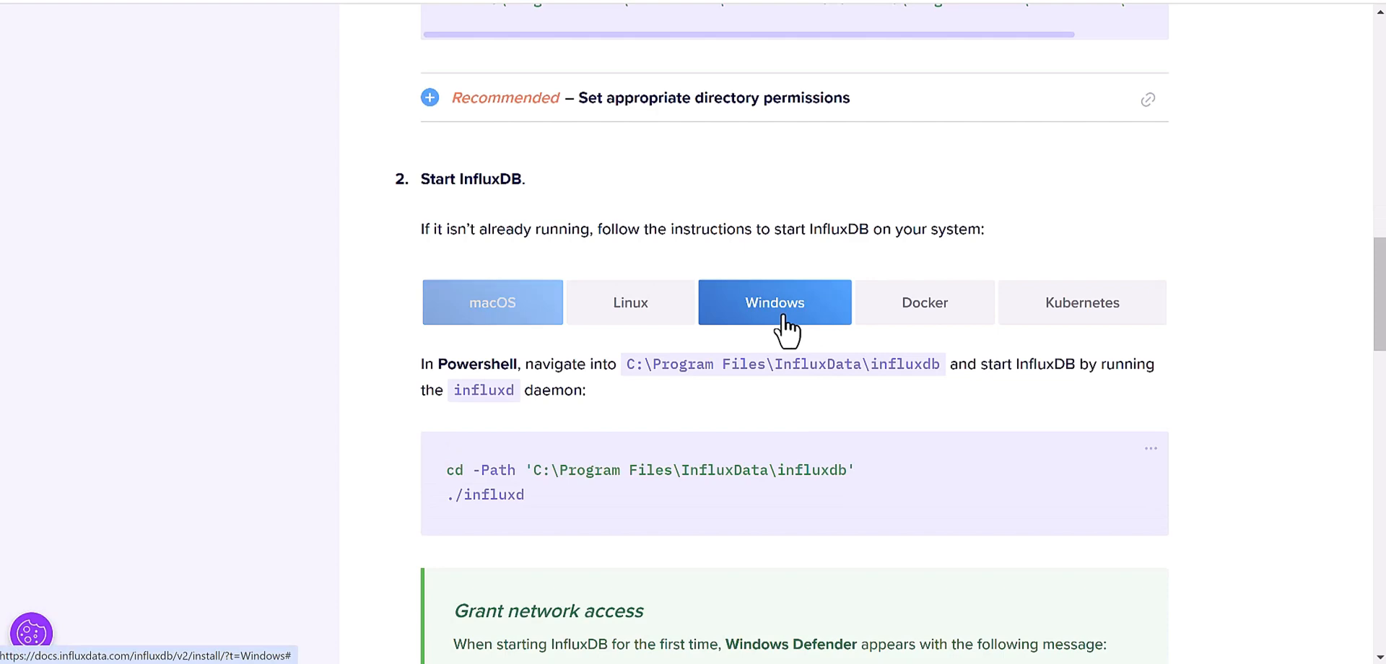
{"action": "mouse_move", "coordinate": [685, 469]}
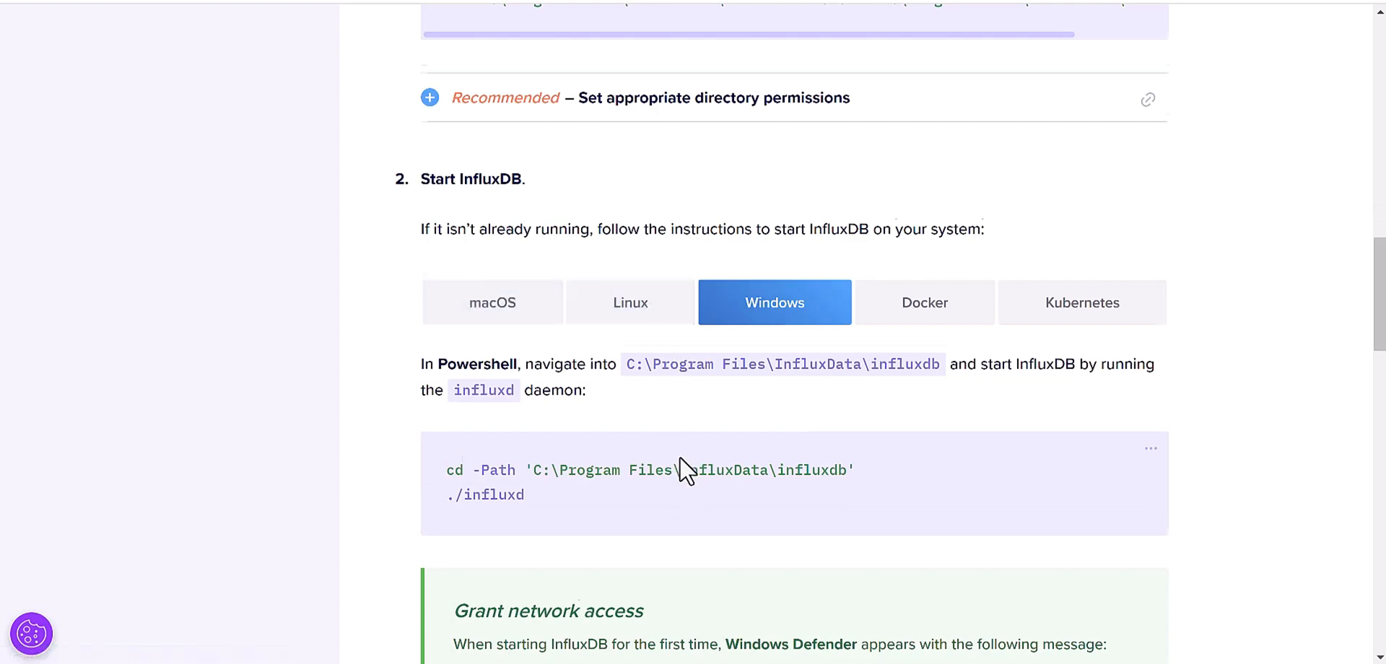
{"action": "scroll", "scroll_direction": "down", "scroll_amount": 3}
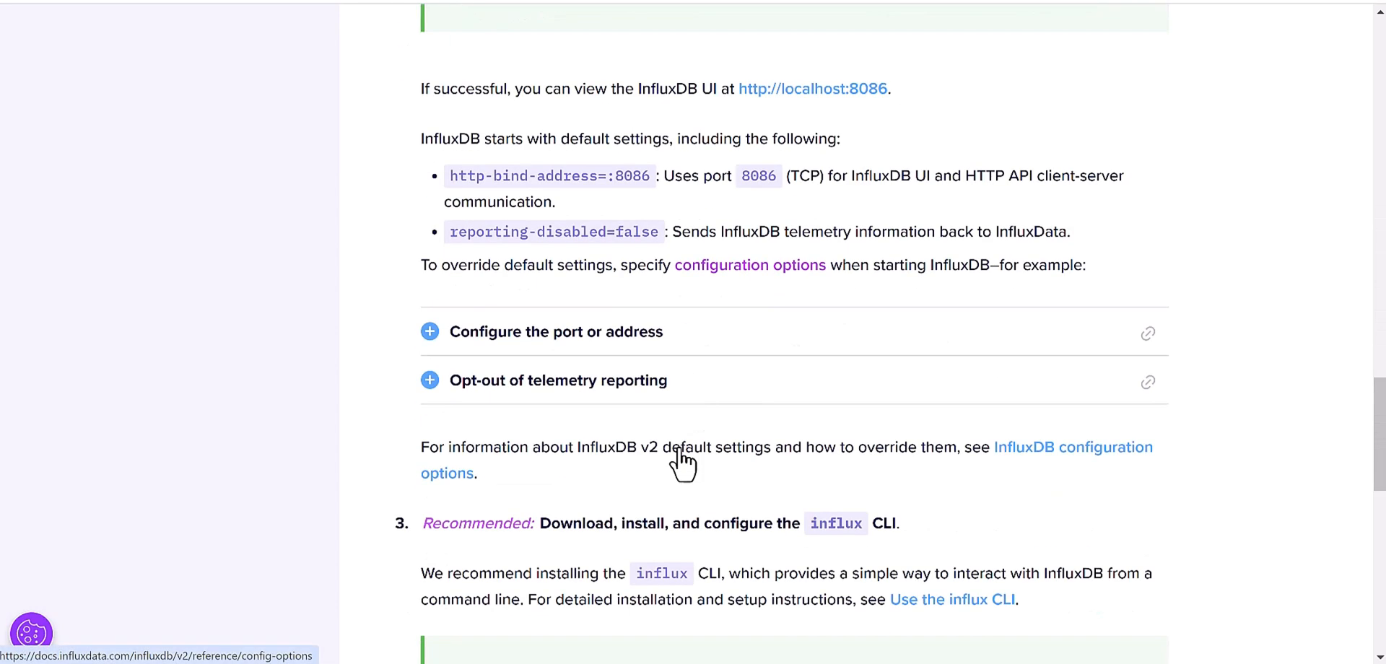
{"action": "scroll", "scroll_direction": "down", "scroll_amount": 3}
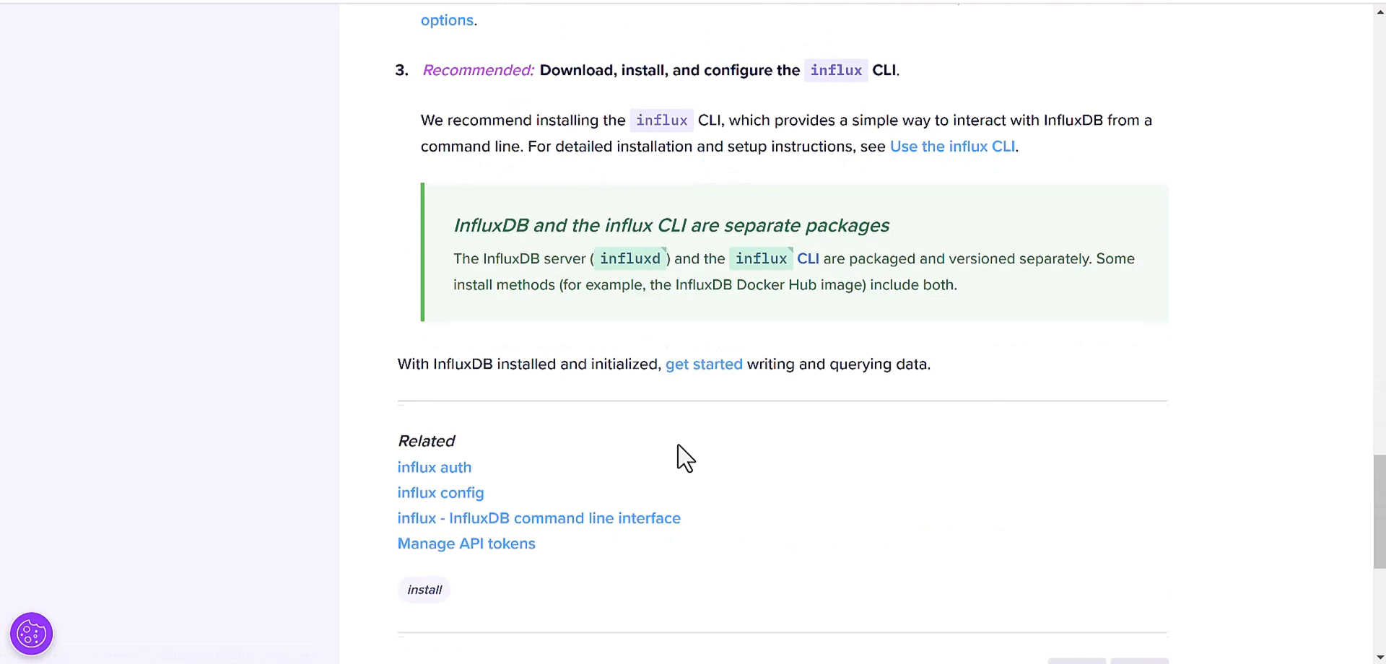
{"action": "scroll", "scroll_direction": "down", "scroll_amount": 3}
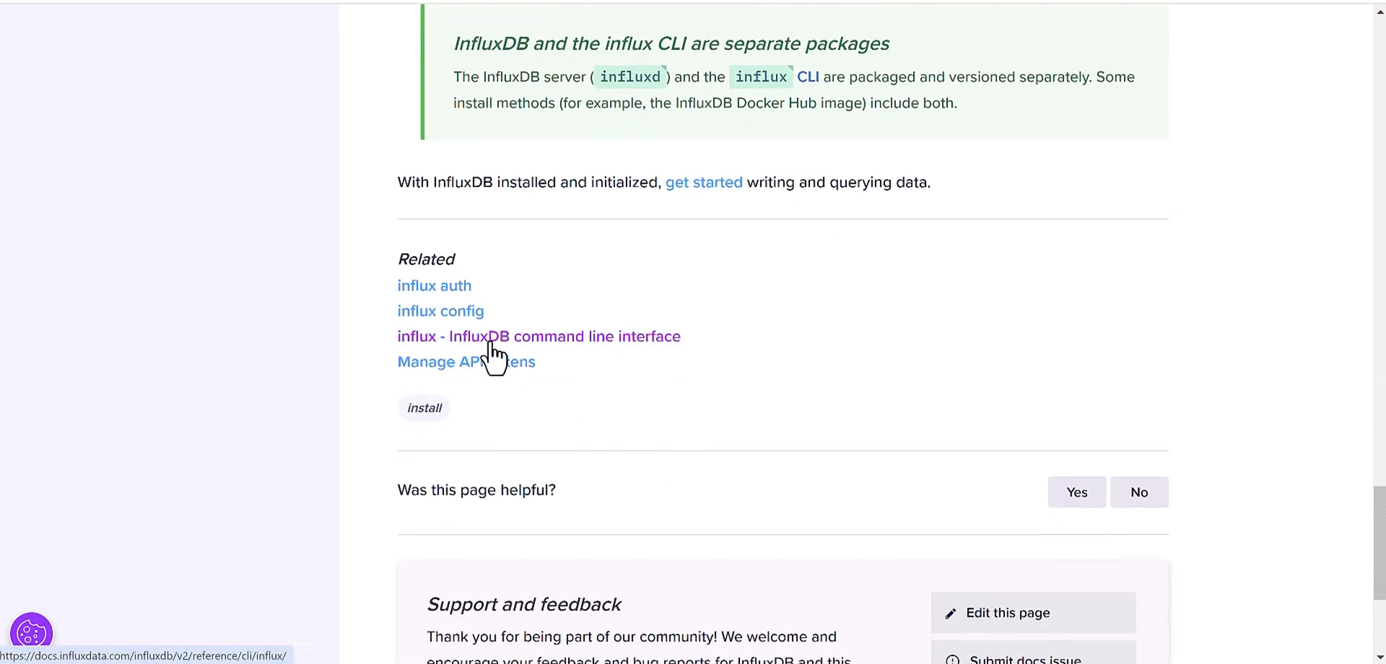
{"action": "mouse_move", "coordinate": [628, 354]}
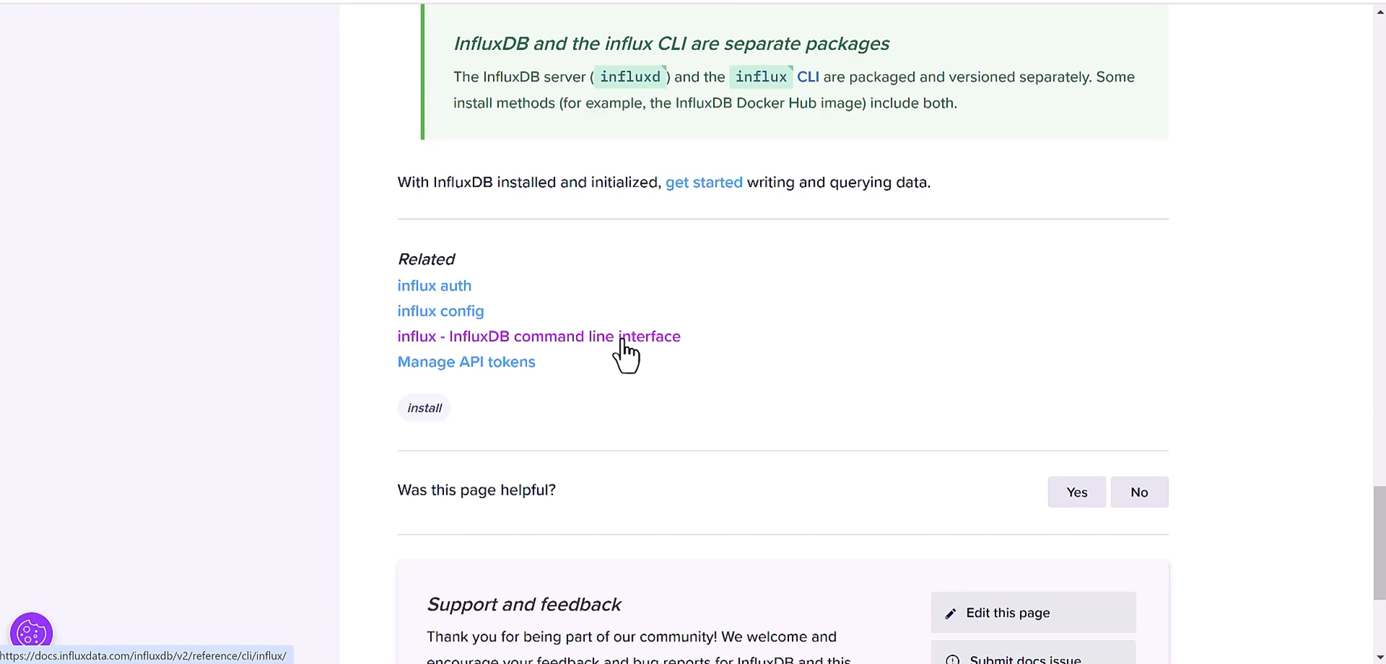
{"action": "left_click", "coordinate": [540, 337]}
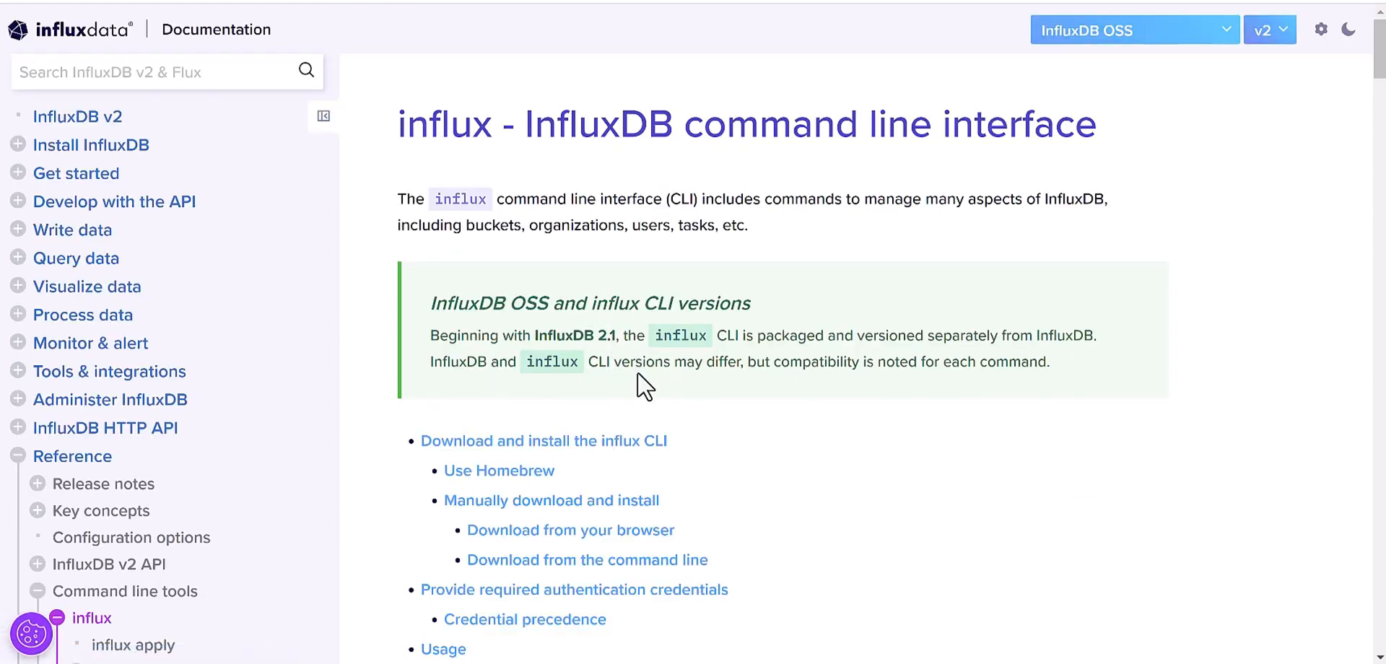
Show the Windows install instructions and download the influx CLI v2.7.5 Windows package.
{"action": "scroll", "scroll_direction": "down", "scroll_amount": 3}
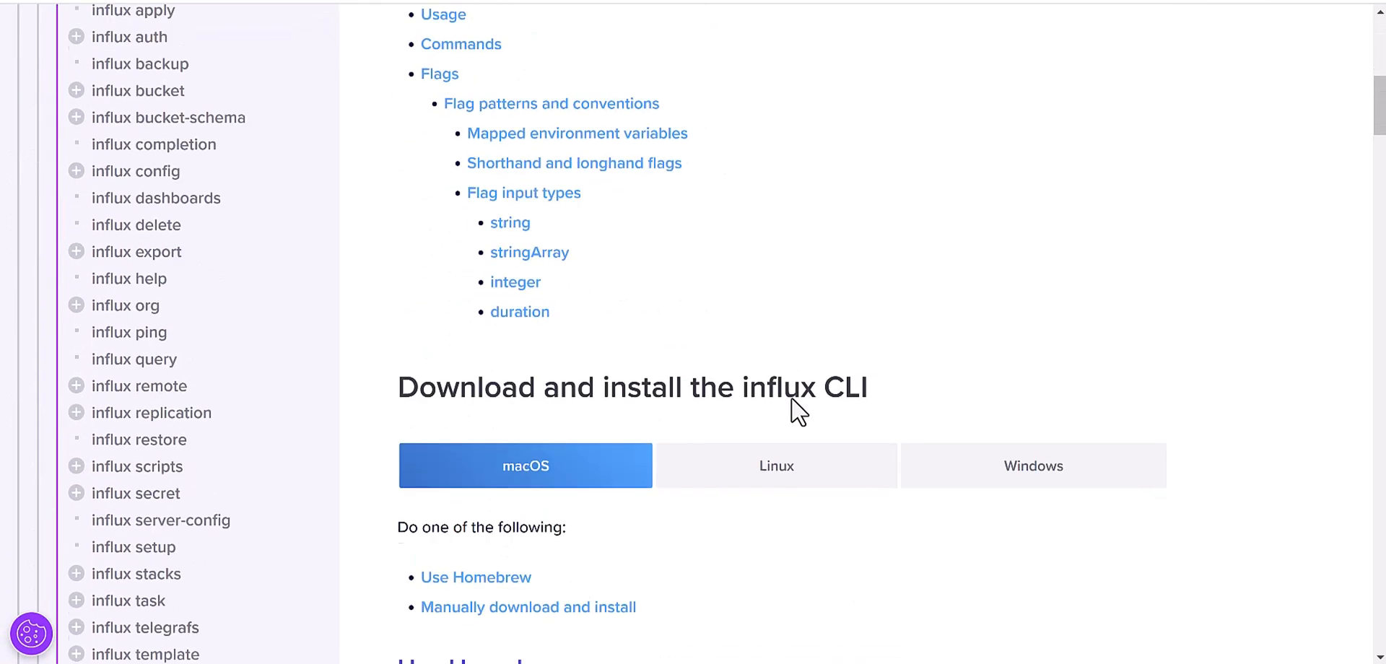
{"action": "scroll", "scroll_direction": "down", "scroll_amount": 3}
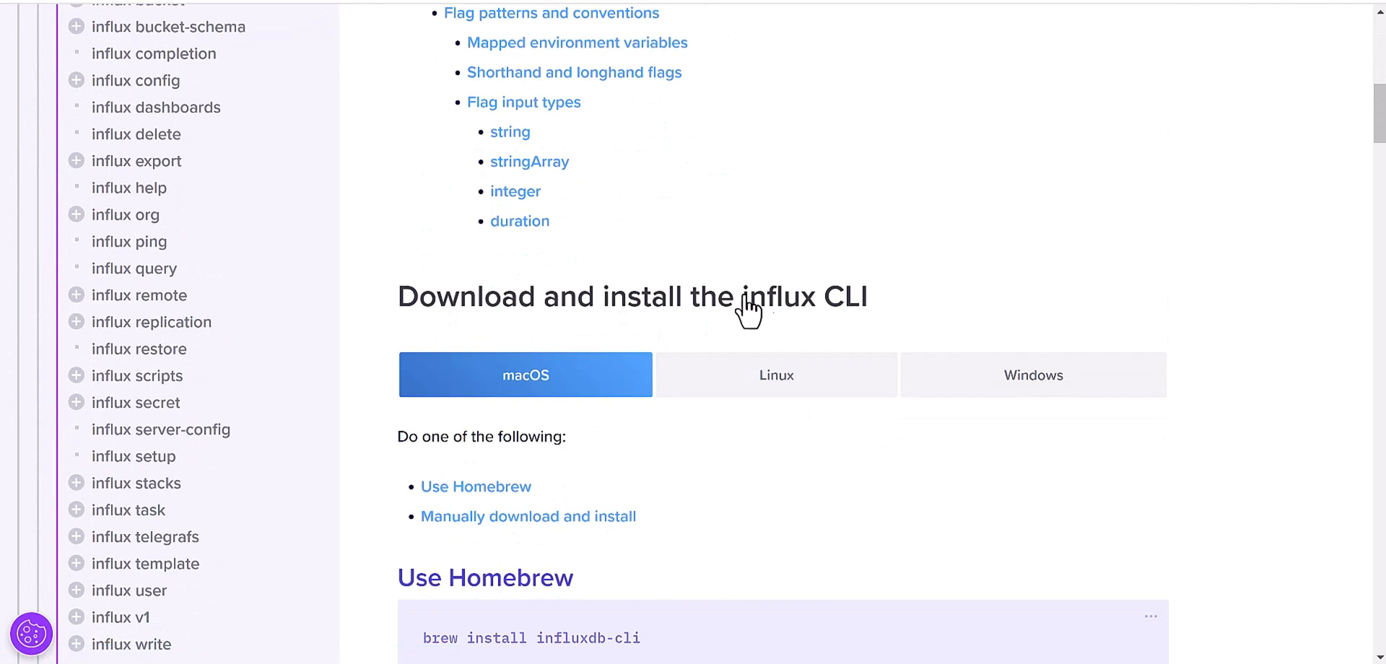
{"action": "mouse_move", "coordinate": [807, 331]}
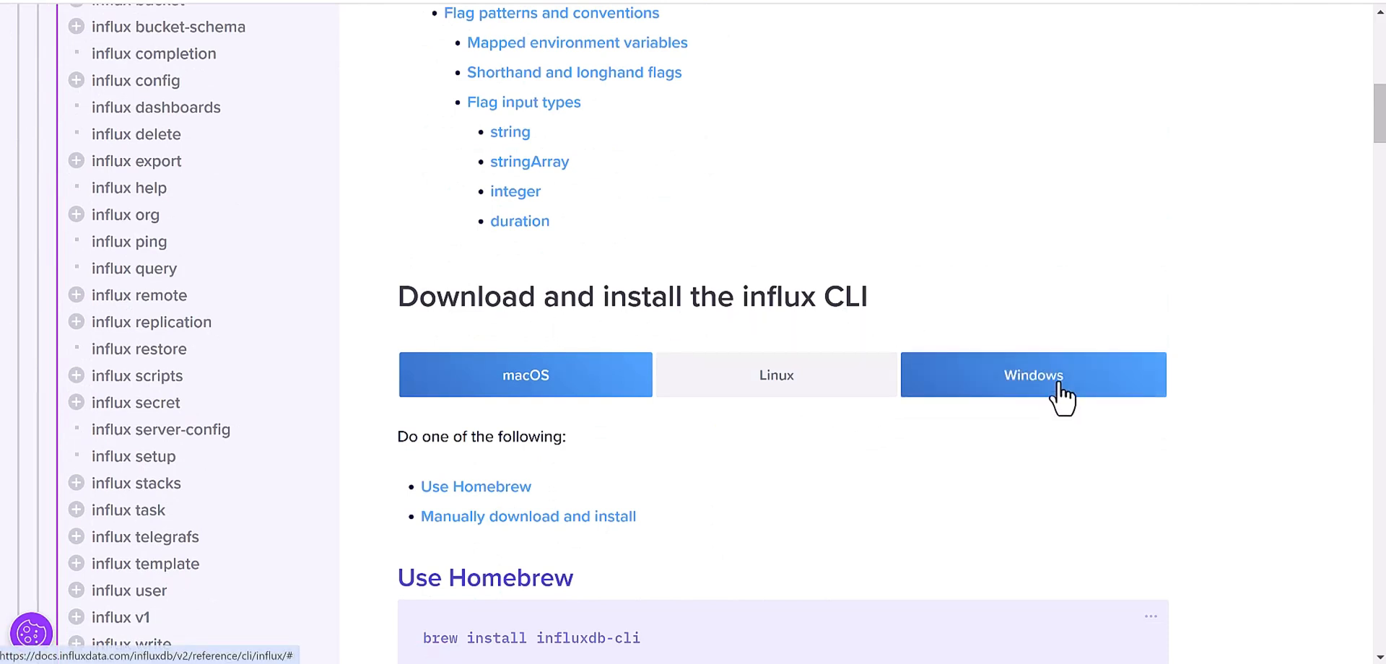
{"action": "left_click", "coordinate": [1032, 374]}
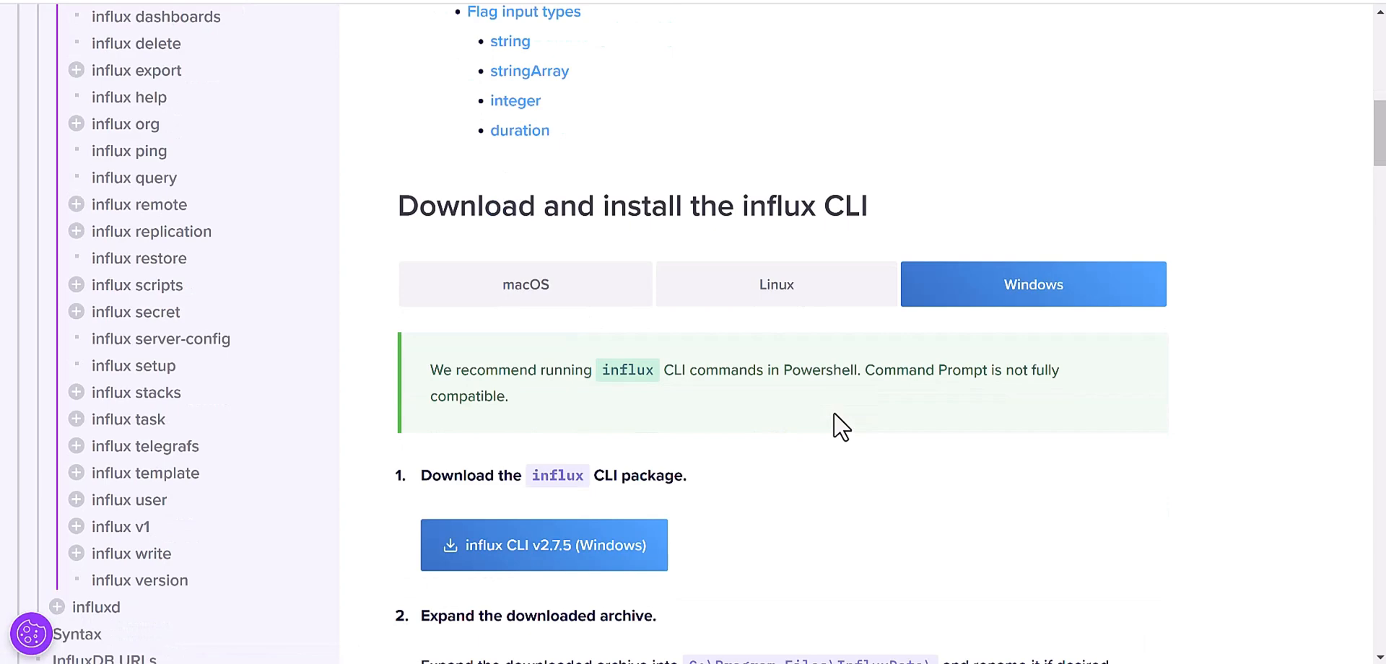
{"action": "scroll", "scroll_direction": "down", "scroll_amount": 3}
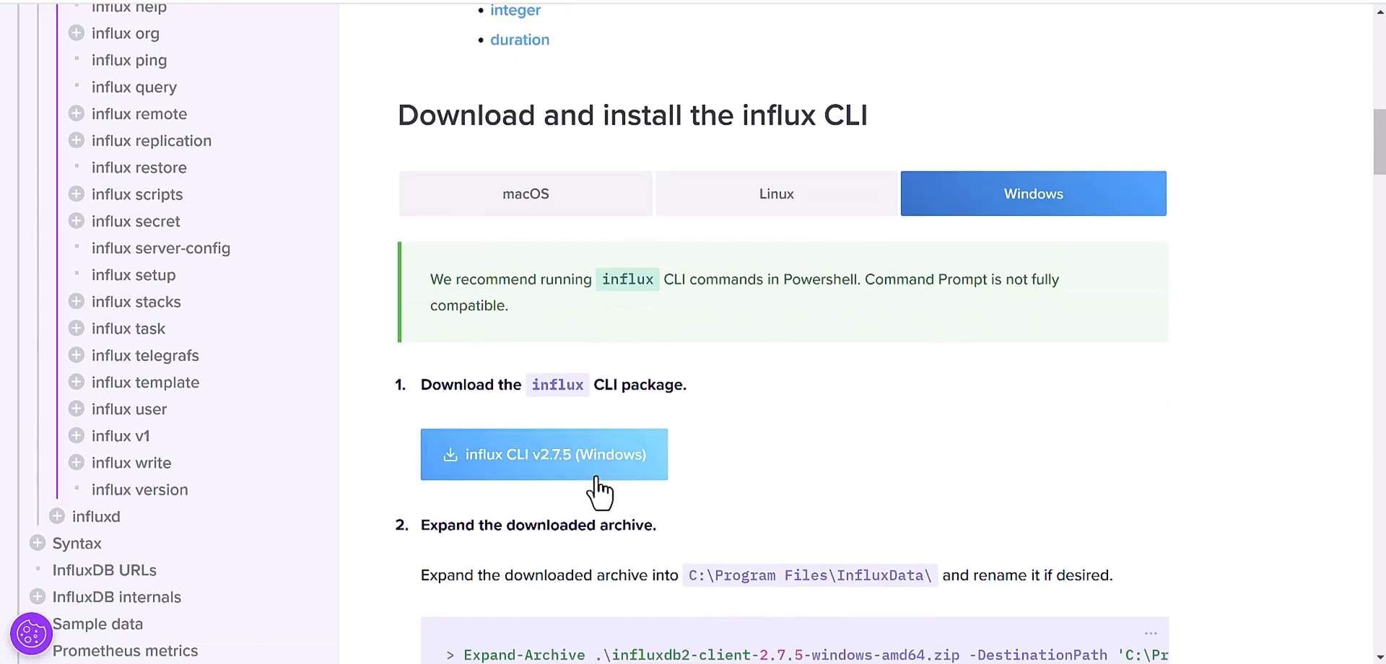
{"action": "mouse_move", "coordinate": [1212, 140]}
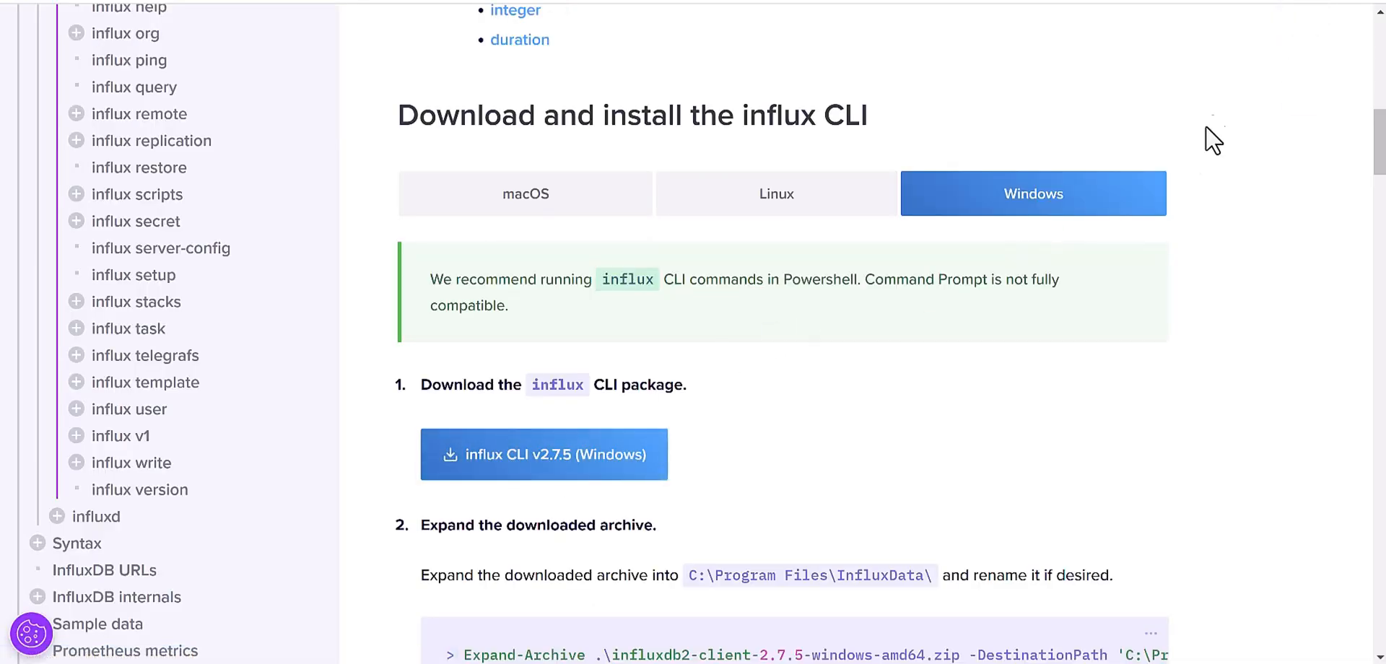
{"action": "left_click", "coordinate": [544, 454]}
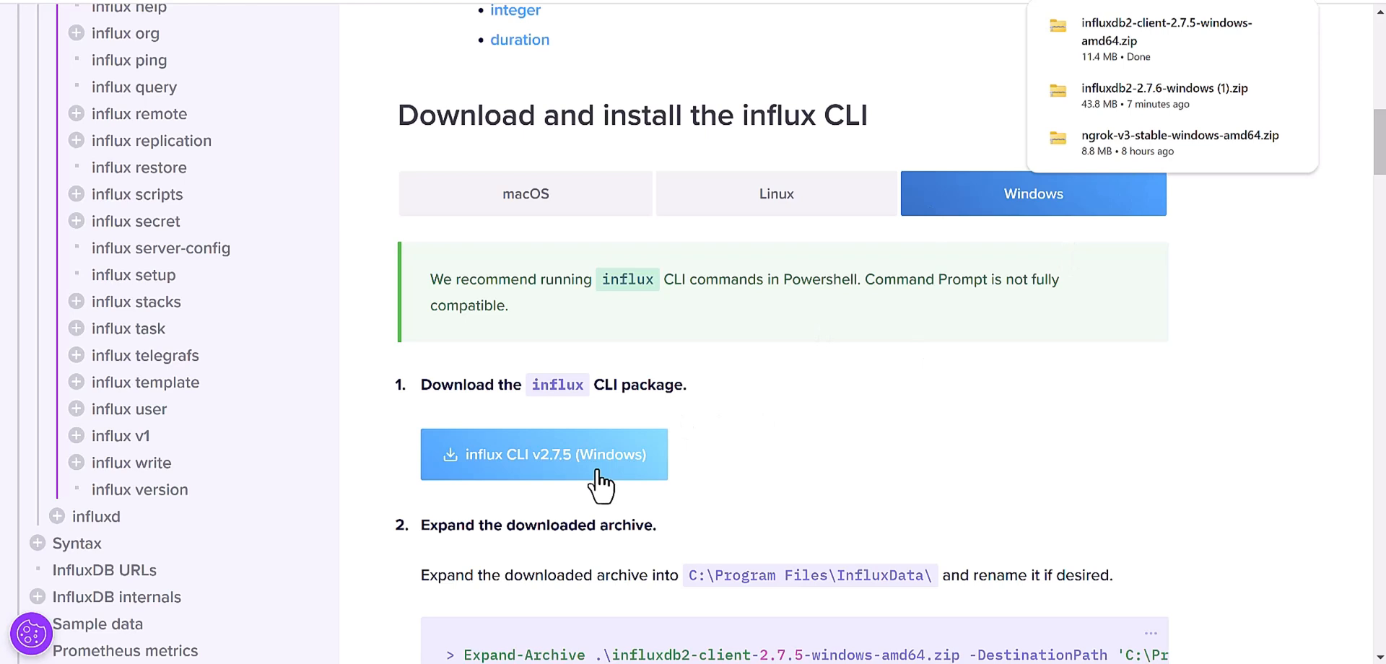
{"action": "mouse_move", "coordinate": [923, 429]}
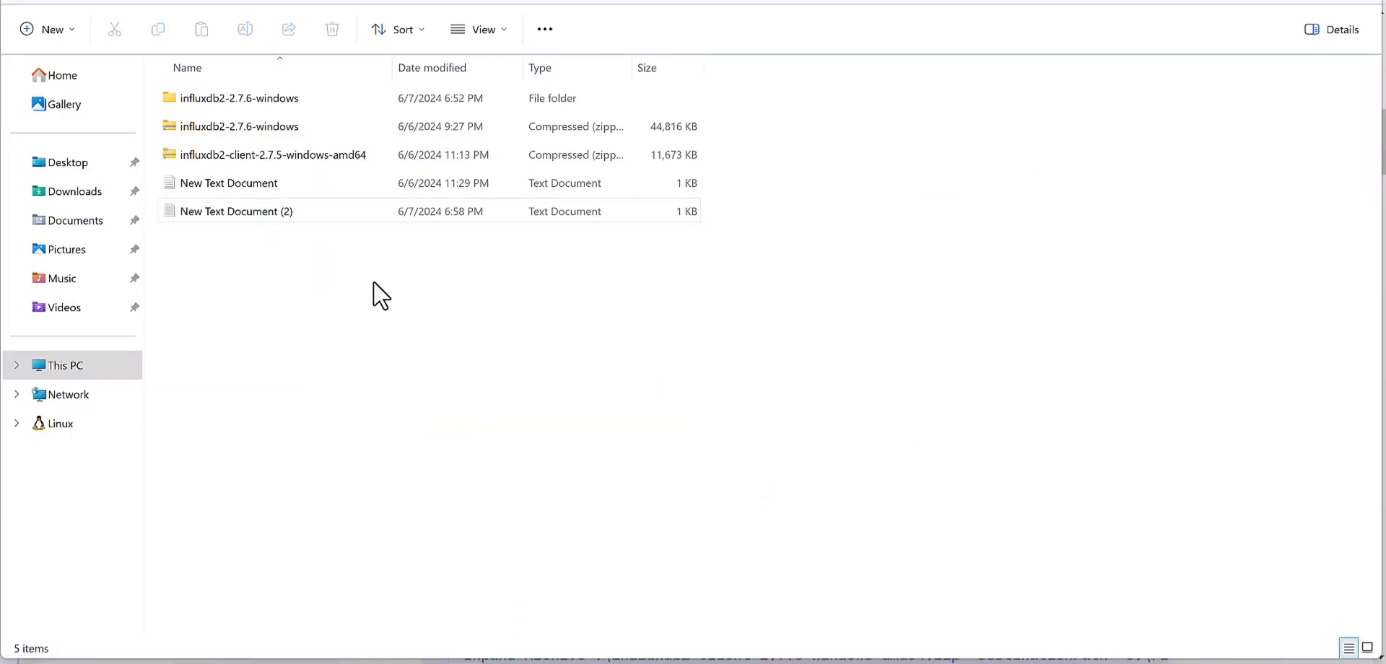
{"action": "mouse_move", "coordinate": [305, 308]}
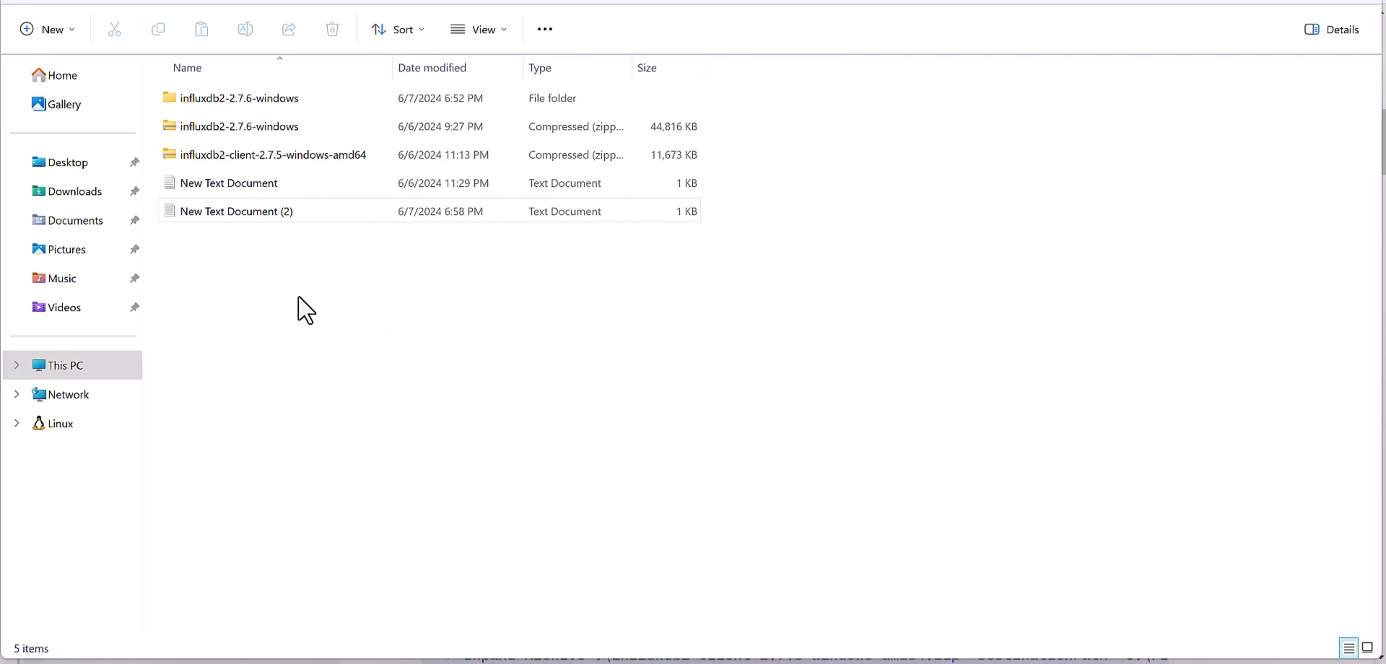
{"action": "mouse_move", "coordinate": [267, 155]}
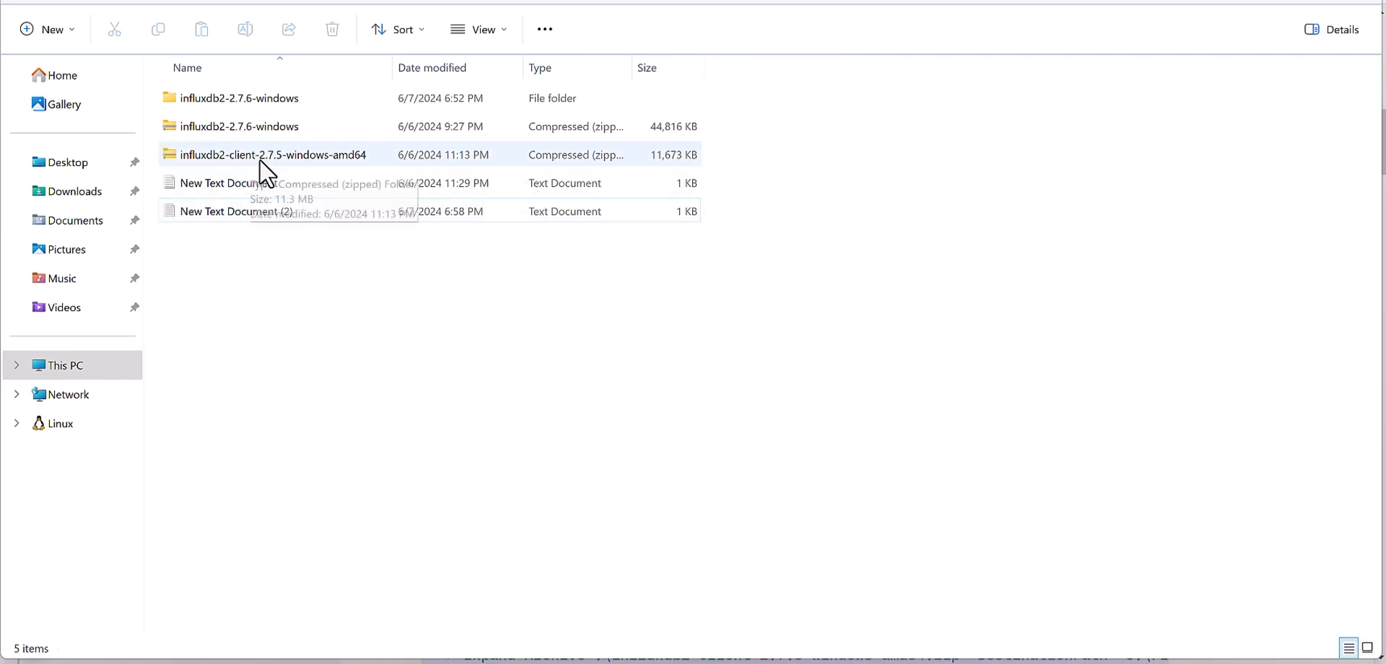
Preview the influx client zip, then open the extracted influxdb2-client-2.7.5-windows-amd64 folder.
{"action": "right_click", "coordinate": [272, 155]}
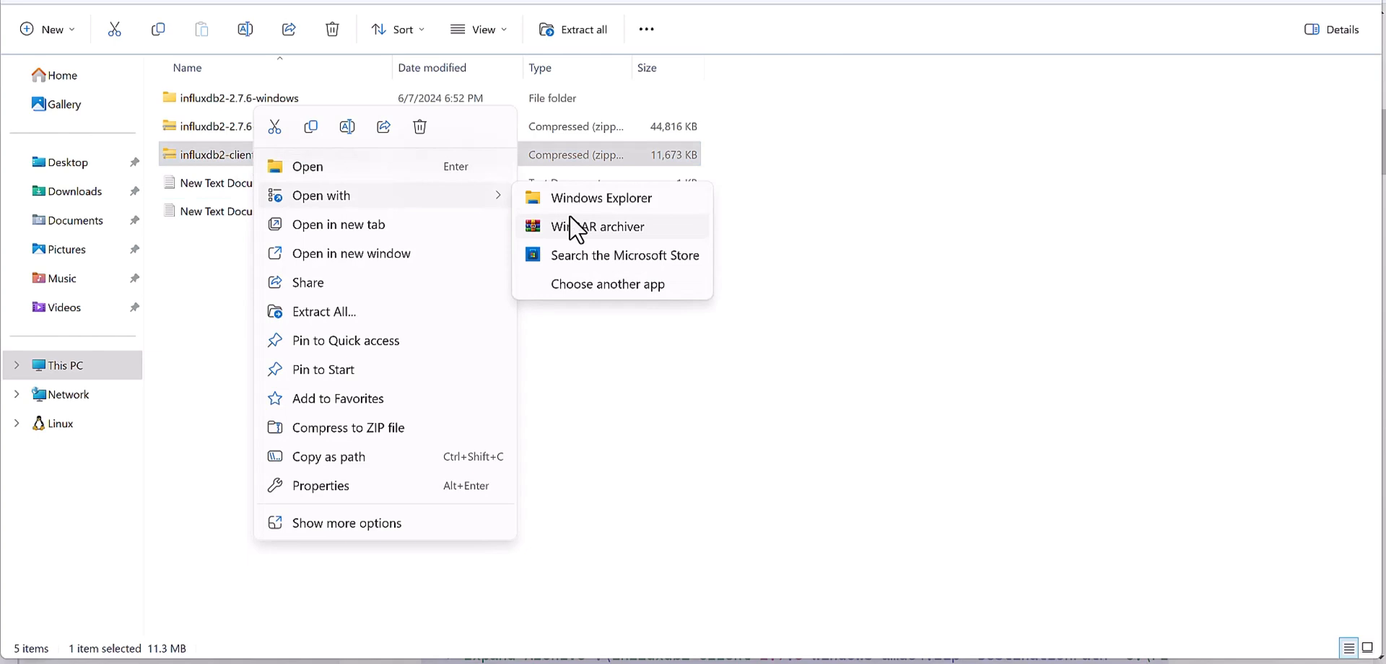
{"action": "left_click", "coordinate": [608, 227]}
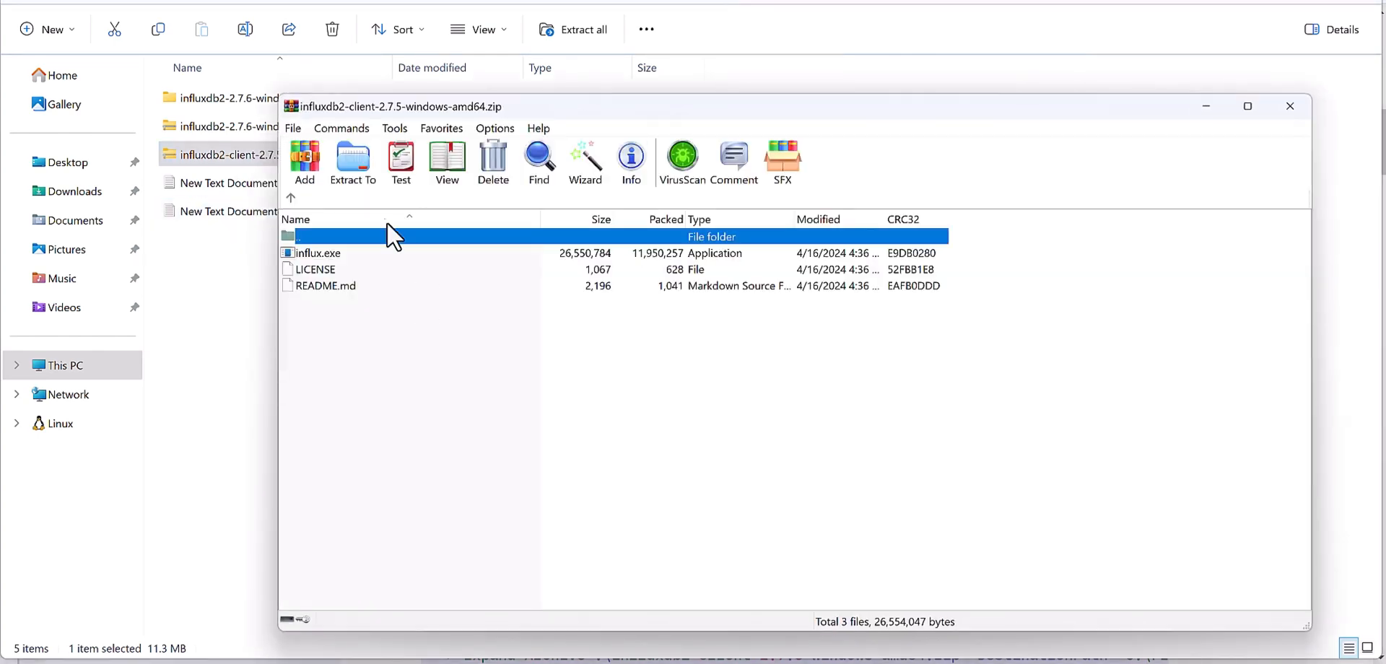
{"action": "mouse_move", "coordinate": [662, 542]}
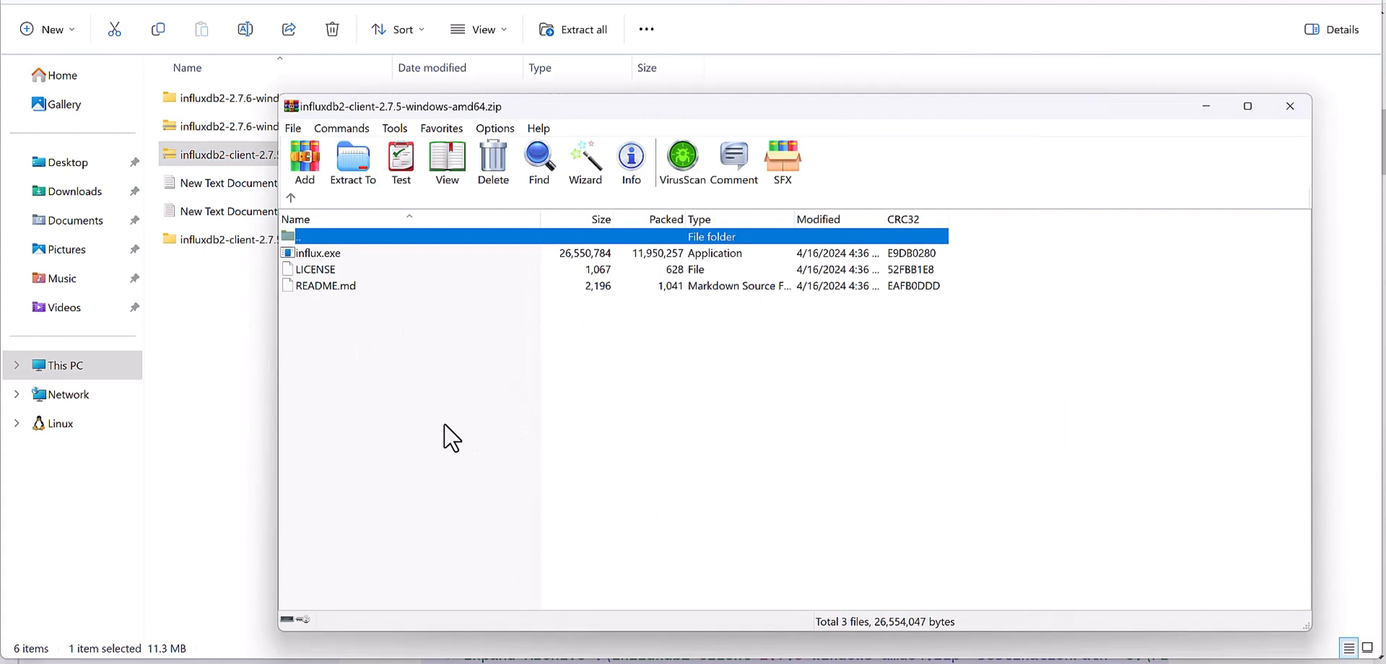
{"action": "mouse_move", "coordinate": [1291, 106]}
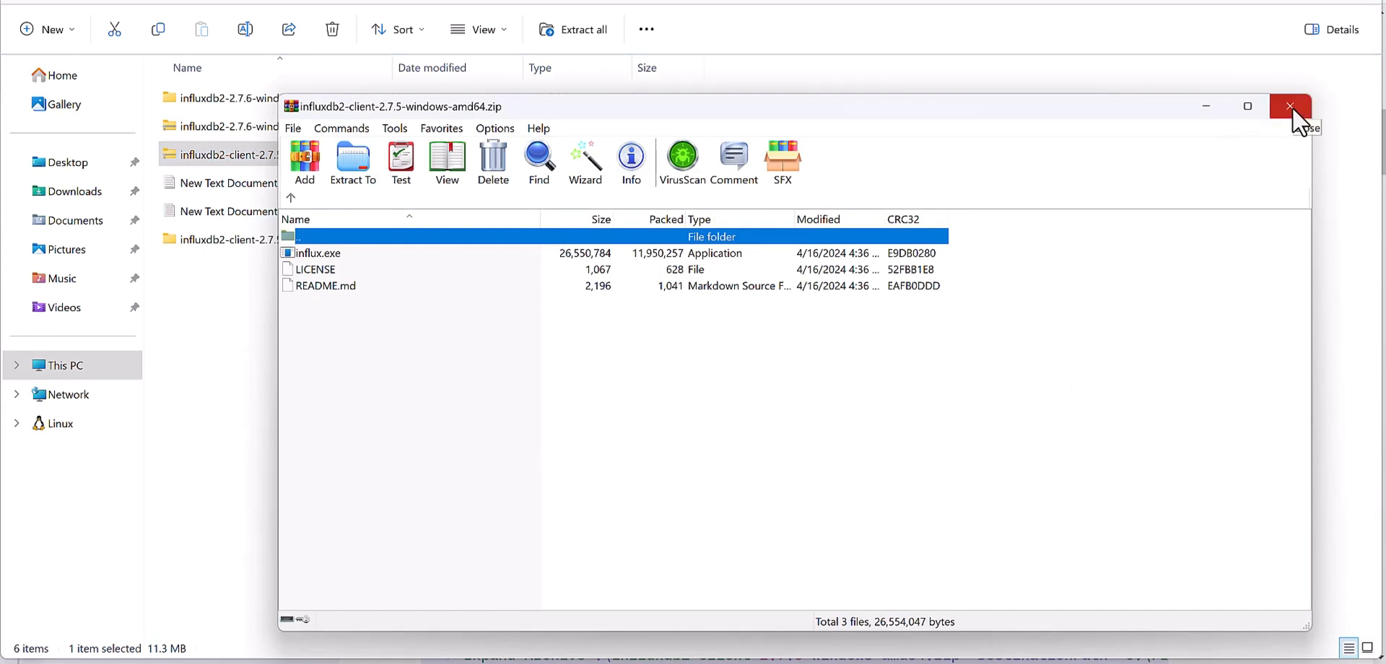
{"action": "left_click", "coordinate": [1290, 106]}
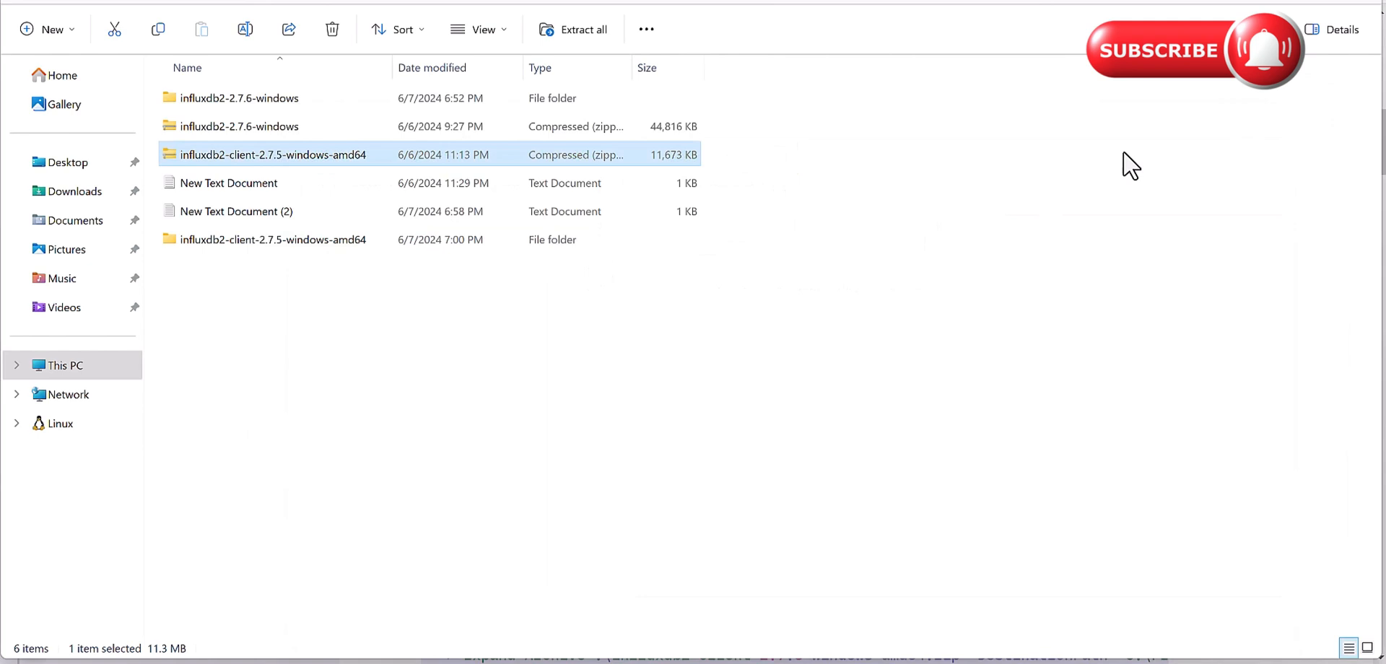
{"action": "double_click", "coordinate": [274, 239]}
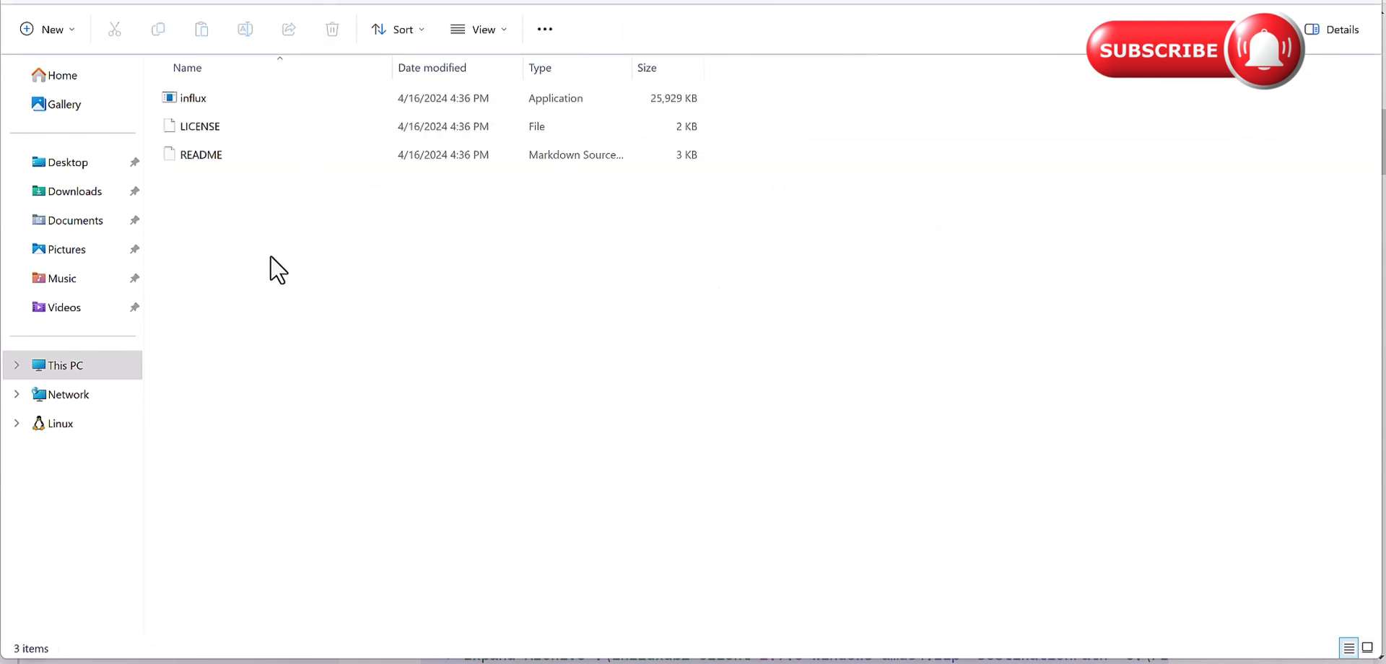
{"action": "mouse_move", "coordinate": [268, 282]}
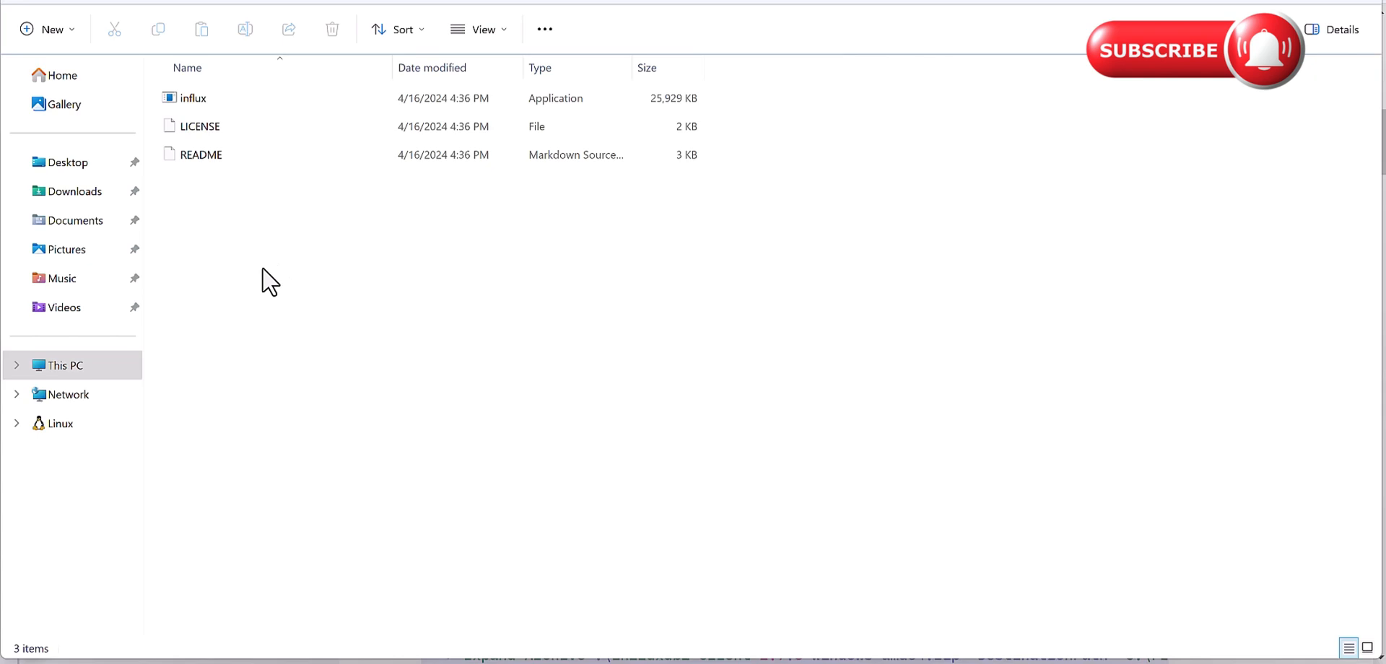
{"action": "mouse_move", "coordinate": [380, 317]}
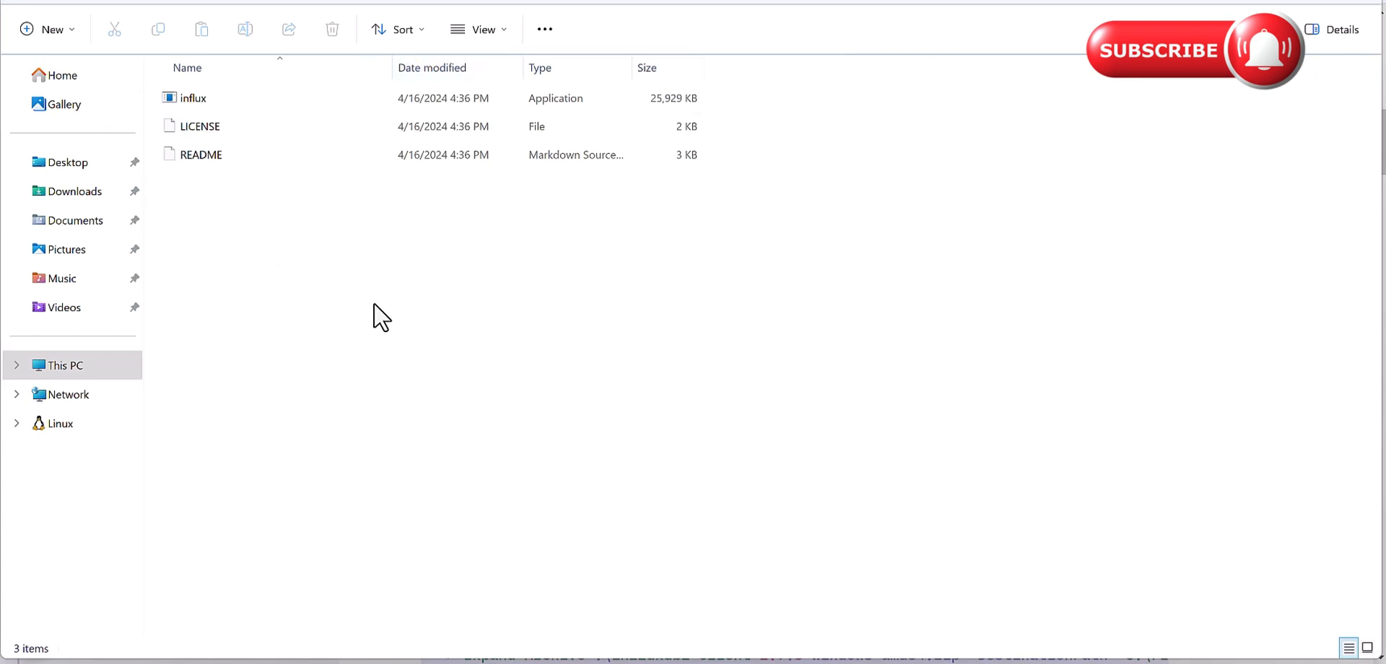
{"action": "mouse_move", "coordinate": [512, 323]}
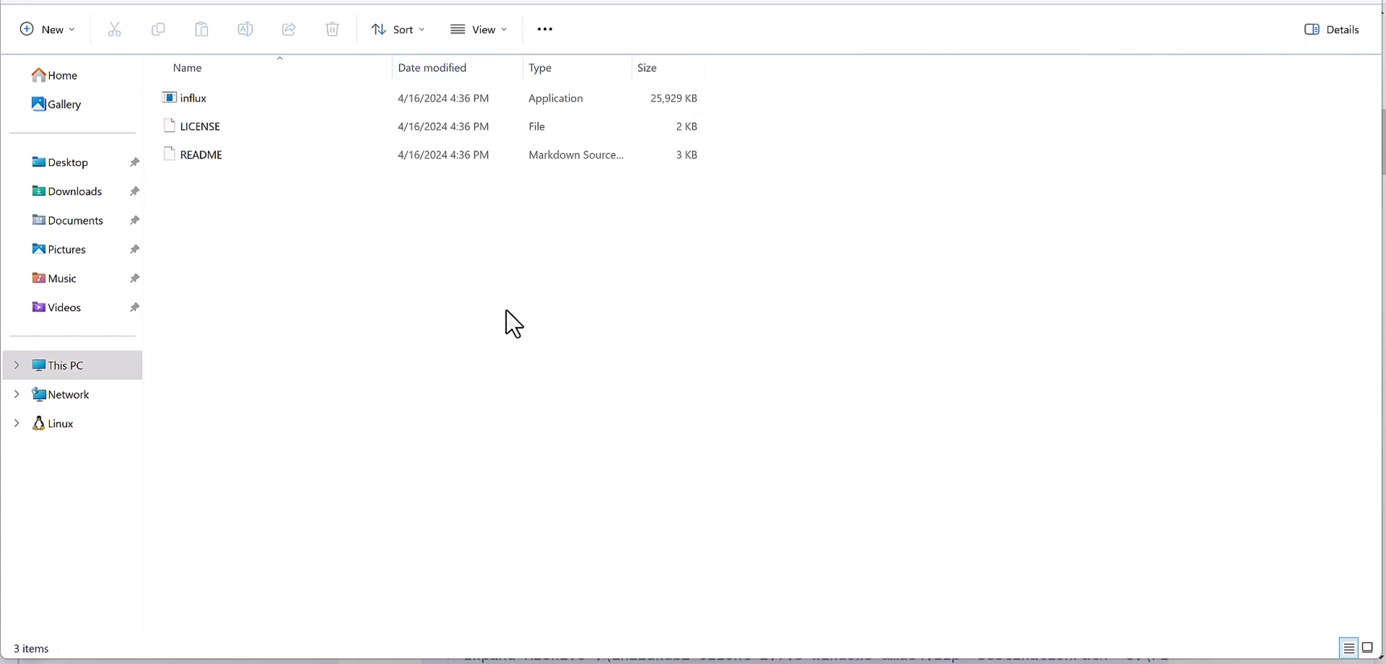
{"action": "mouse_move", "coordinate": [703, 546]}
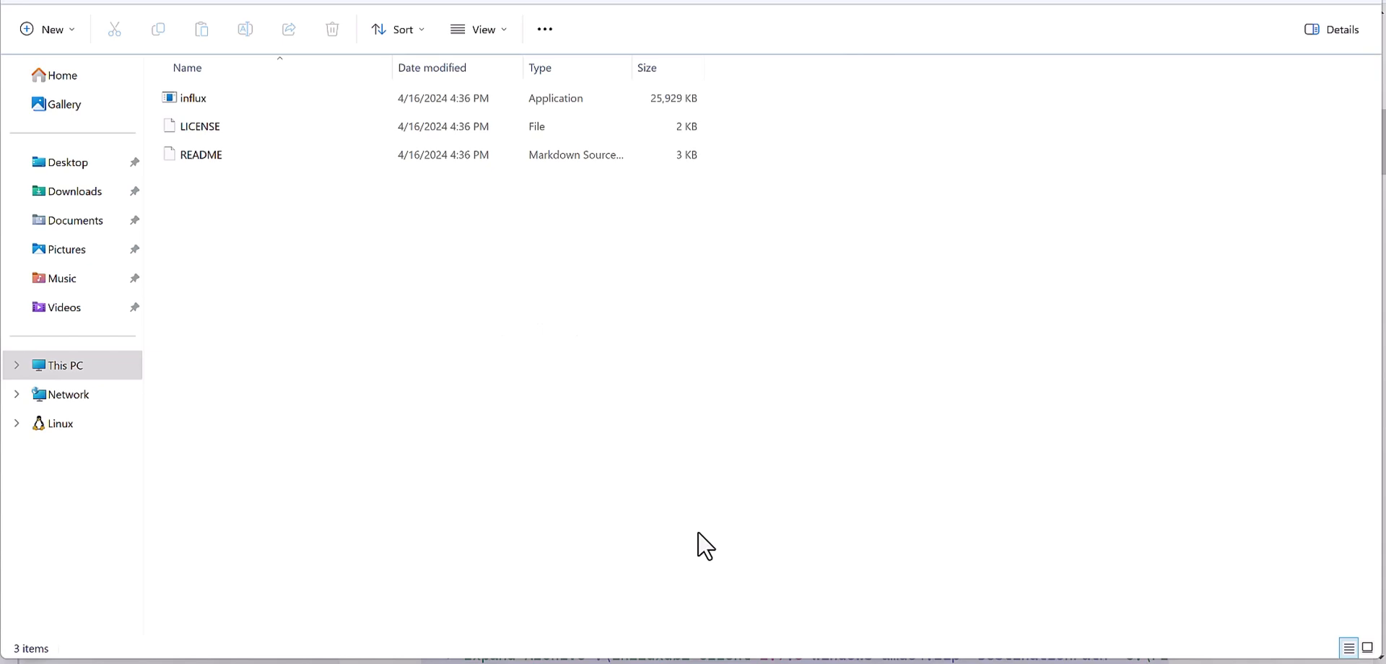
Bring up a command window over the influxdb2-client-2.7.5-windows-amd64 folder.
{"action": "double_click", "coordinate": [192, 98]}
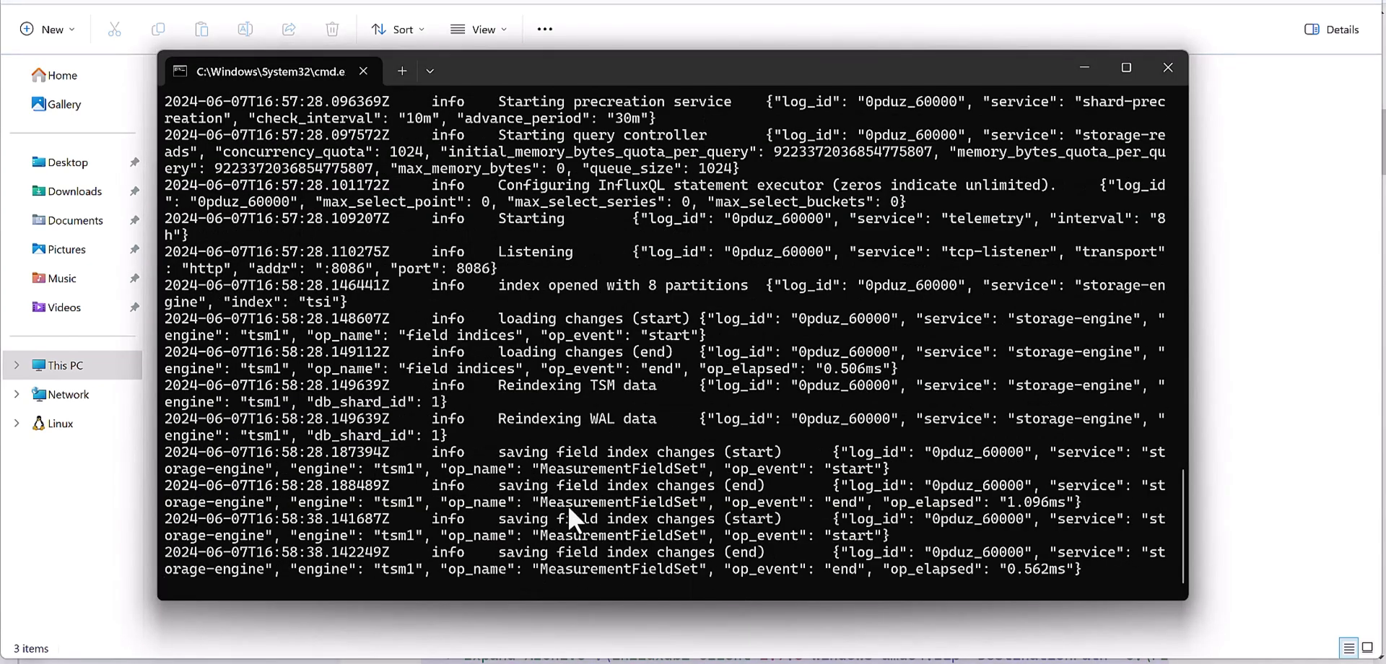
Get a fresh Command Prompt in the client folder and switch to the saved reset-command notes.
{"action": "left_click", "coordinate": [1167, 67]}
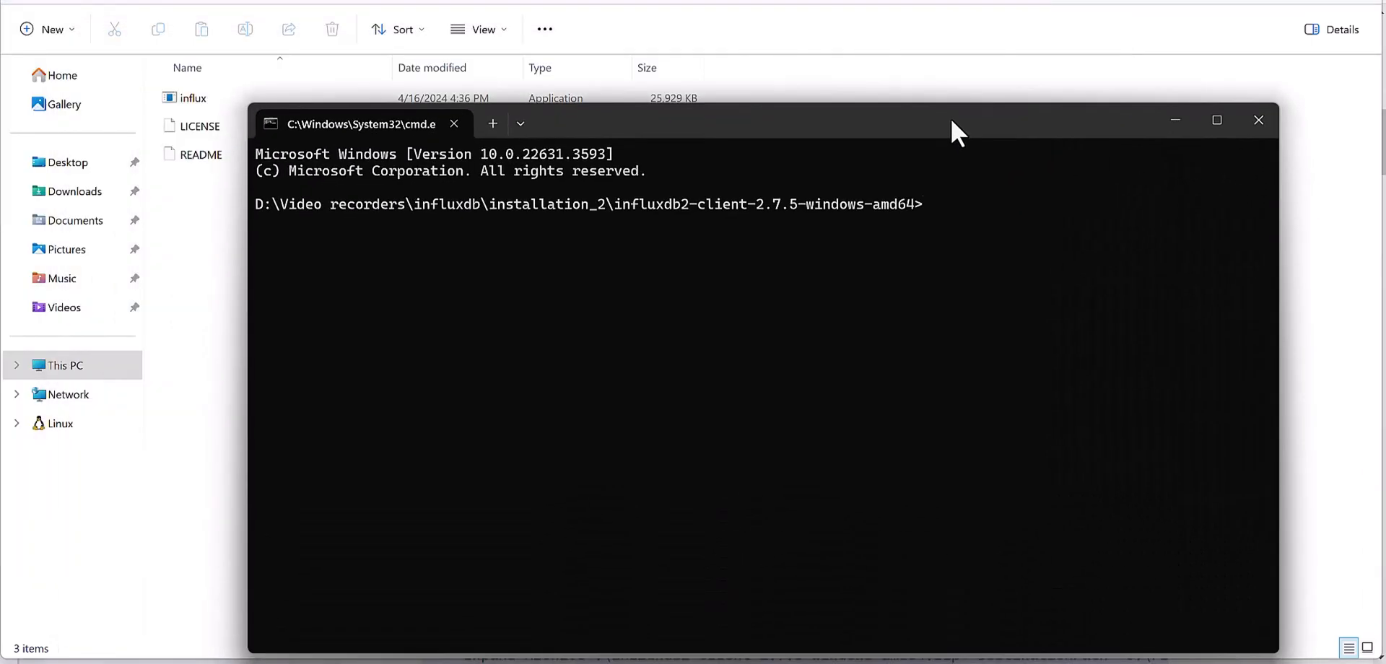
{"action": "mouse_move", "coordinate": [835, 283]}
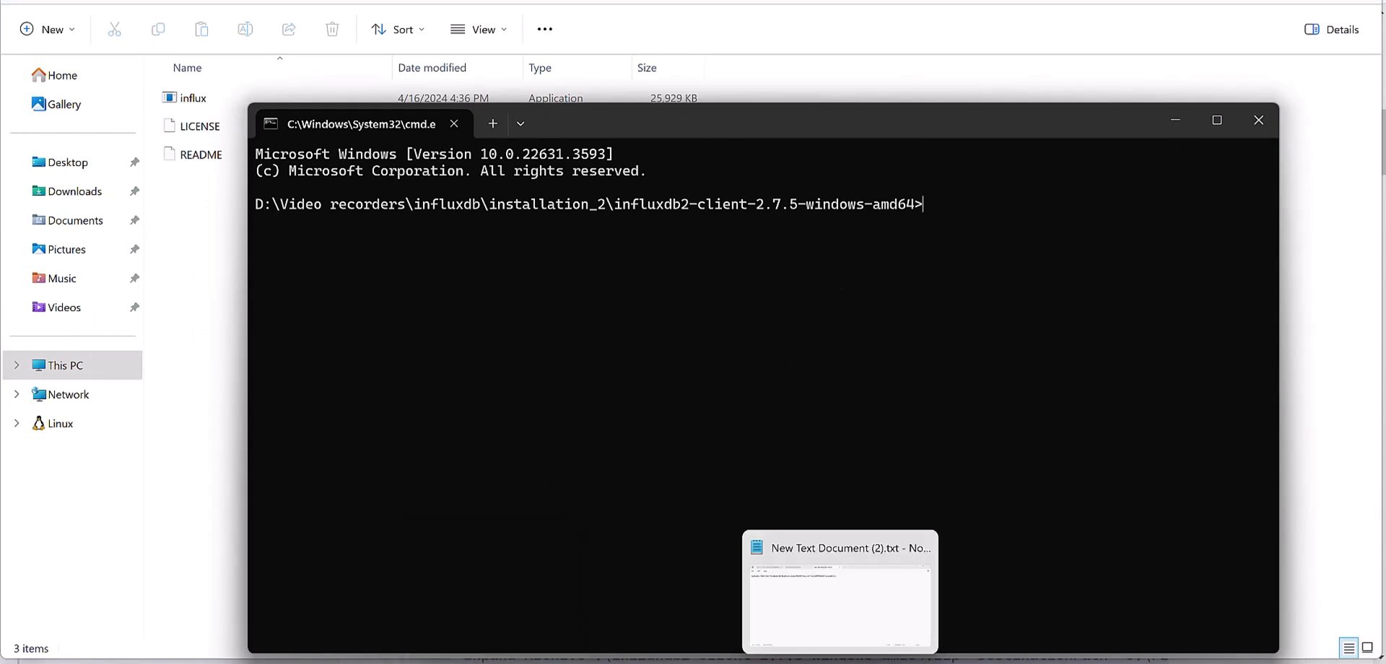
{"action": "left_click", "coordinate": [838, 592]}
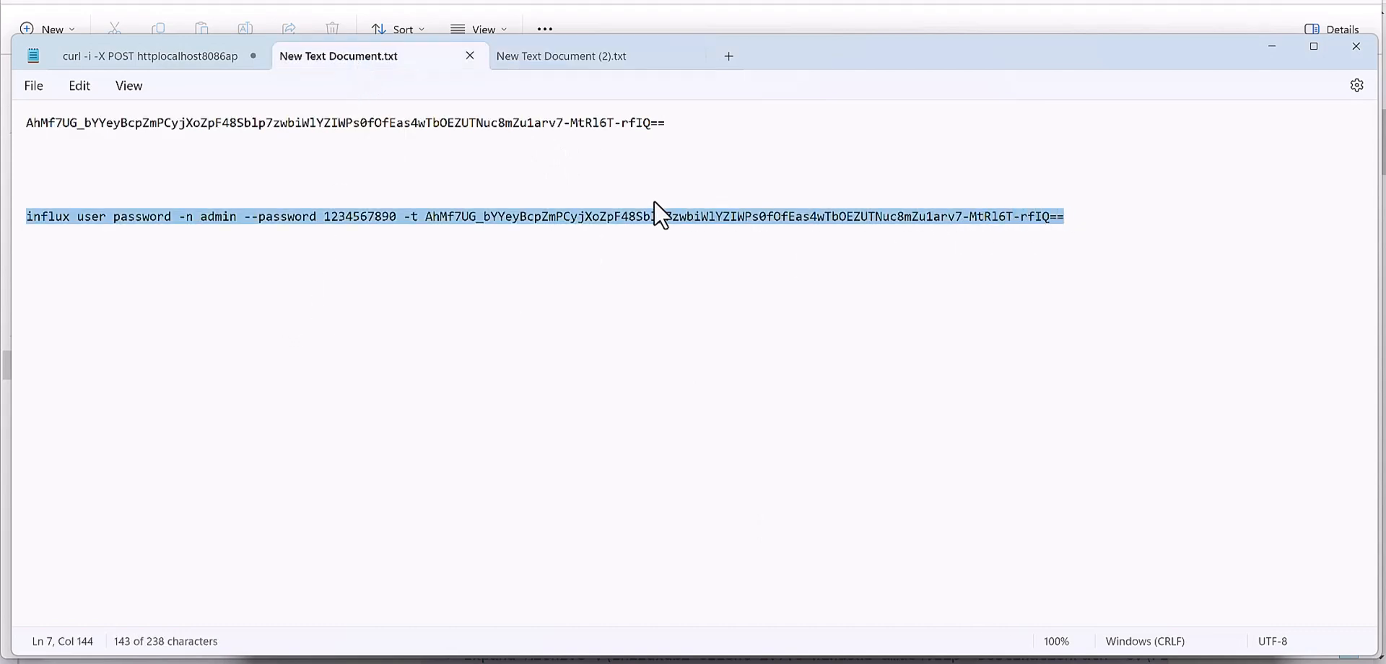
{"action": "left_click", "coordinate": [29, 216]}
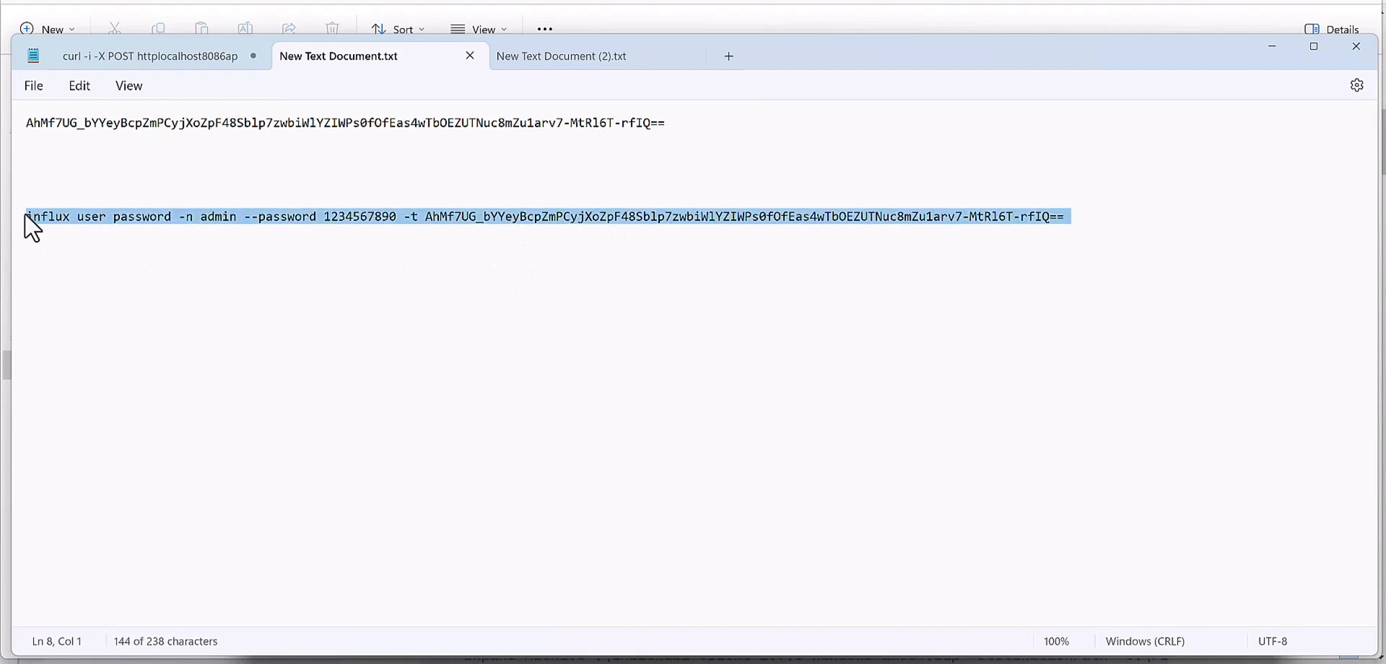
{"action": "left_click", "coordinate": [91, 216]}
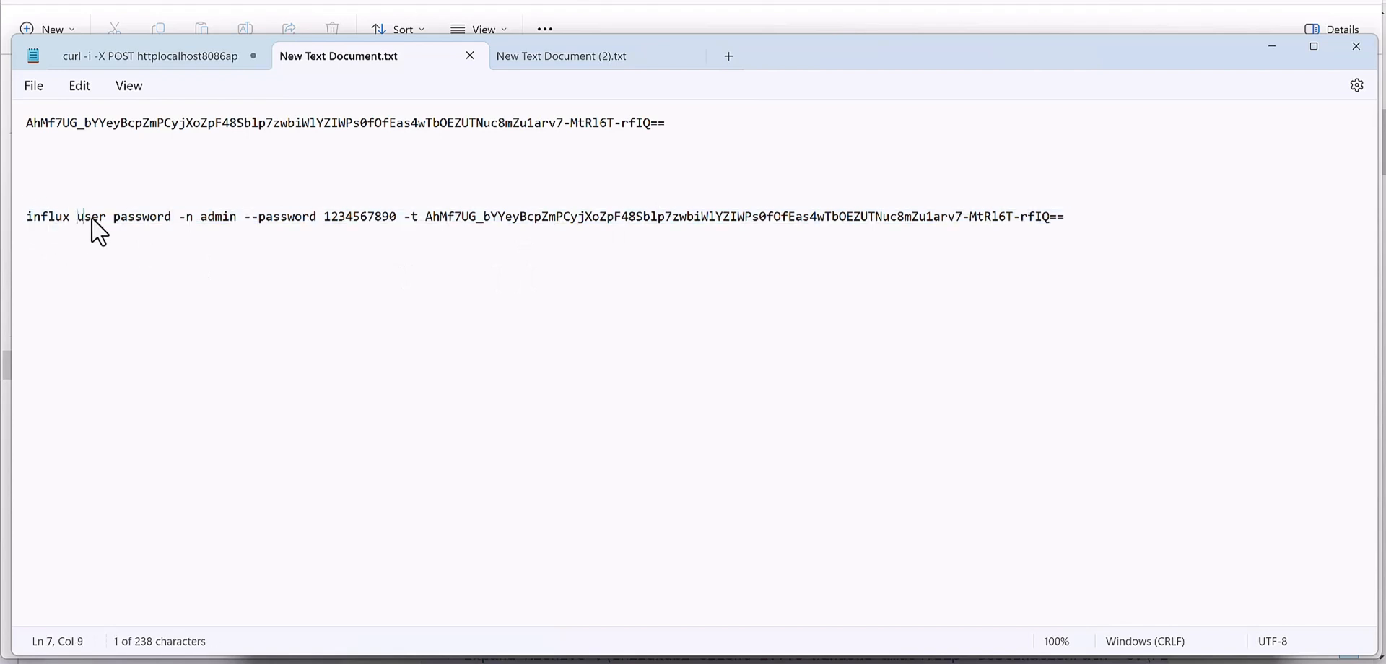
{"action": "double_click", "coordinate": [141, 216]}
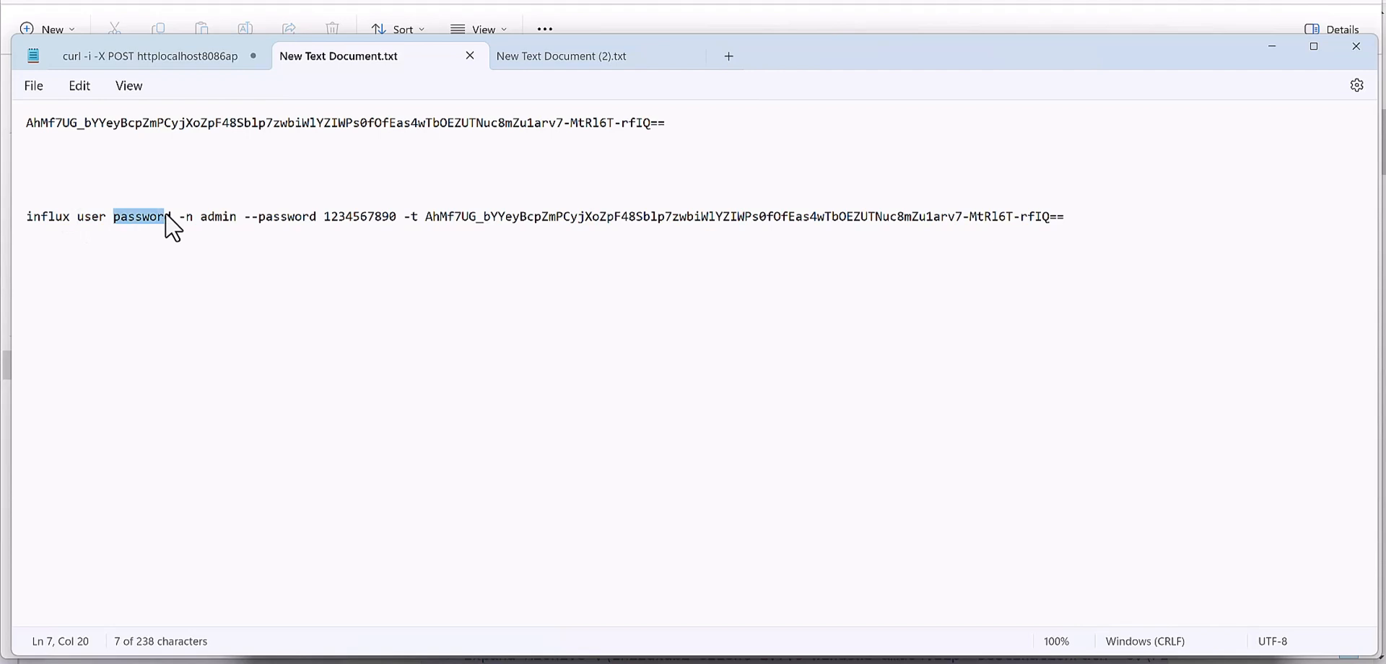
{"action": "left_click", "coordinate": [177, 217]}
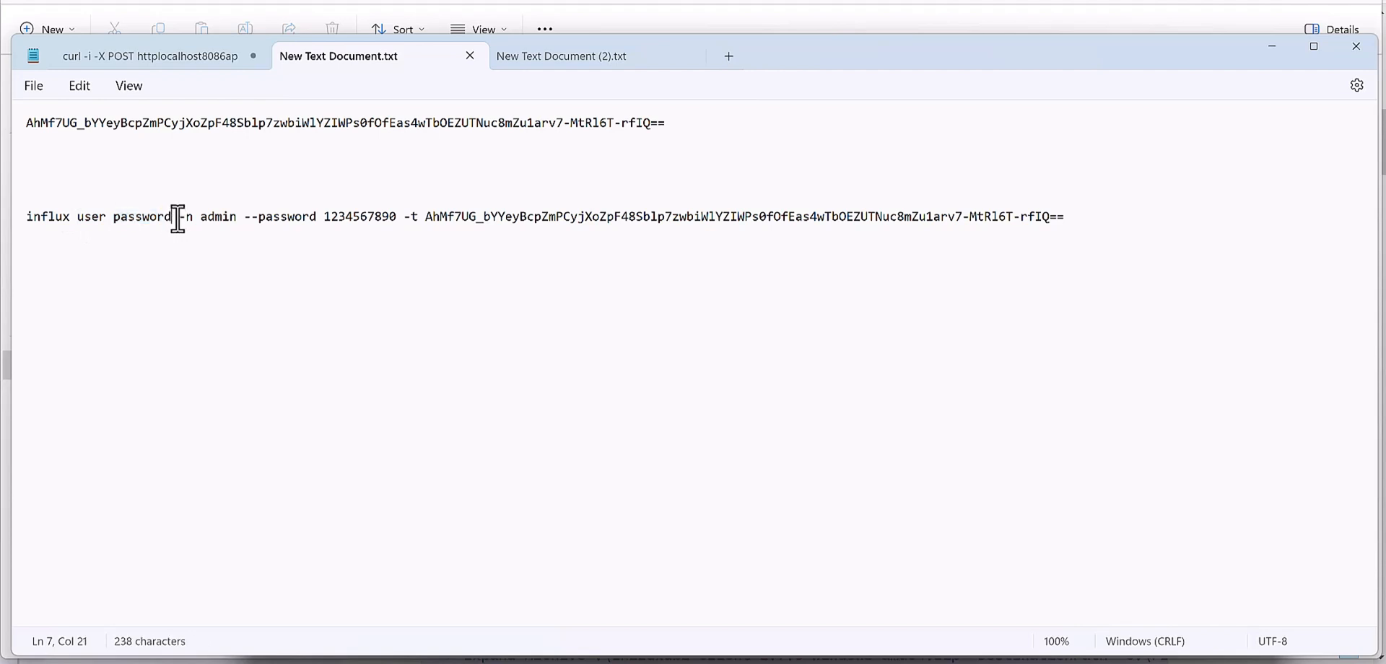
{"action": "double_click", "coordinate": [185, 217]}
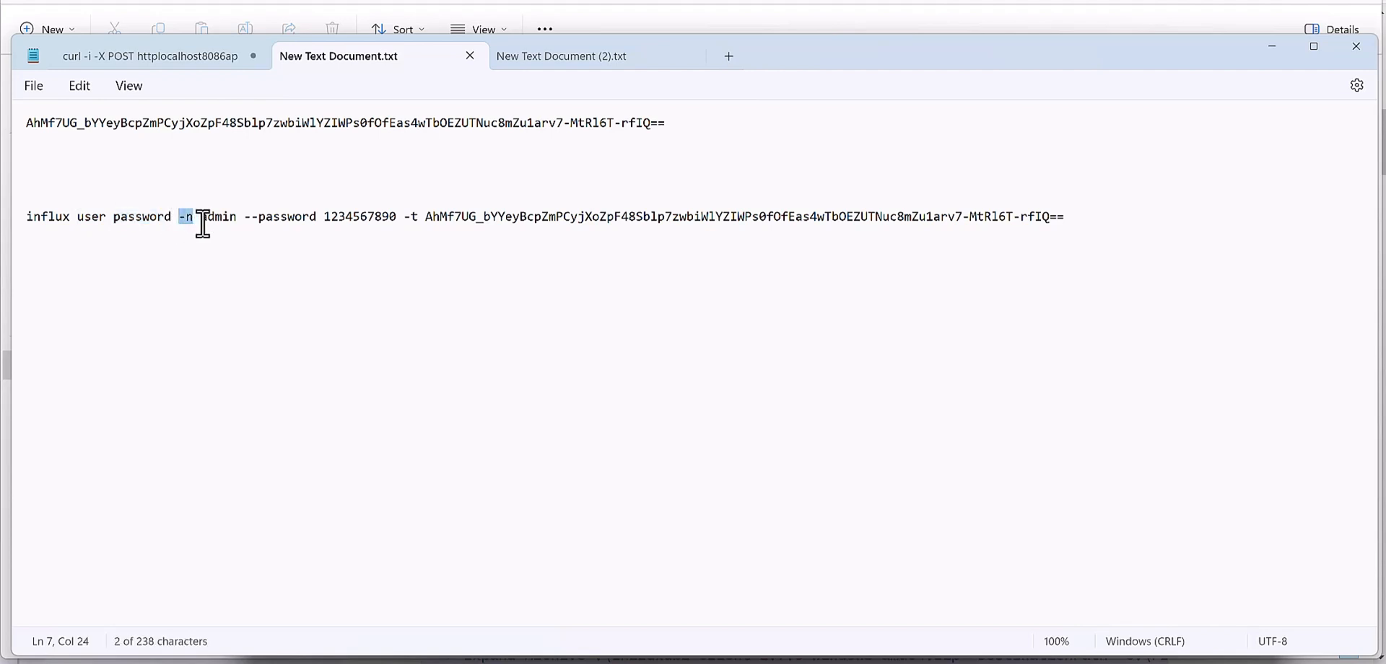
{"action": "double_click", "coordinate": [216, 216]}
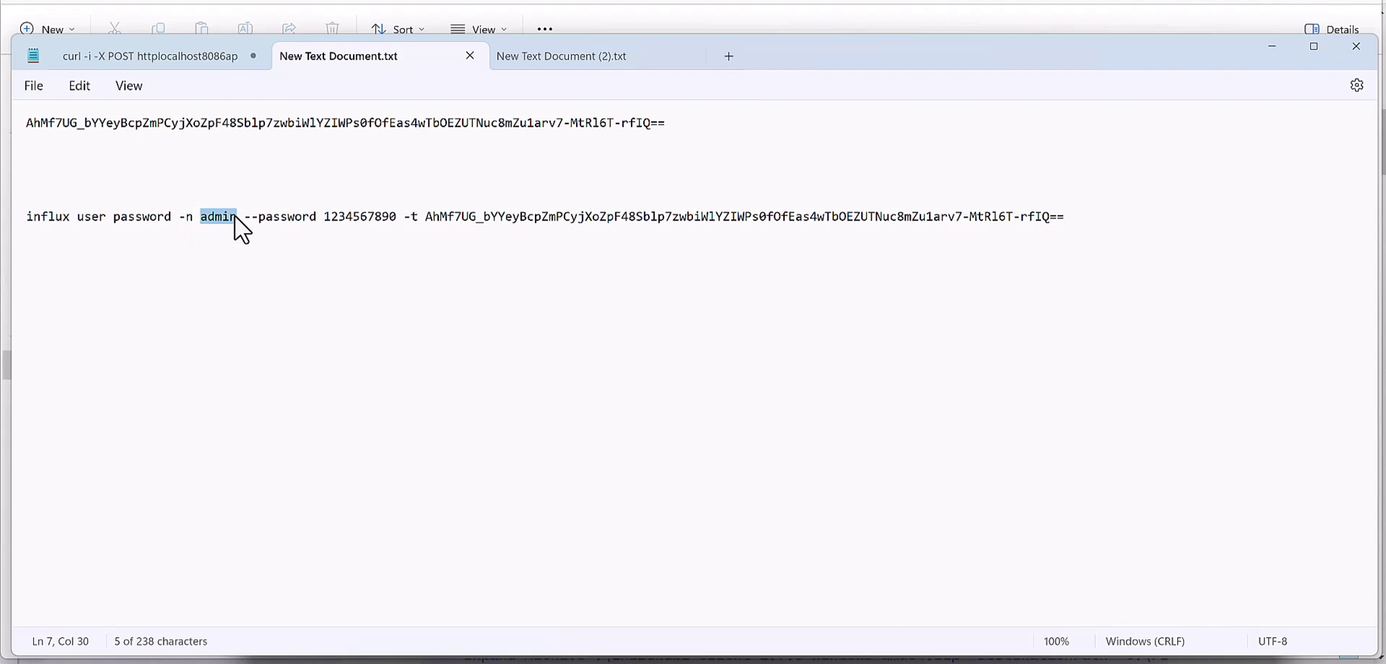
{"action": "left_click", "coordinate": [251, 216]}
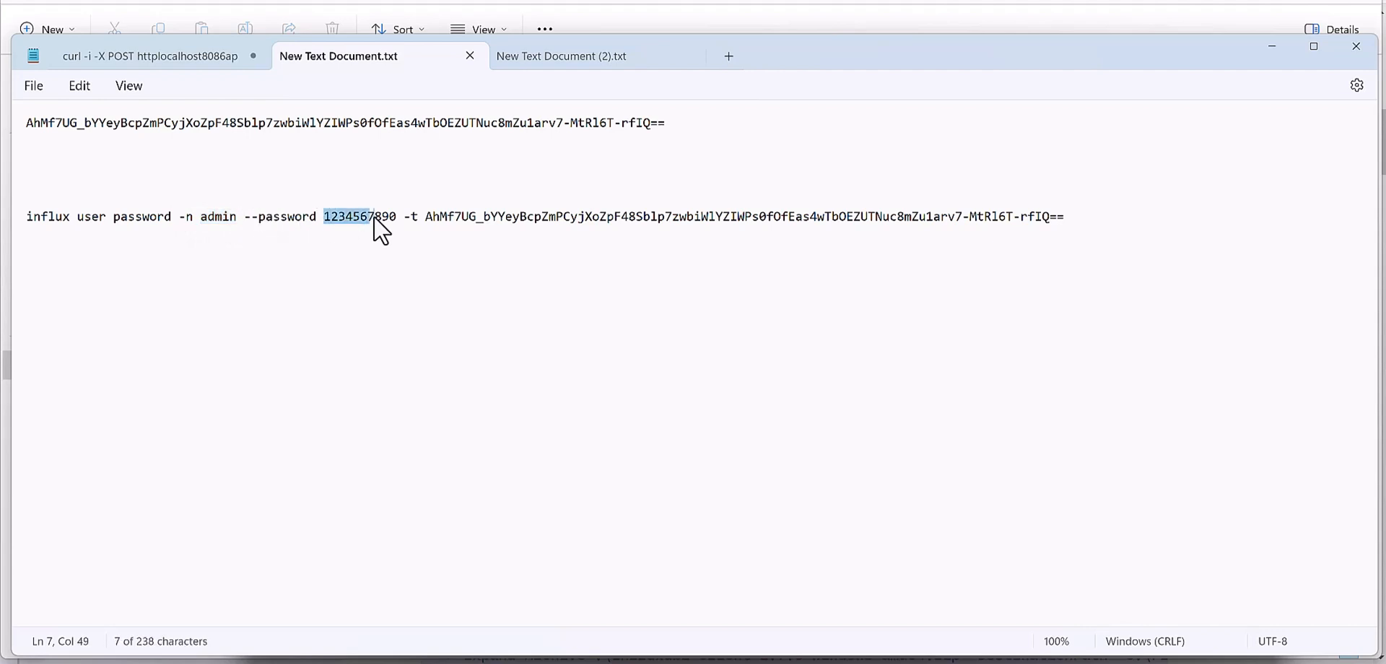
{"action": "left_click_drag", "start_coordinate": [347, 216], "coordinate": [397, 216]}
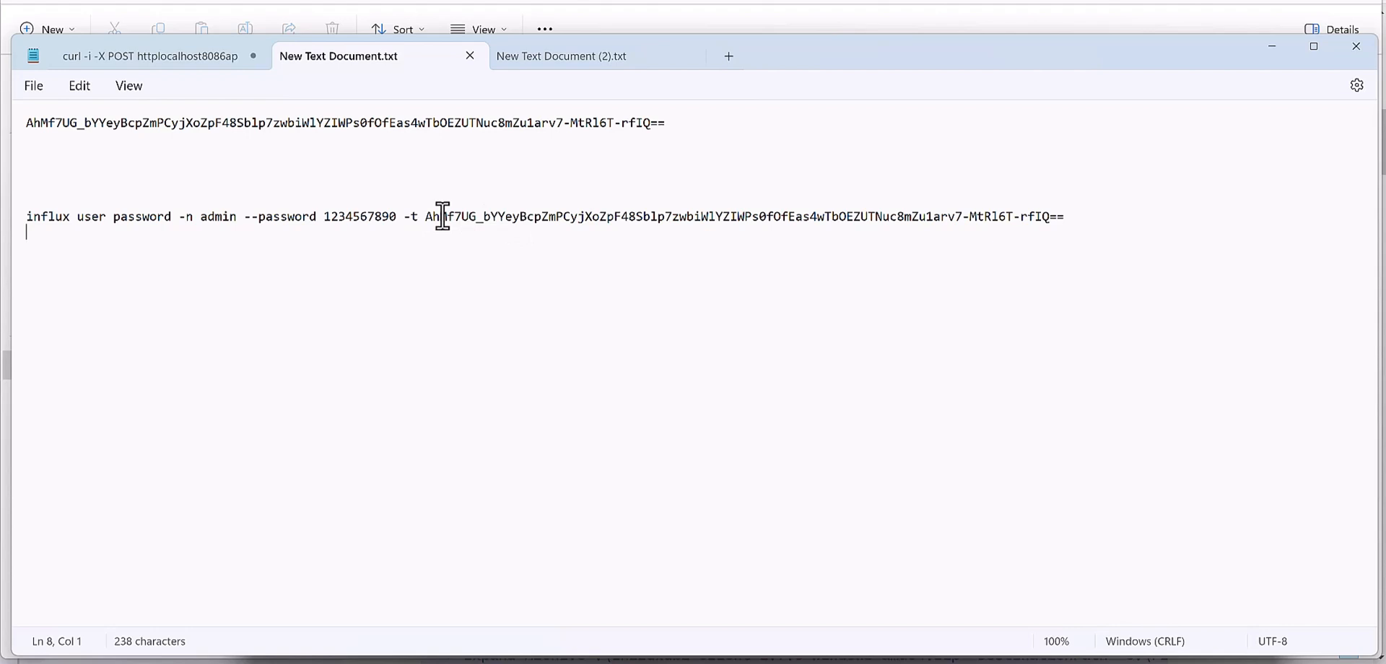
{"action": "mouse_move", "coordinate": [623, 201]}
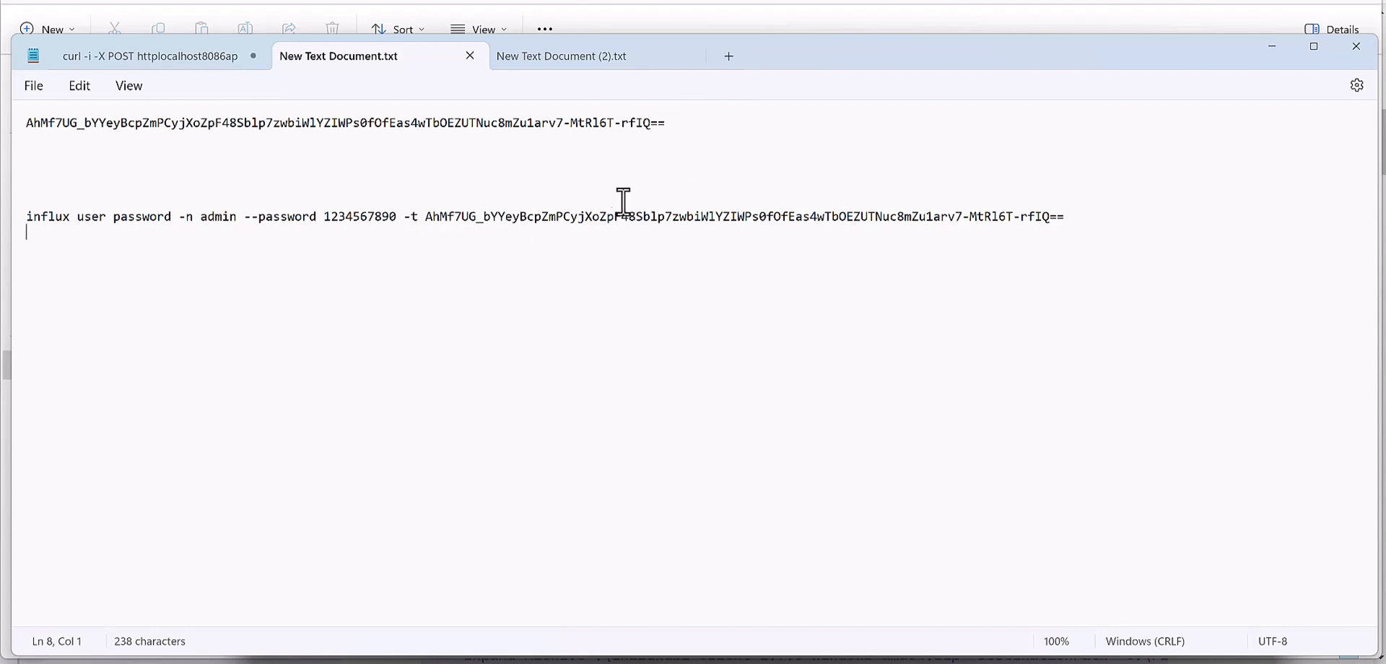
Put the newer token from New Text Document (2).txt into the command and copy it.
{"action": "left_click", "coordinate": [563, 55]}
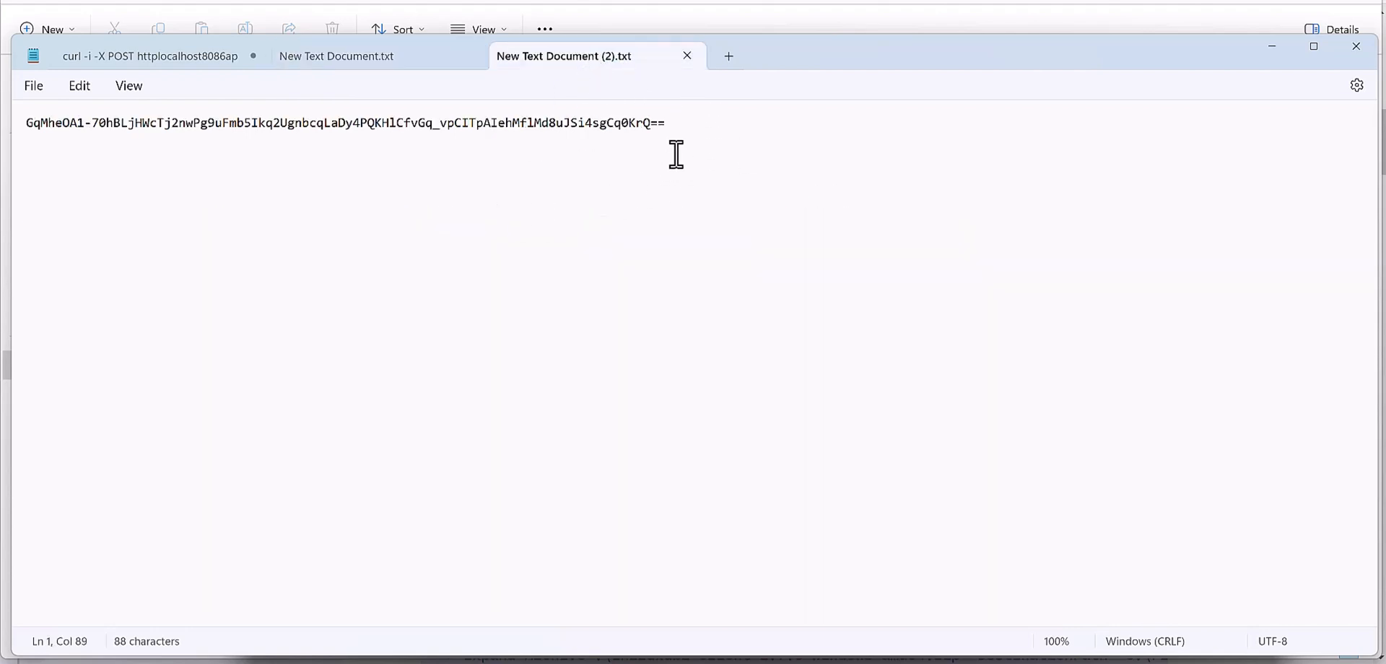
{"action": "key", "text": "ctrl+a"}
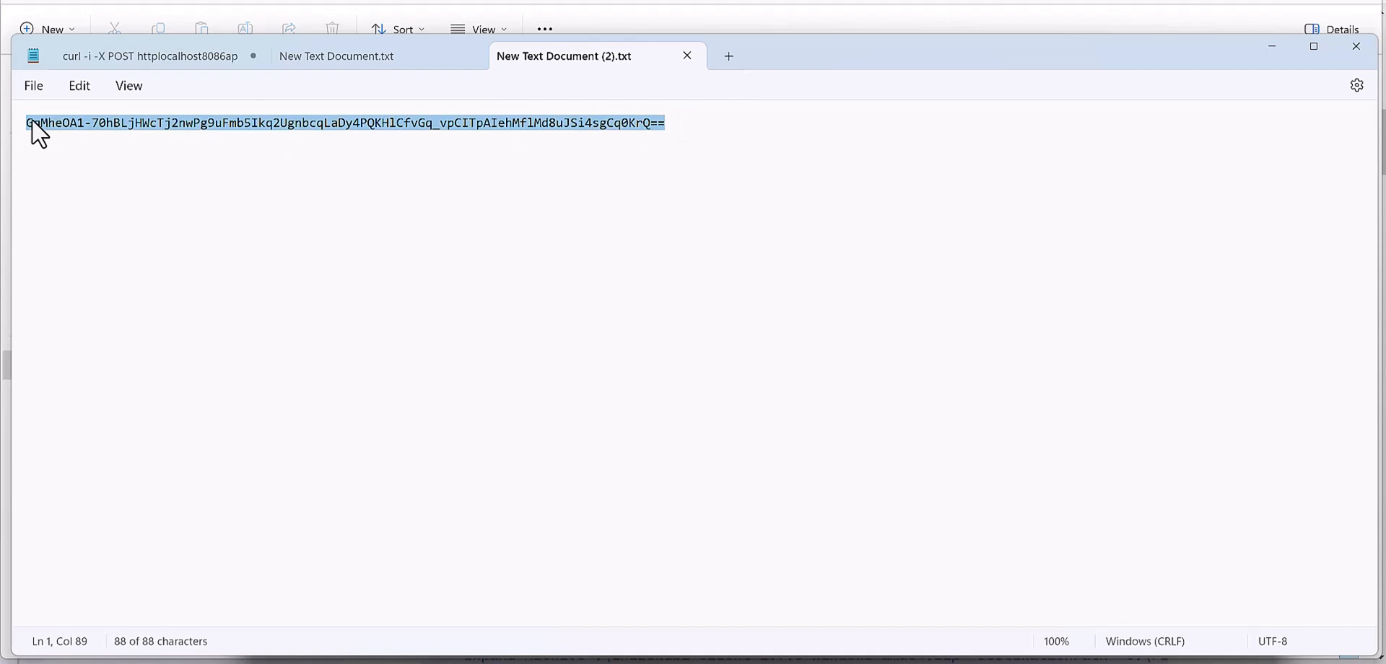
{"action": "left_click", "coordinate": [339, 56]}
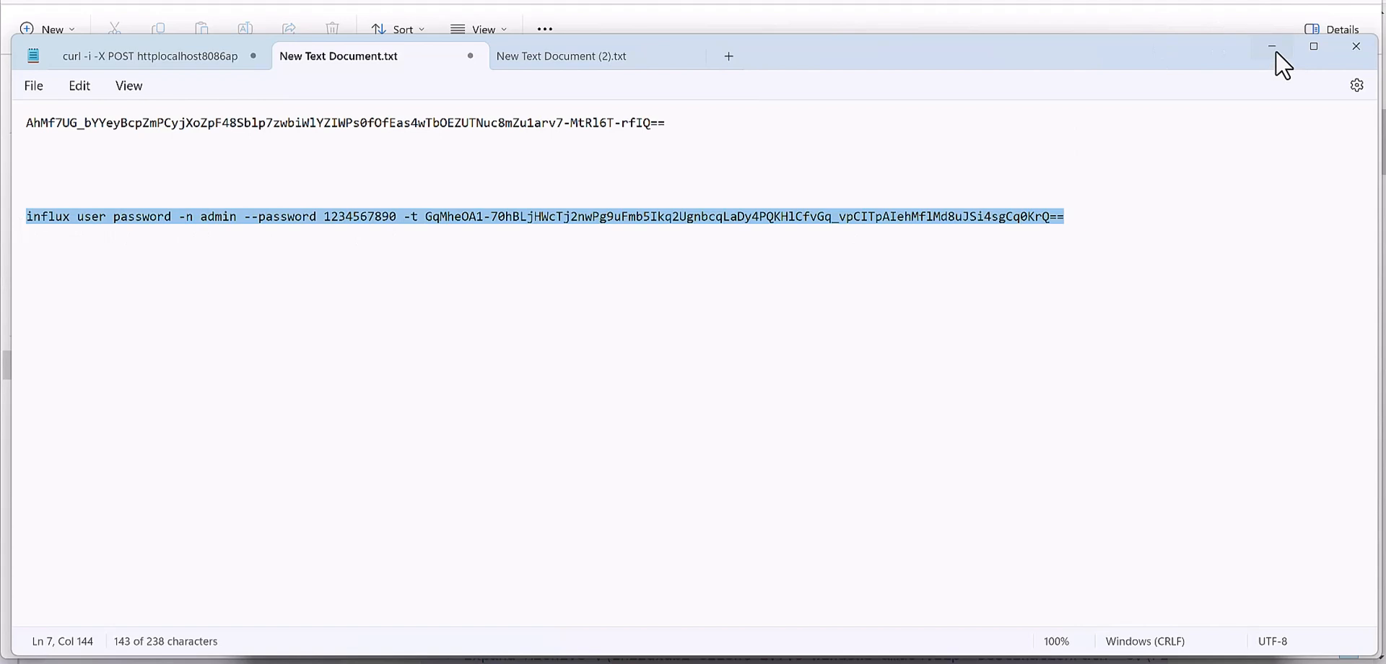
{"action": "left_click", "coordinate": [1271, 46]}
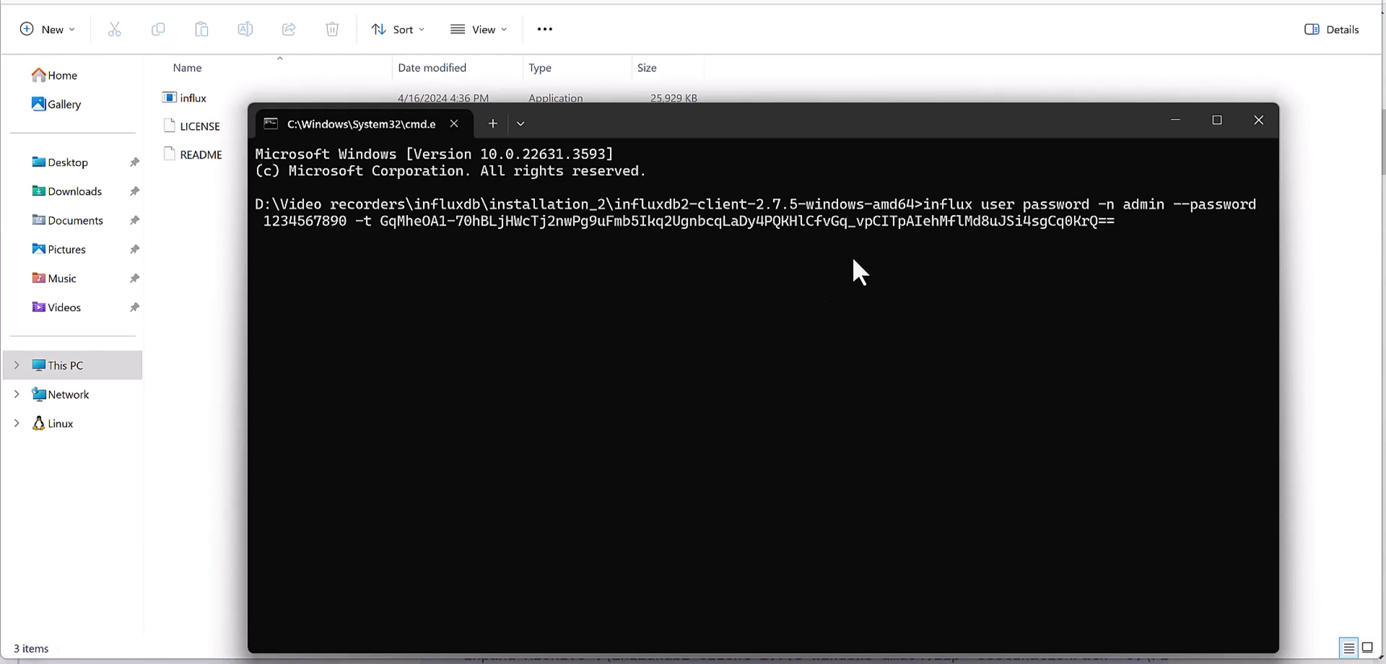
Run the influx user password command for admin, which fails with 404 user not found.
{"action": "key", "text": "Return"}
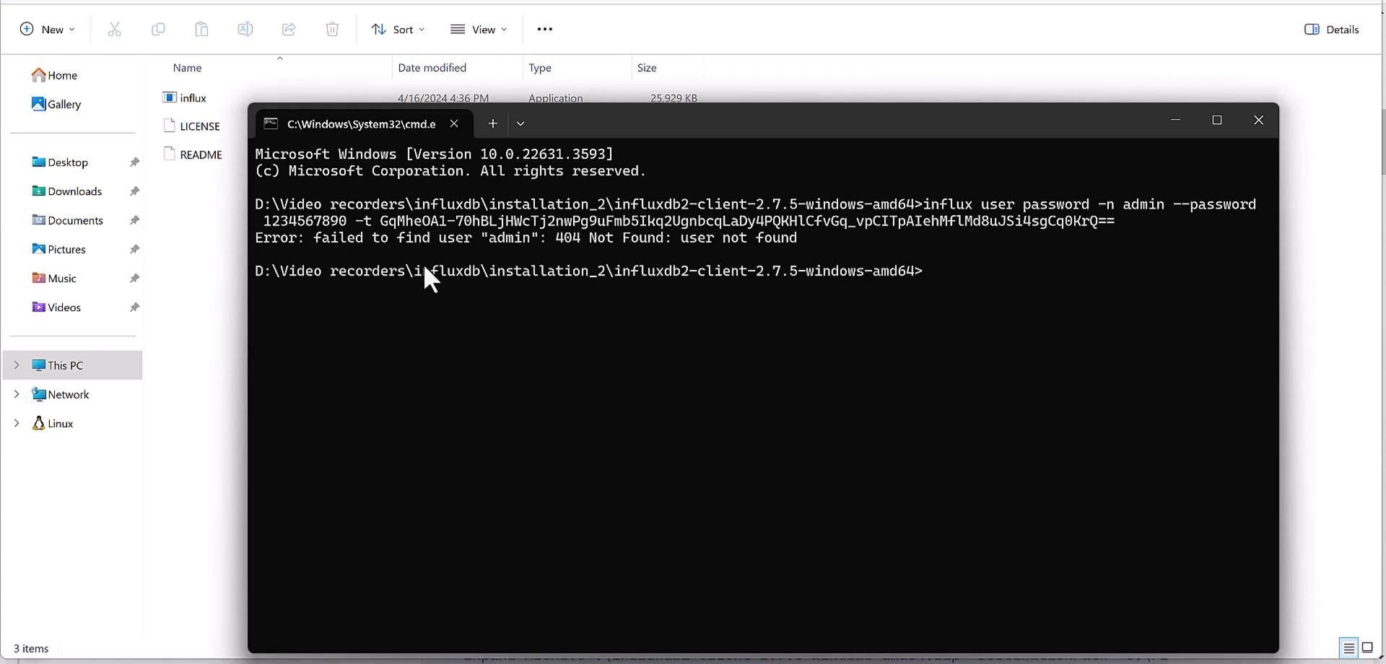
{"action": "mouse_move", "coordinate": [610, 291]}
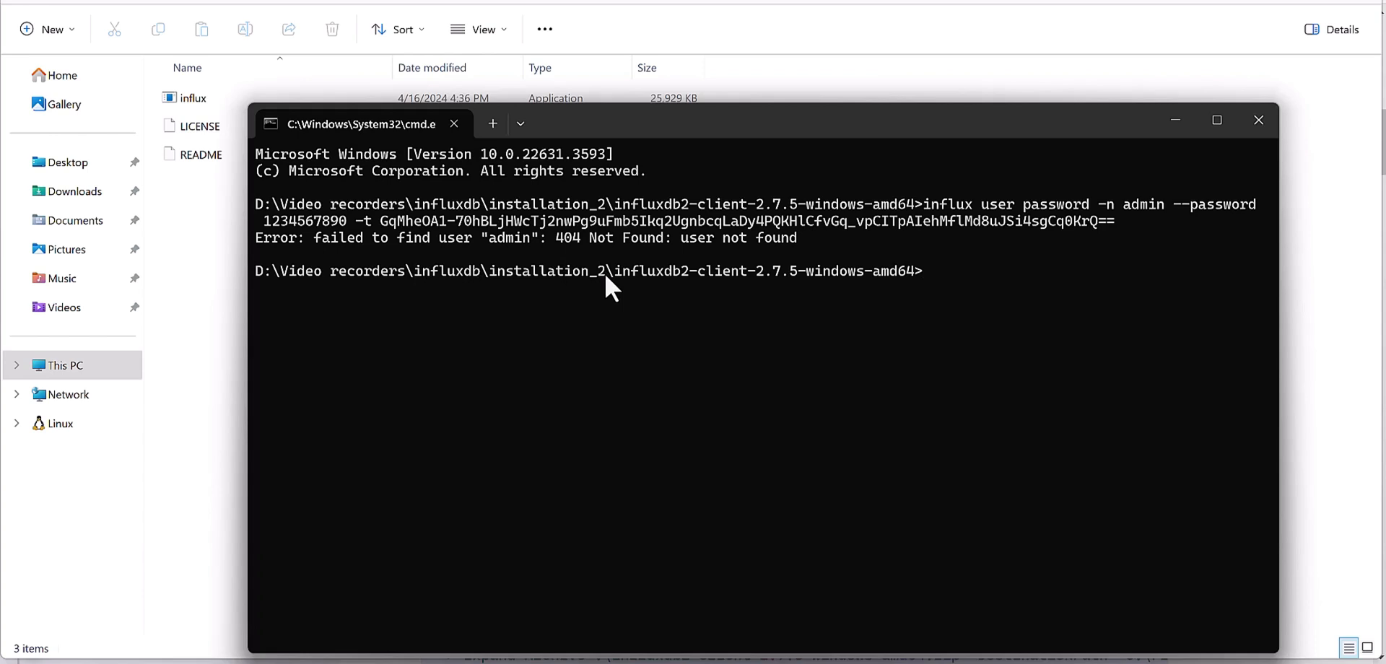
{"action": "mouse_move", "coordinate": [688, 272]}
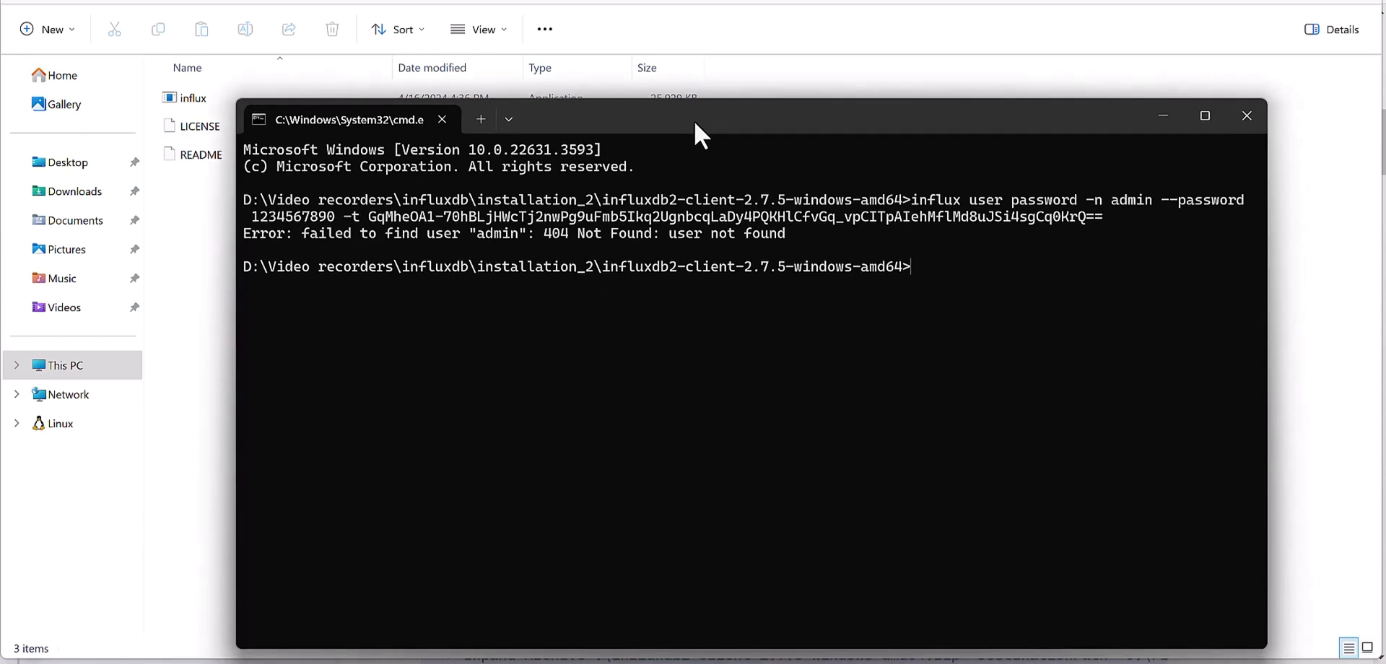
{"action": "mouse_move", "coordinate": [1156, 252]}
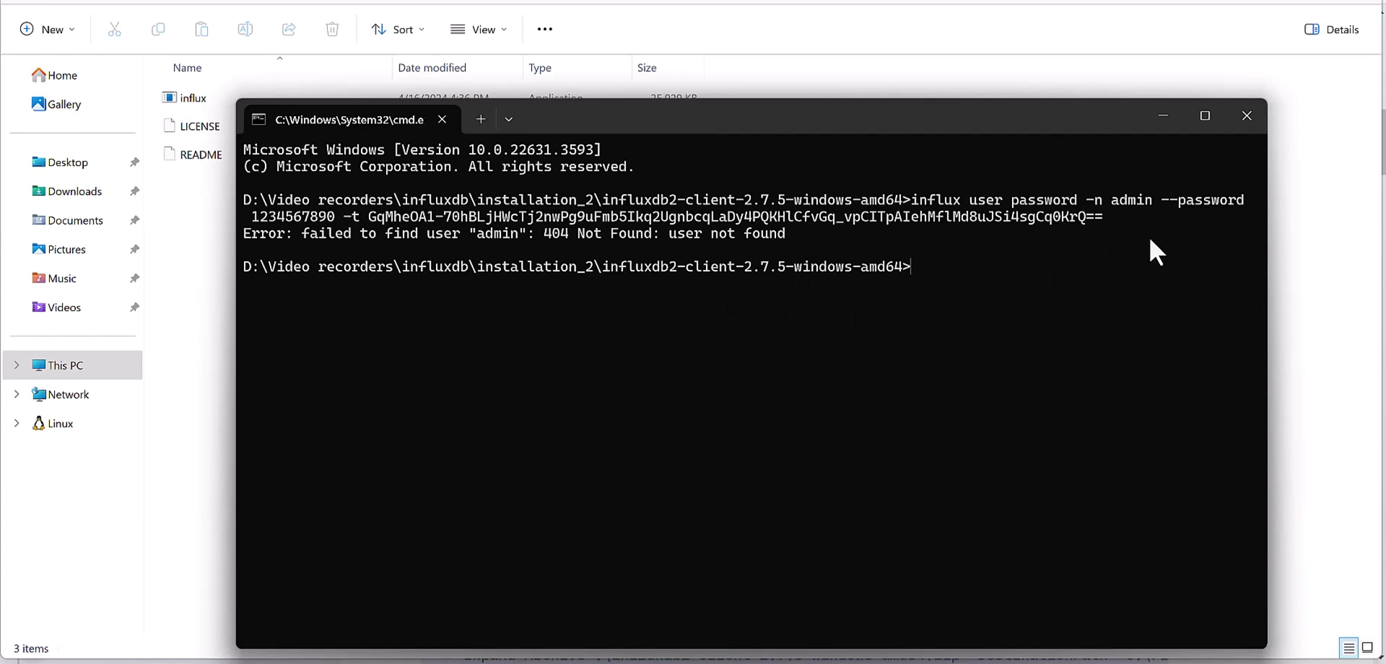
{"action": "mouse_move", "coordinate": [1091, 161]}
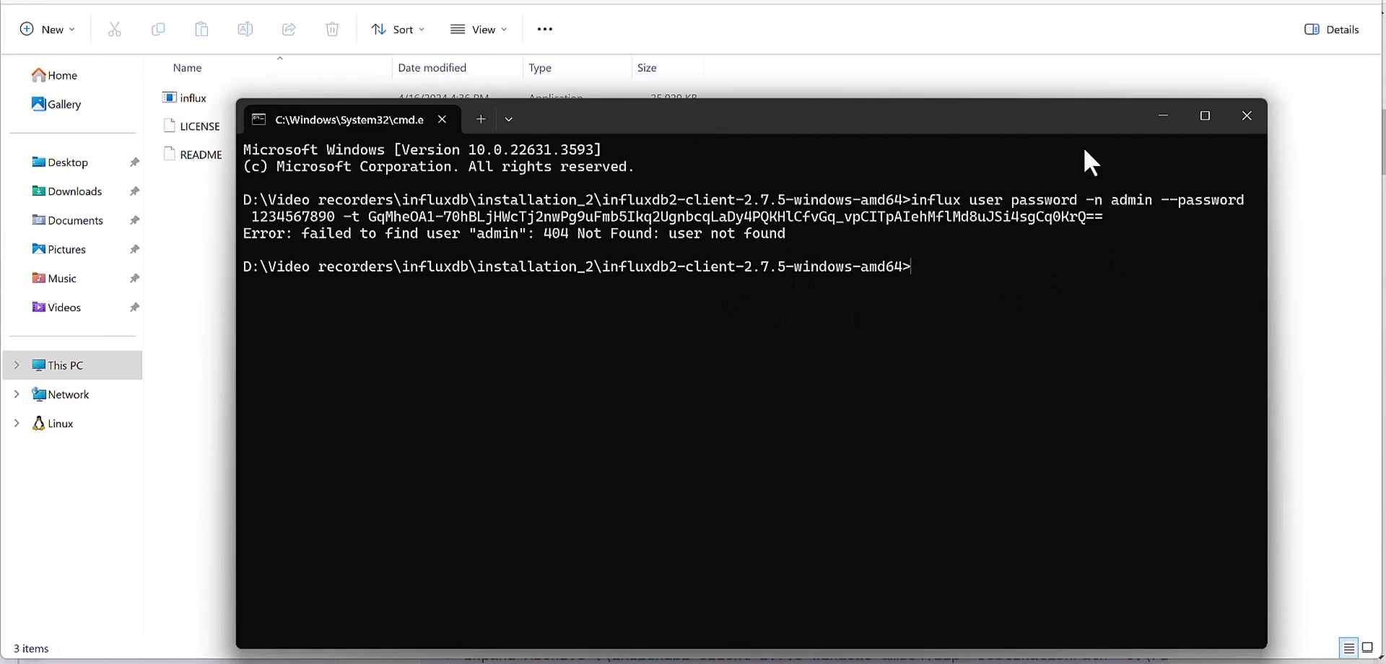
{"action": "mouse_move", "coordinate": [799, 322]}
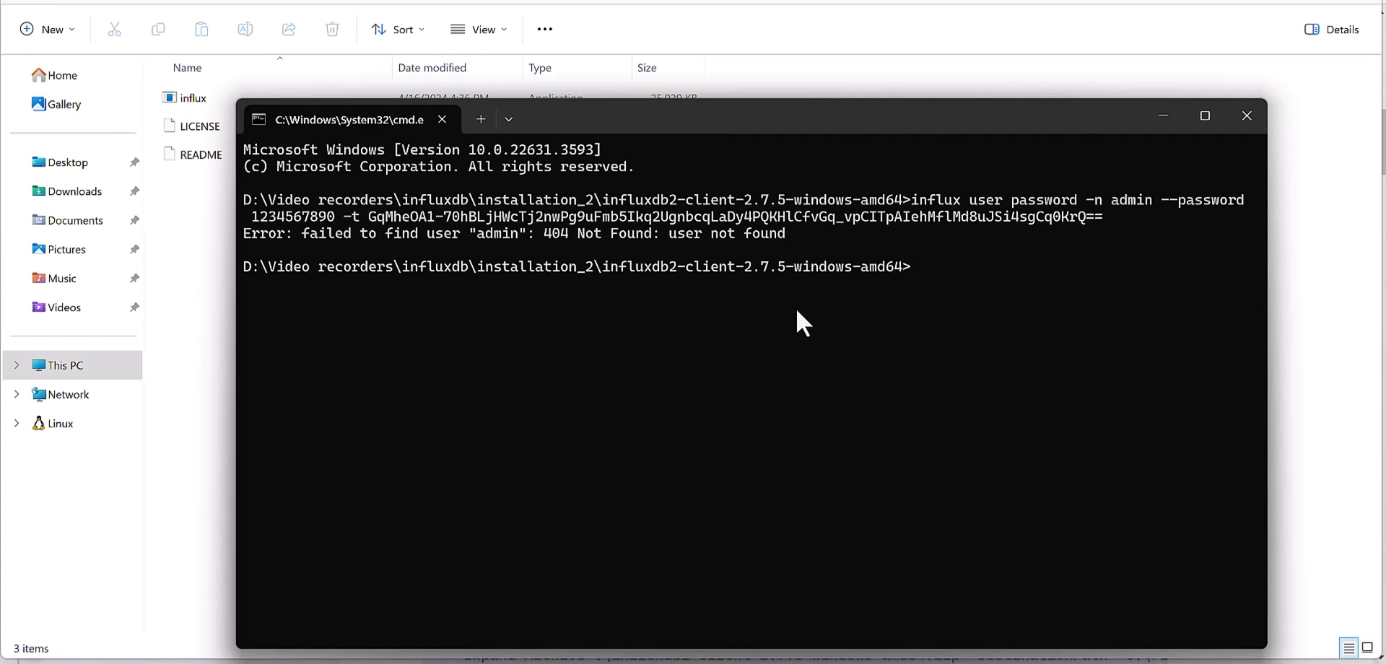
{"action": "mouse_move", "coordinate": [1285, 644]}
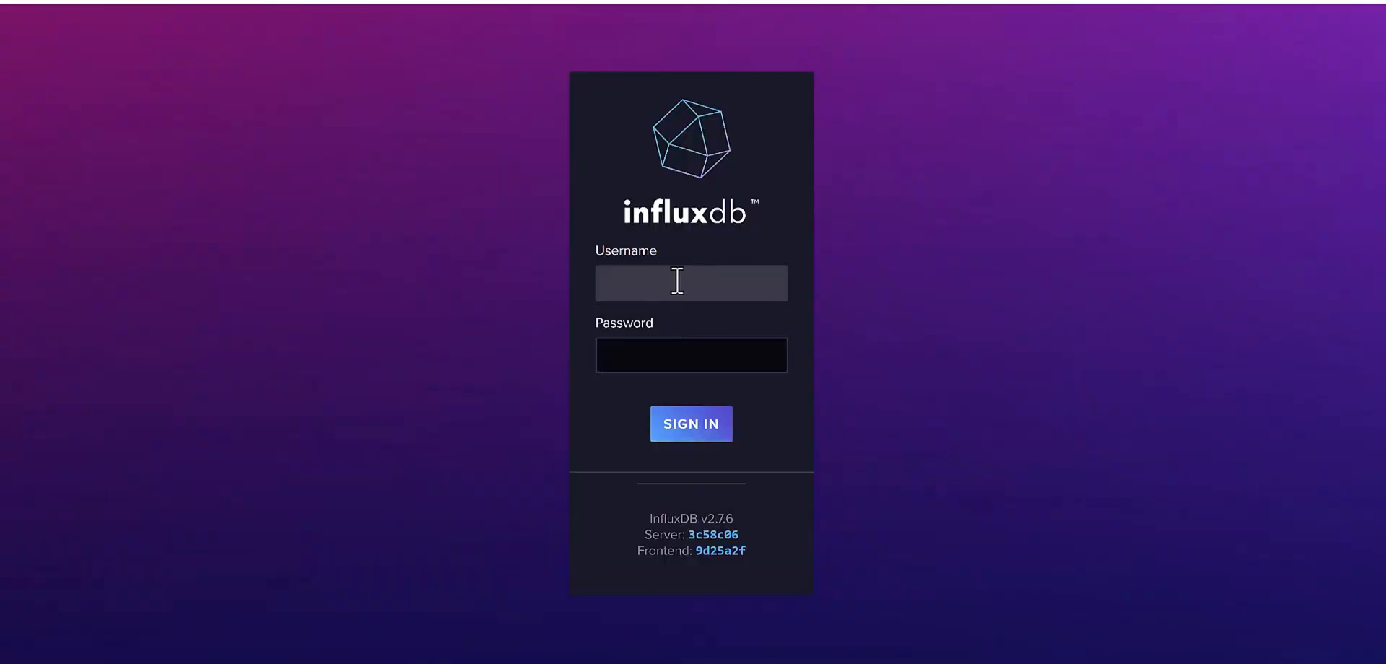
{"action": "type", "text": "a"}
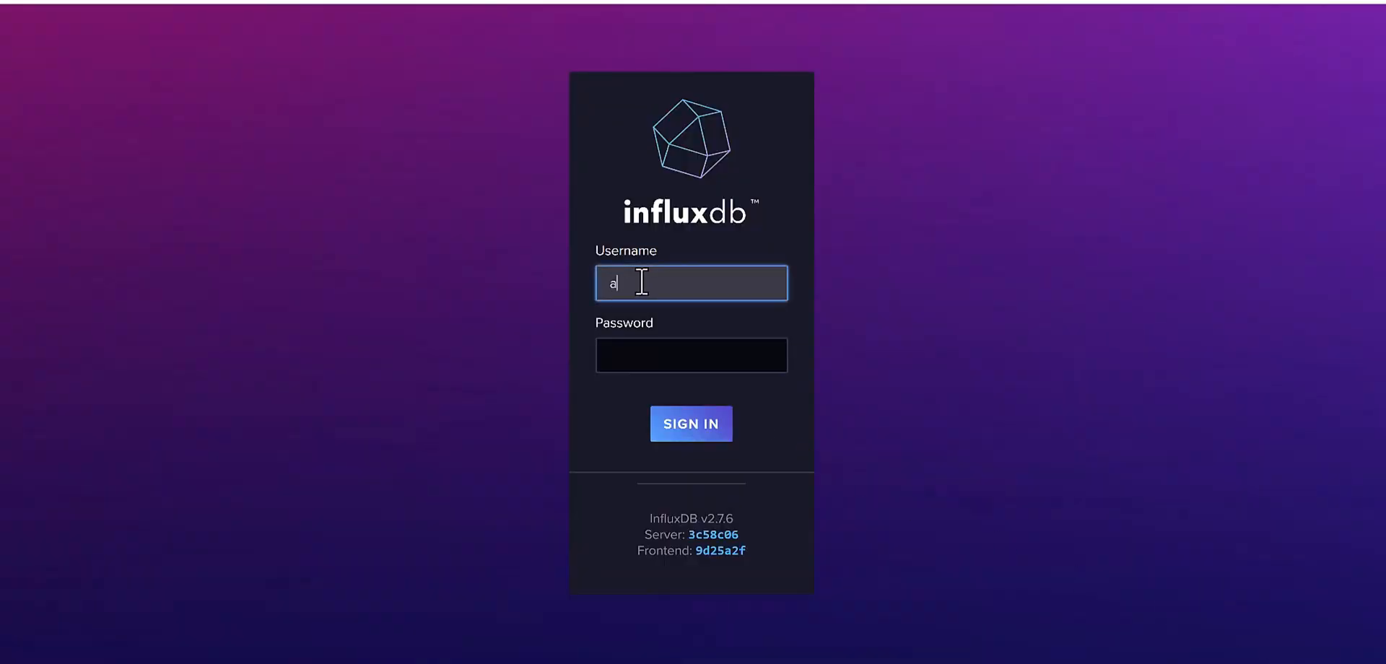
{"action": "type", "text": "dmin"}
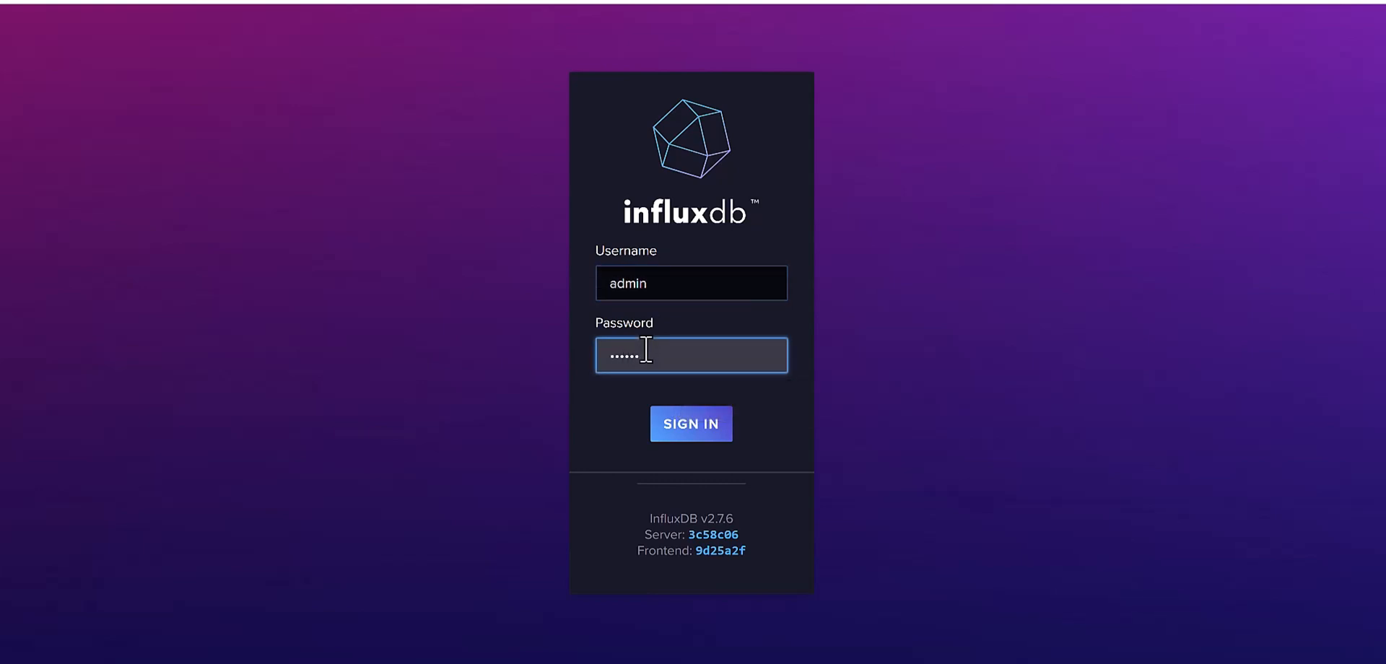
{"action": "left_click", "coordinate": [690, 423]}
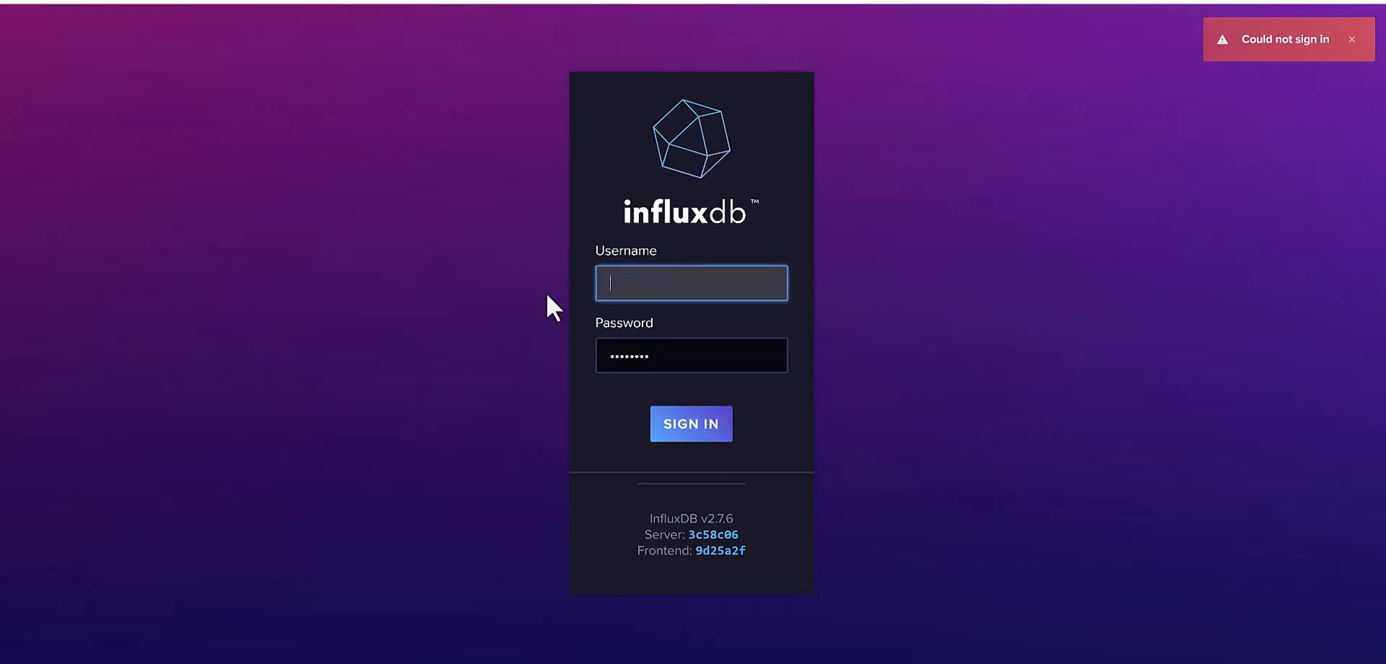
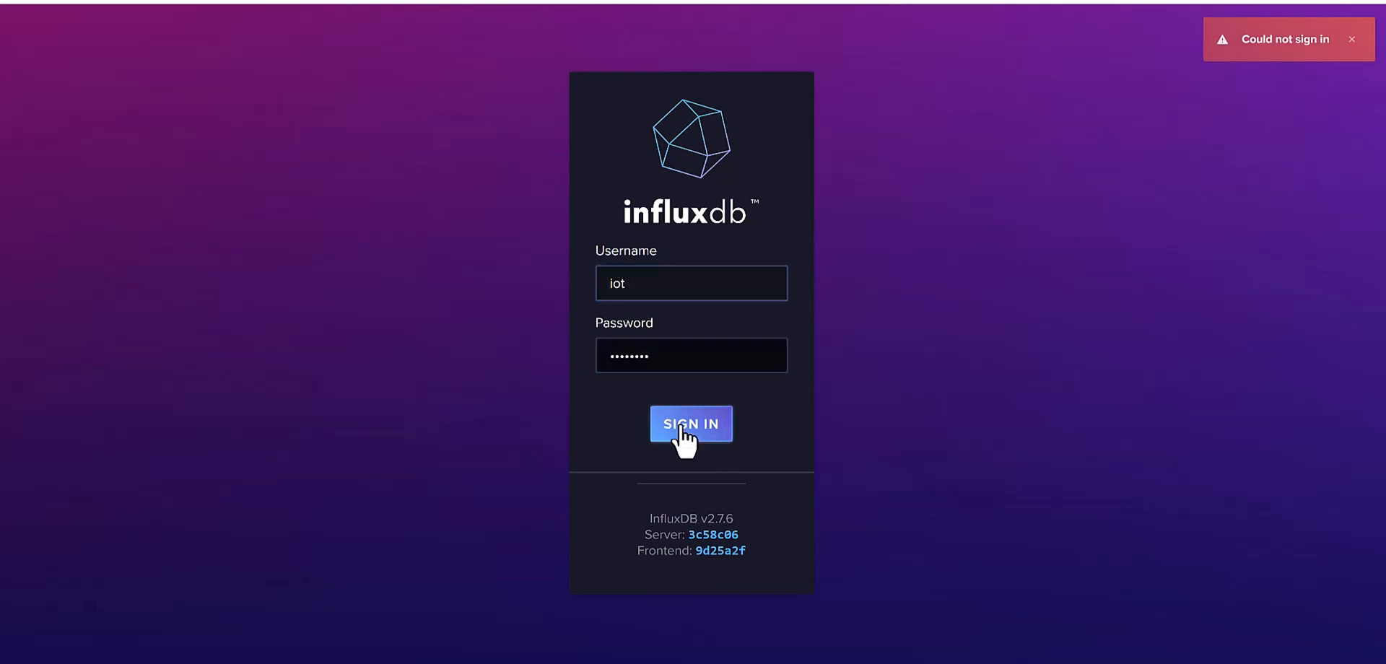
{"action": "left_click", "coordinate": [691, 424]}
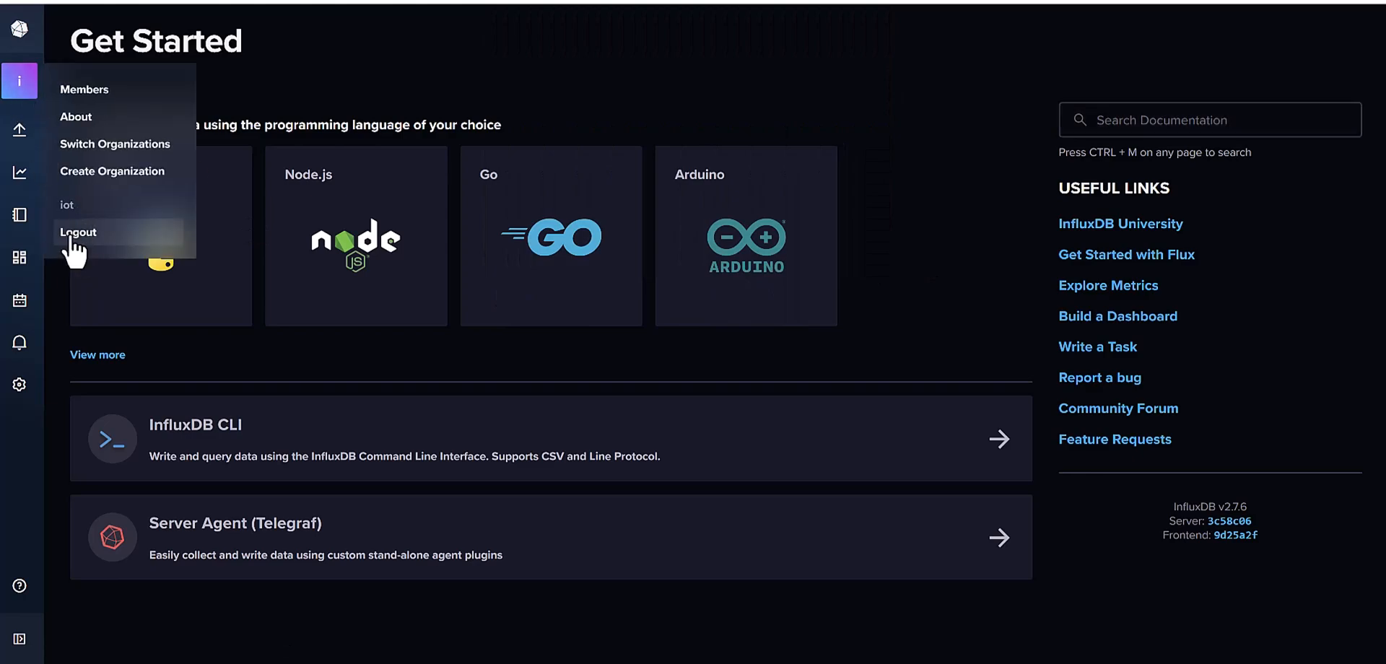
{"action": "left_click", "coordinate": [78, 232]}
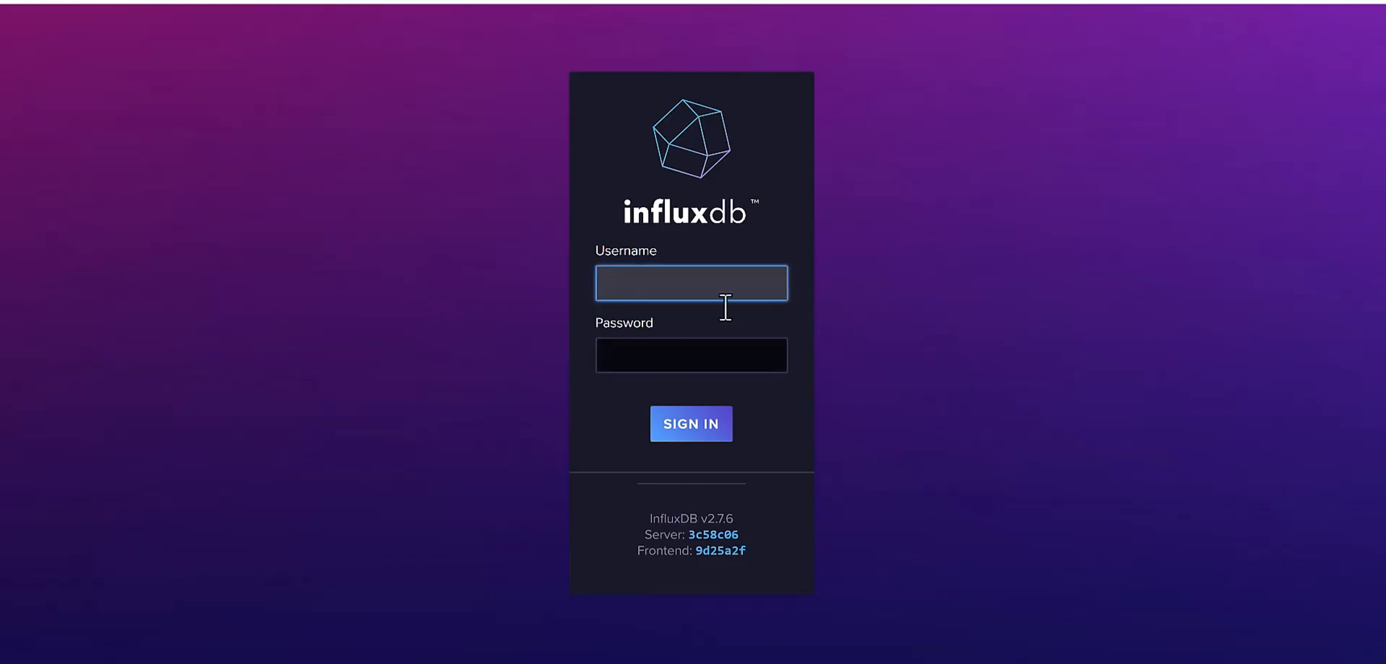
{"action": "mouse_move", "coordinate": [814, 632]}
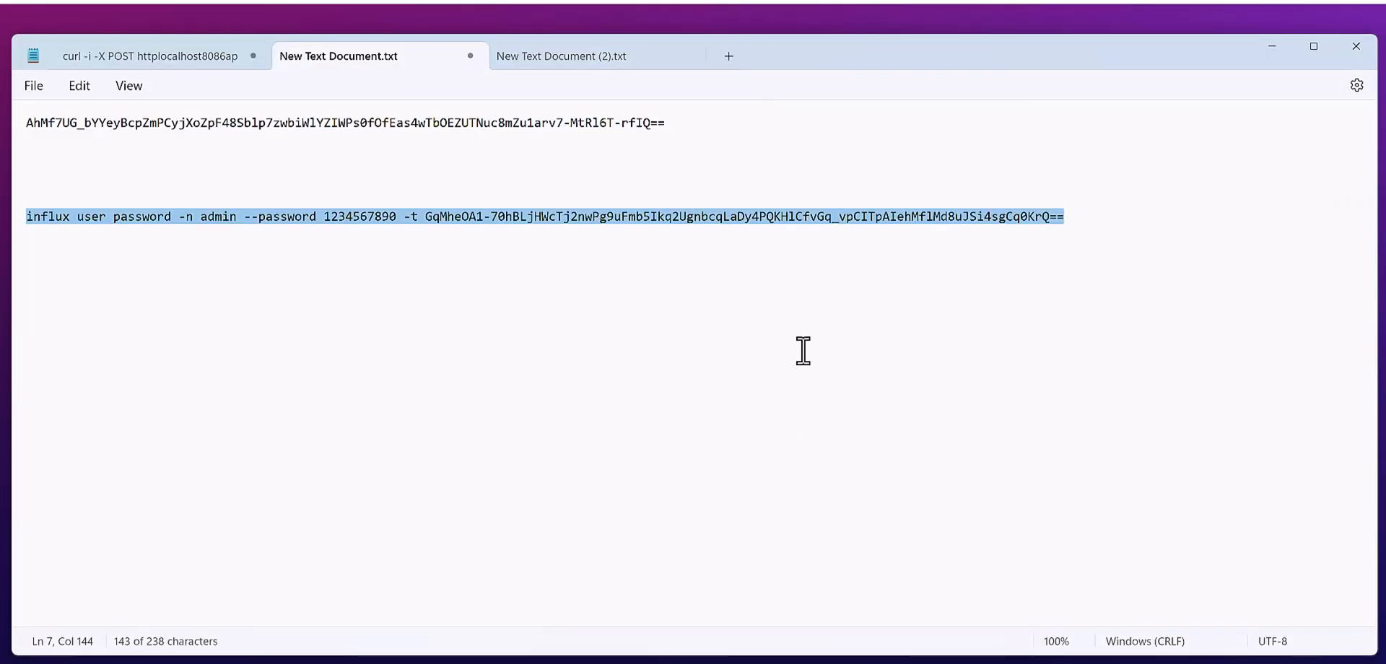
Replace admin with iot in the saved reset command and copy it into Command Prompt.
{"action": "left_click", "coordinate": [257, 246]}
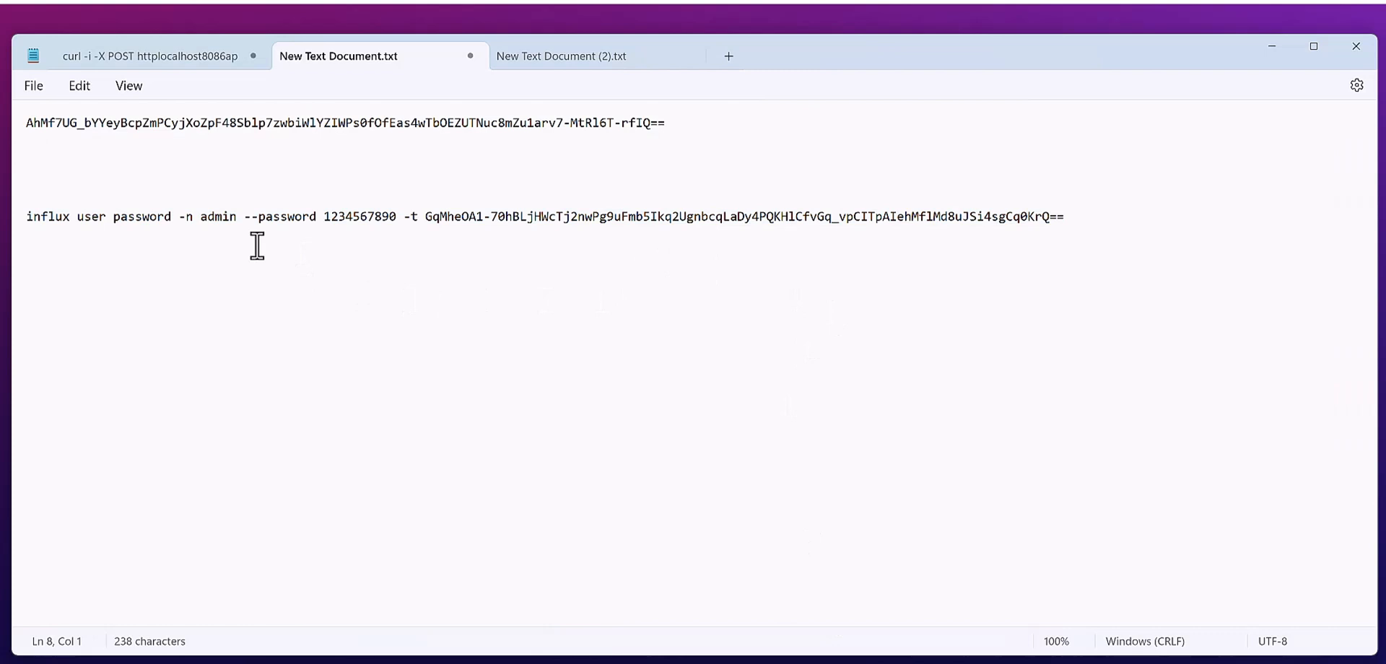
{"action": "double_click", "coordinate": [217, 216]}
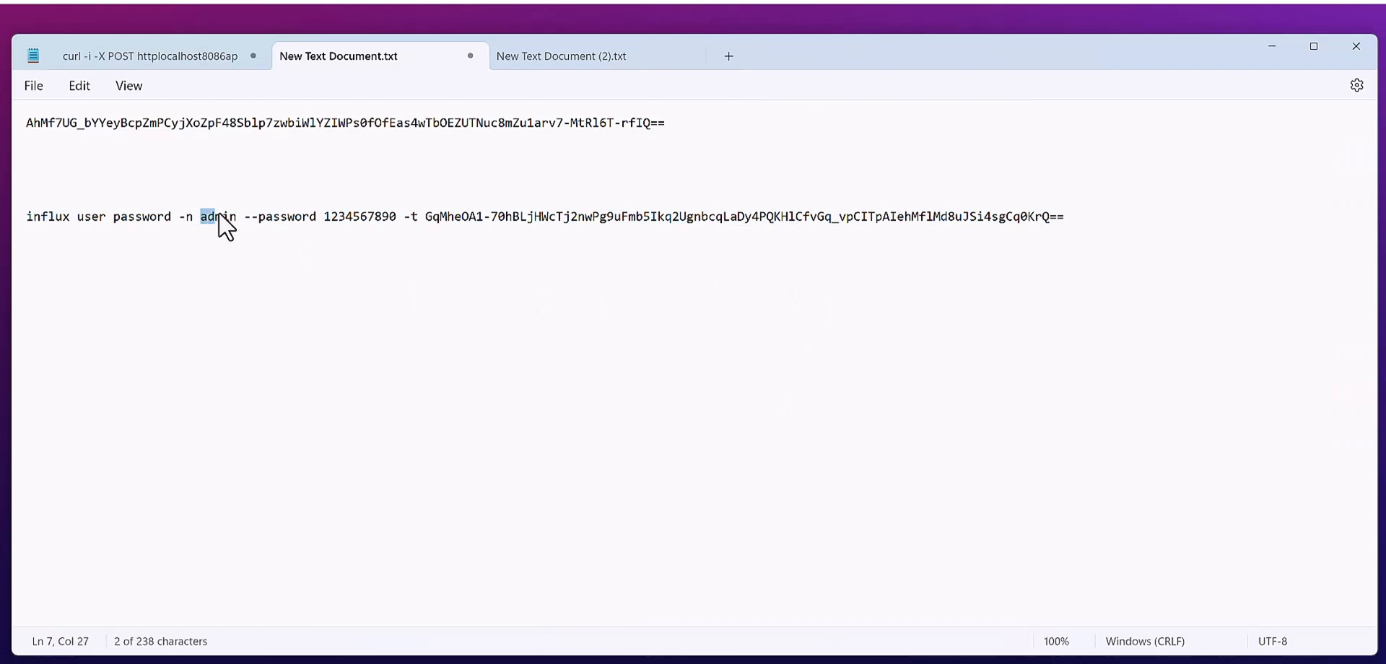
{"action": "double_click", "coordinate": [218, 216]}
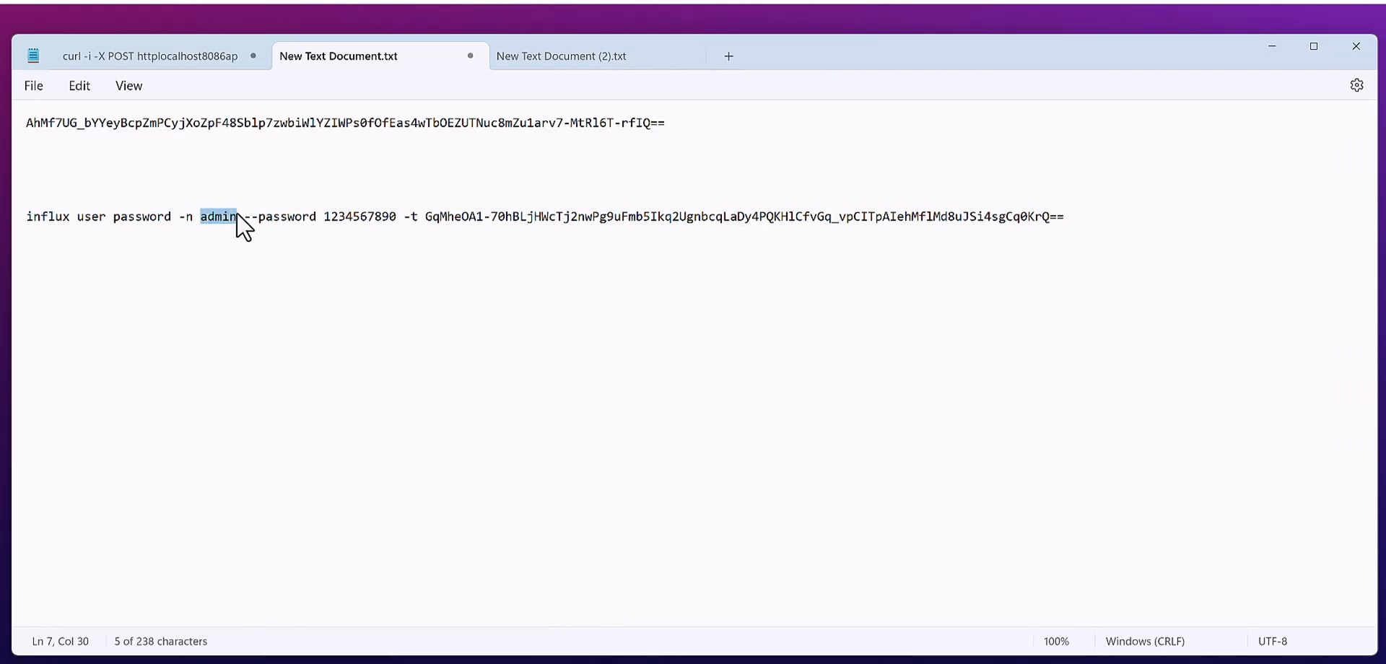
{"action": "type", "text": "iot"}
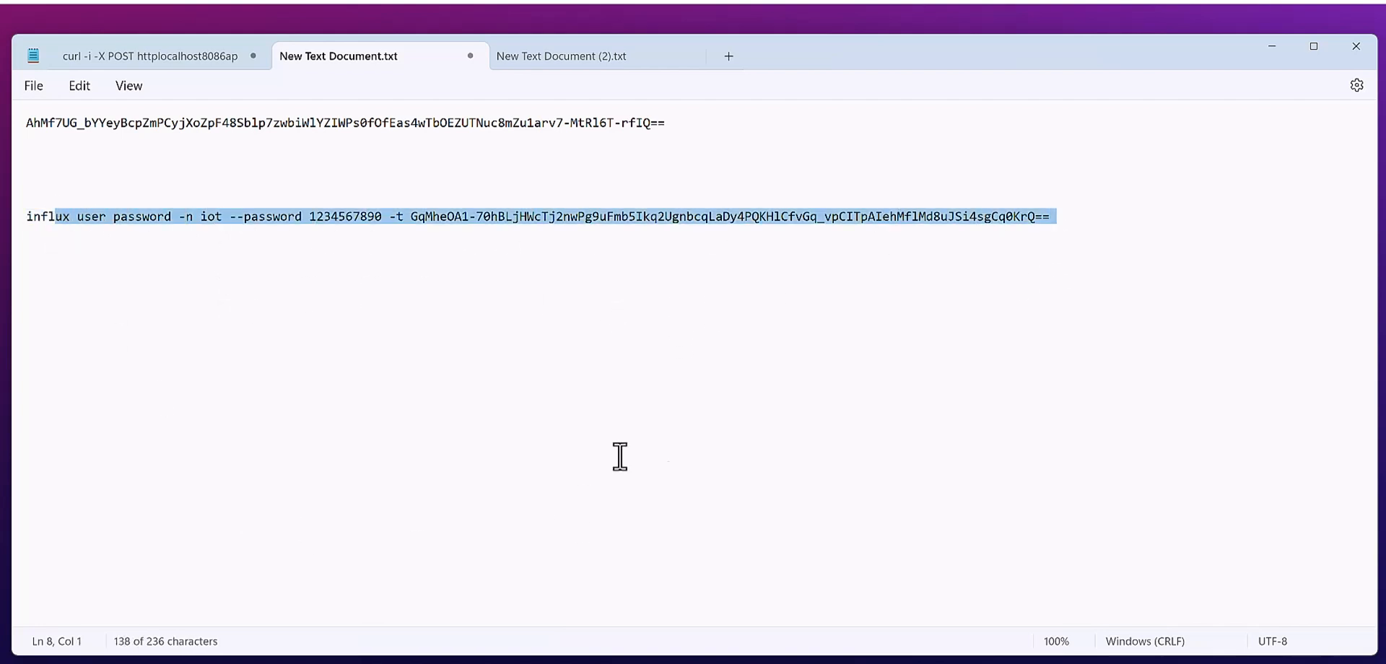
{"action": "left_click", "coordinate": [1067, 217]}
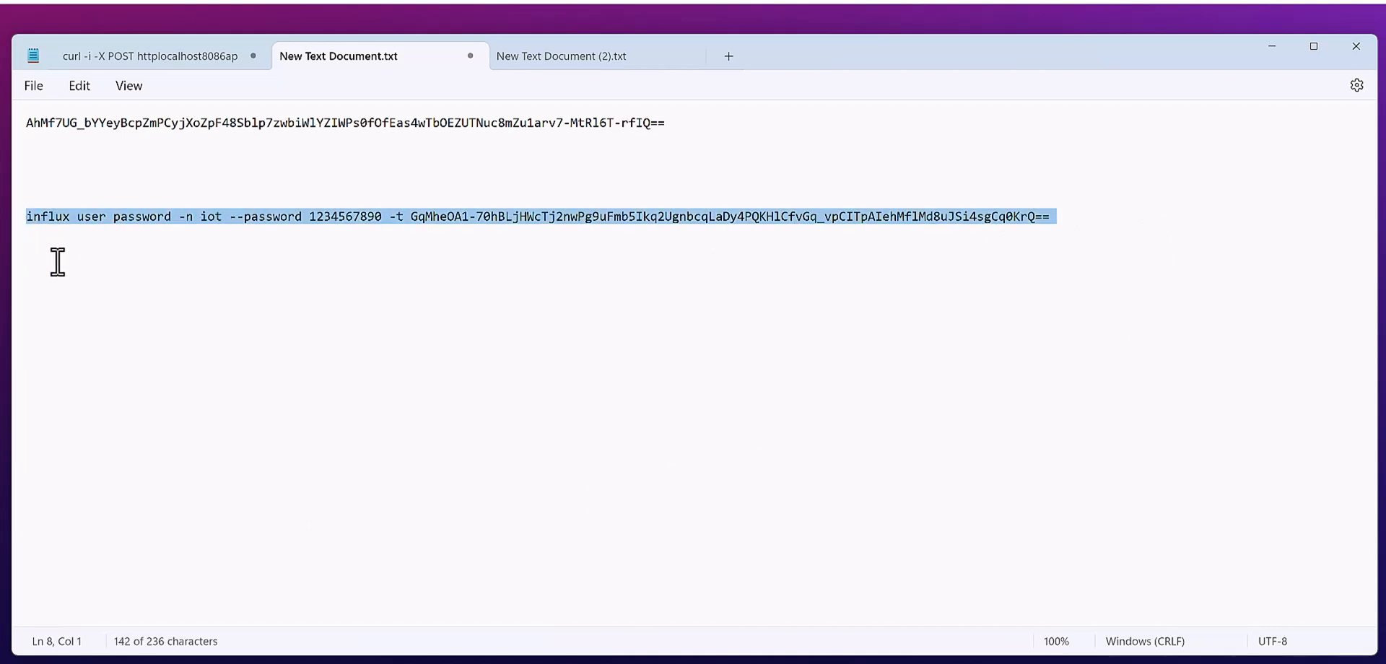
{"action": "mouse_move", "coordinate": [681, 655]}
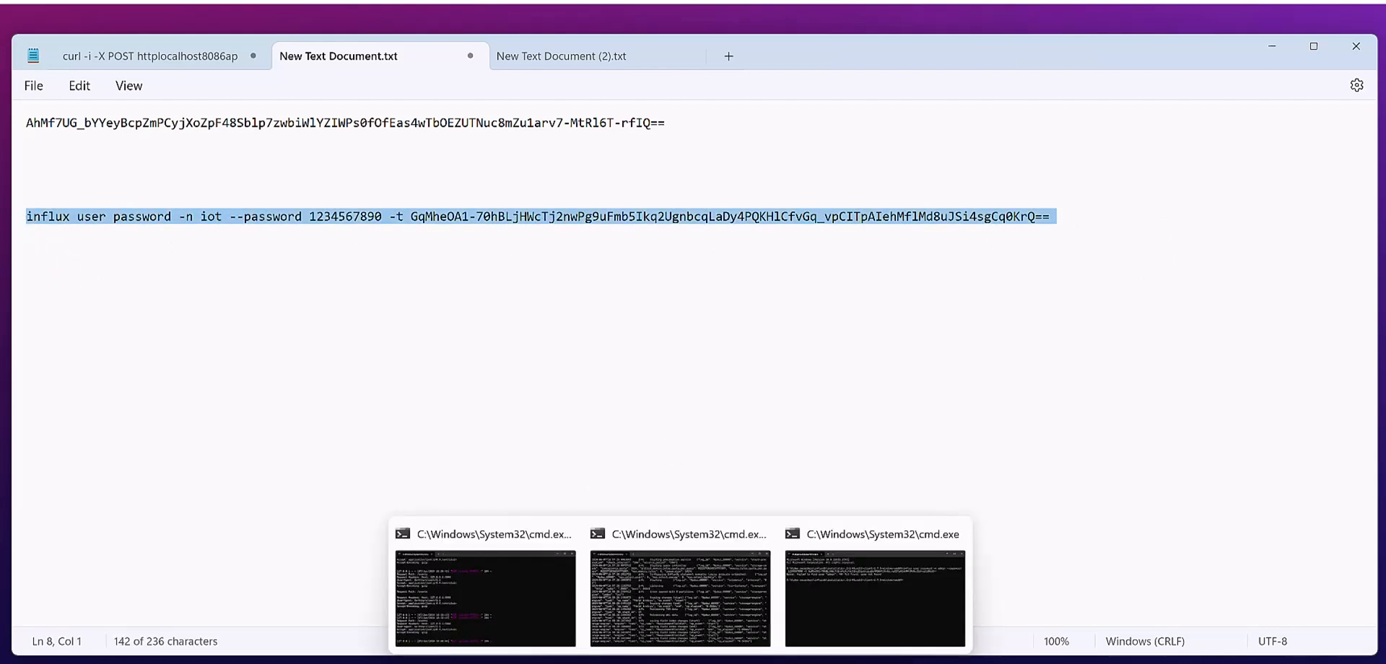
{"action": "left_click", "coordinate": [875, 597]}
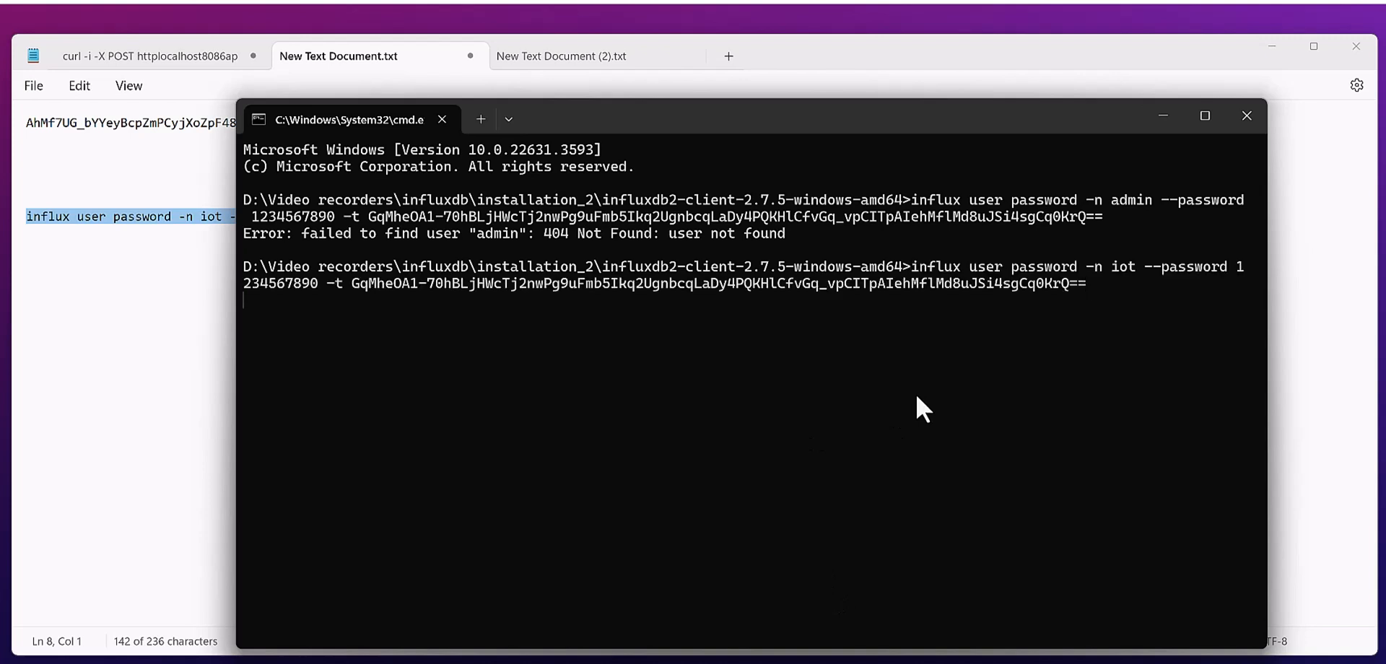
Run the influx user password command for iot, confirming the password was updated.
{"action": "key", "text": "Return"}
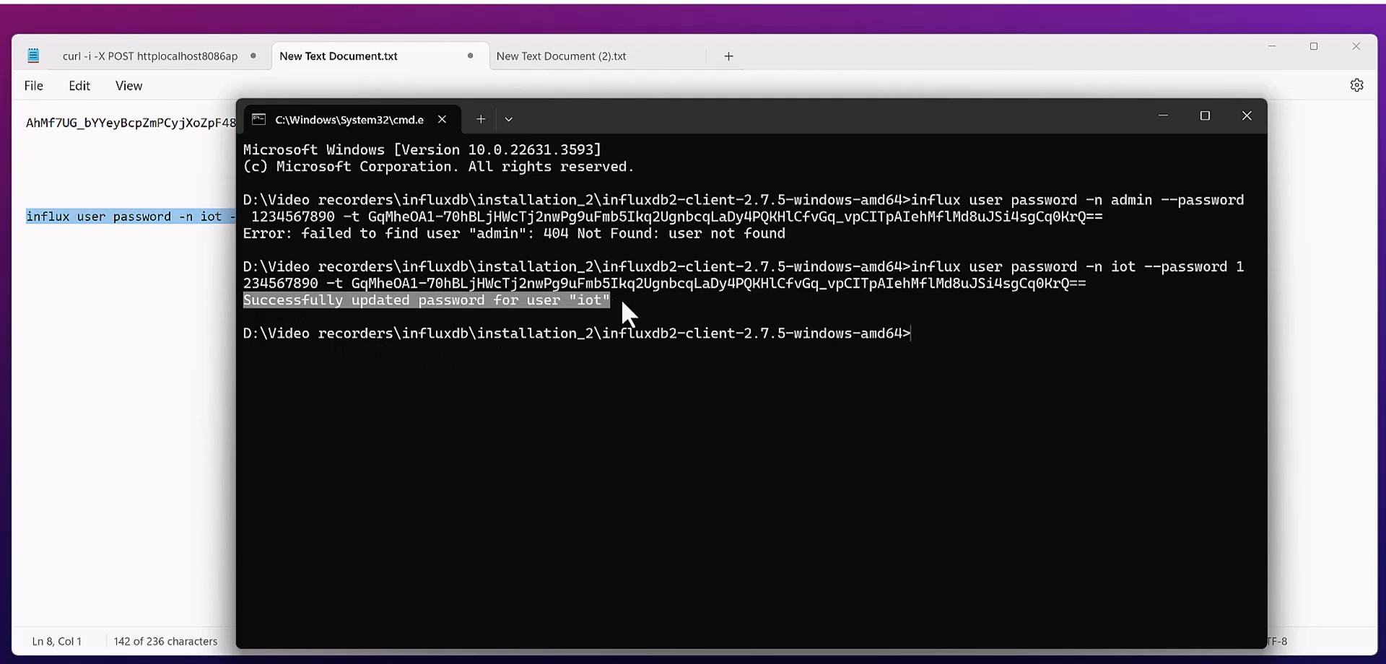
{"action": "mouse_move", "coordinate": [623, 318]}
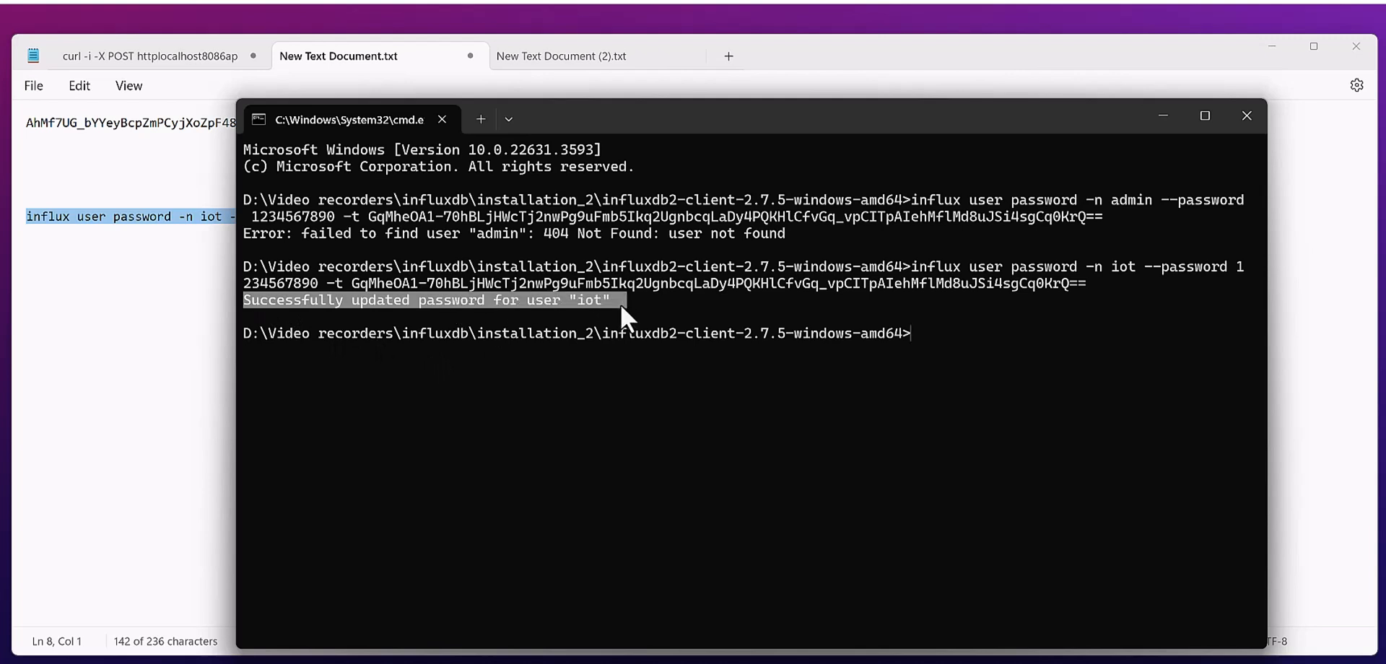
{"action": "mouse_move", "coordinate": [601, 480]}
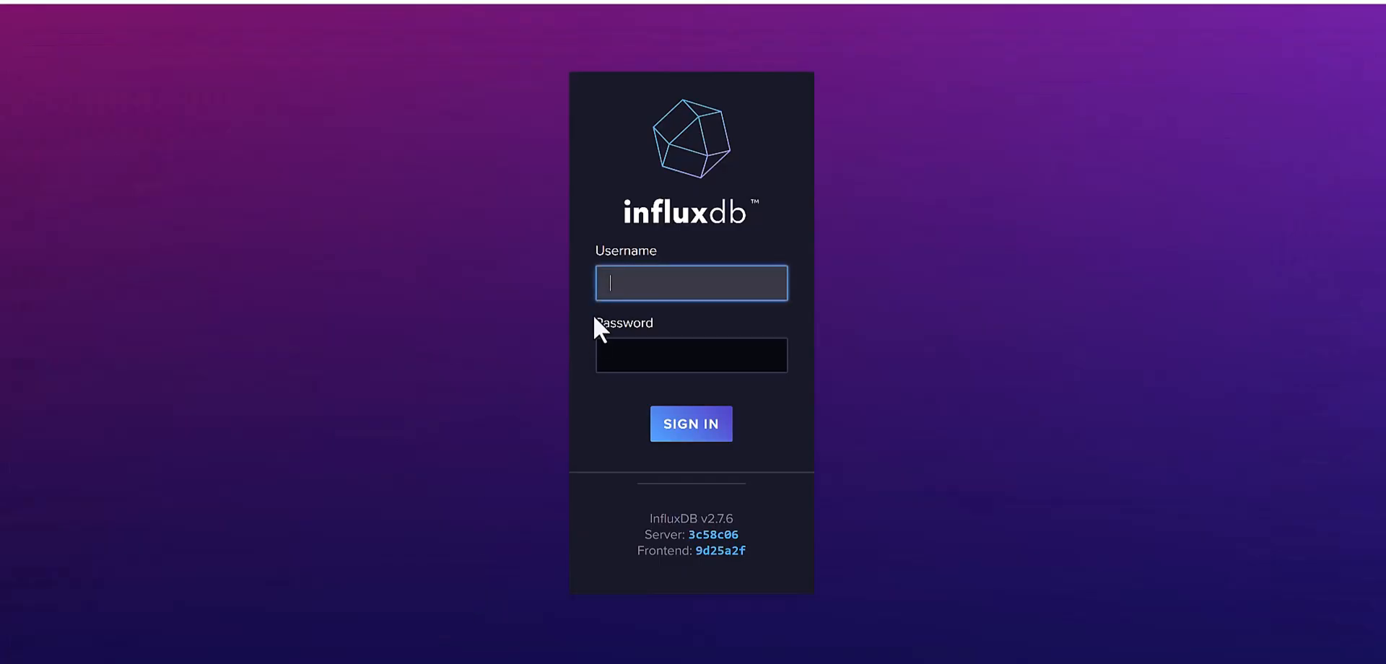
Sign in to InfluxDB UI as iot with the new password, retrying after one failure.
{"action": "type", "text": "io"}
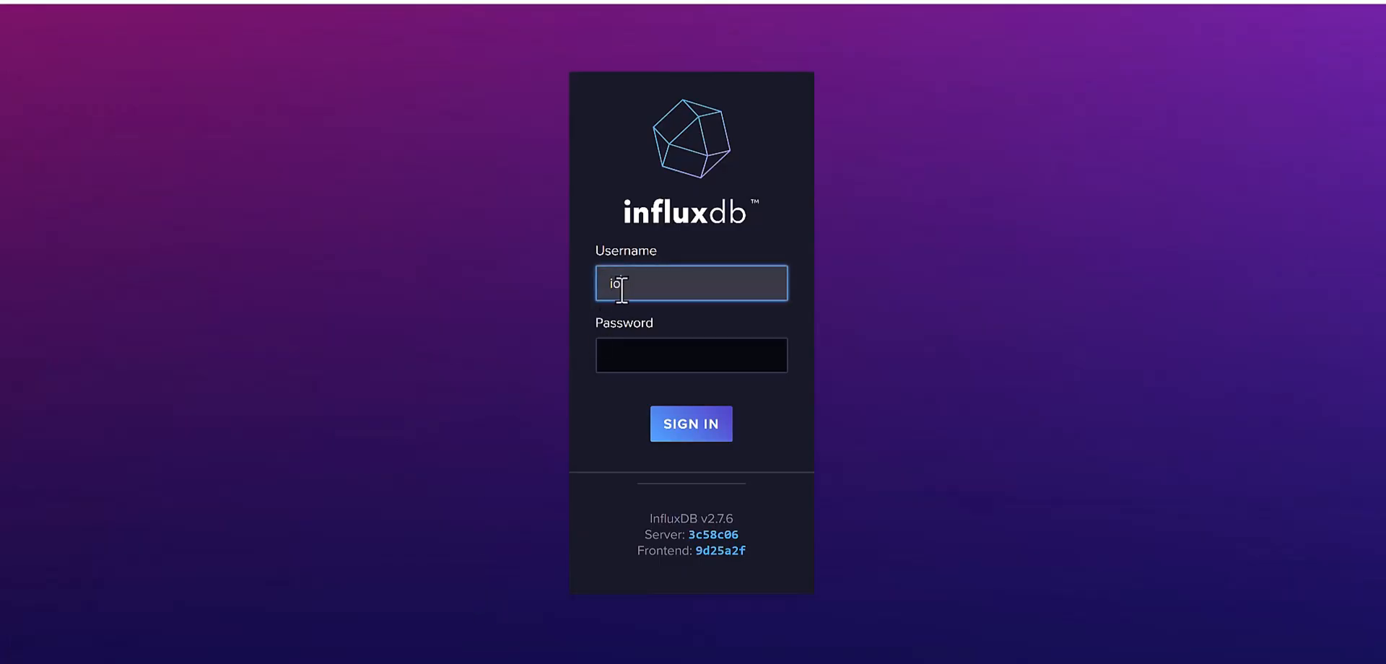
{"action": "left_click", "coordinate": [692, 354]}
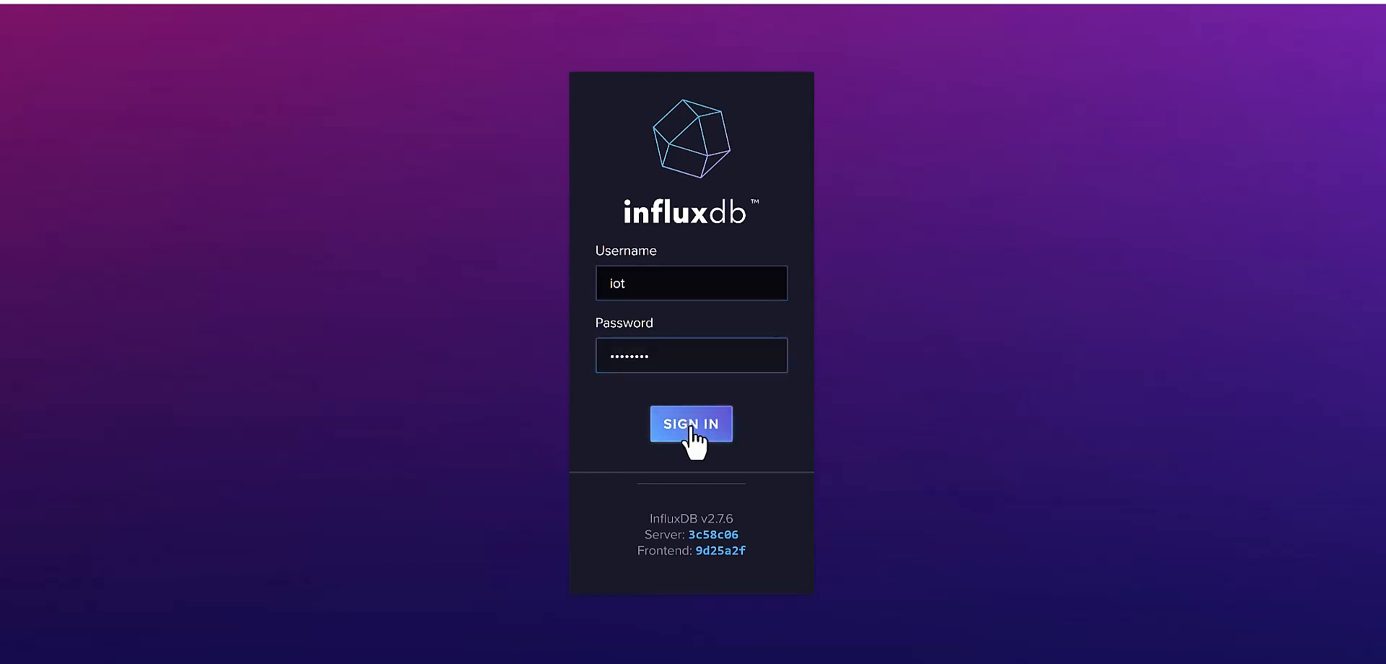
{"action": "left_click", "coordinate": [692, 424]}
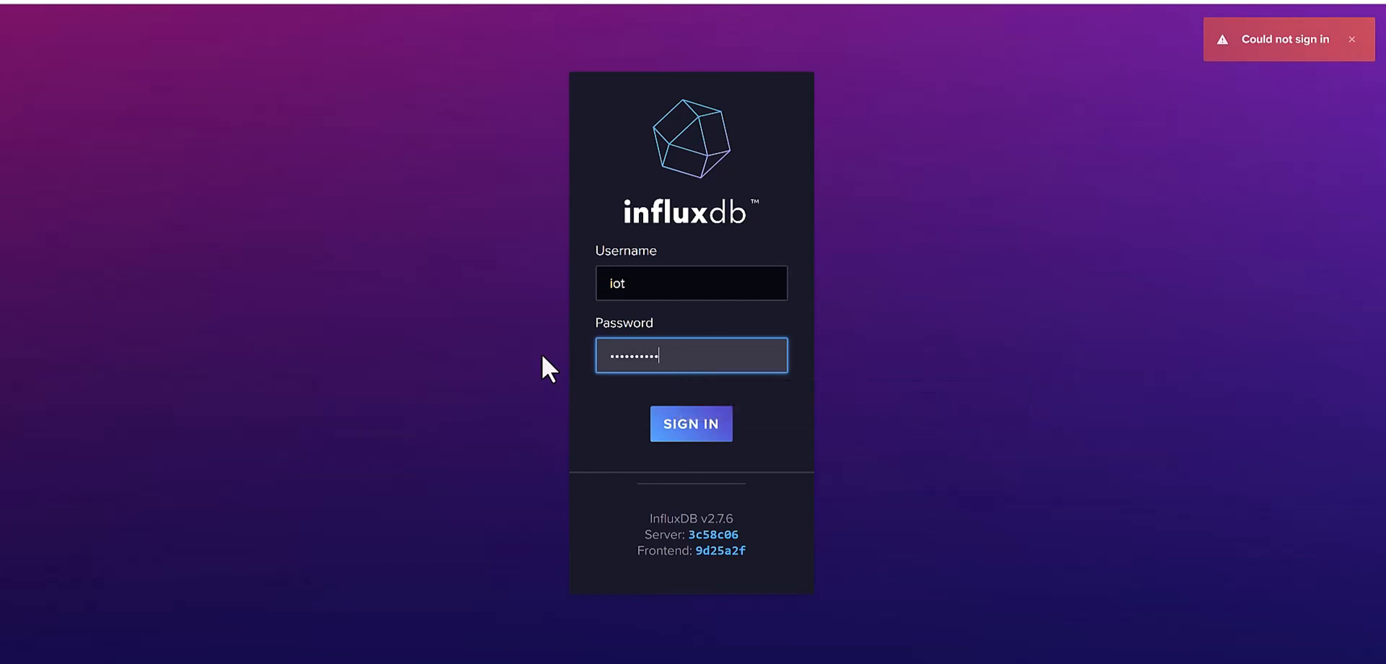
{"action": "left_click", "coordinate": [691, 424]}
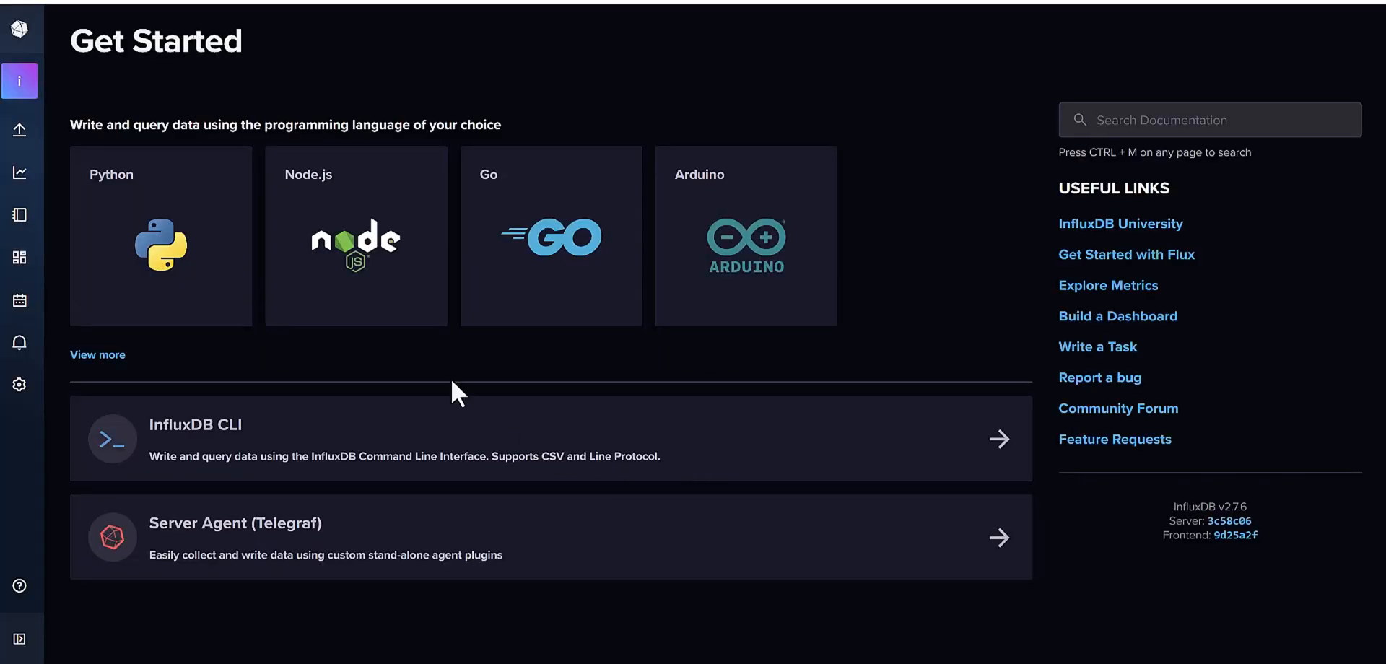
{"action": "mouse_move", "coordinate": [340, 433]}
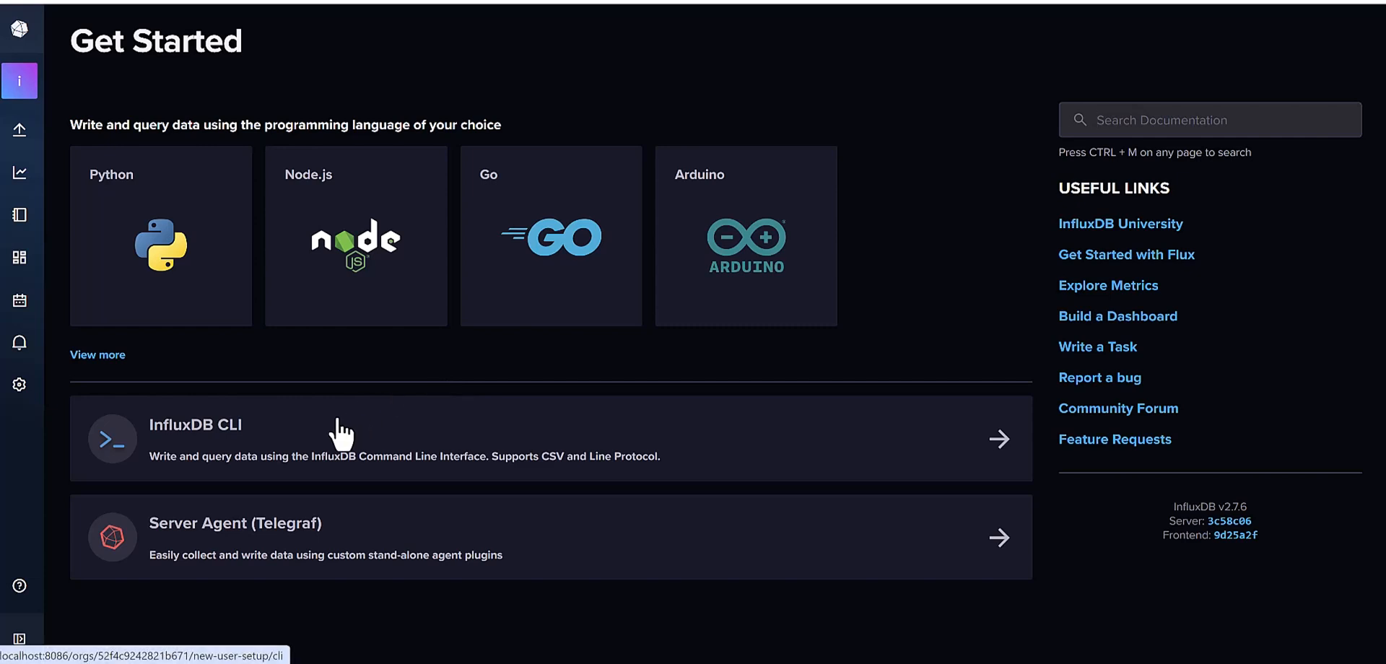
{"action": "mouse_move", "coordinate": [257, 105]}
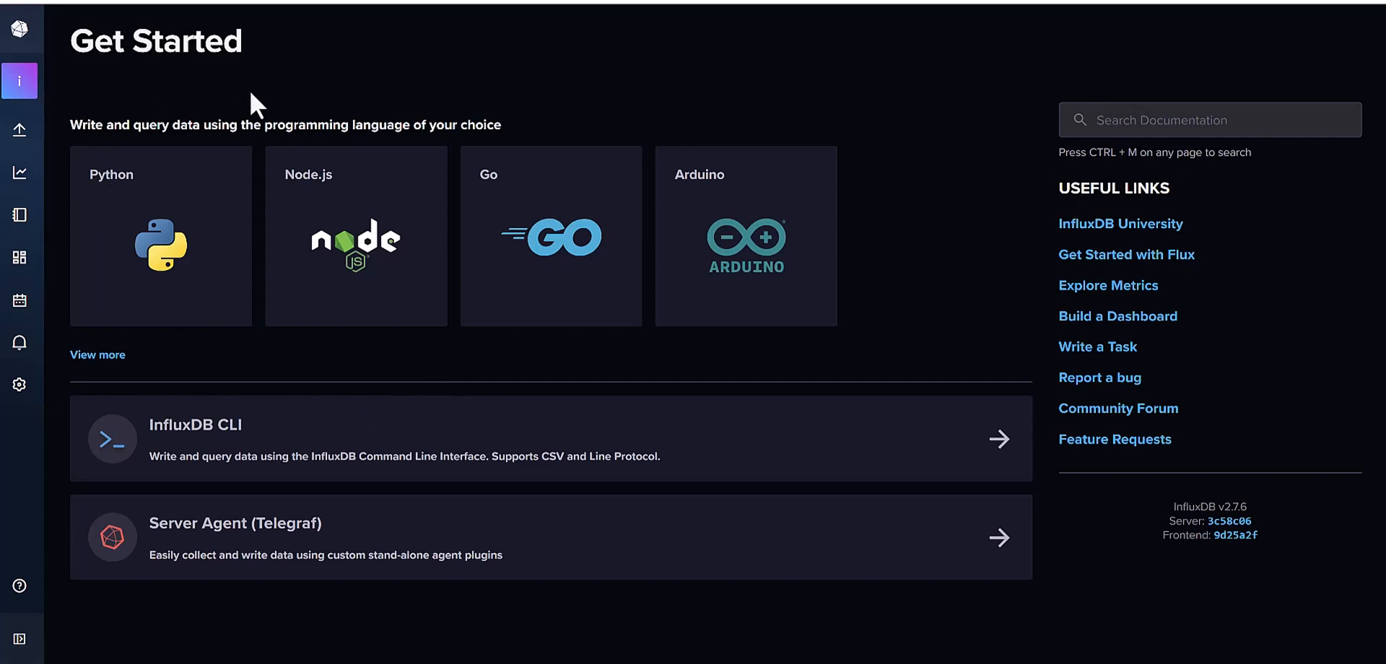
{"action": "left_click", "coordinate": [1209, 119]}
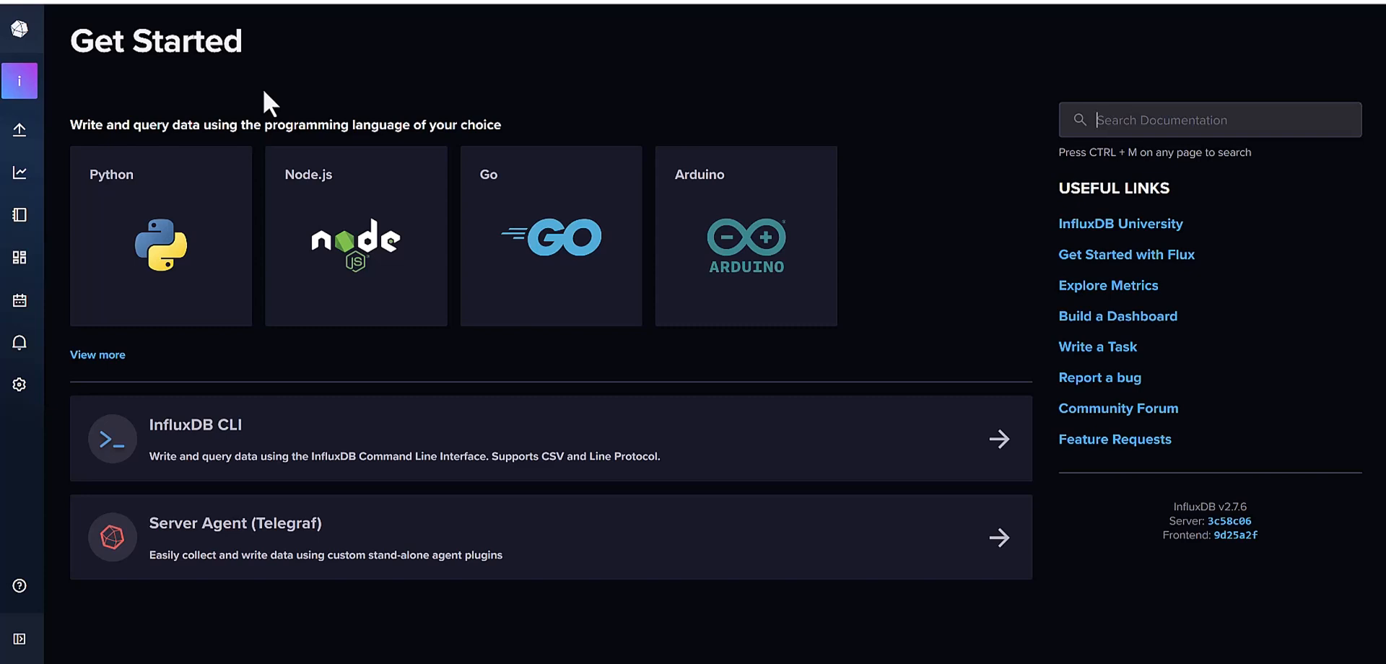
{"action": "mouse_move", "coordinate": [1148, 579]}
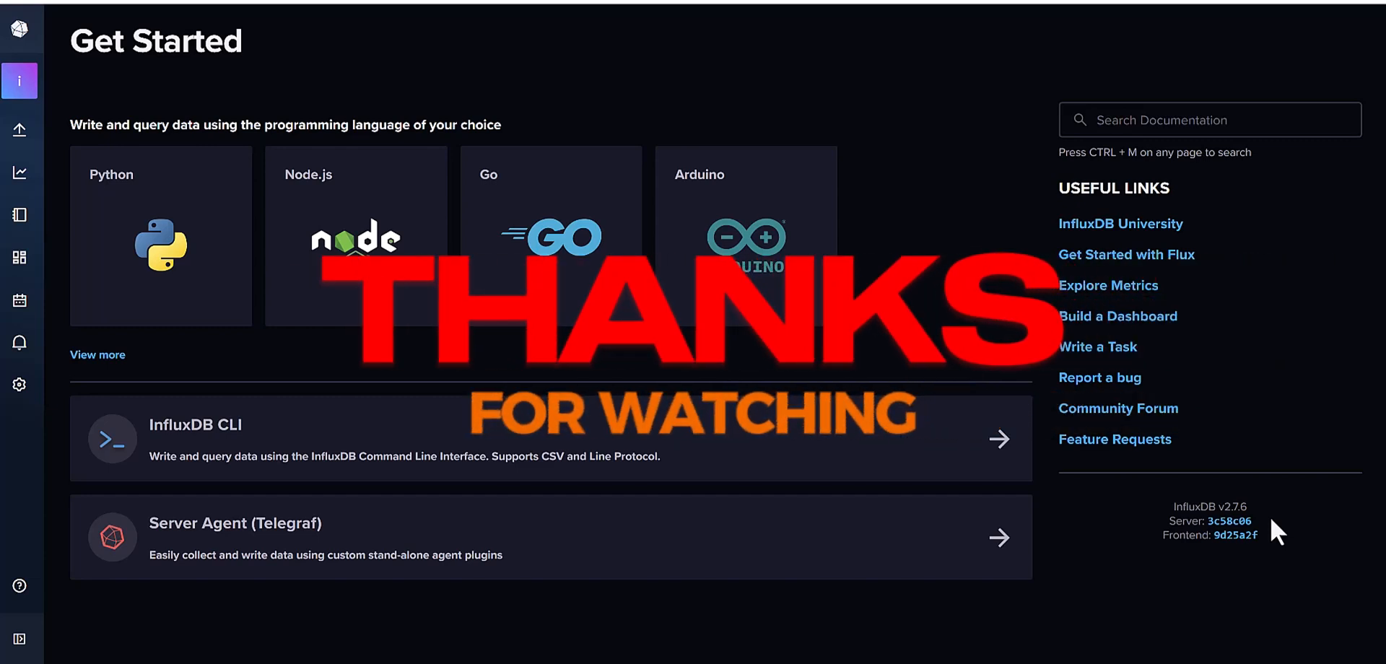
{"action": "mouse_move", "coordinate": [1238, 564]}
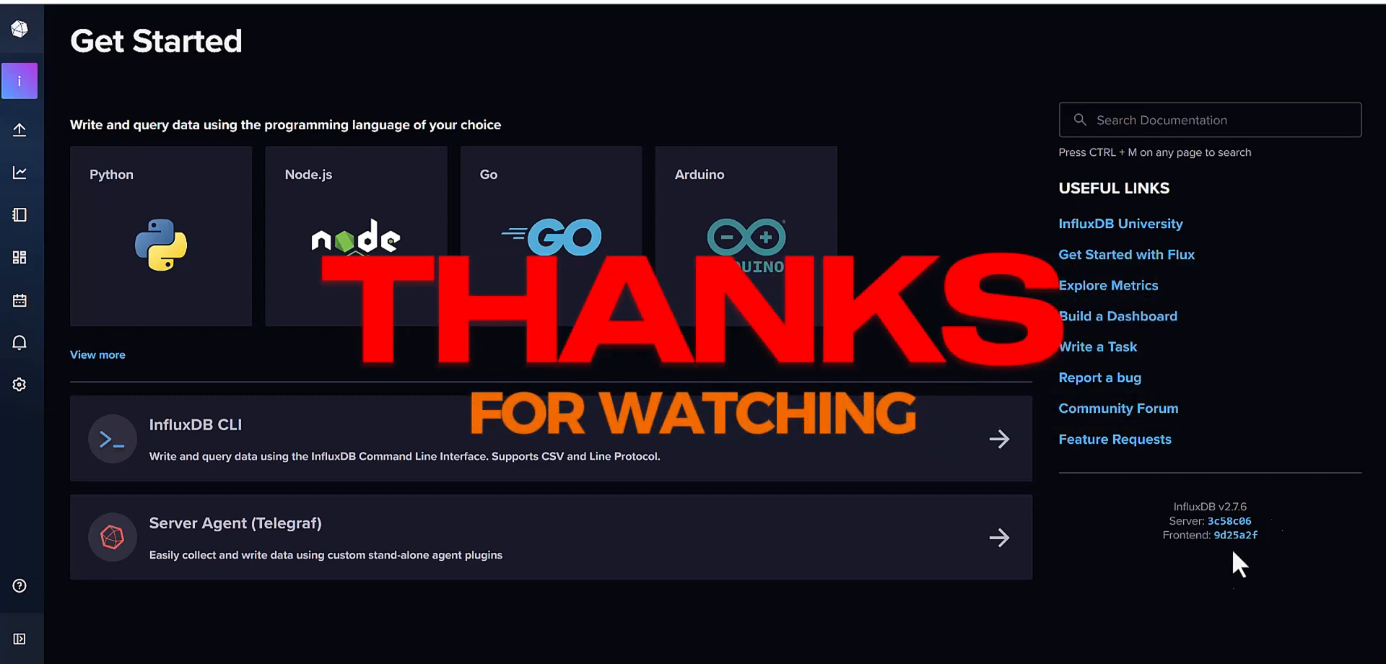